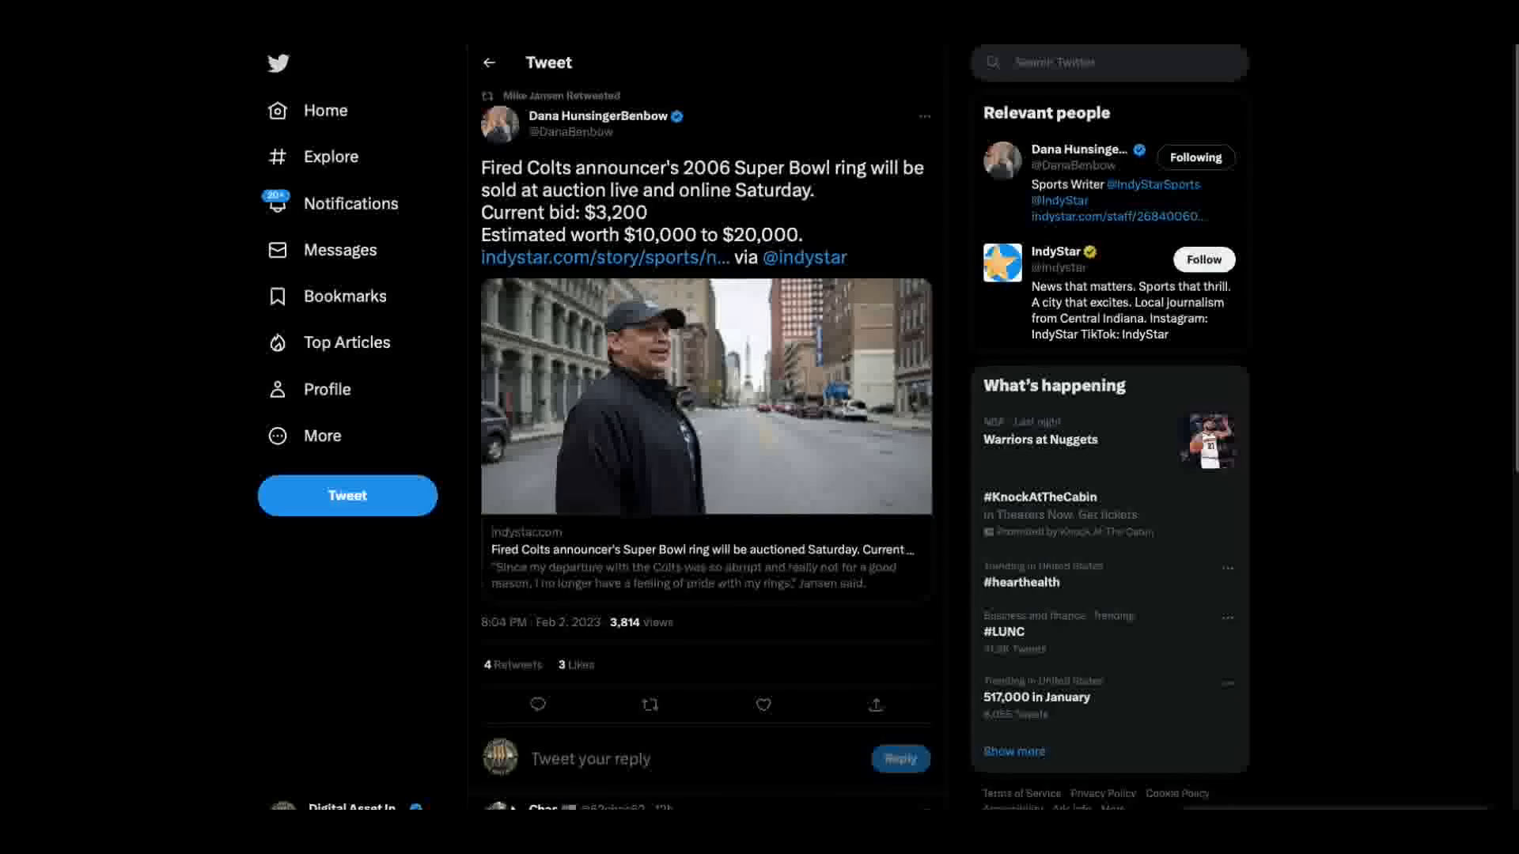
mouse_move(943, 429)
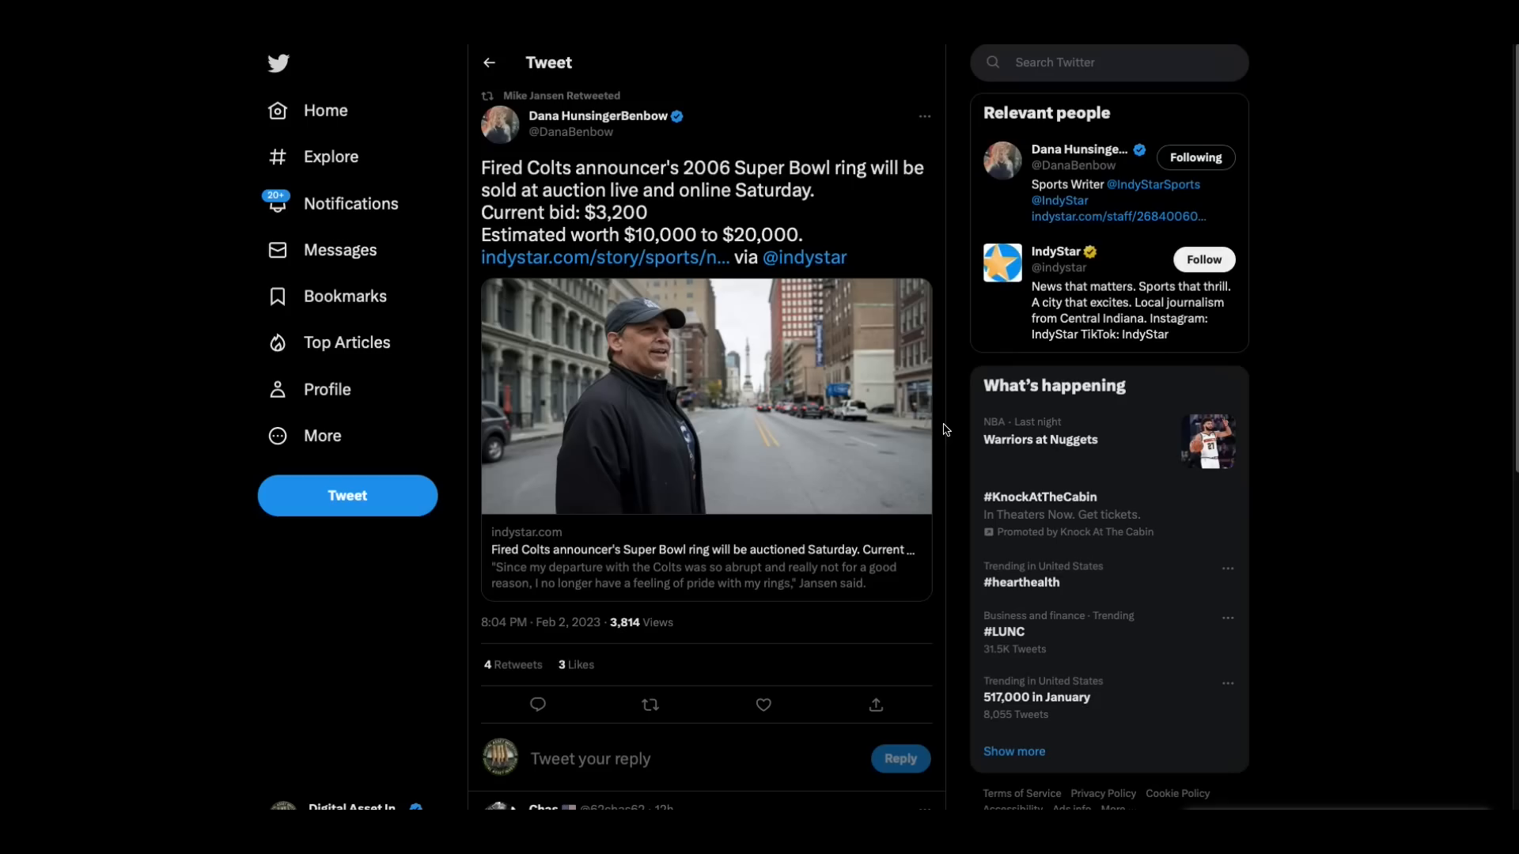
mouse_move(1013, 478)
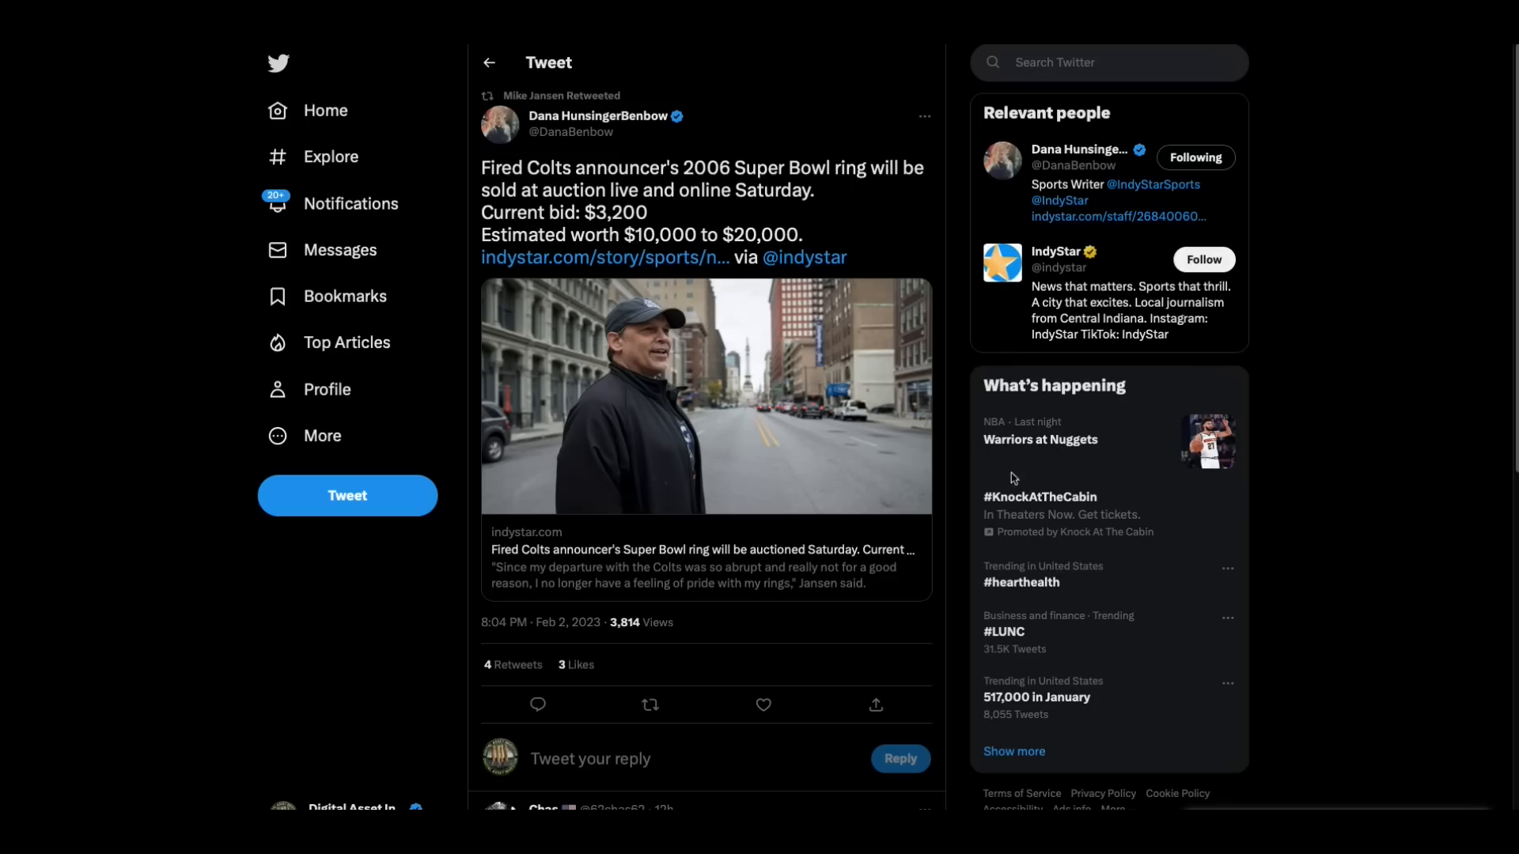
mouse_move(662, 213)
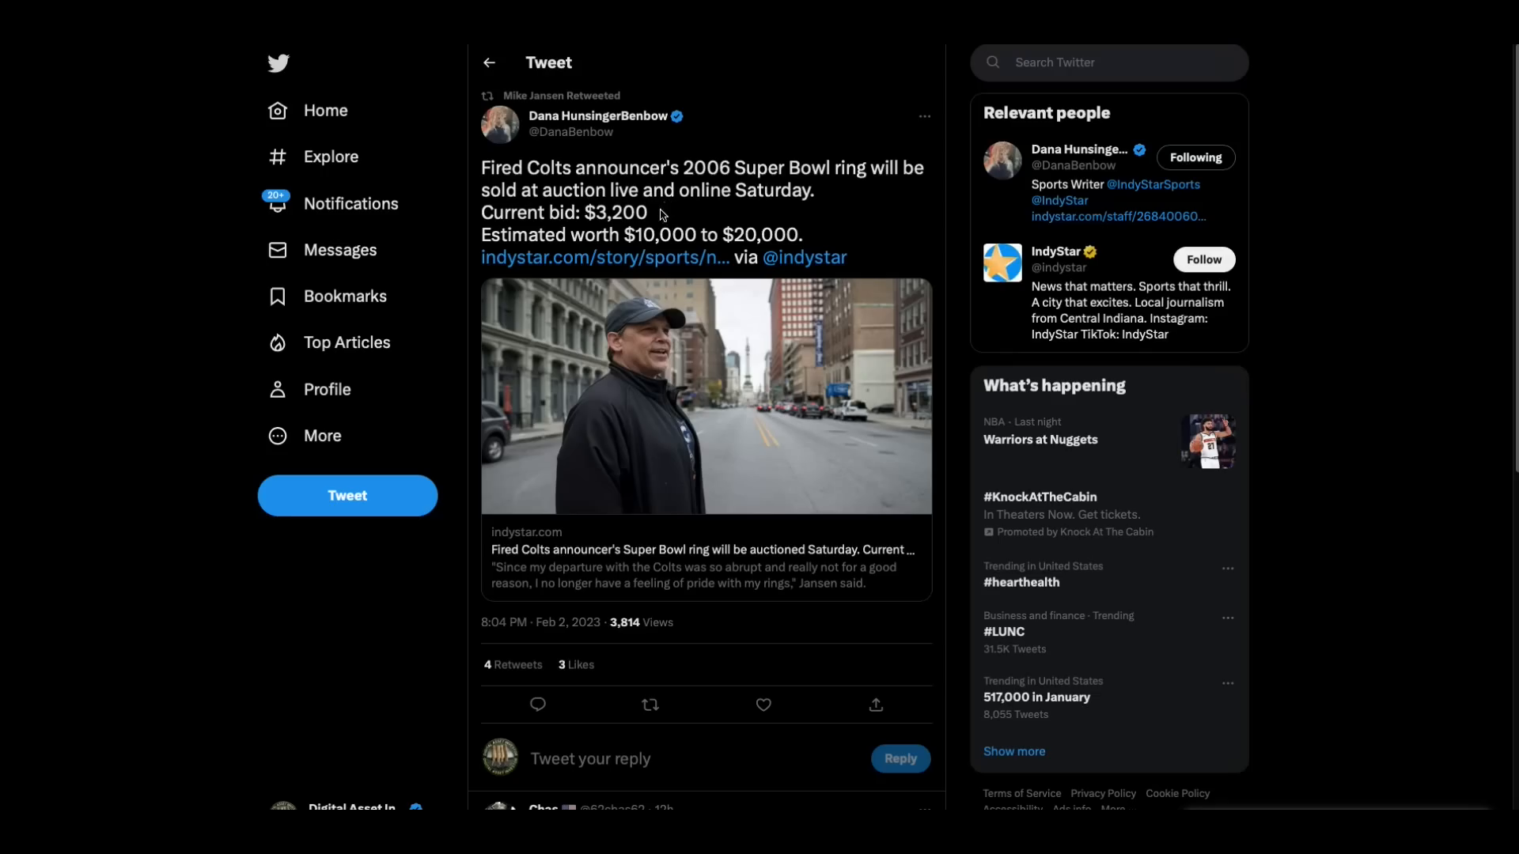
mouse_move(818, 220)
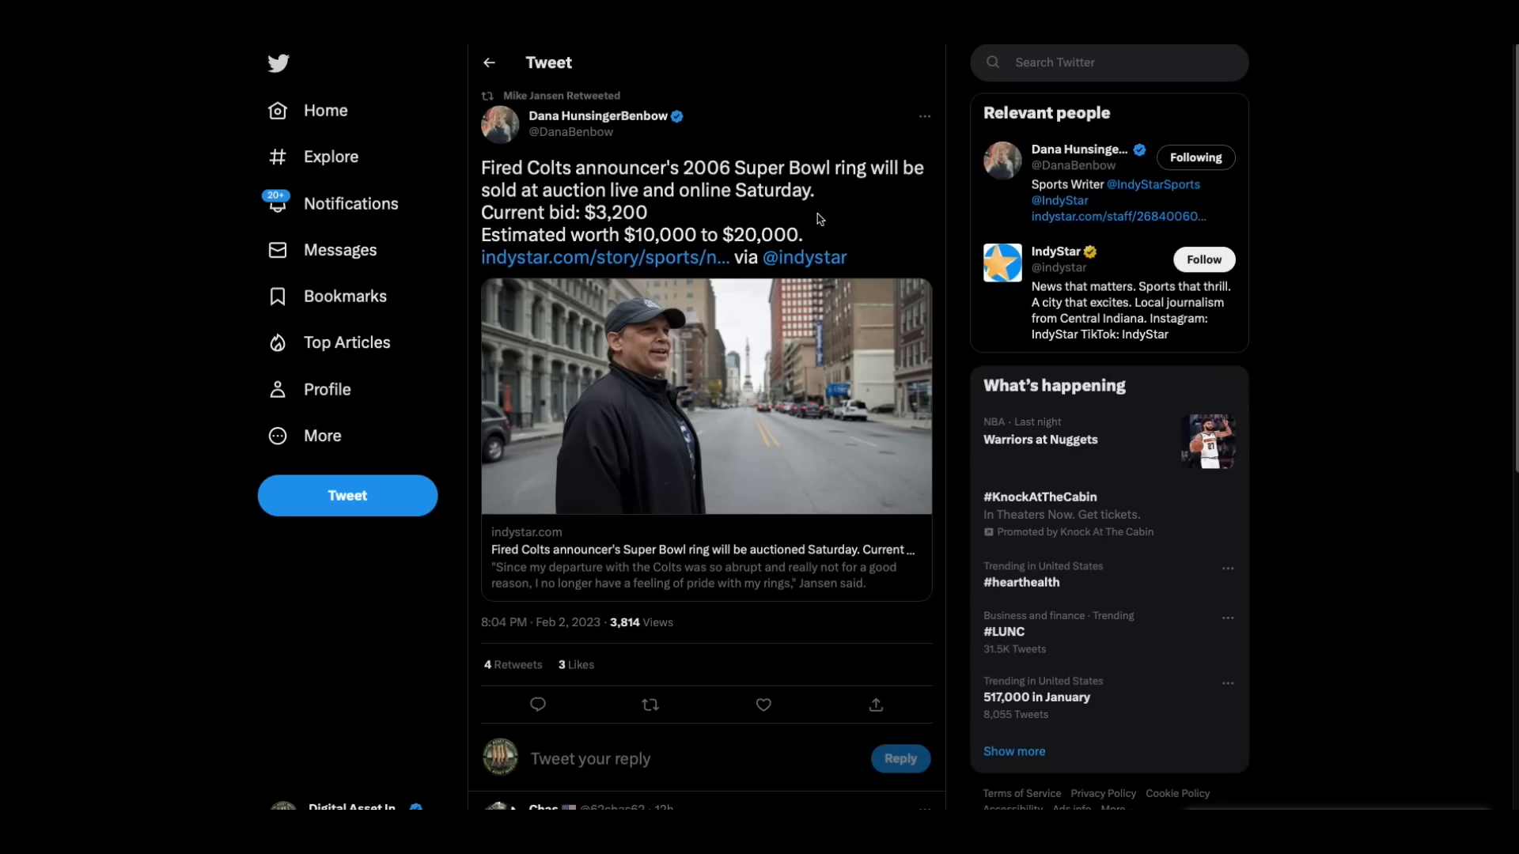
mouse_move(769, 218)
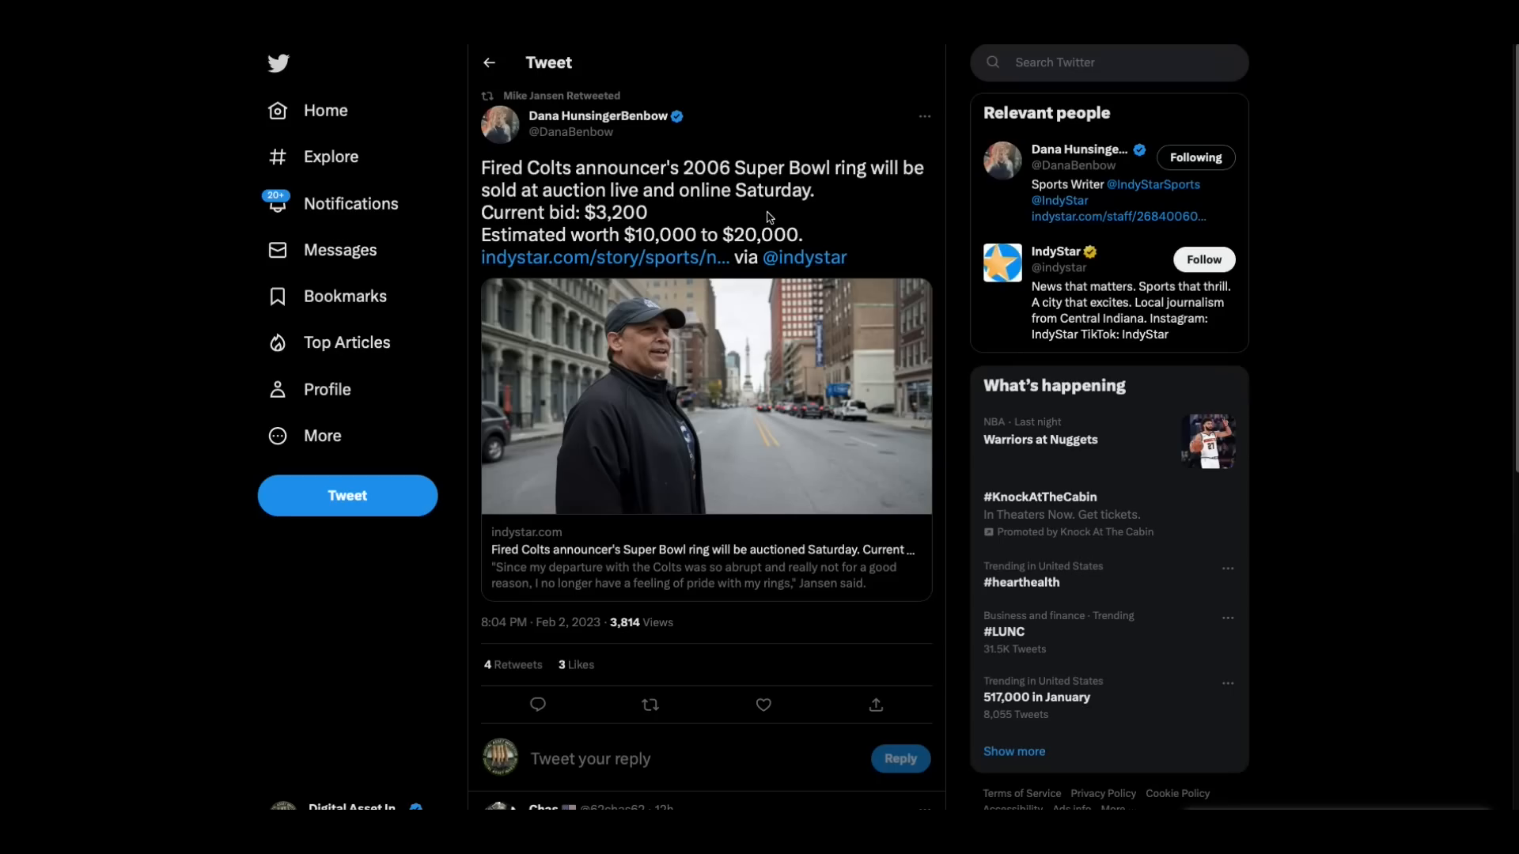
mouse_move(701, 226)
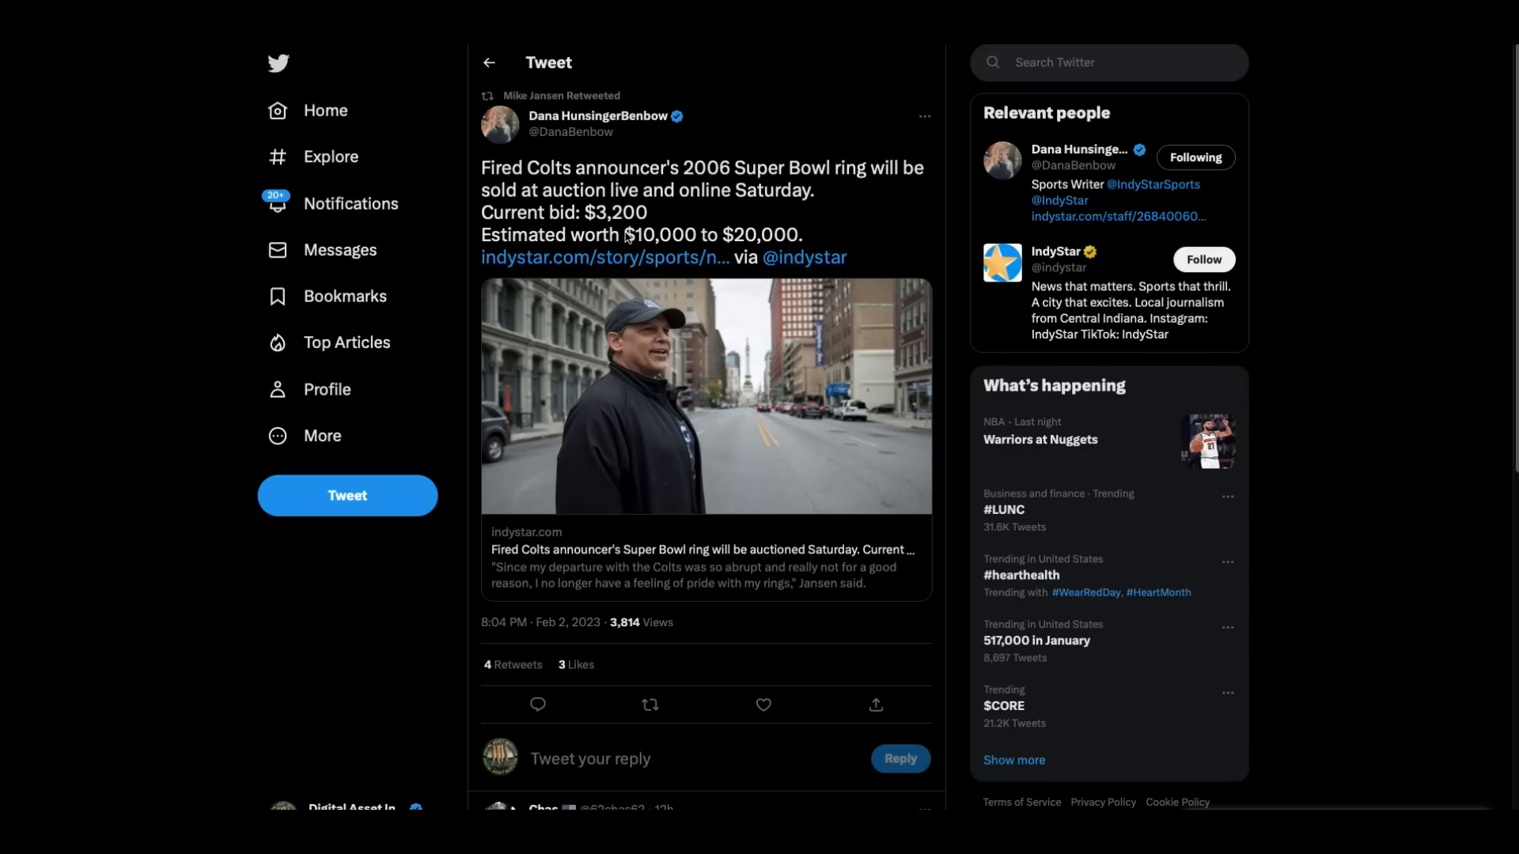
mouse_move(305, 158)
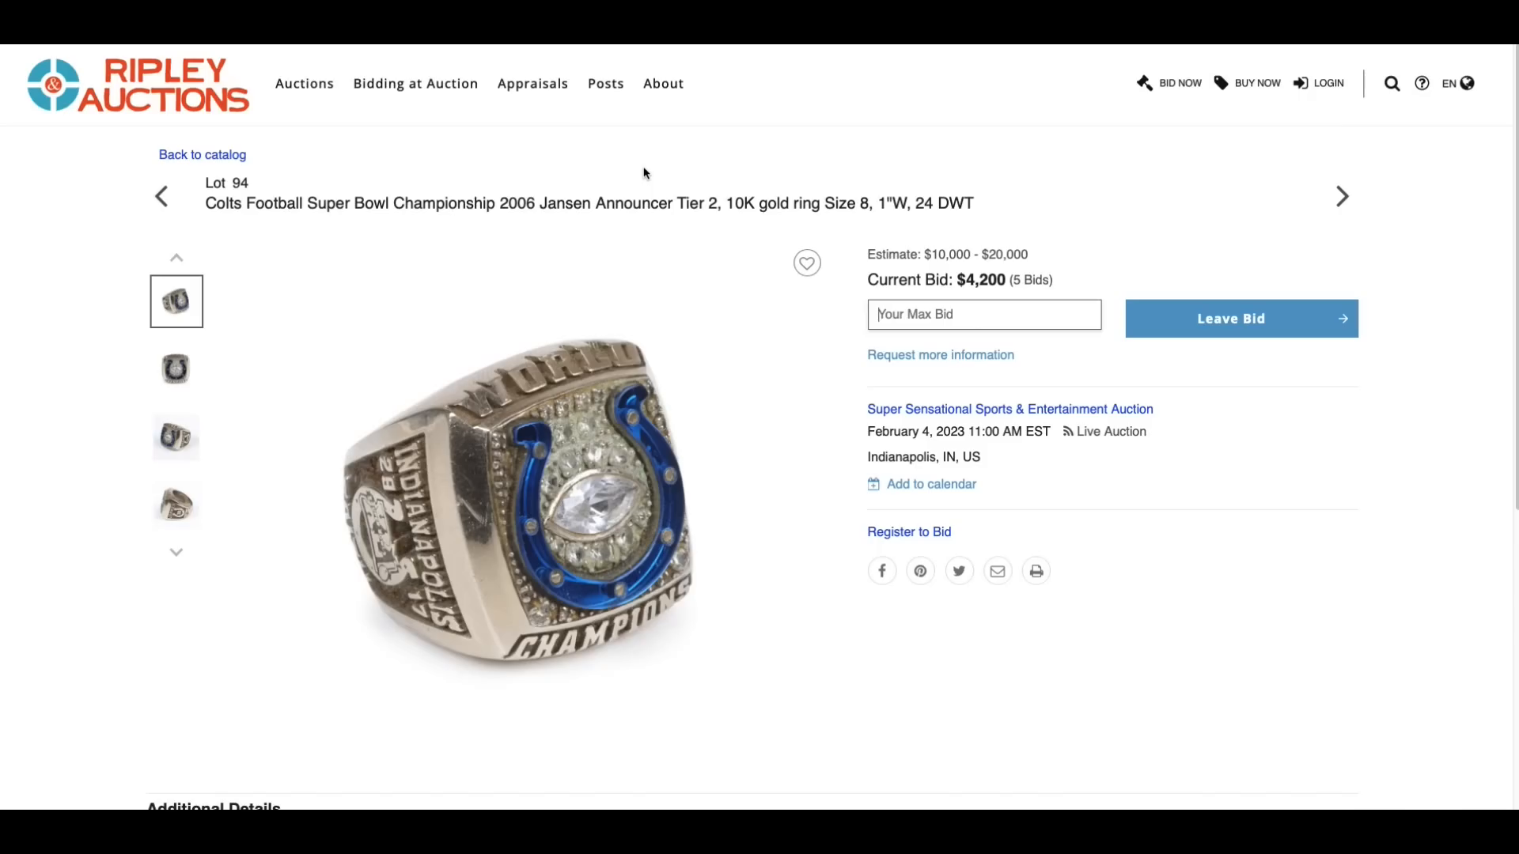
mouse_move(59, 60)
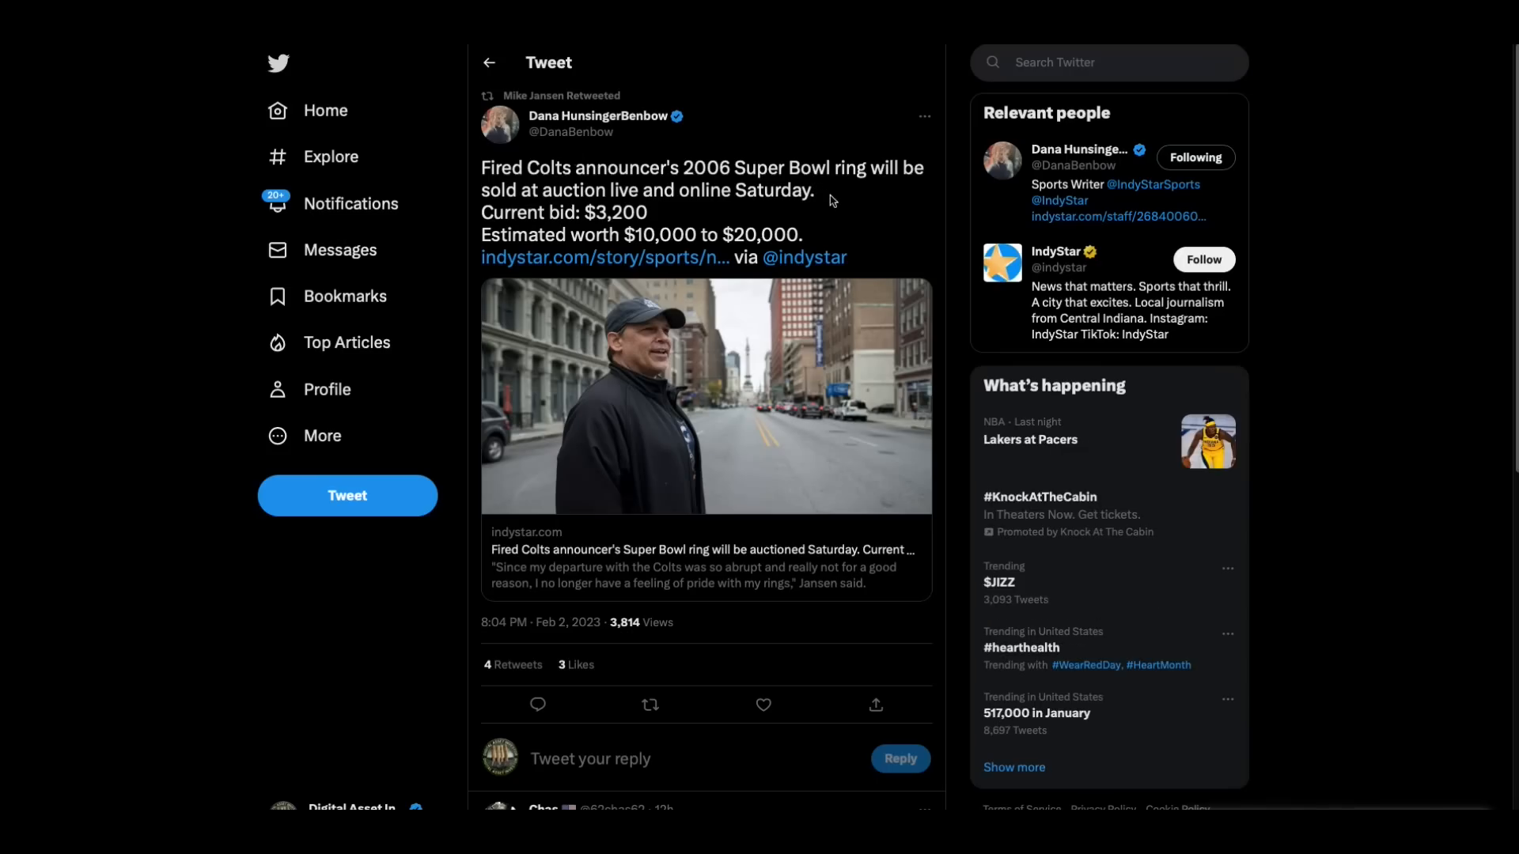
mouse_move(818, 234)
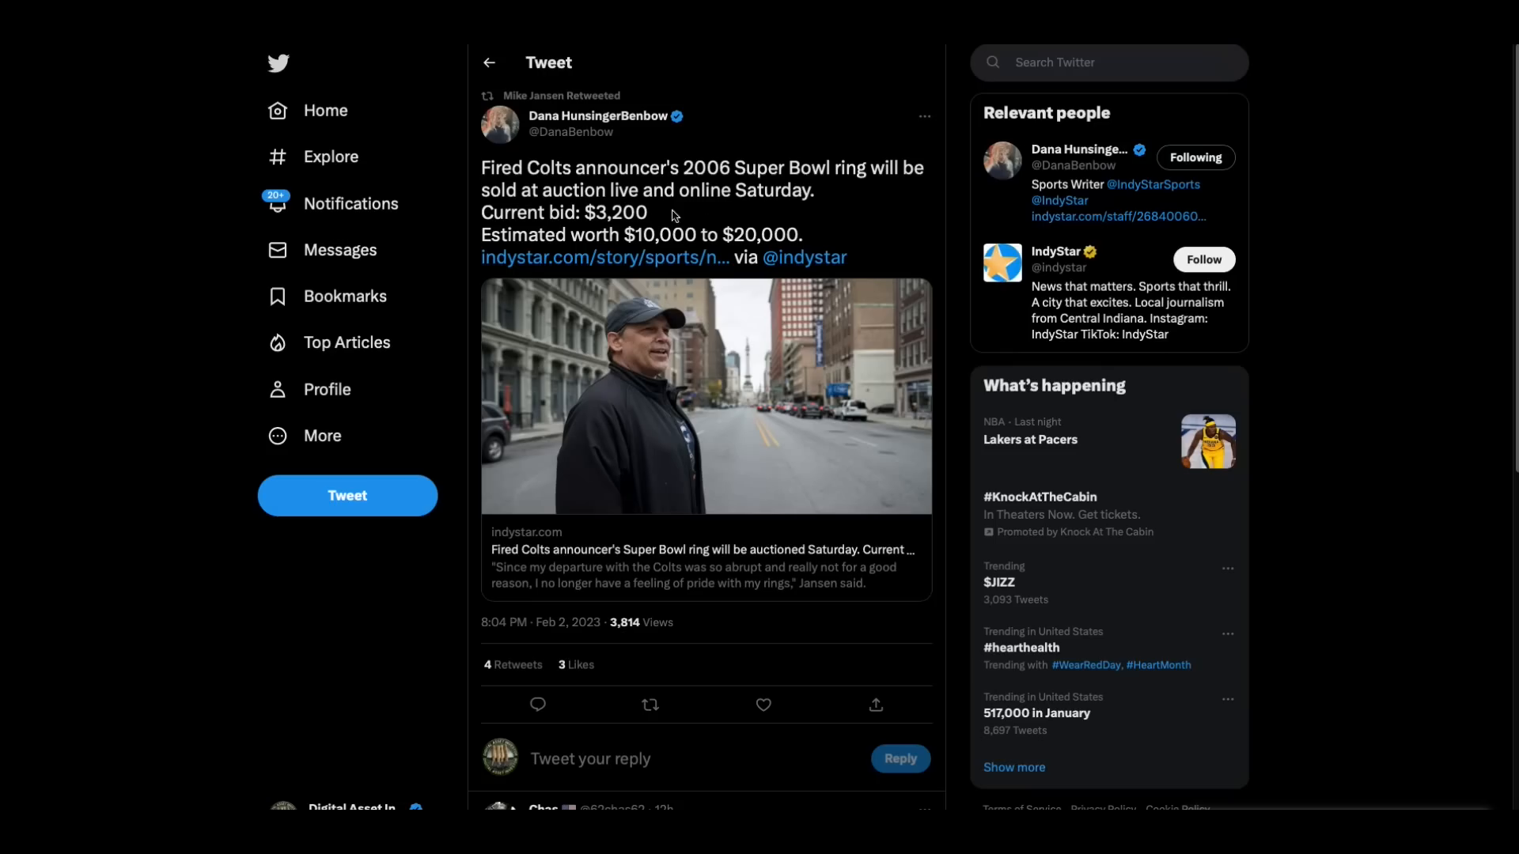
mouse_move(880, 228)
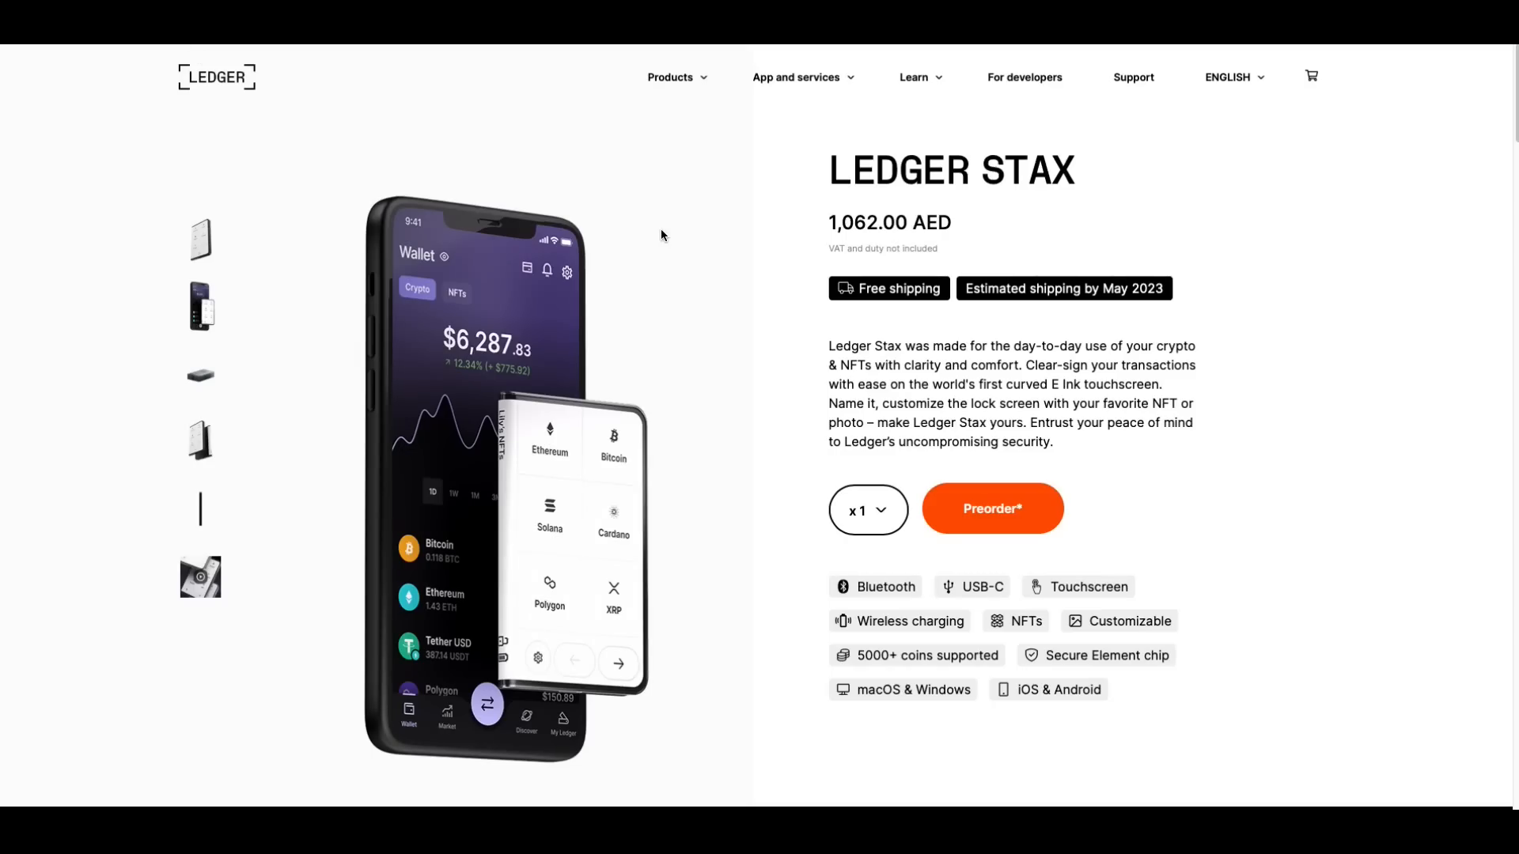
mouse_move(719, 317)
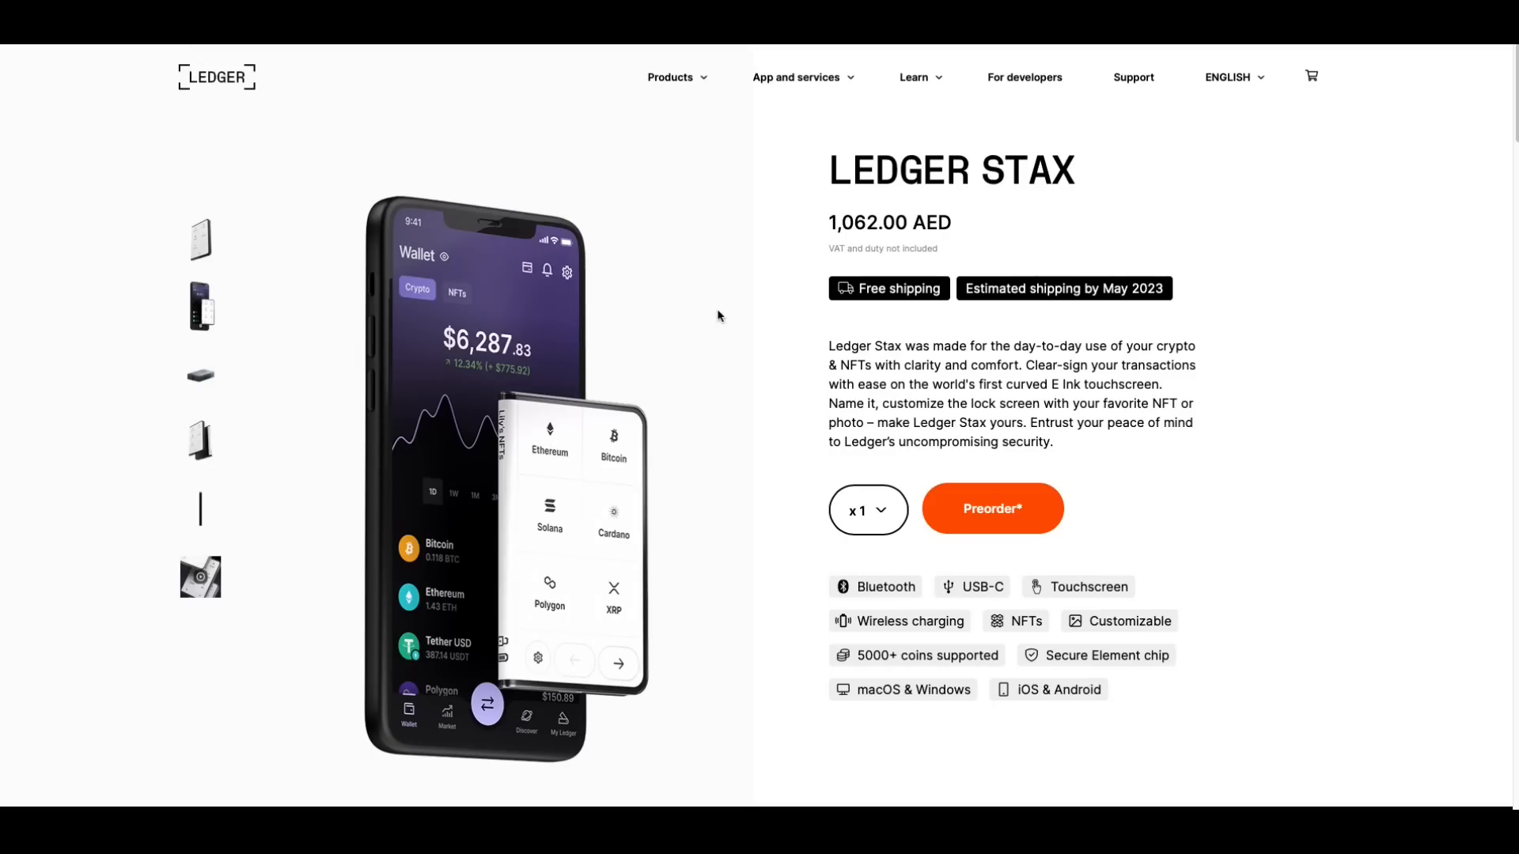
mouse_move(1151, 338)
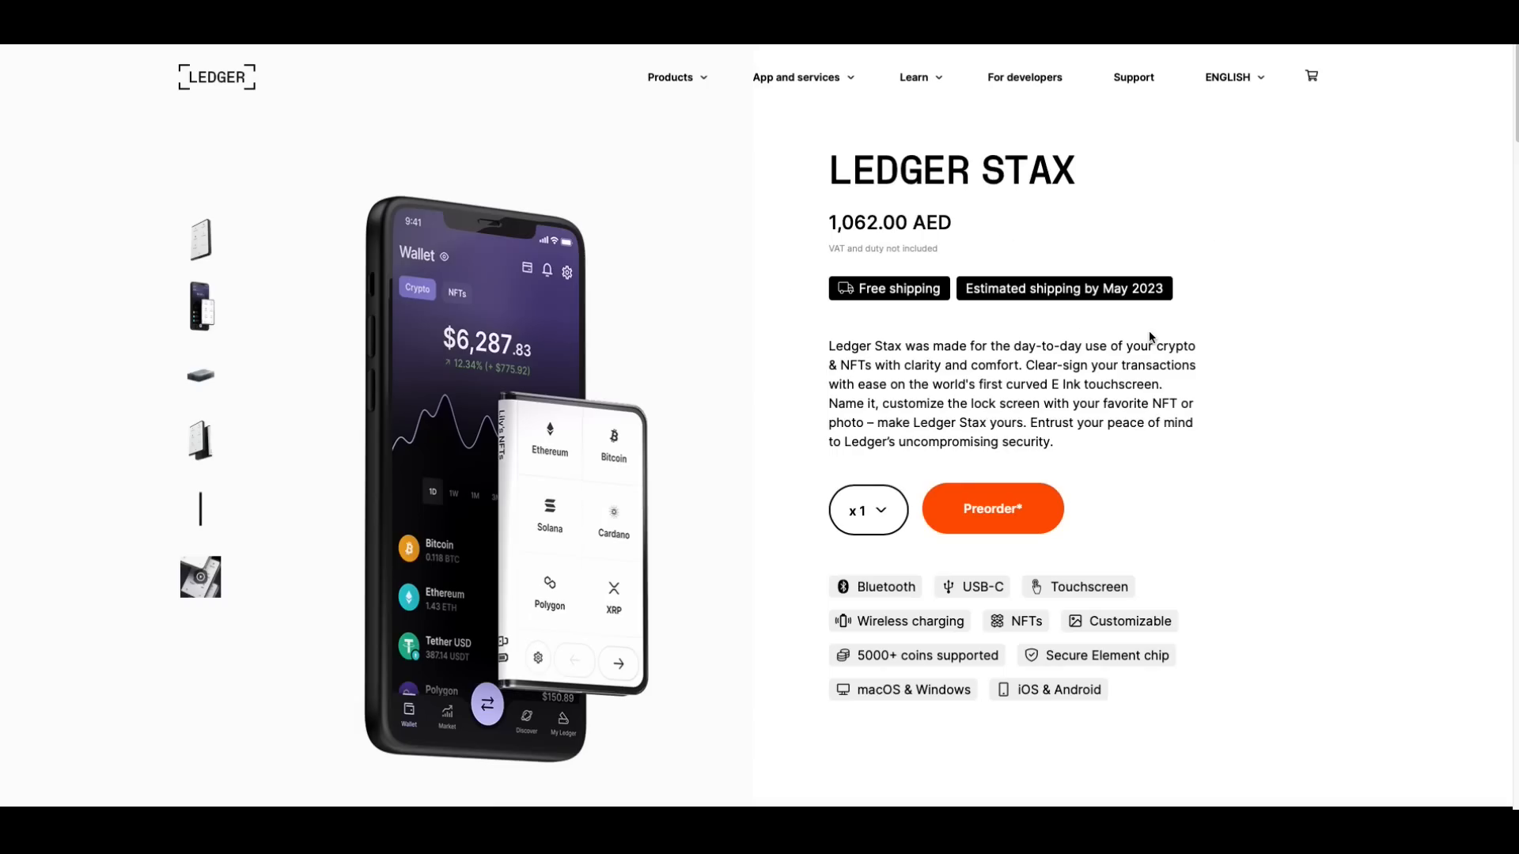
mouse_move(336, 270)
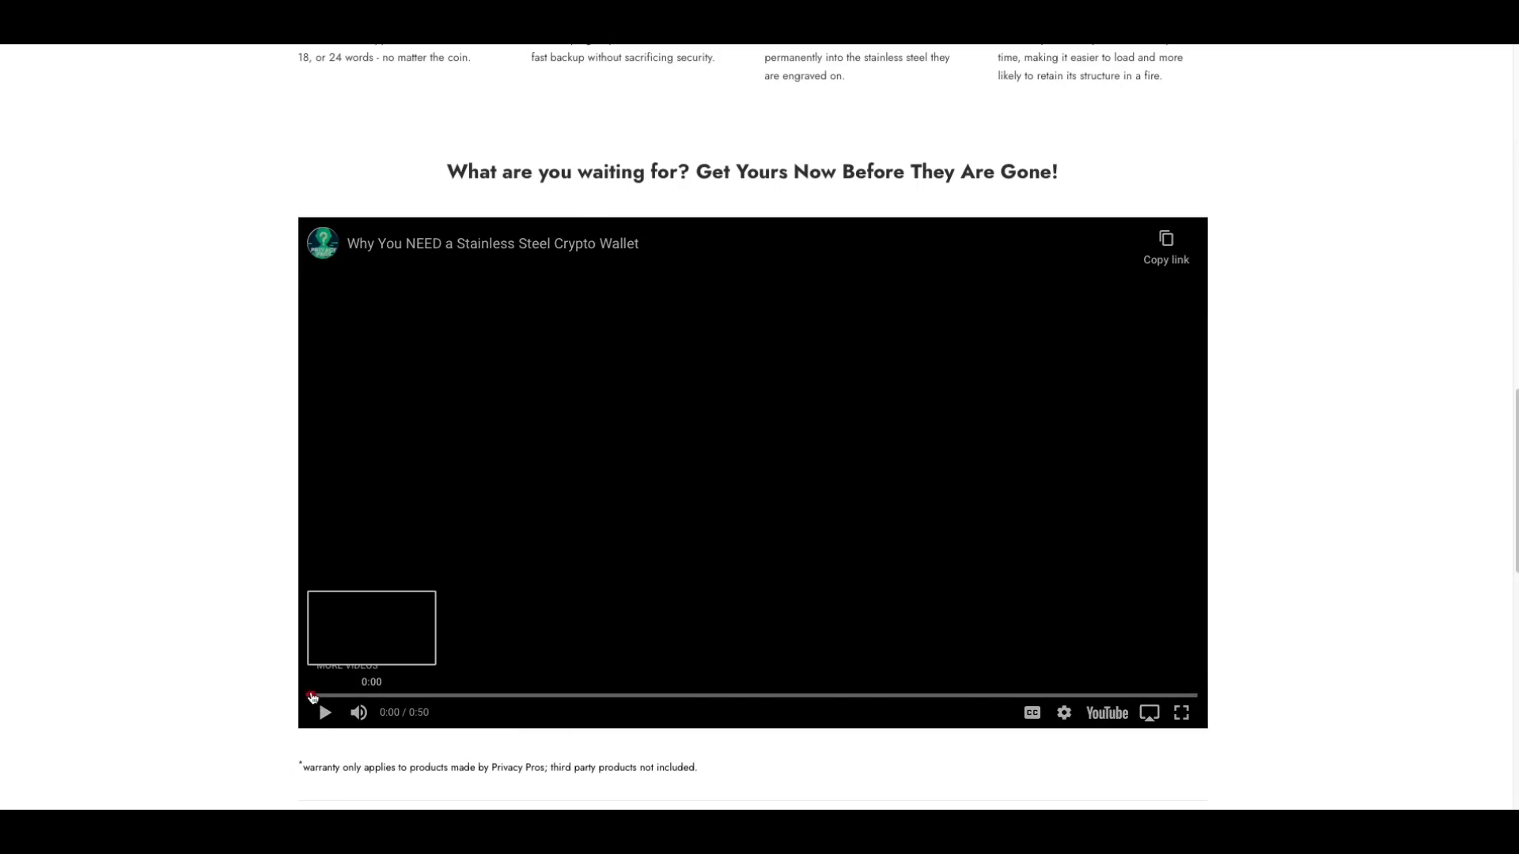
mouse_move(323, 714)
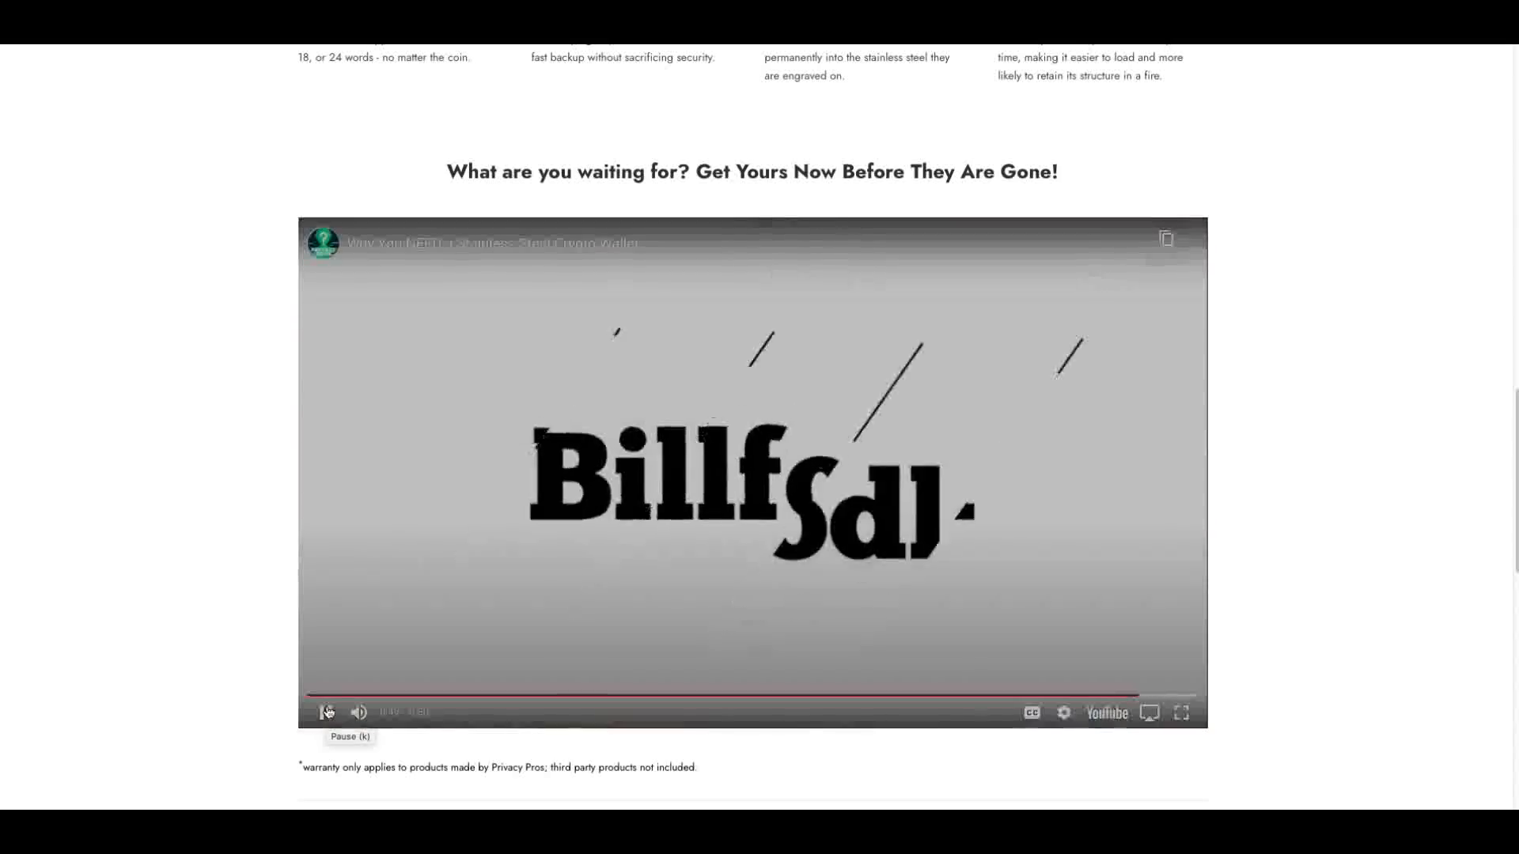
- Pause the 'Why You NEED a Stainless Steel Crypto Wallet' video near its end at 0:48
left_click(326, 712)
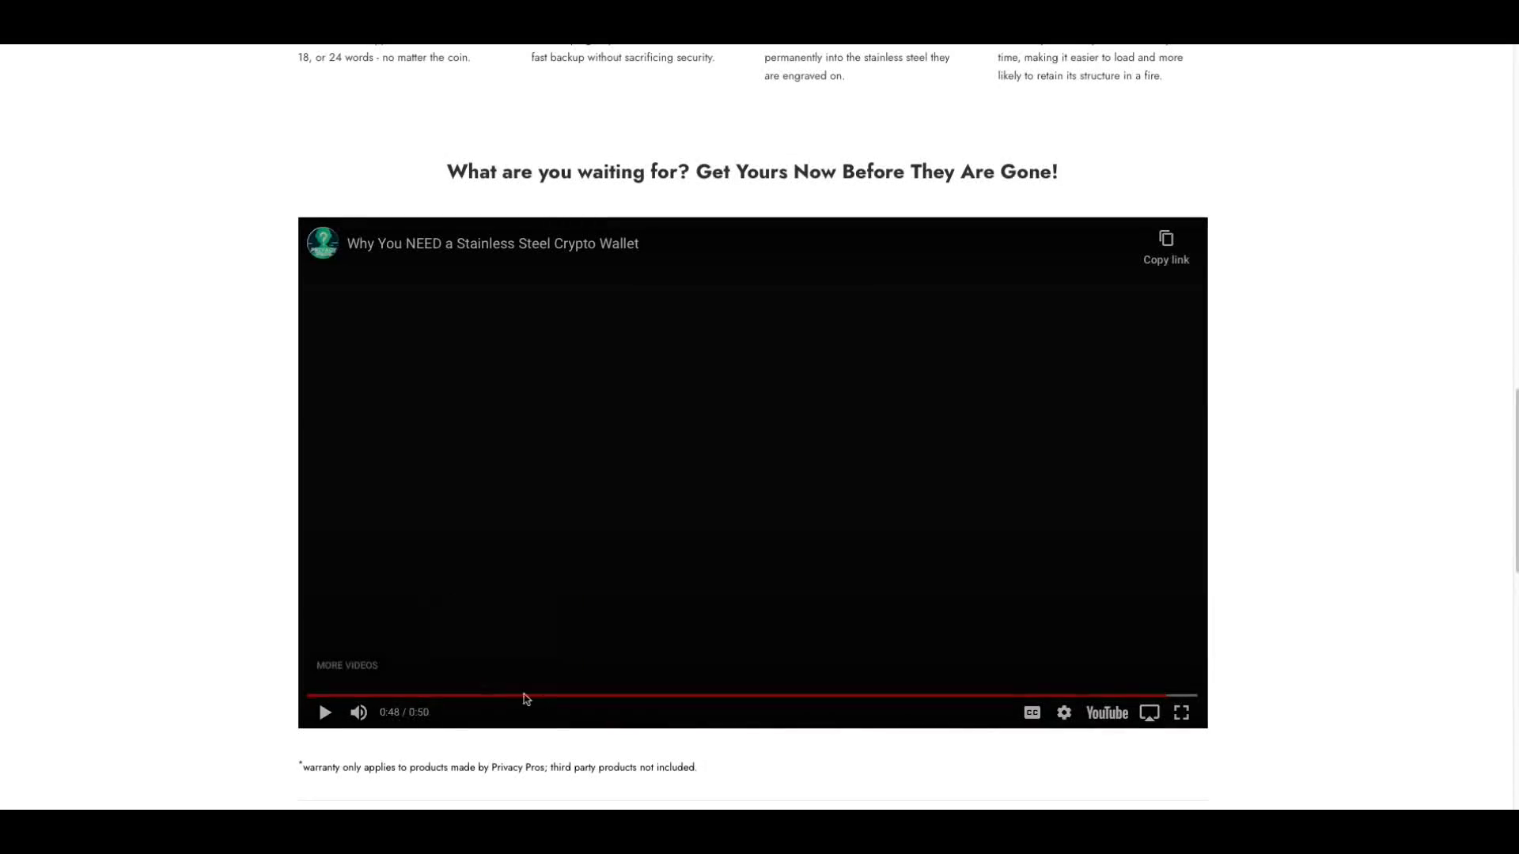
mouse_move(549, 503)
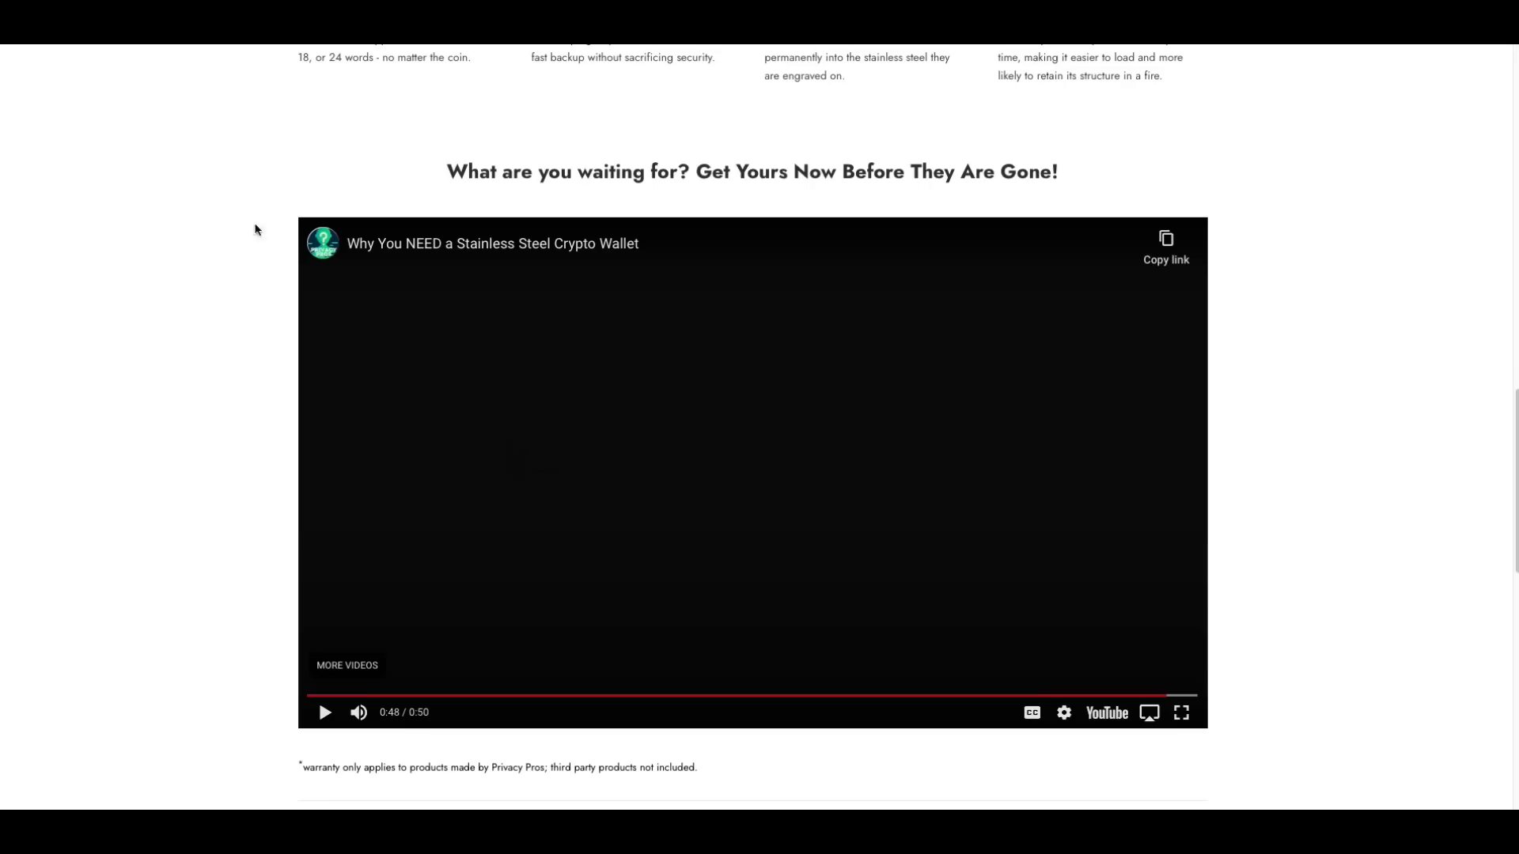
mouse_move(252, 340)
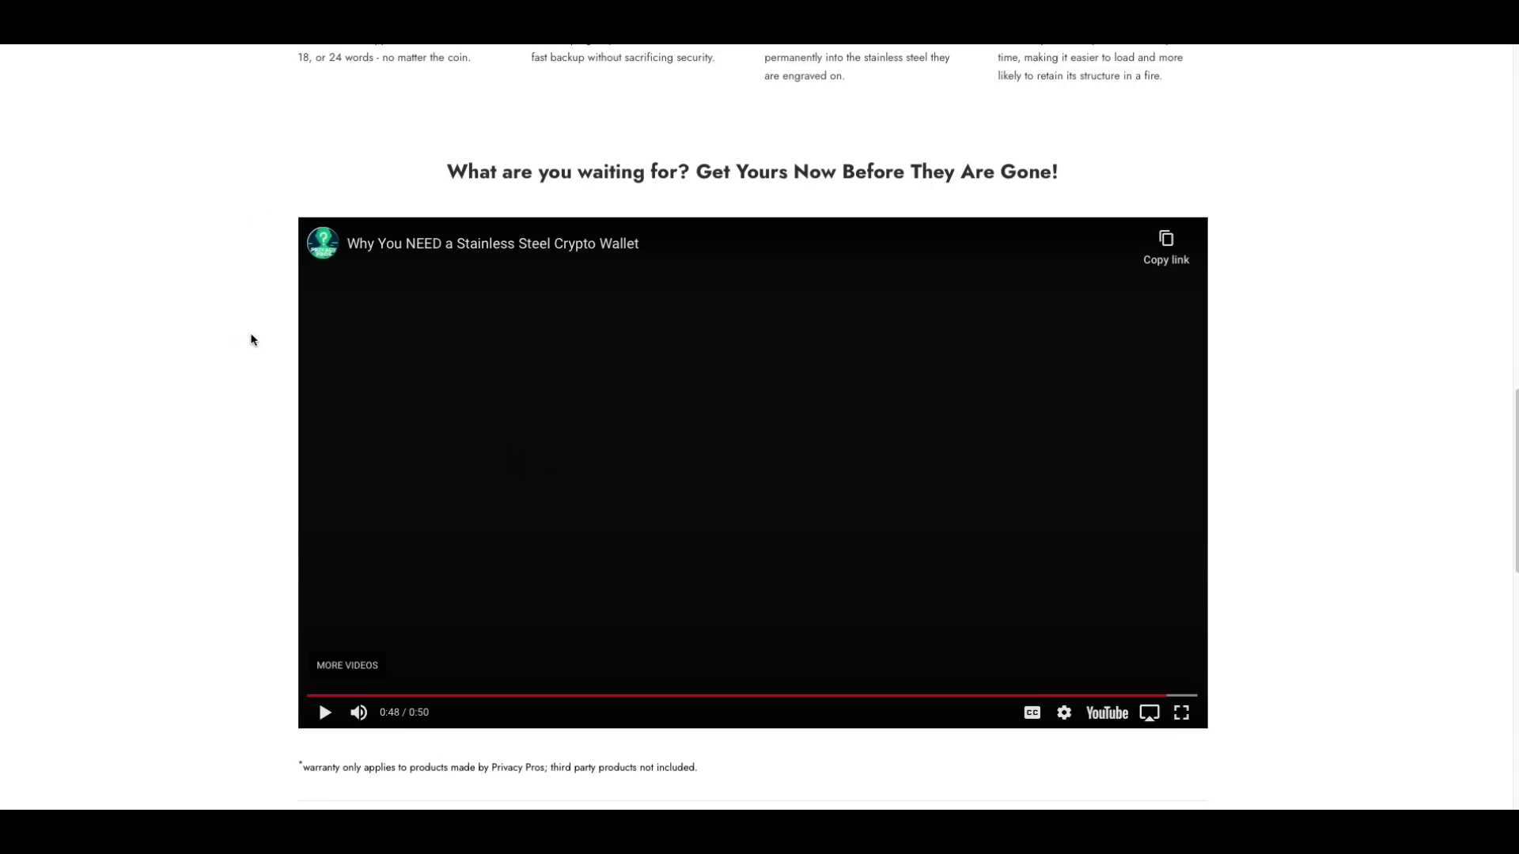
mouse_move(271, 376)
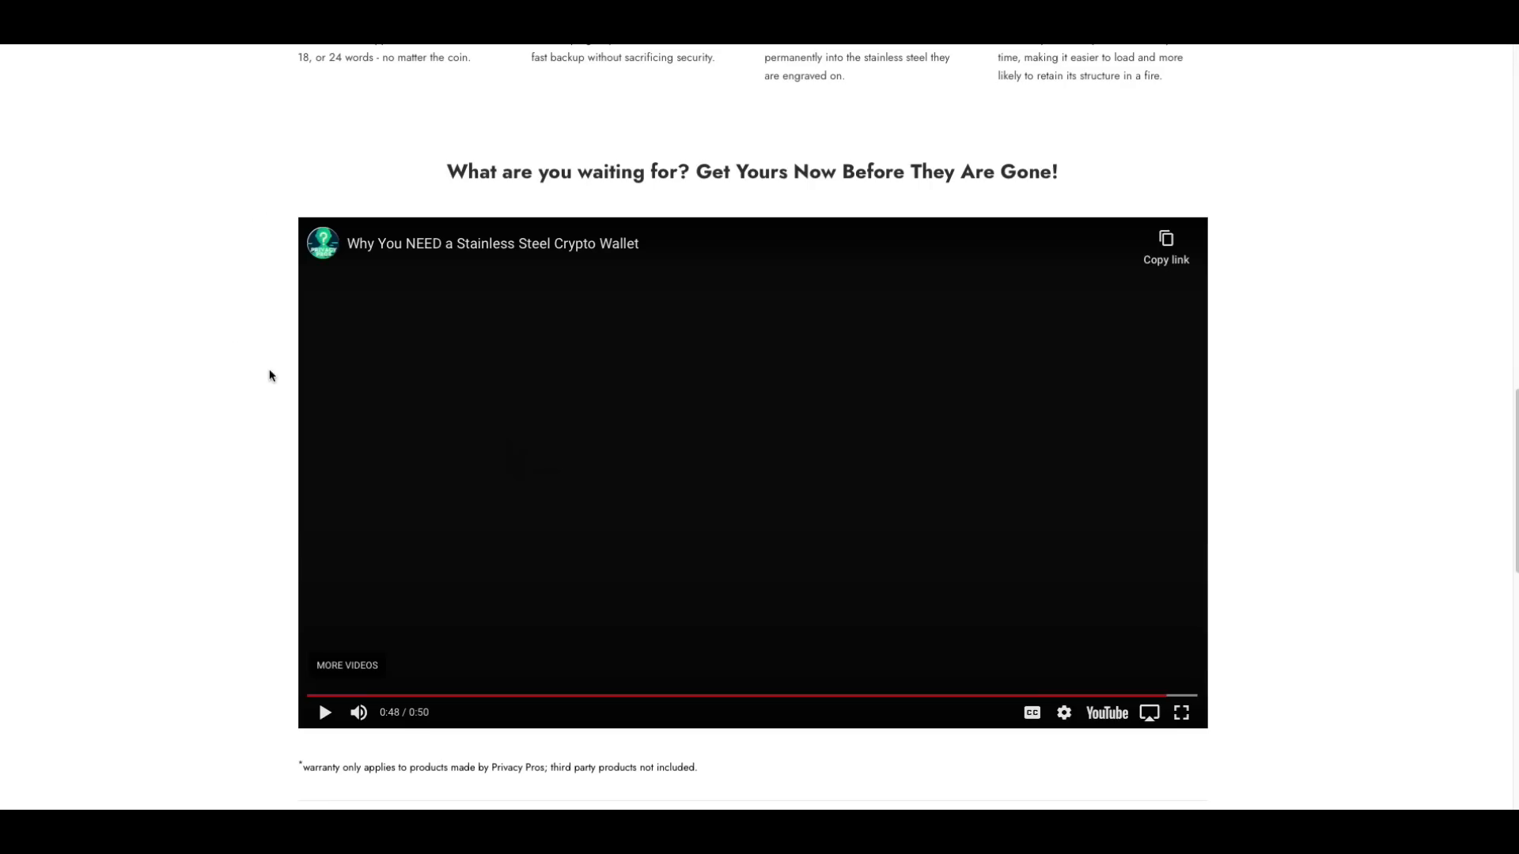
mouse_move(261, 337)
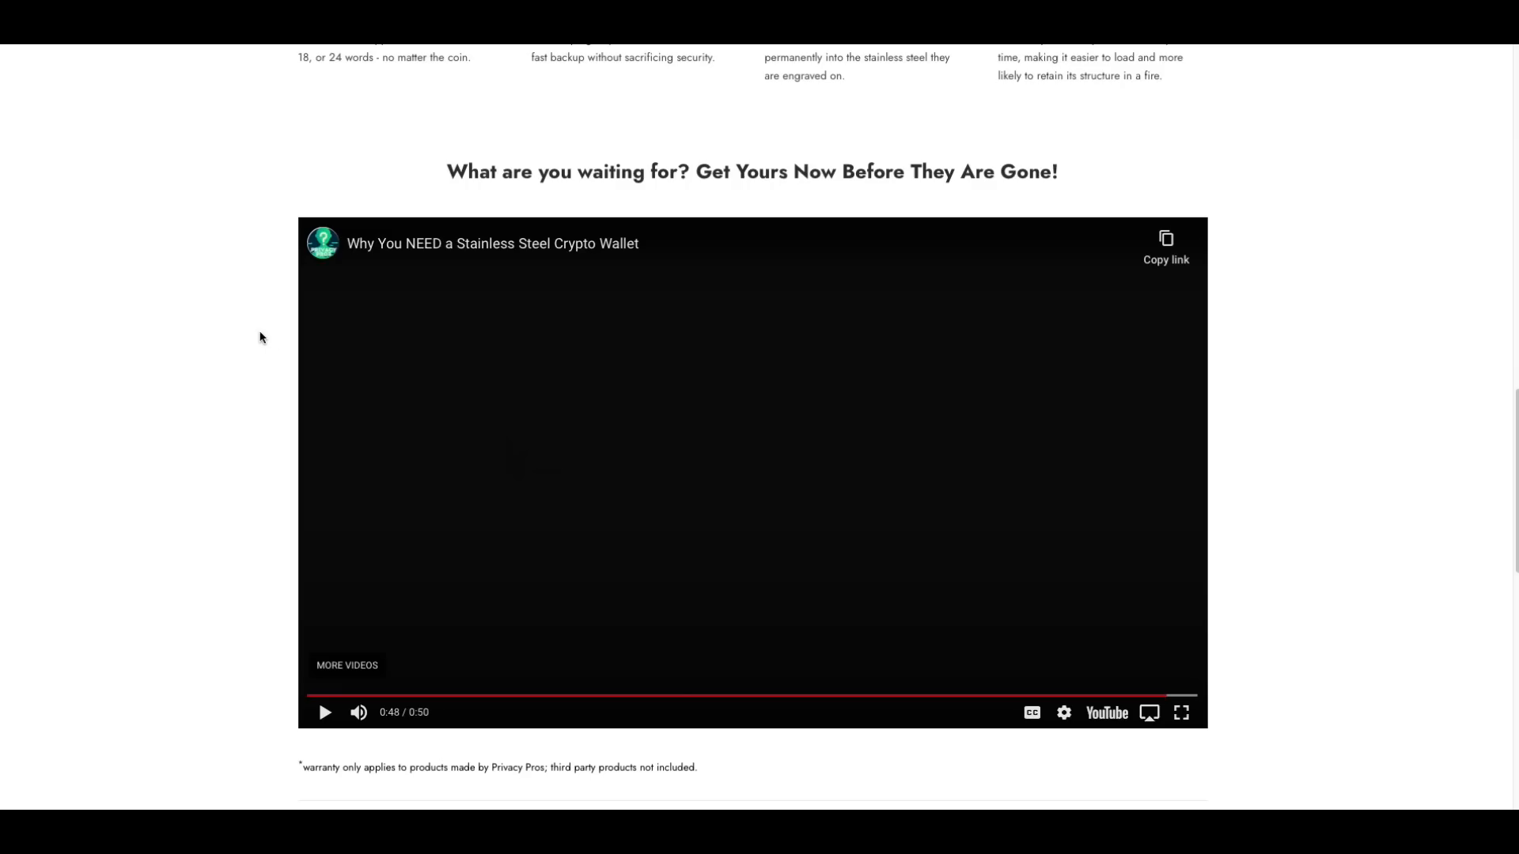
mouse_move(271, 316)
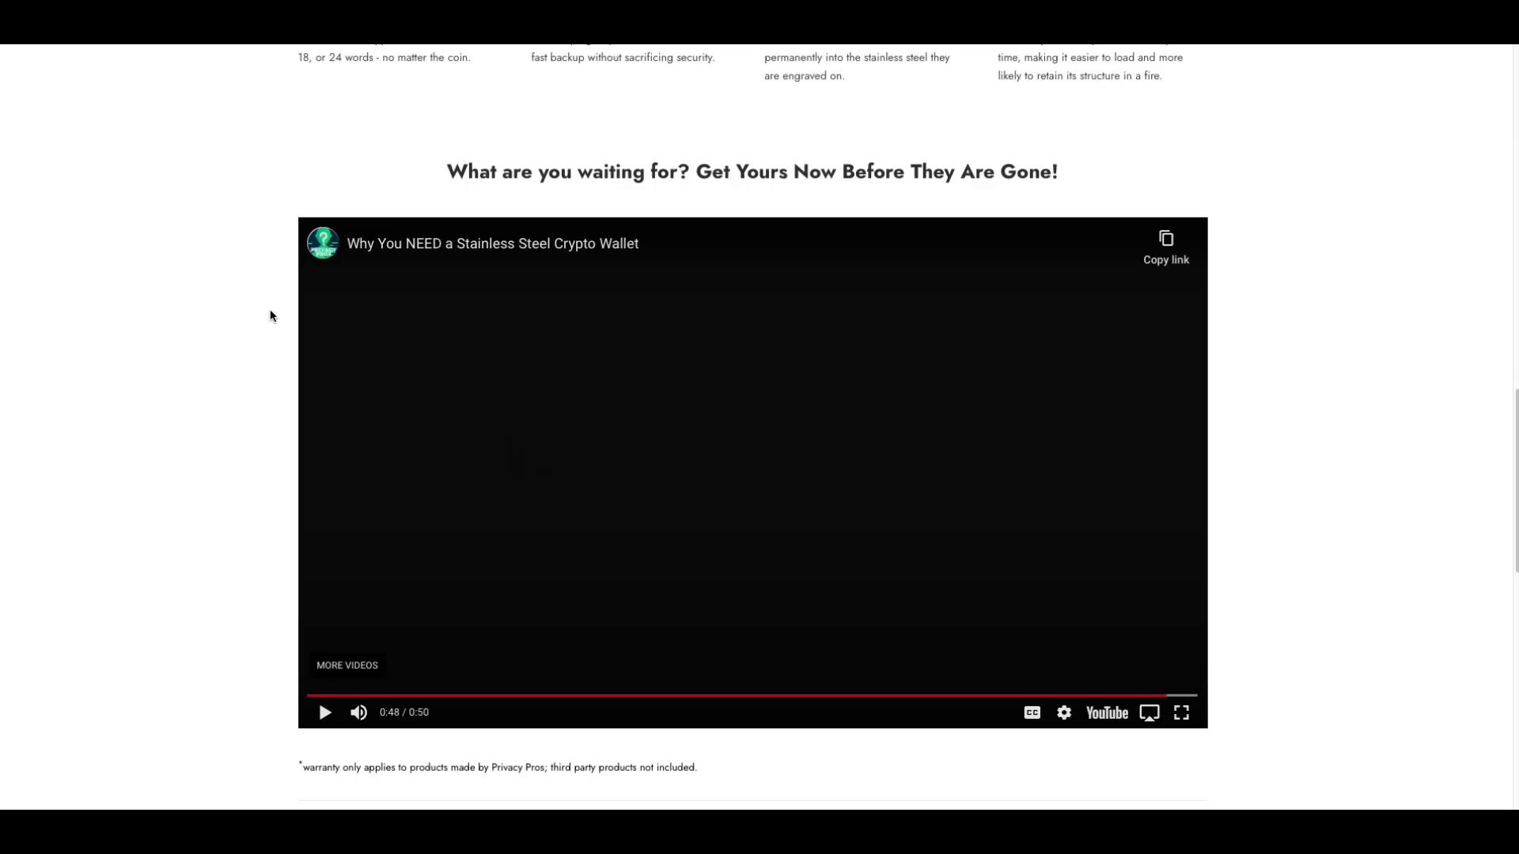
mouse_move(274, 326)
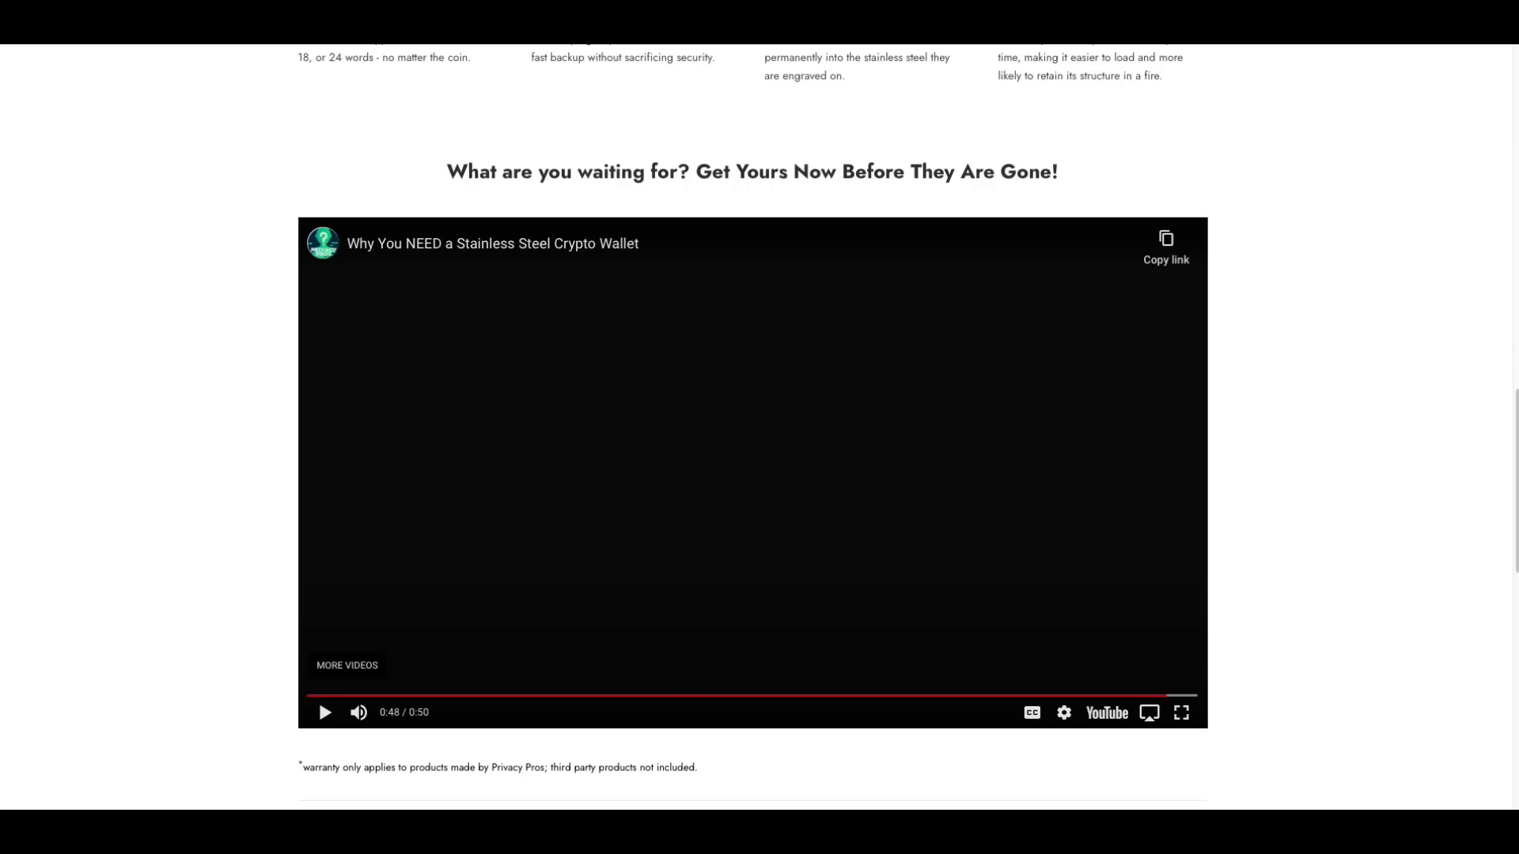
mouse_move(242, 508)
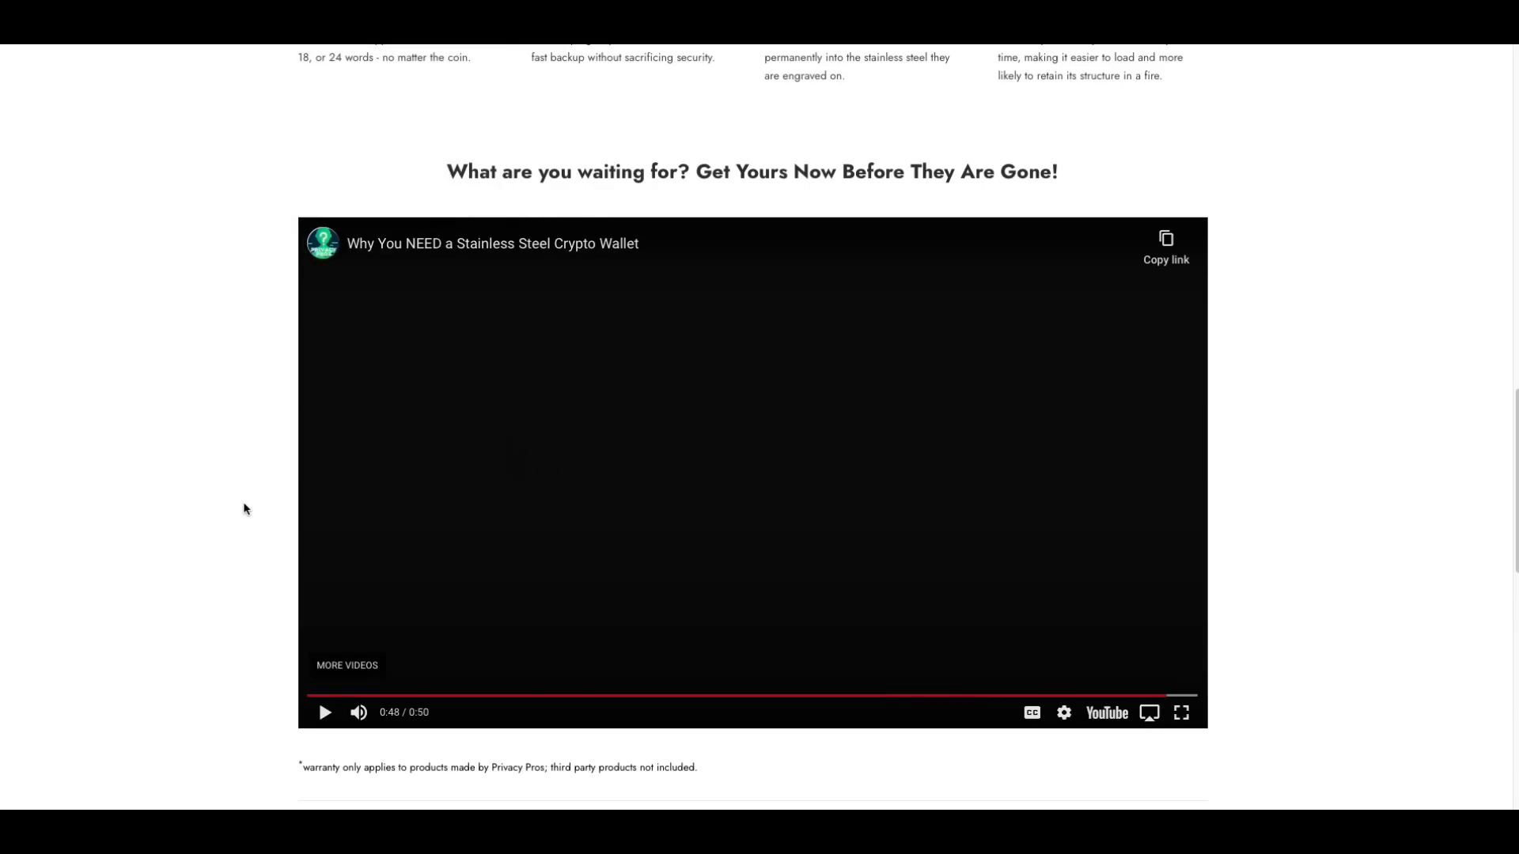
mouse_move(299, 61)
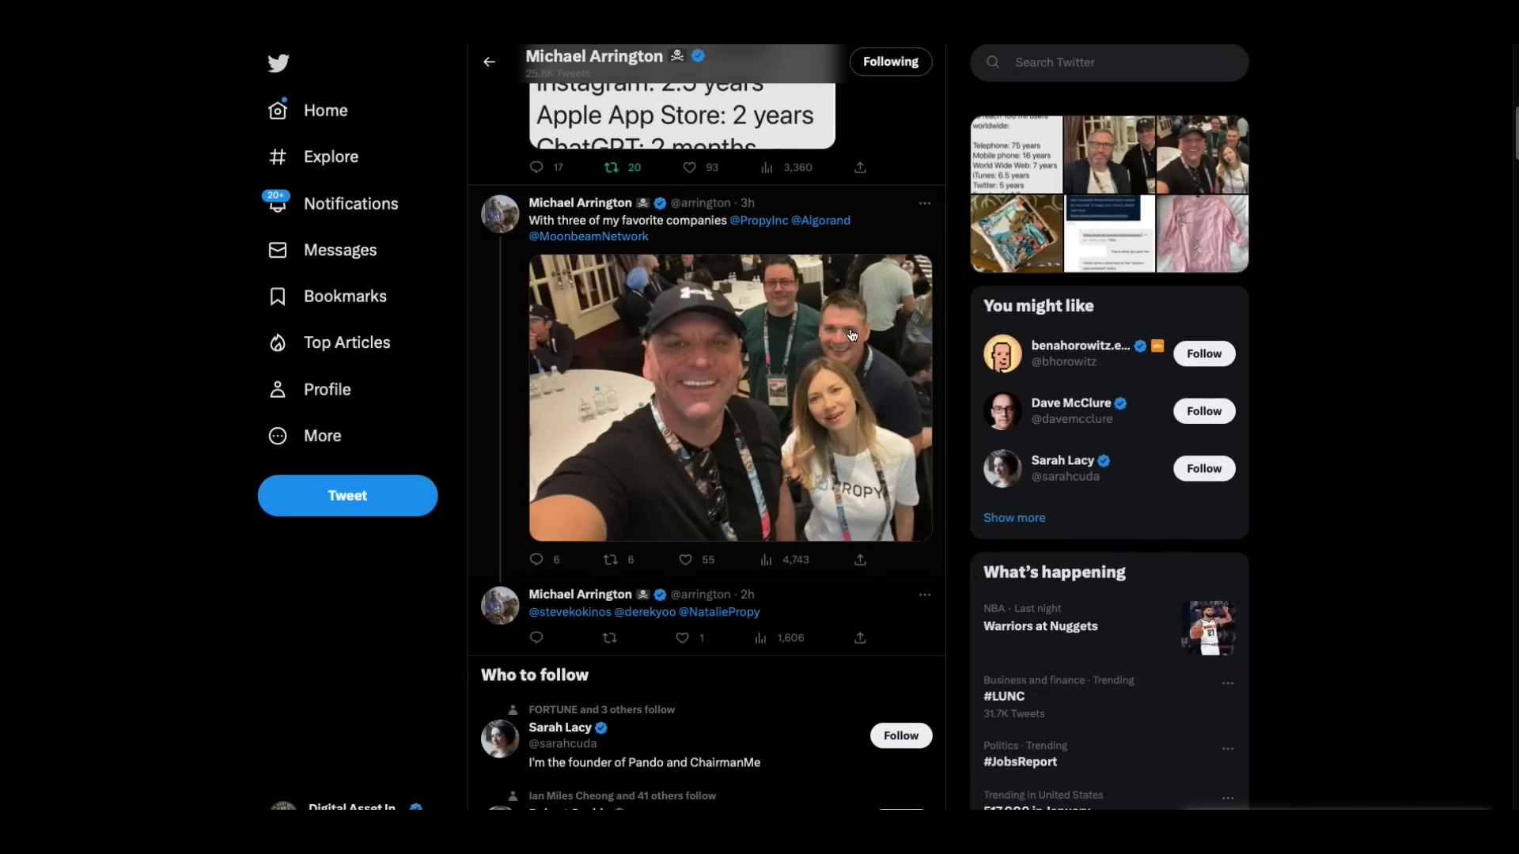
mouse_move(890, 404)
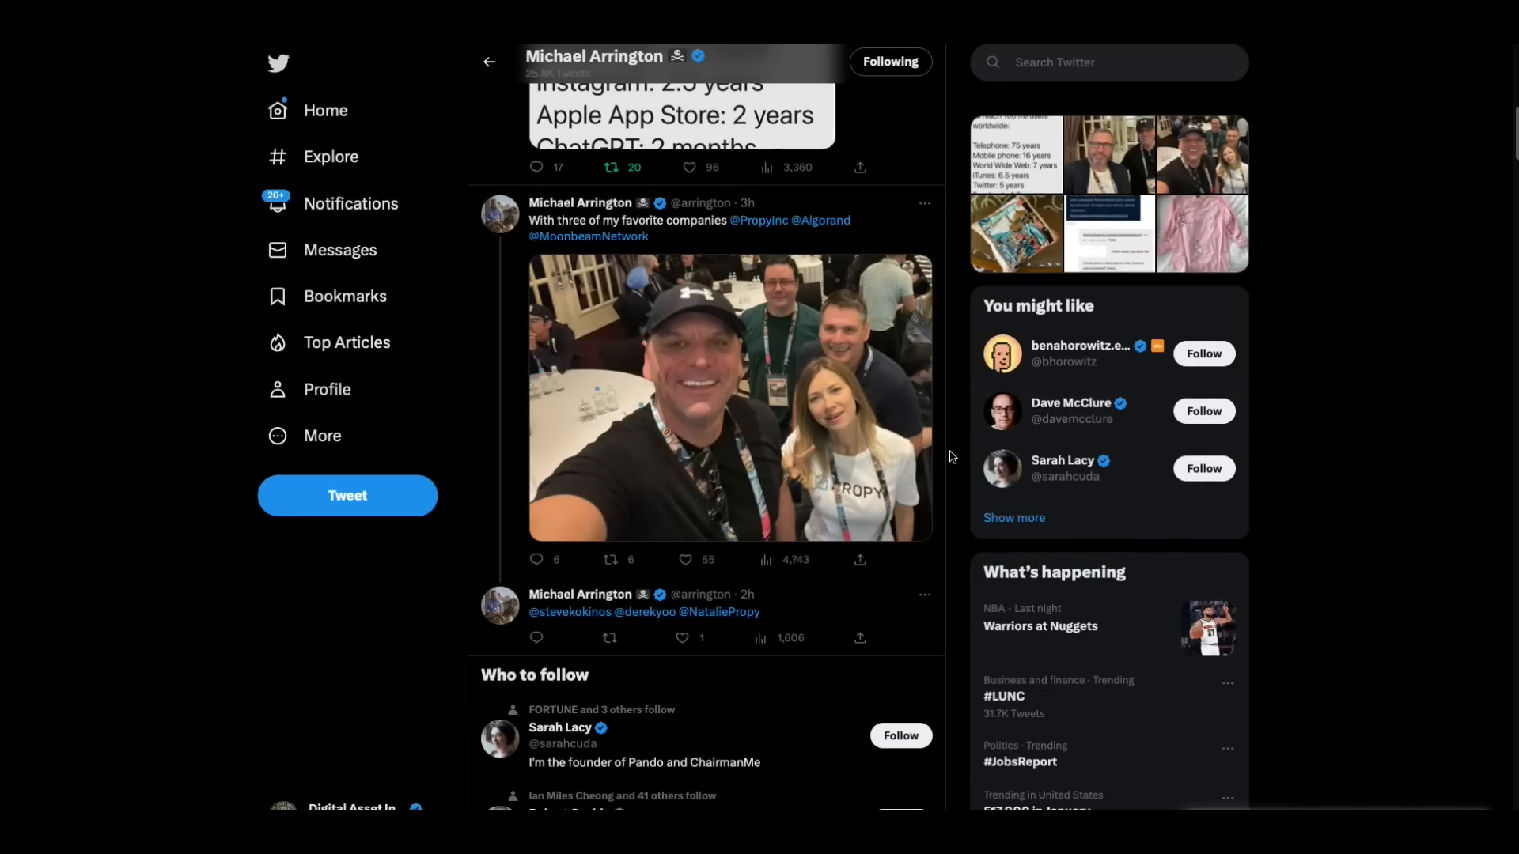
mouse_move(644, 481)
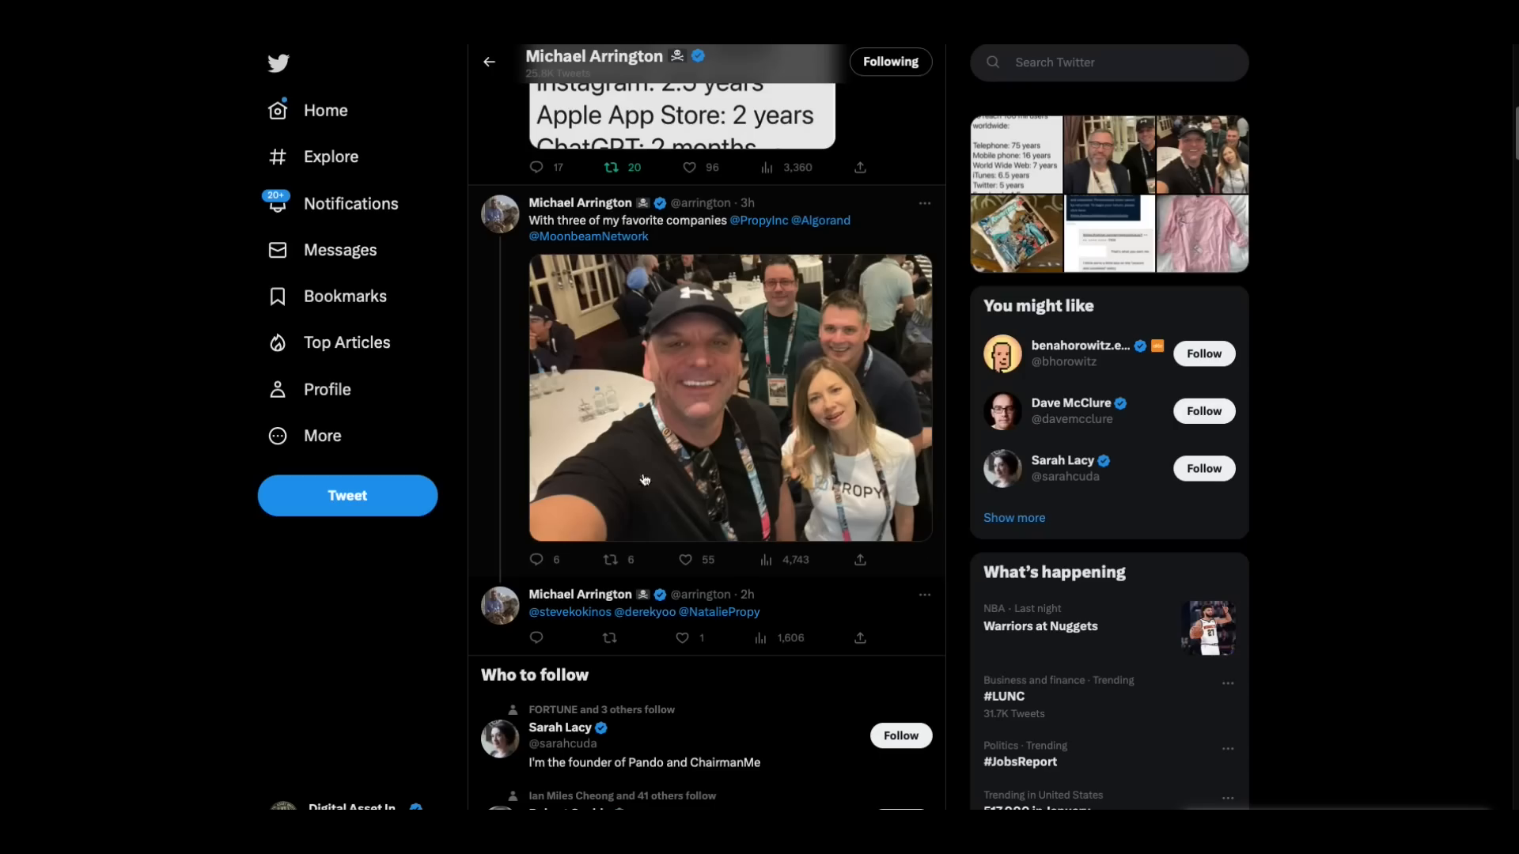
mouse_move(676, 505)
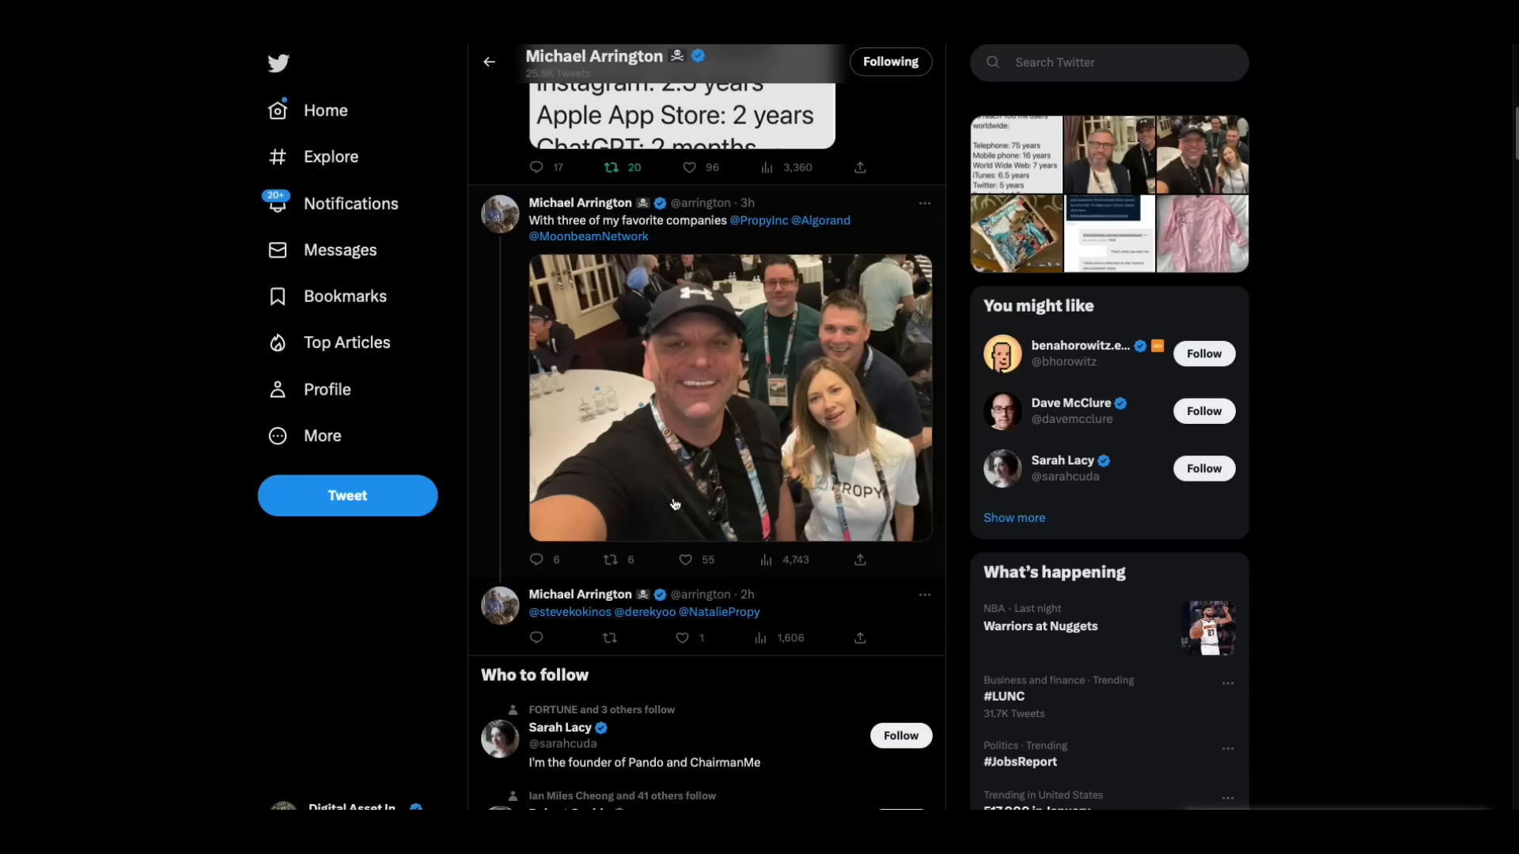
mouse_move(948, 538)
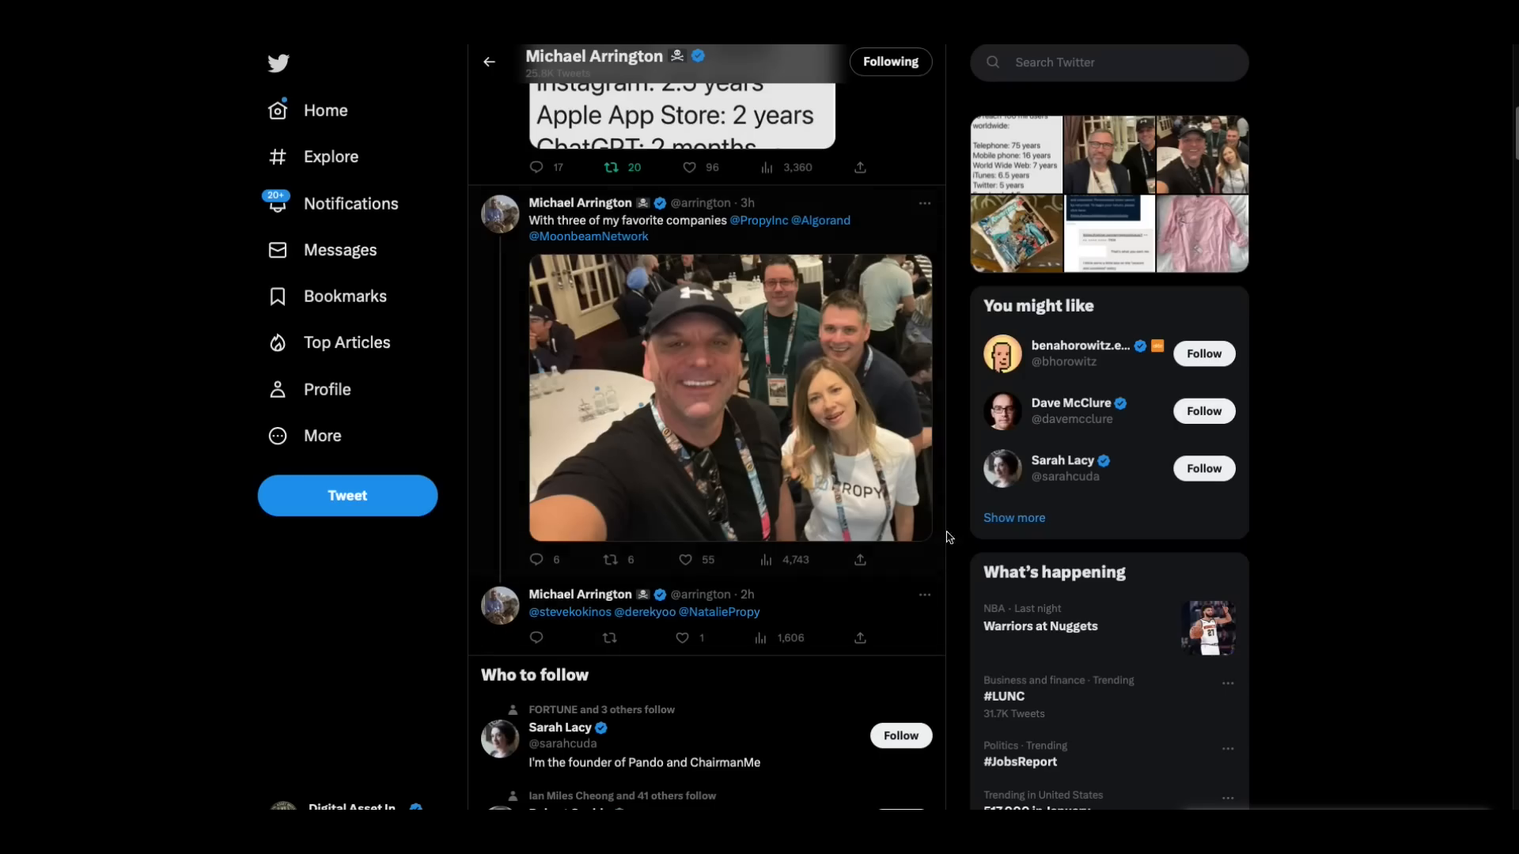
- Scroll Michael Arrington's timeline past the selfie reply to the 'Bridging ecosystems!' group-photo tweet
scroll("down", 3)
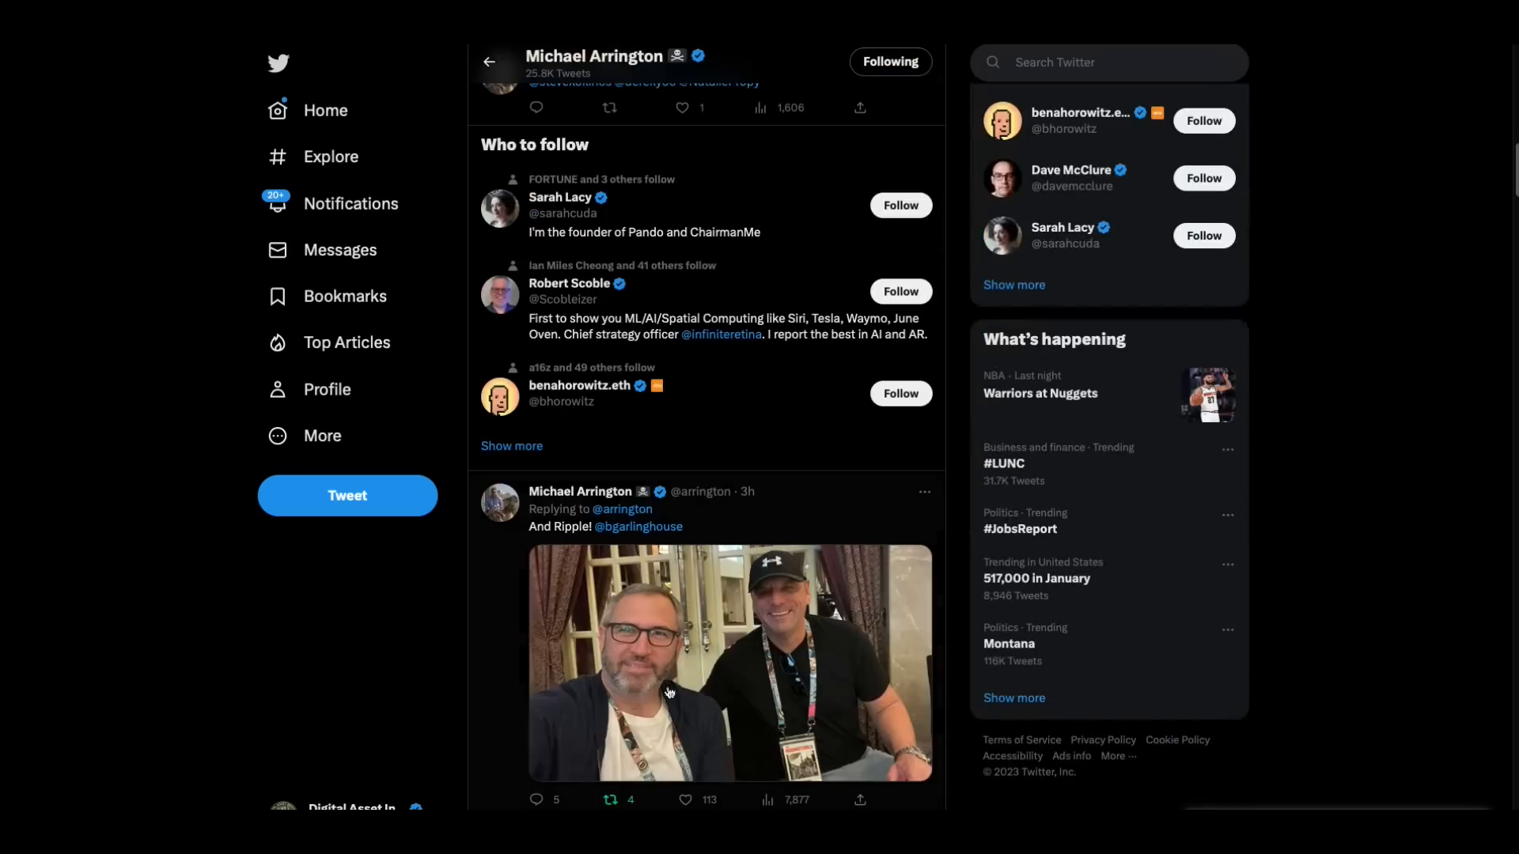
mouse_move(891, 681)
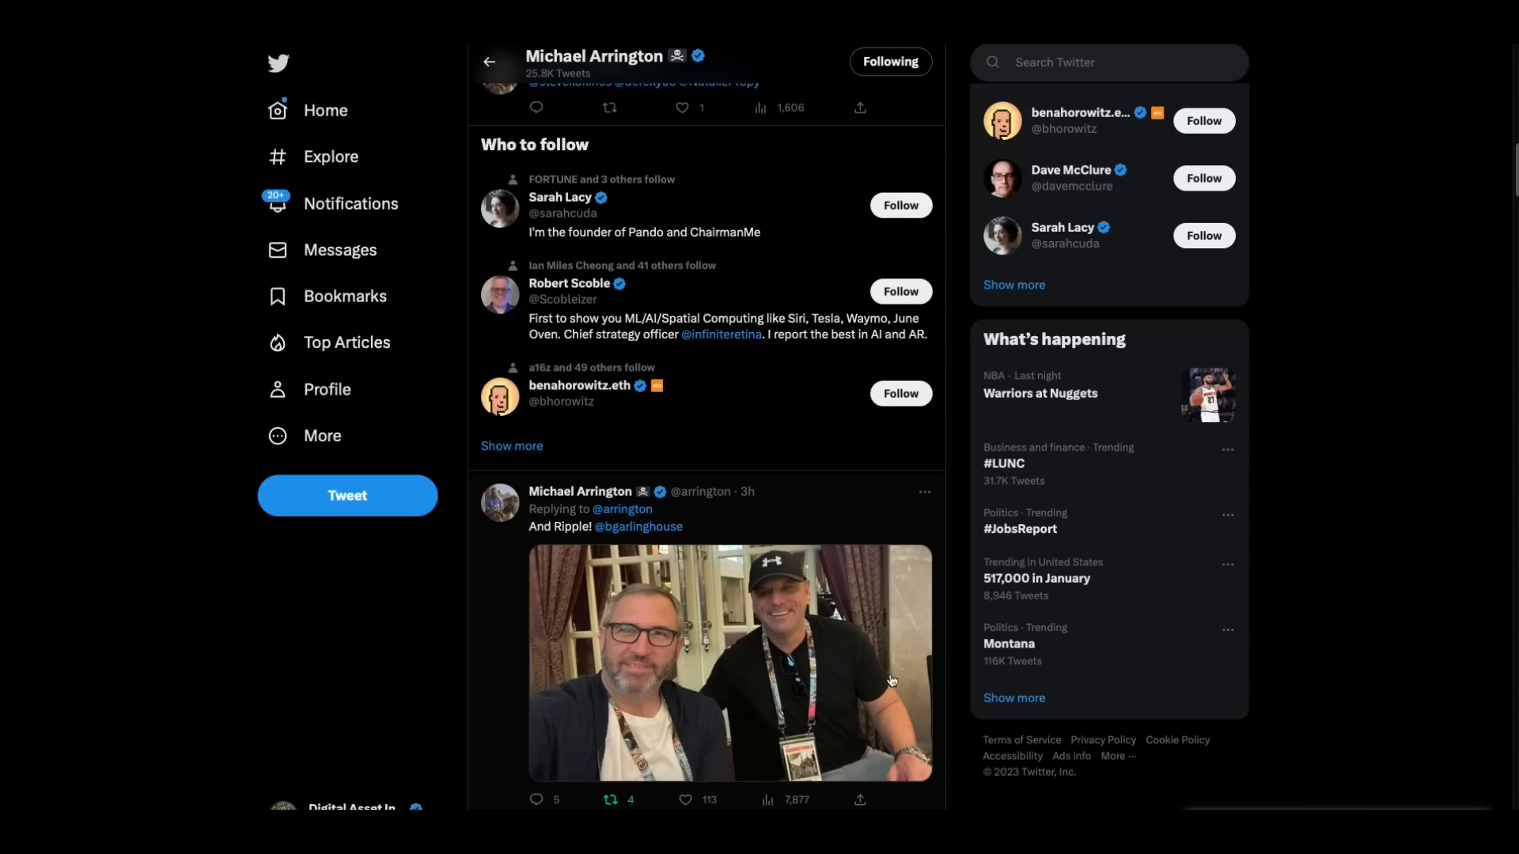
scroll("down", 3)
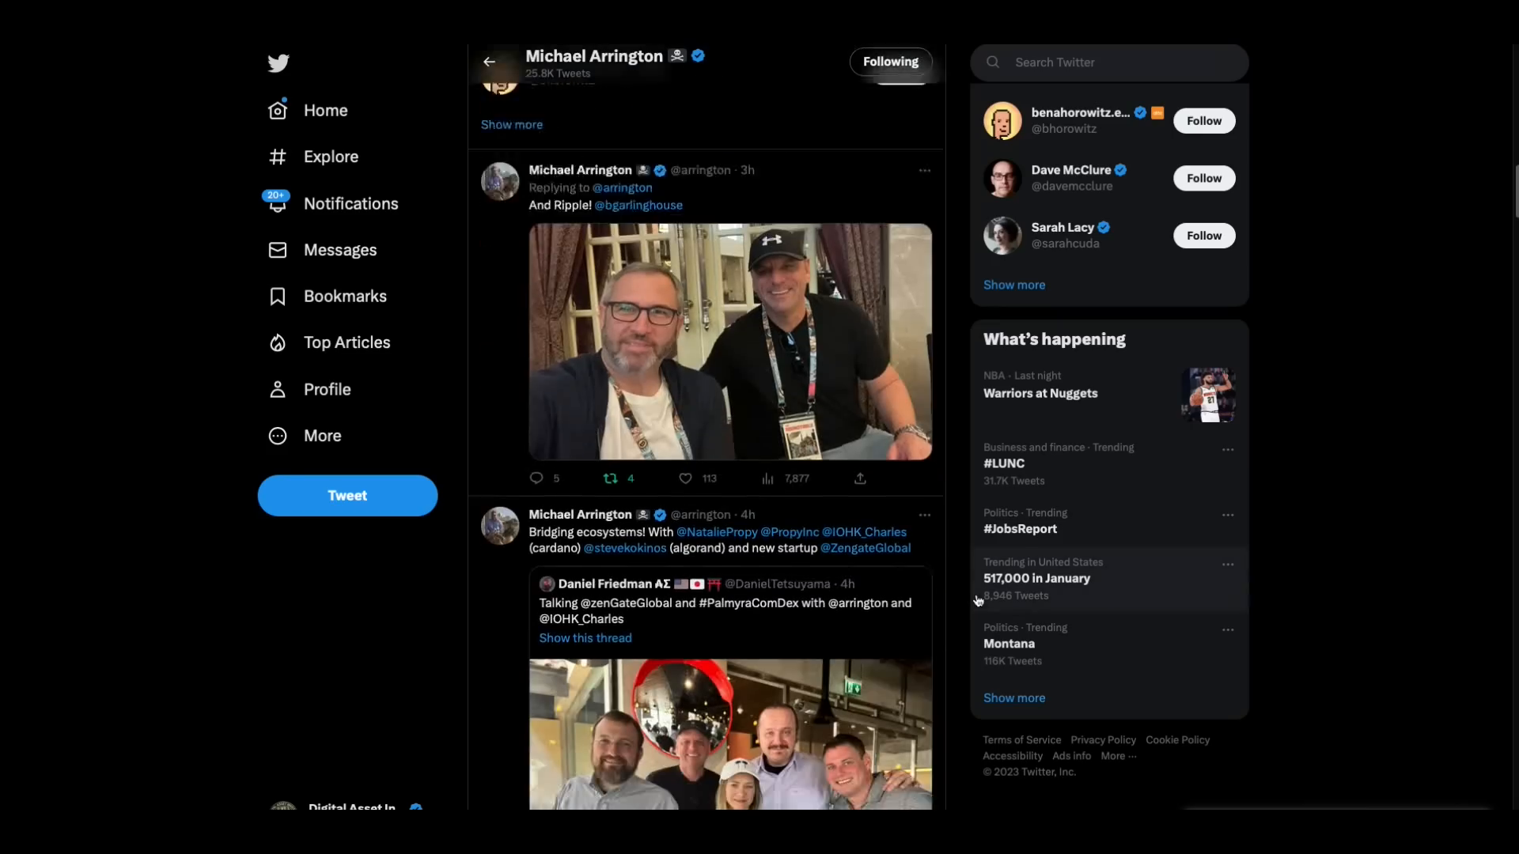
scroll("down", 3)
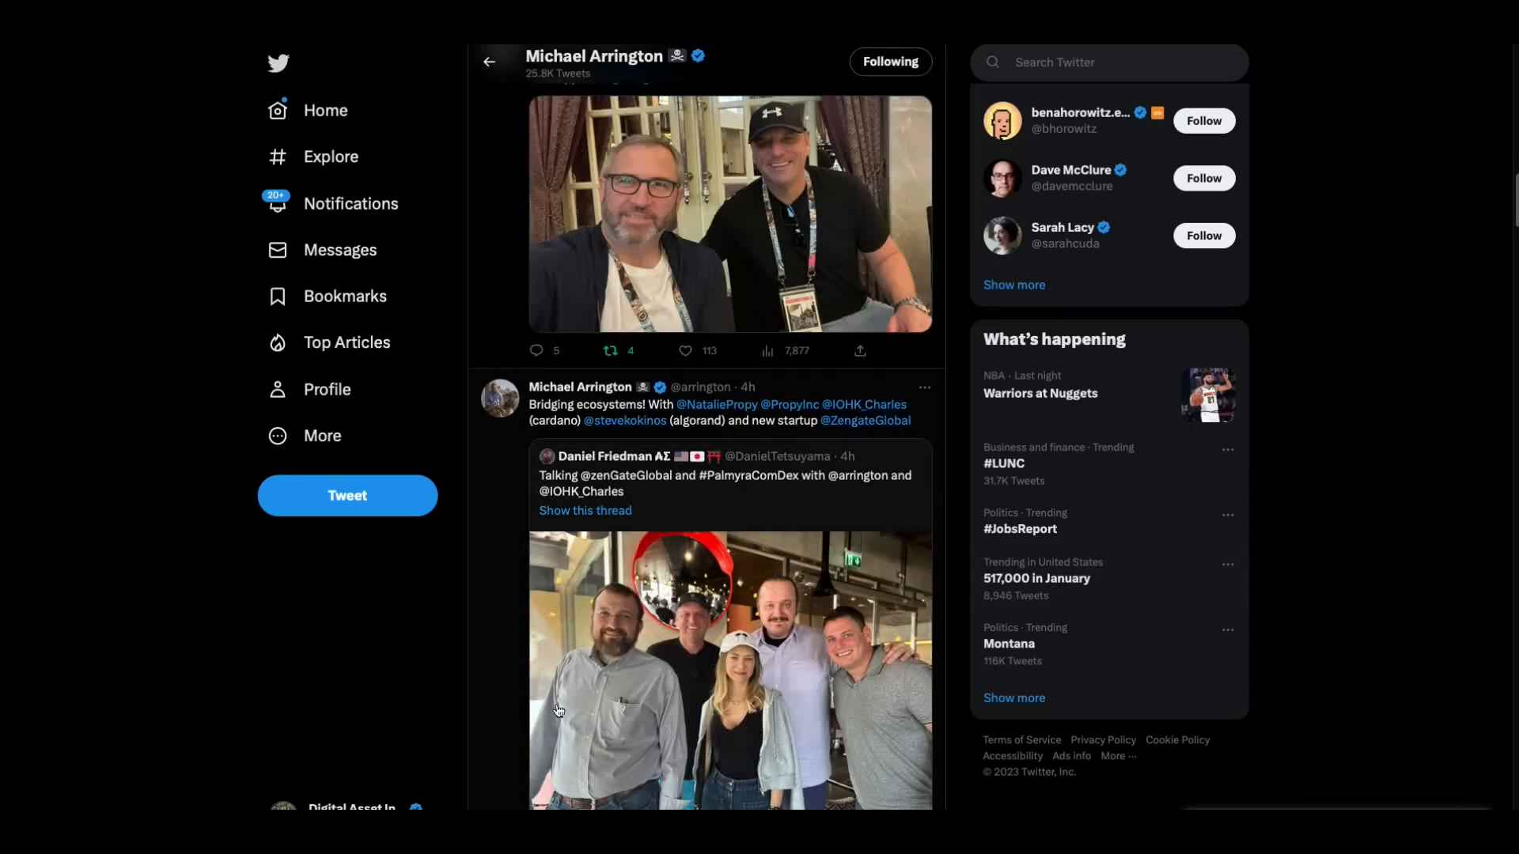
mouse_move(650, 736)
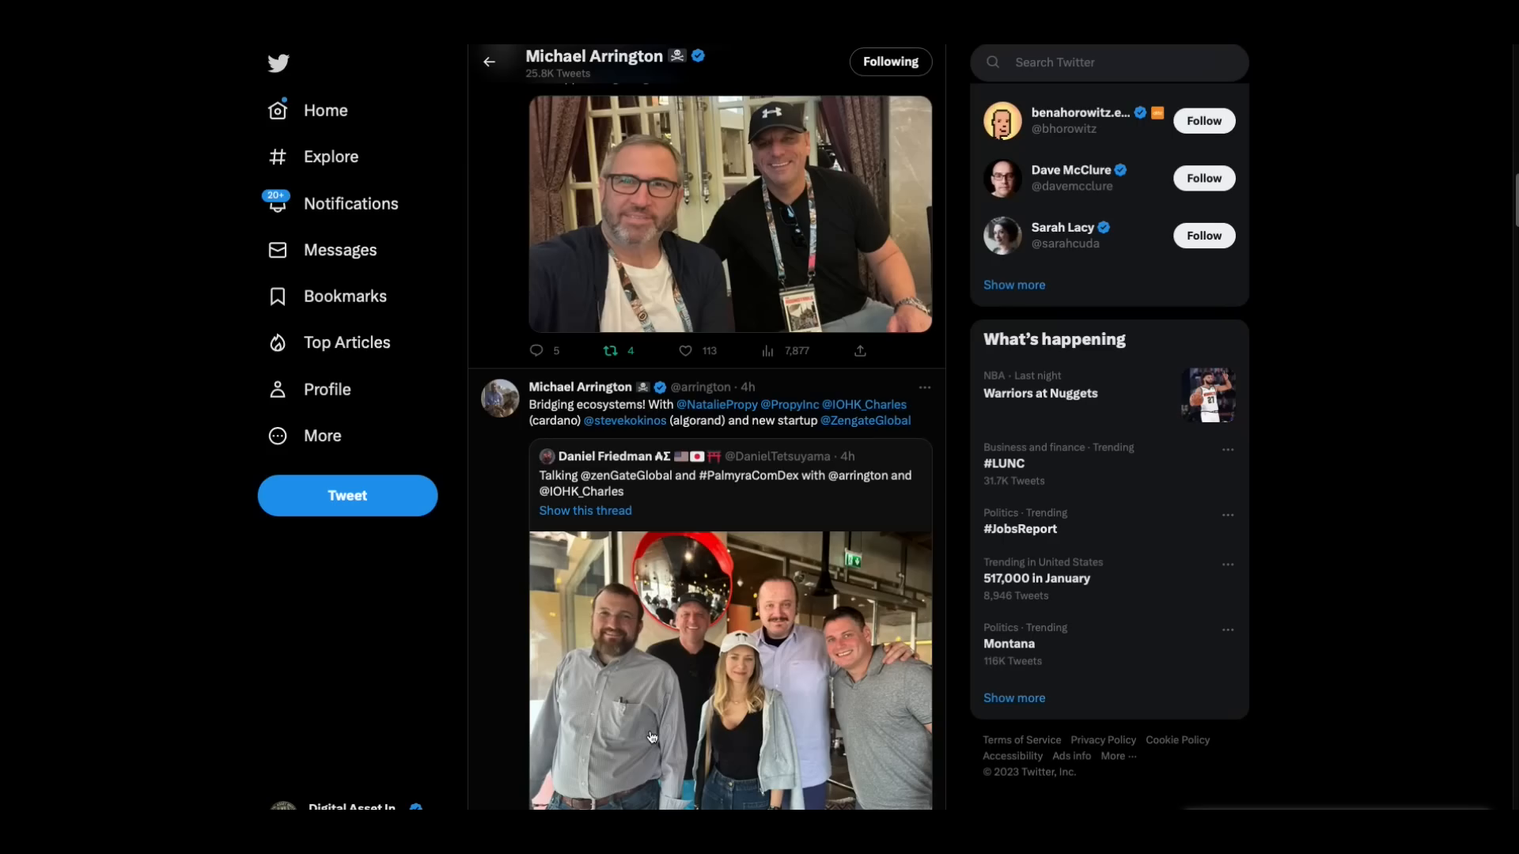
mouse_move(375, 46)
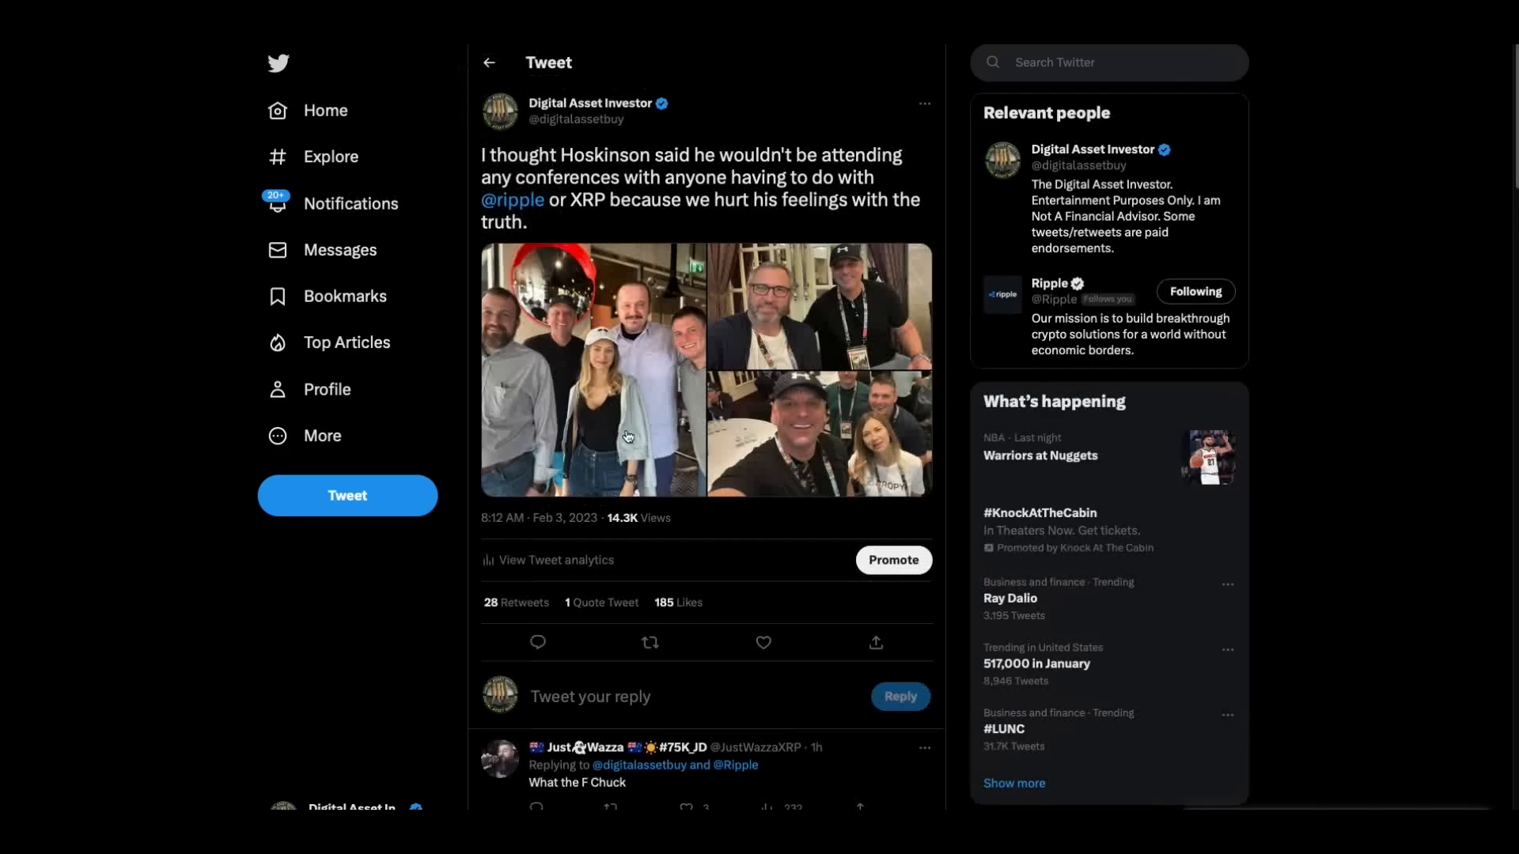
mouse_move(764, 489)
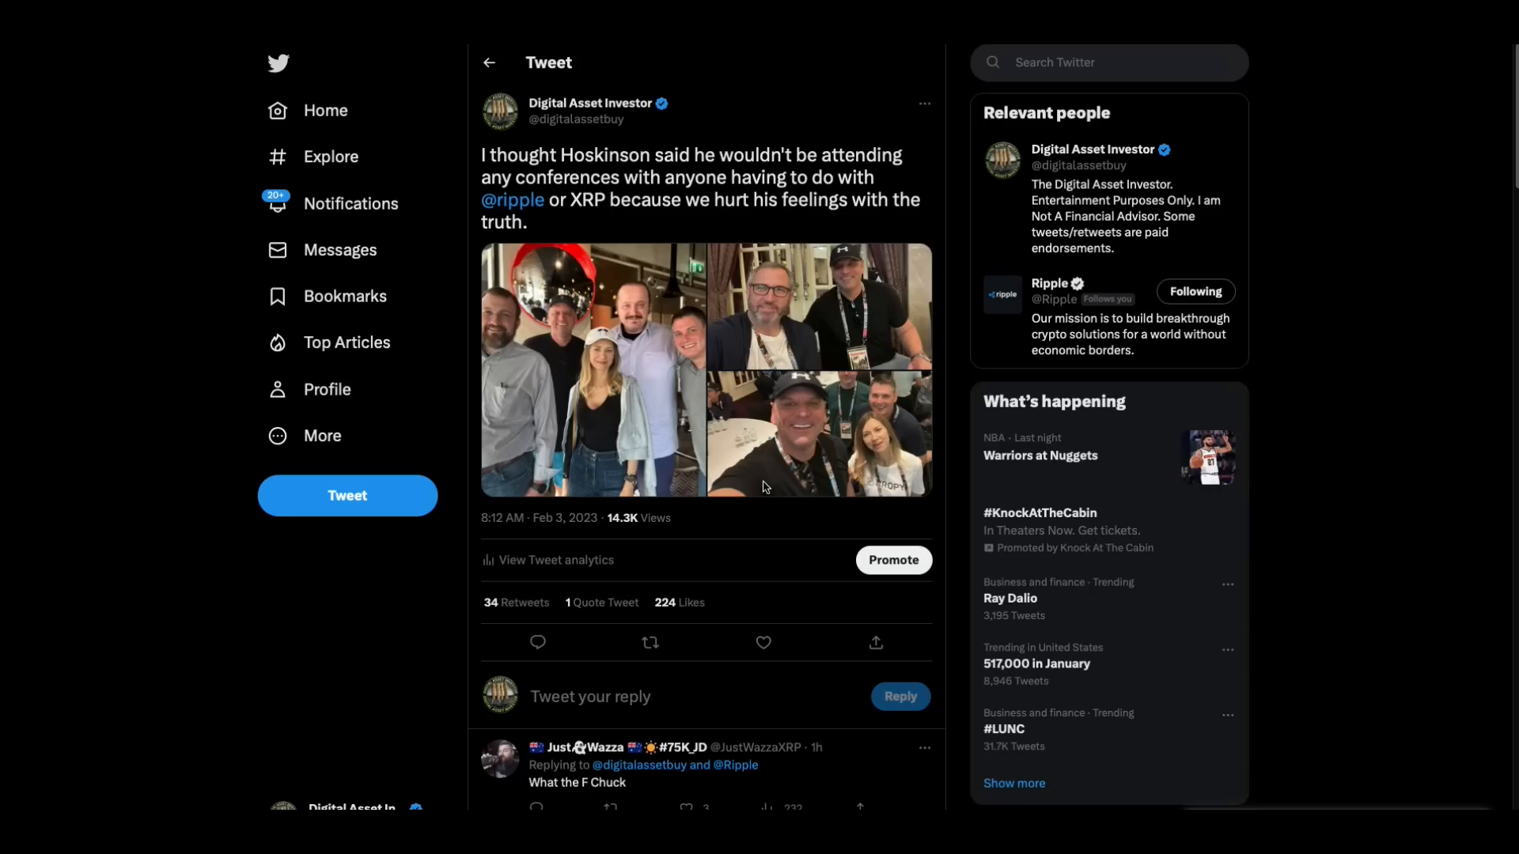
mouse_move(659, 397)
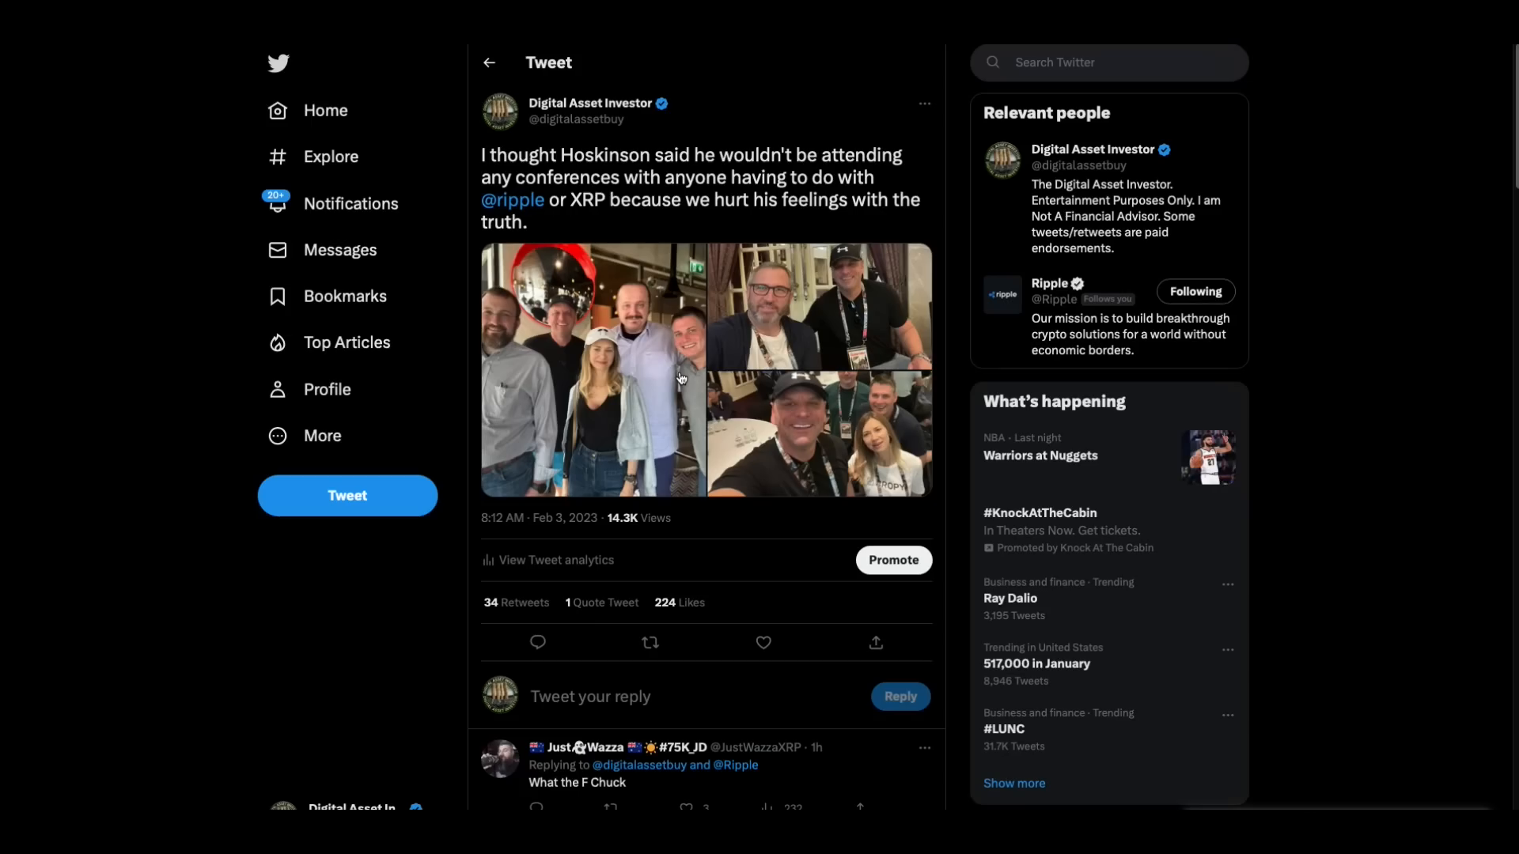
mouse_move(430, 63)
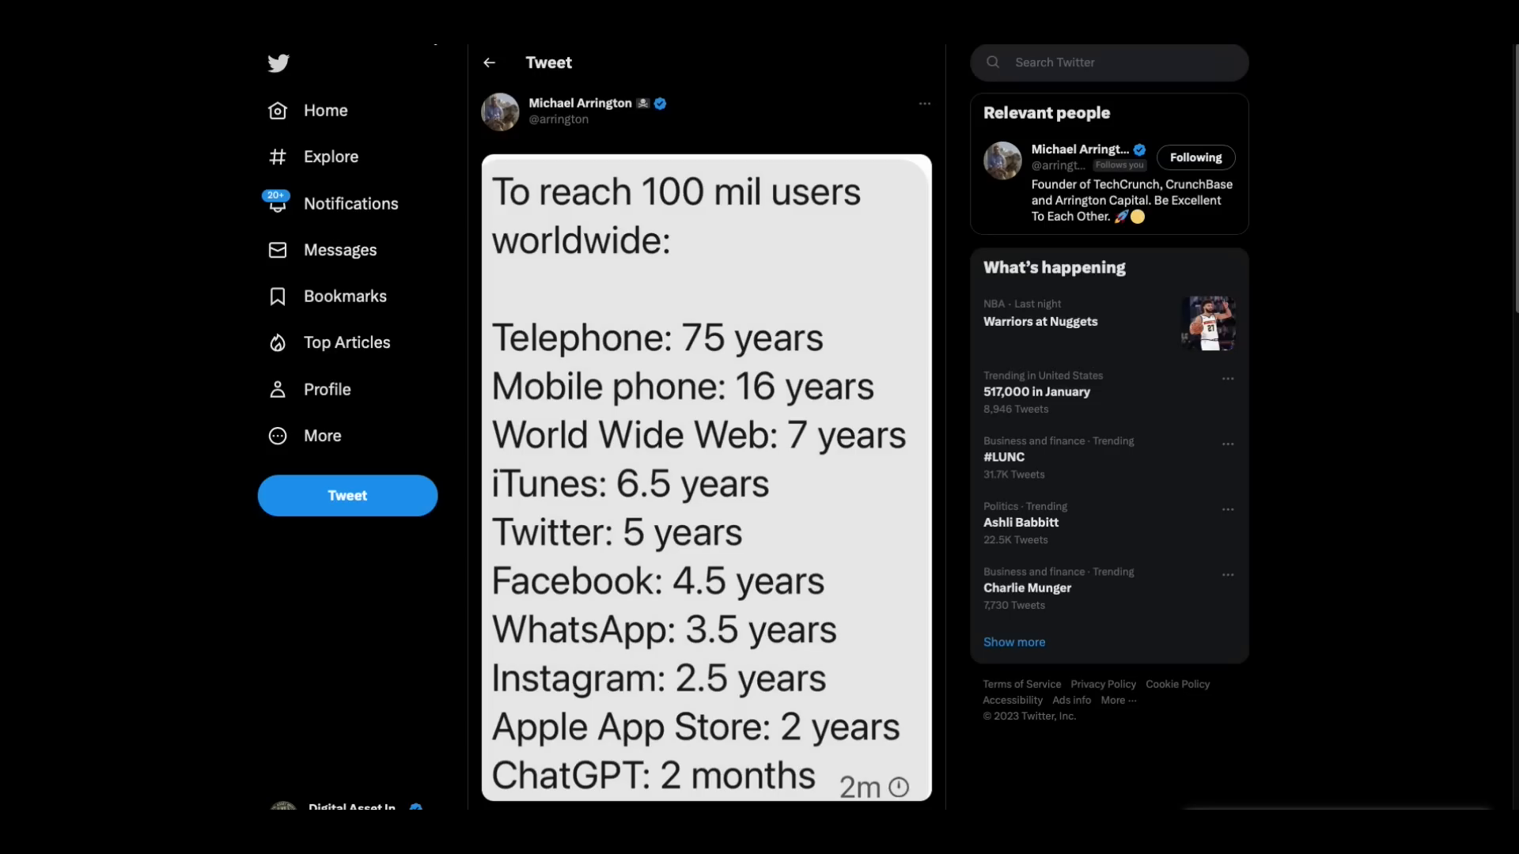
mouse_move(644, 299)
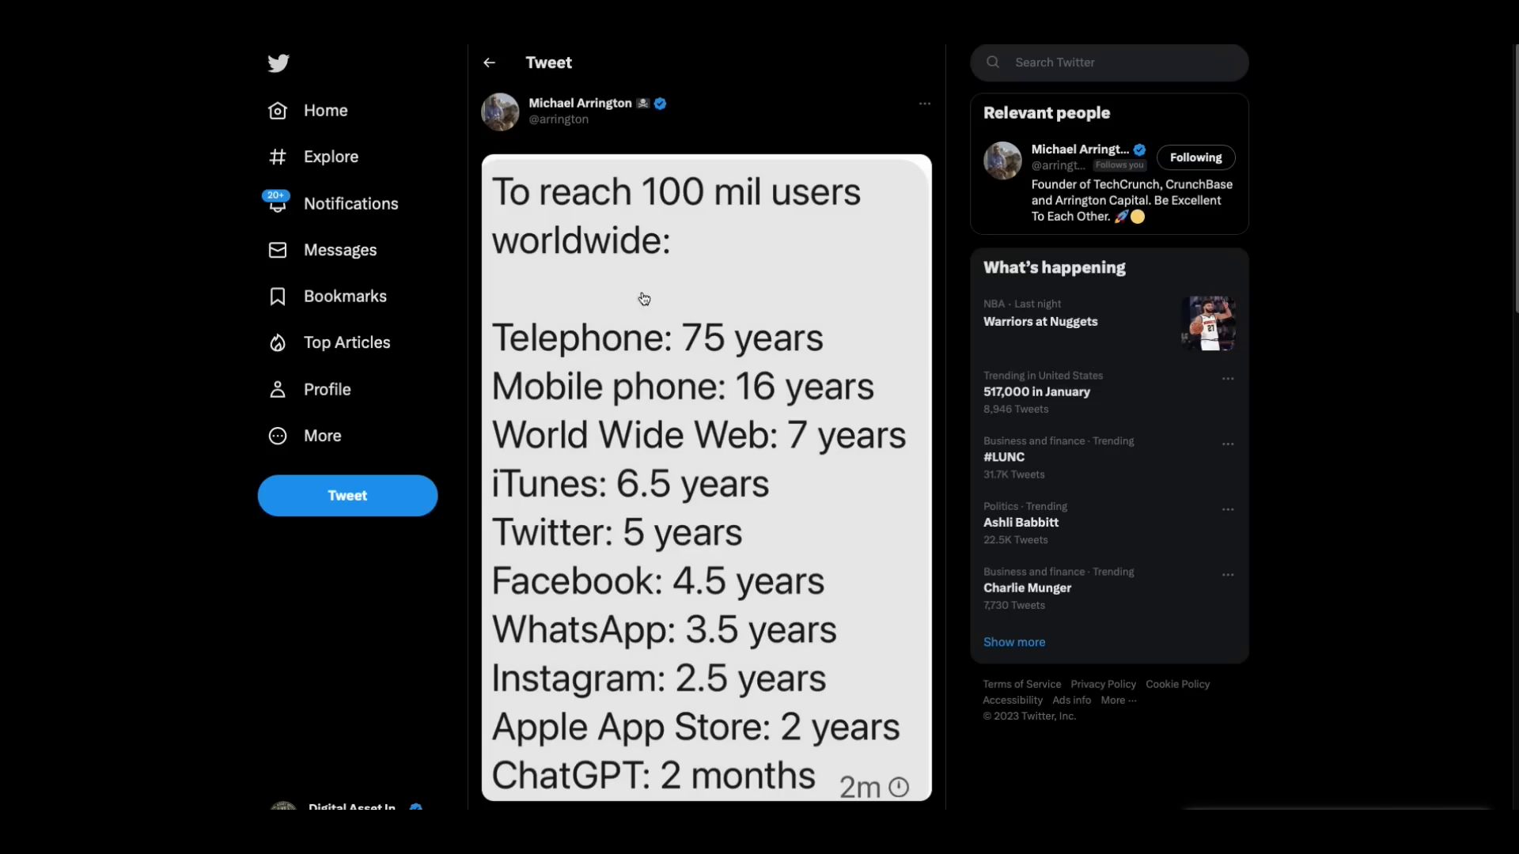
mouse_move(796, 291)
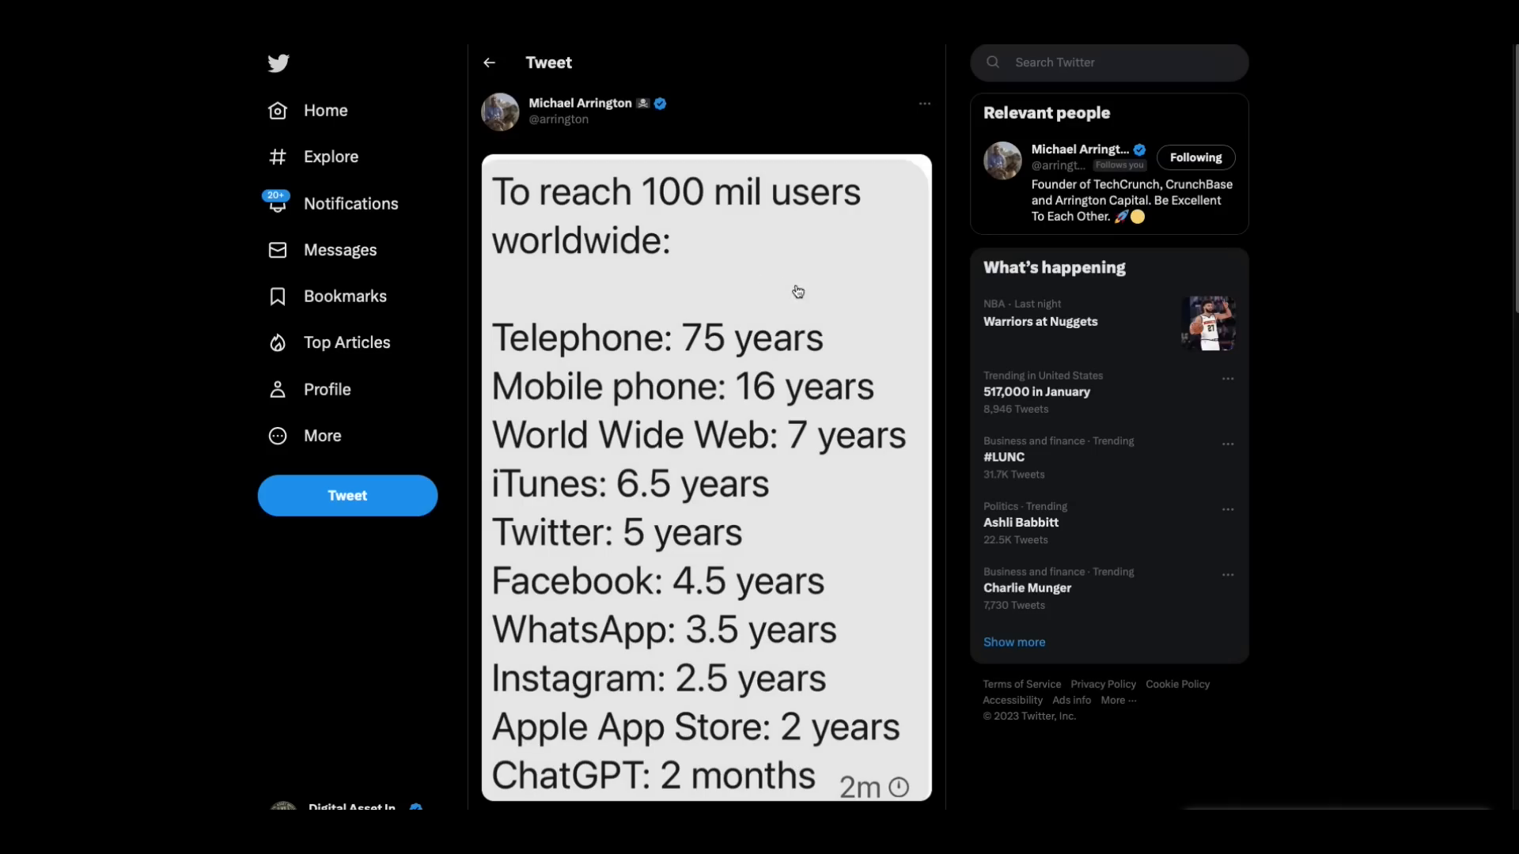
mouse_move(809, 352)
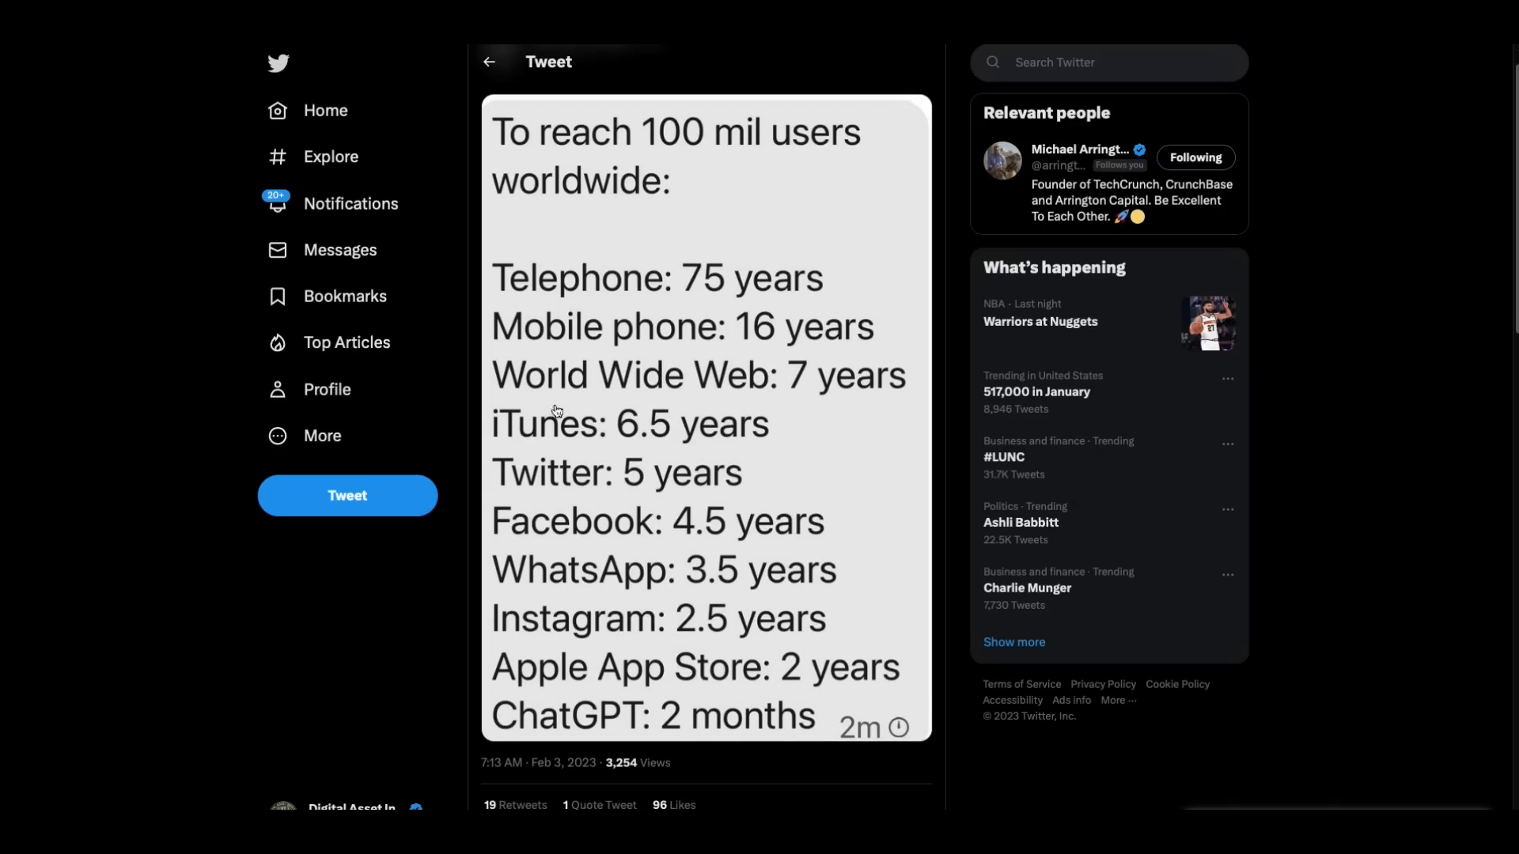
- Scroll through the '100 mil users' tweet's stats and replies, then back up
scroll("down", 3)
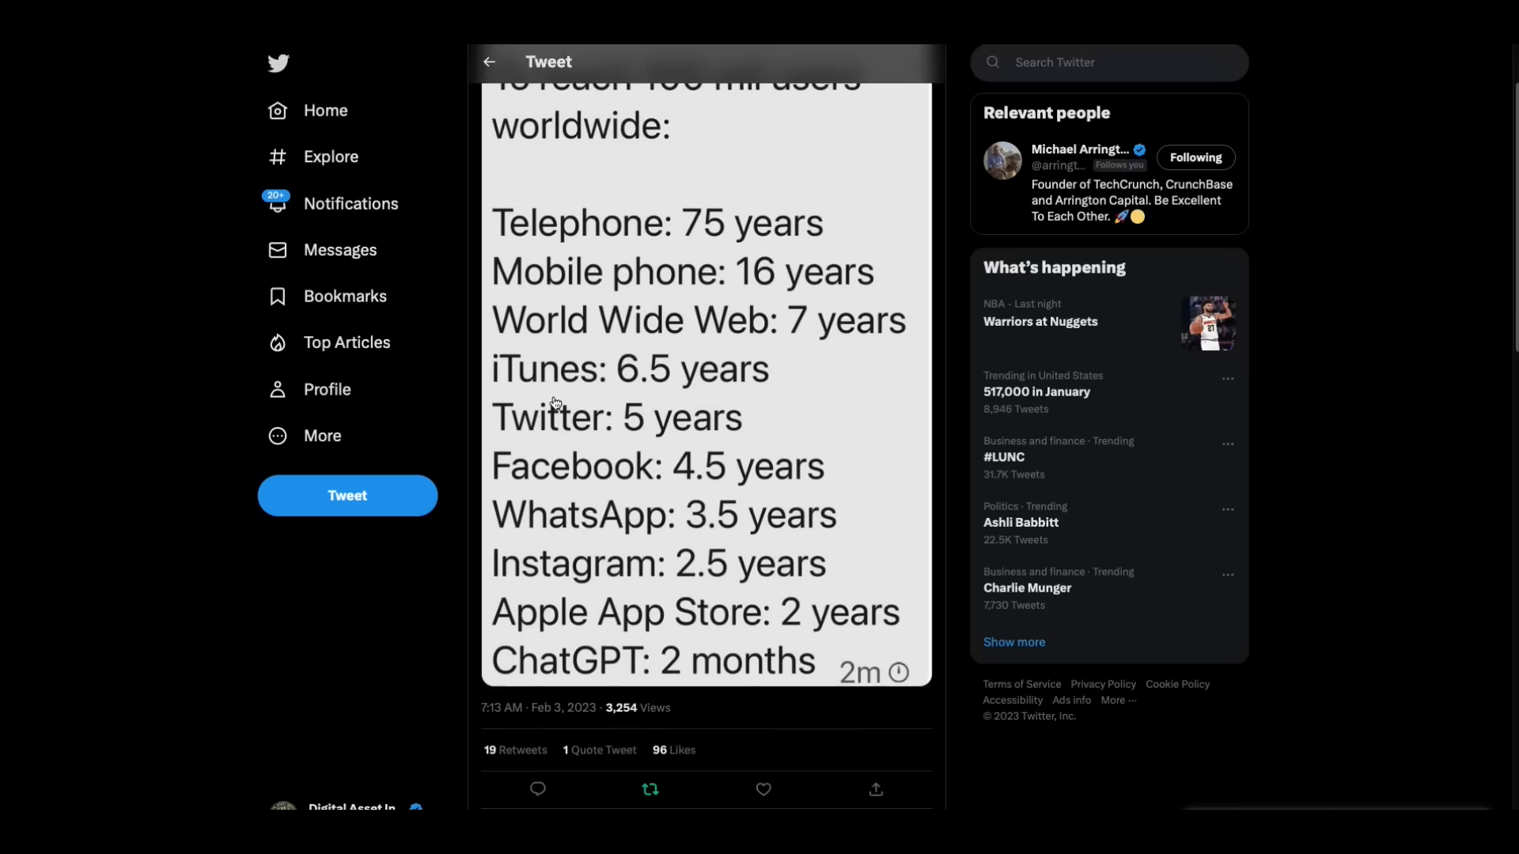
mouse_move(830, 431)
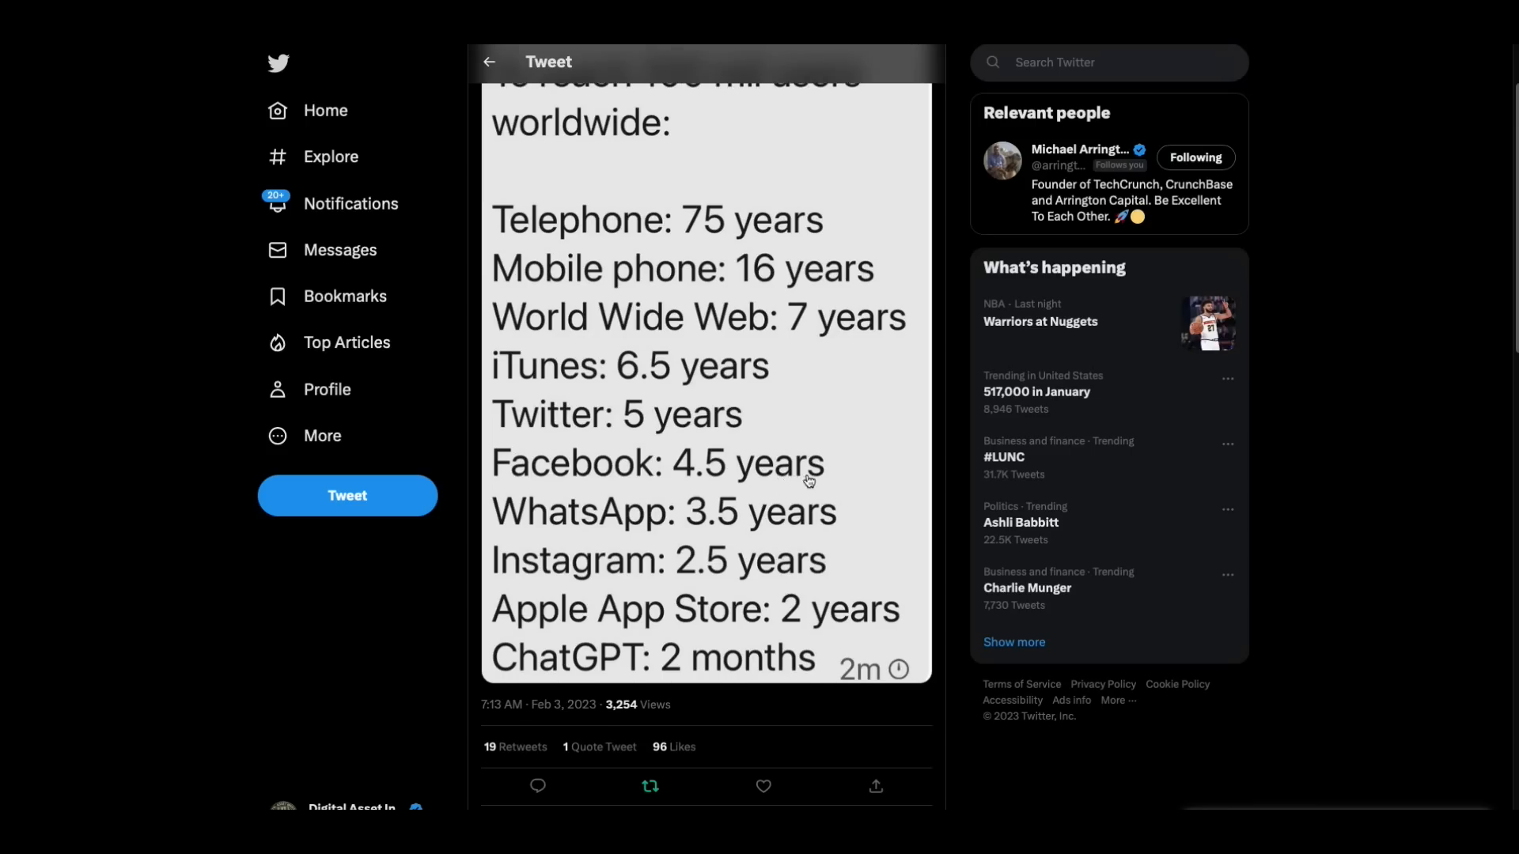
scroll("down", 3)
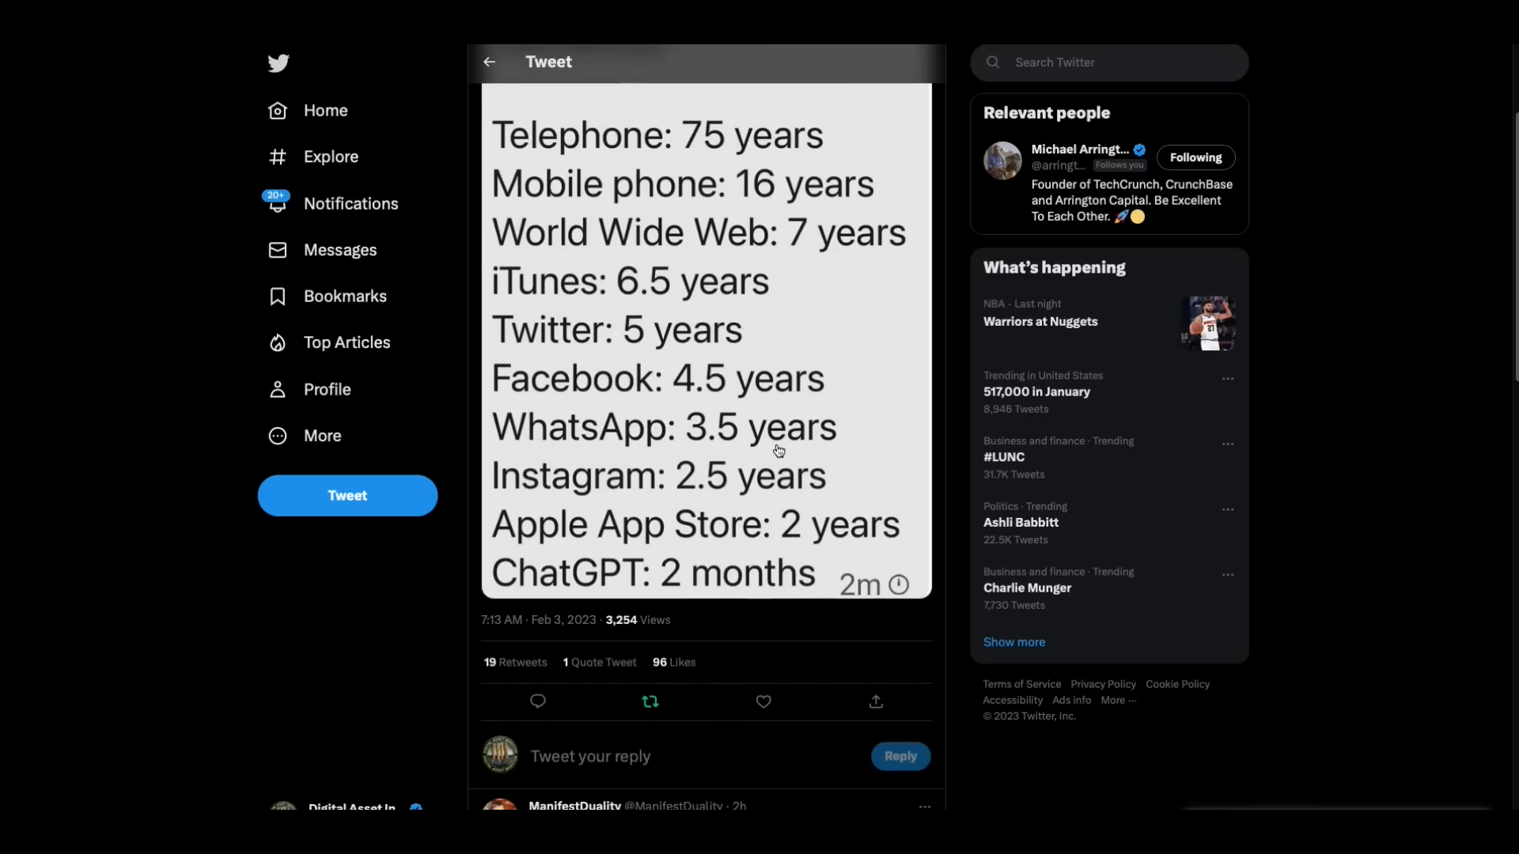
scroll("down", 3)
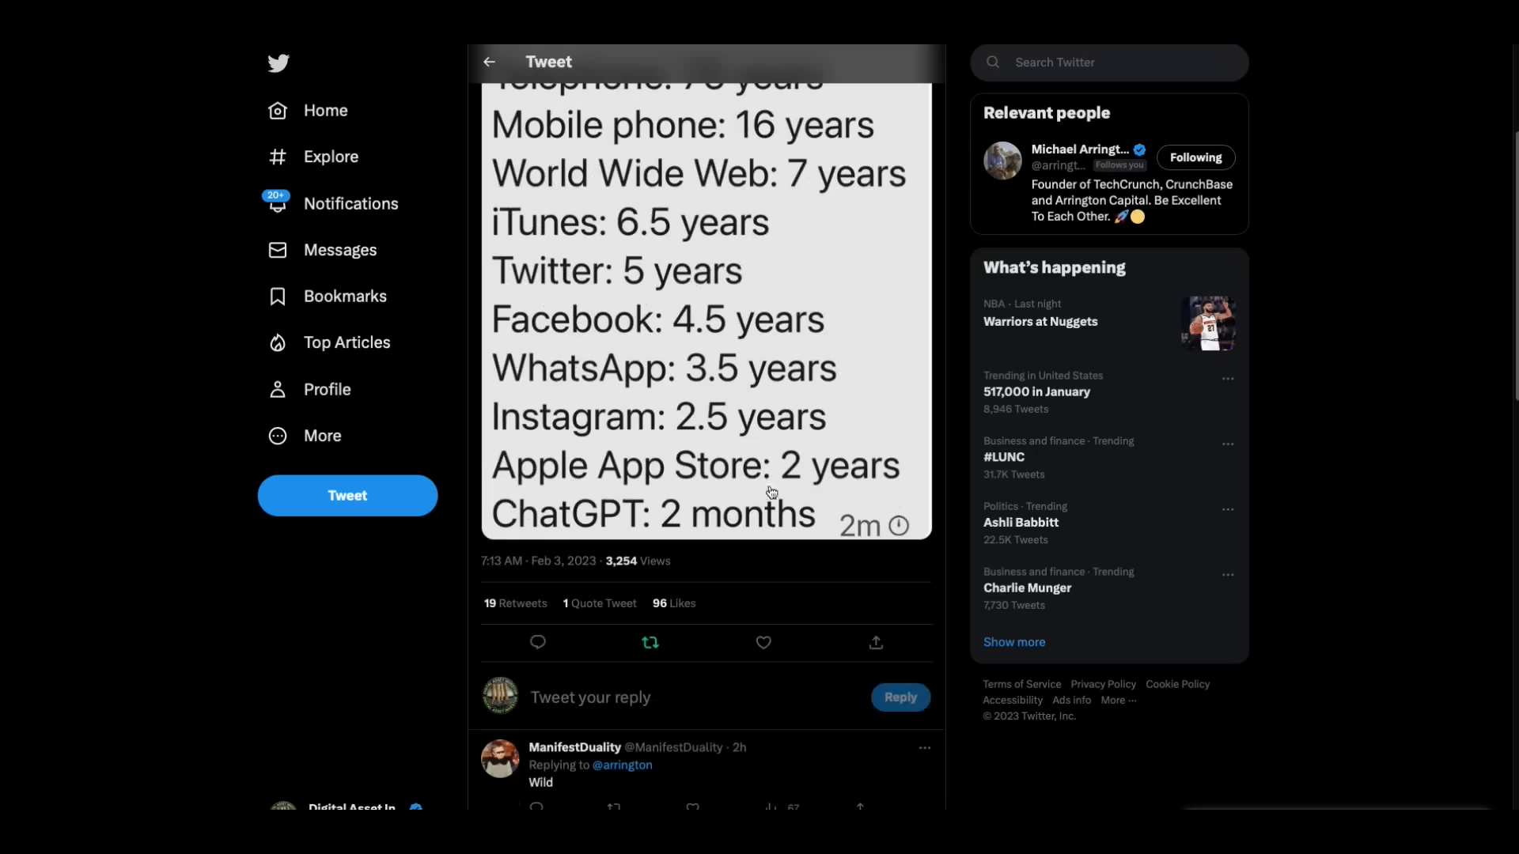
mouse_move(801, 484)
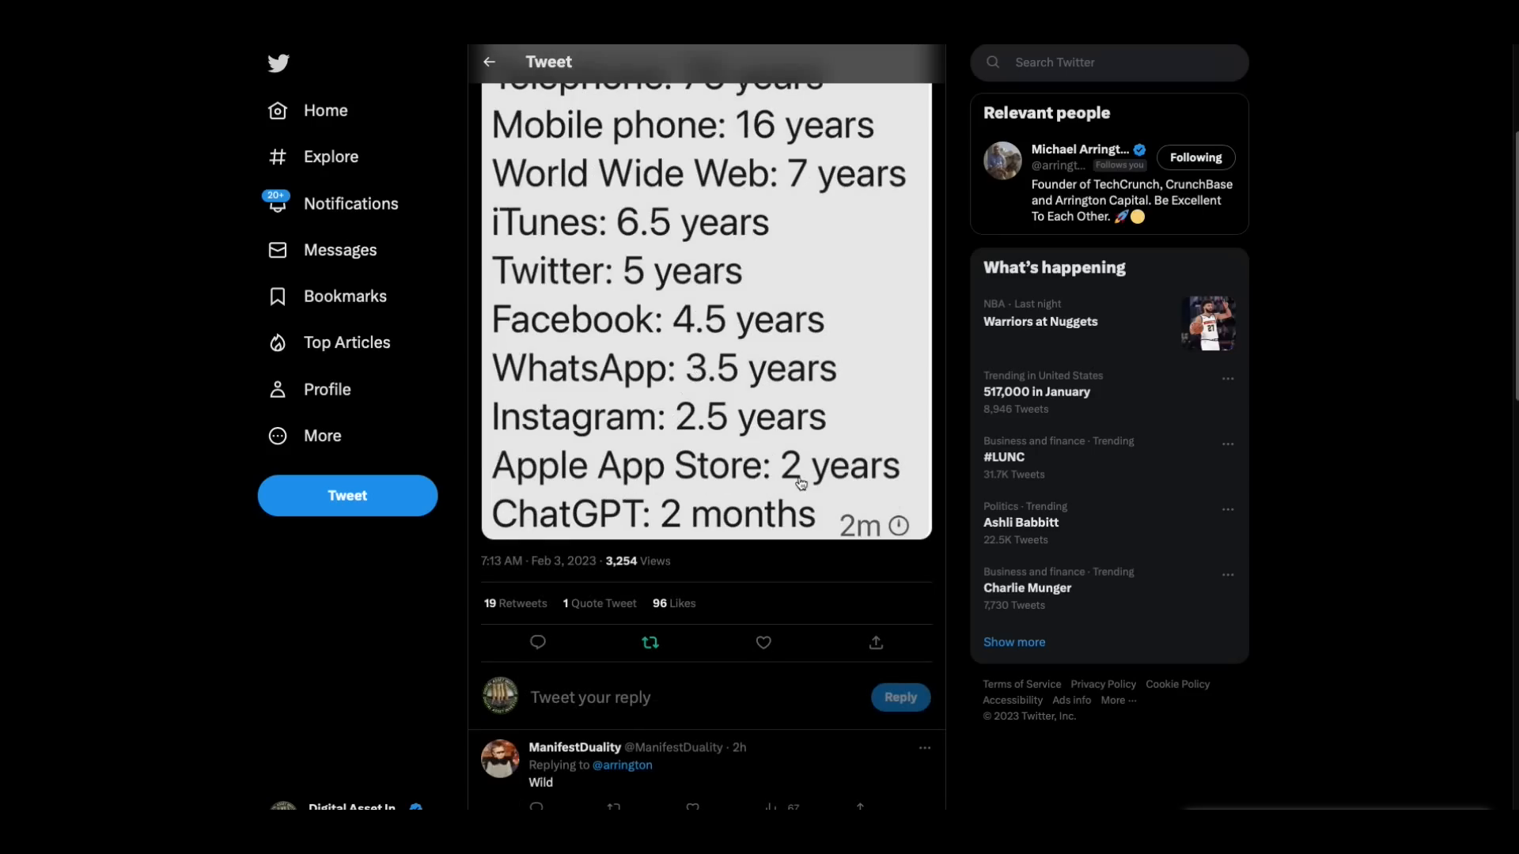
mouse_move(626, 542)
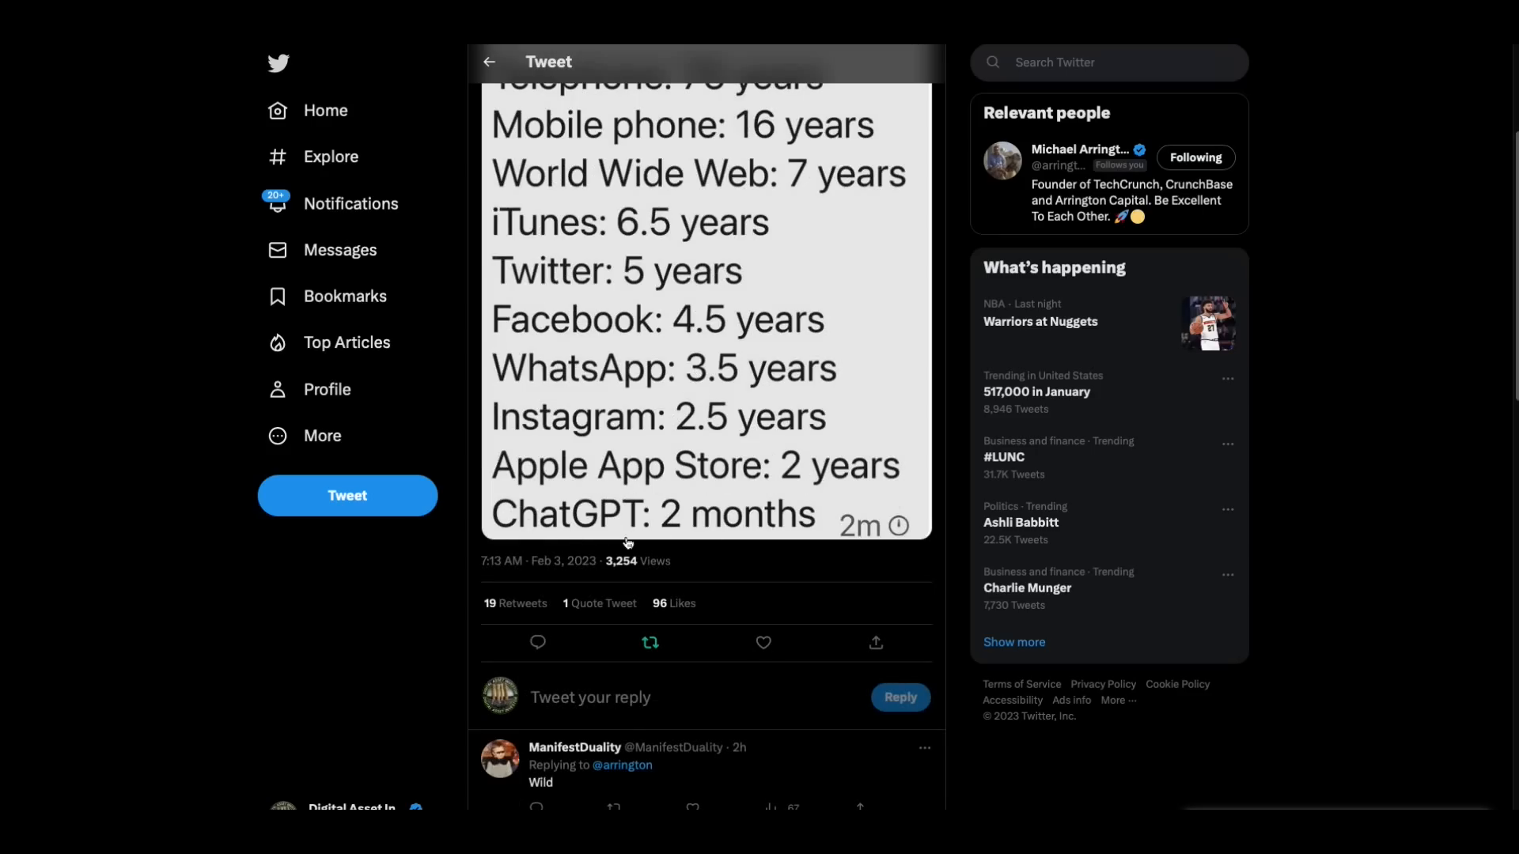
mouse_move(712, 539)
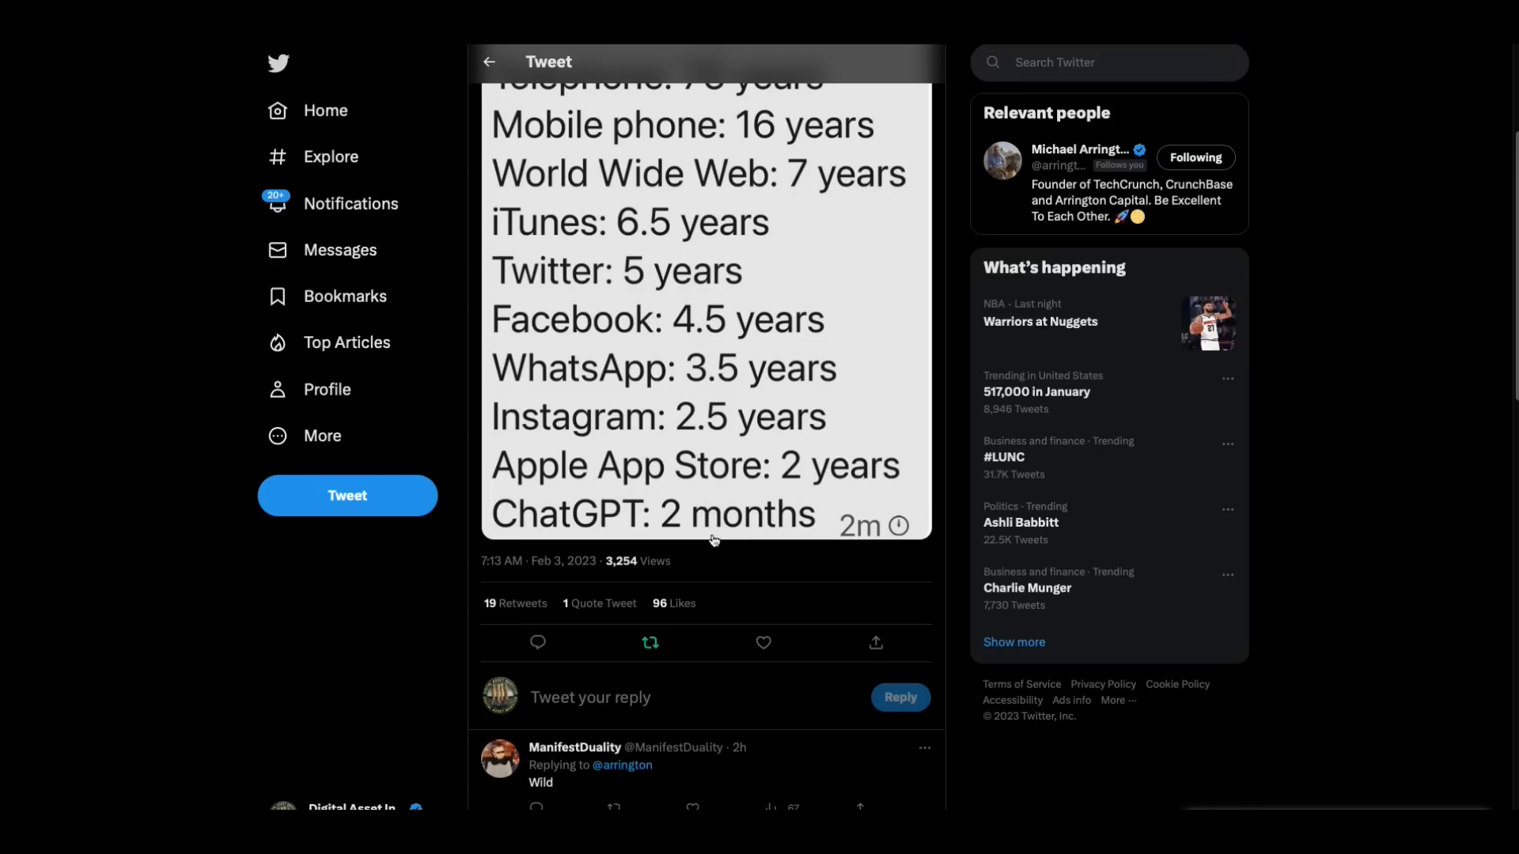
mouse_move(620, 533)
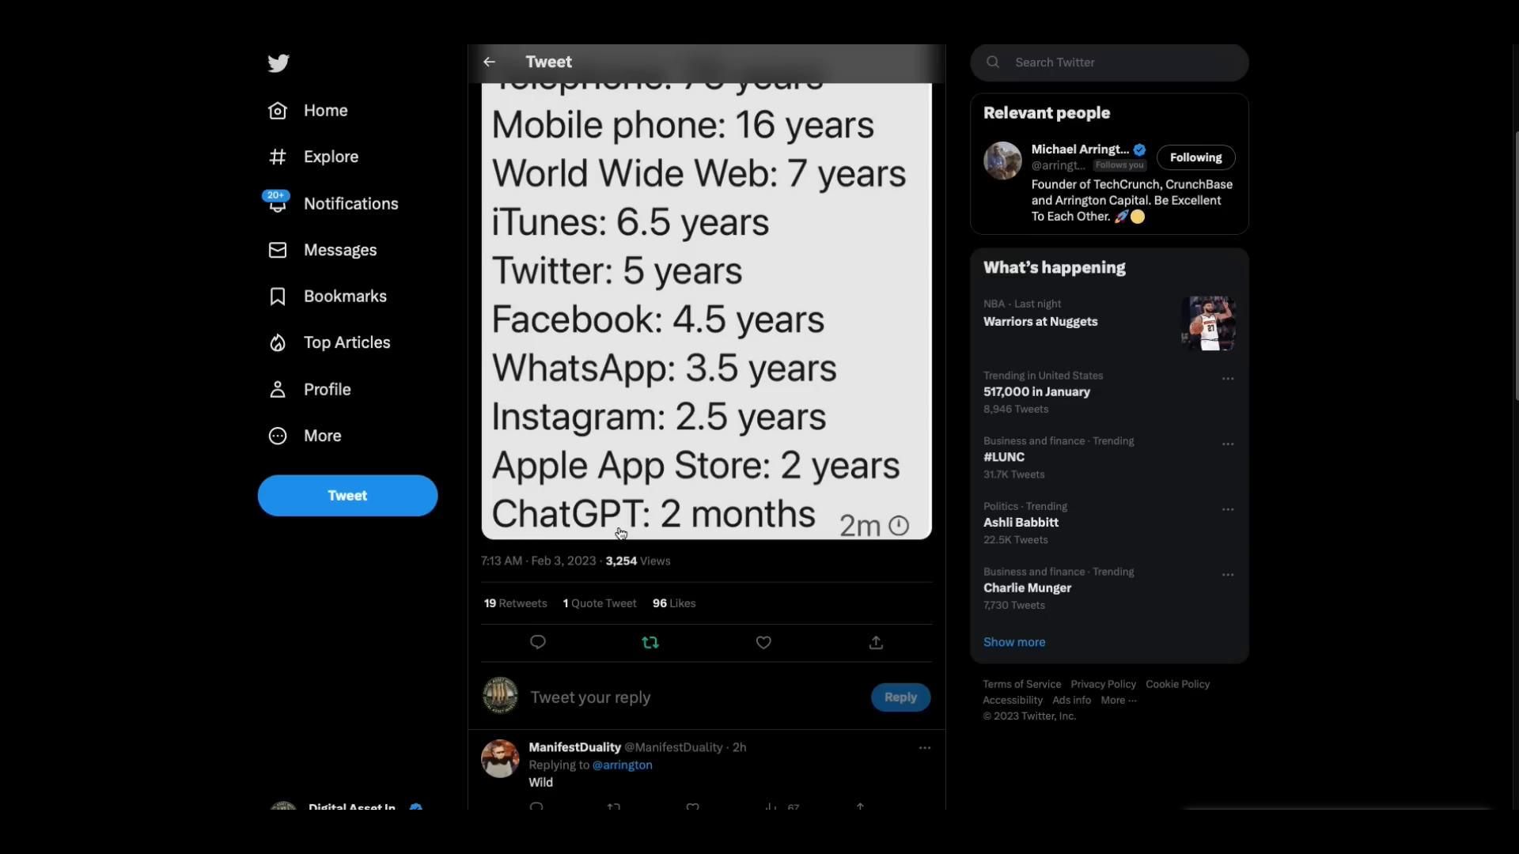
mouse_move(691, 546)
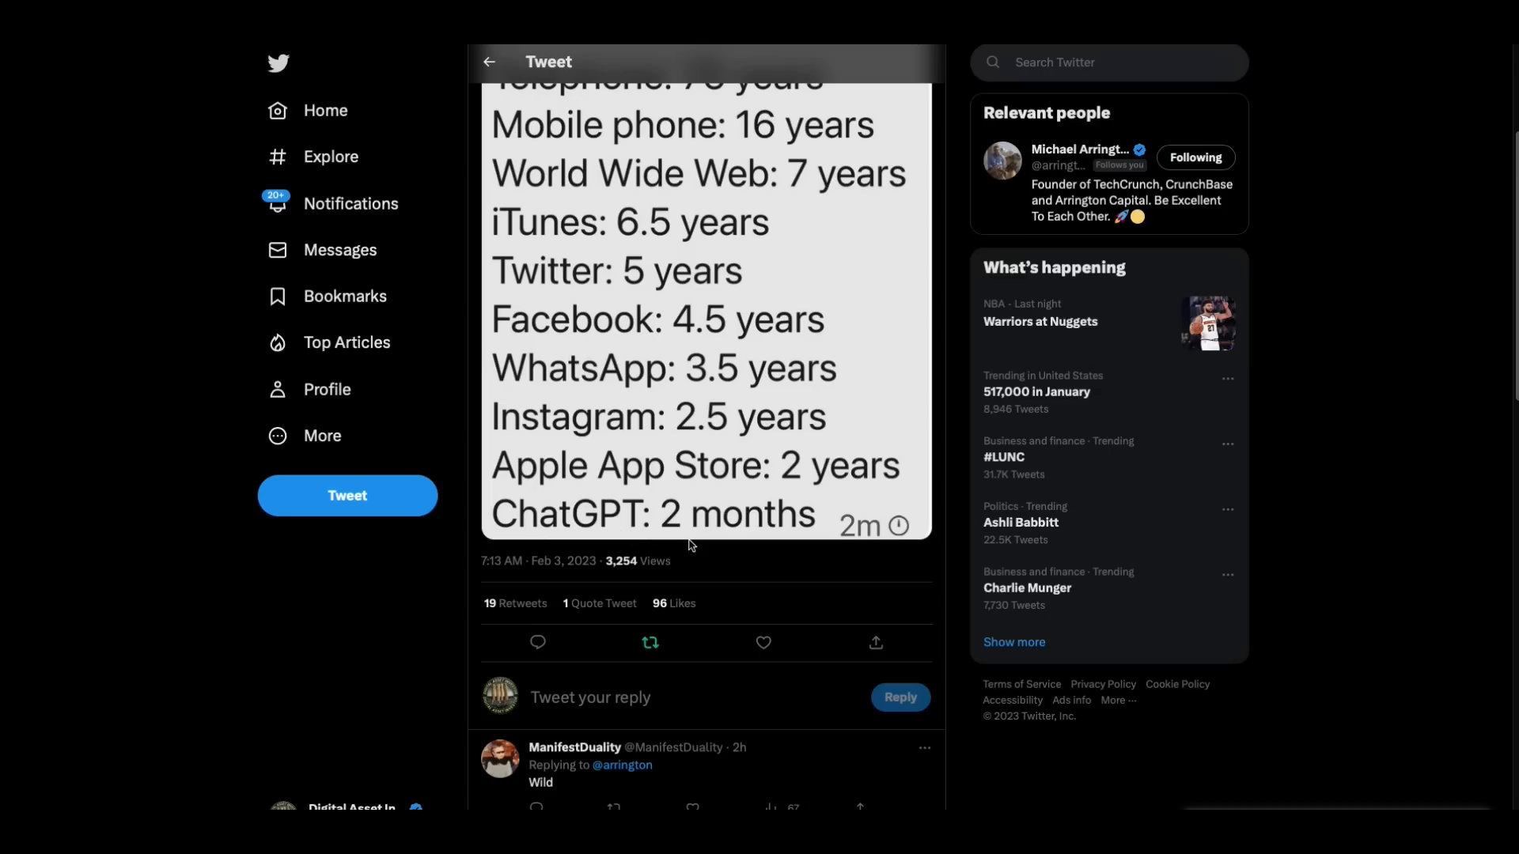
scroll("up", 3)
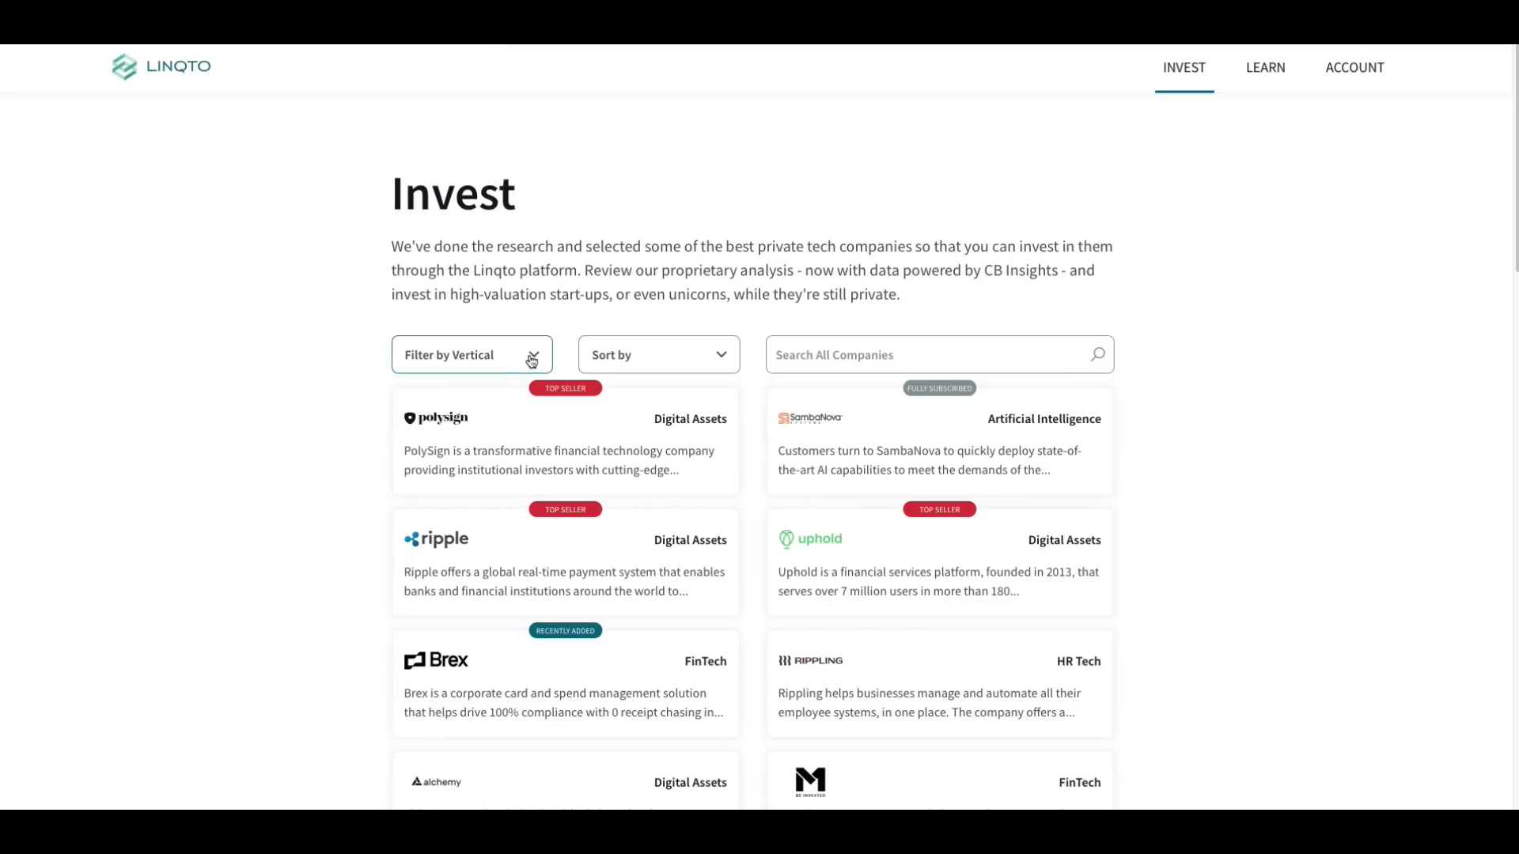
mouse_move(886, 513)
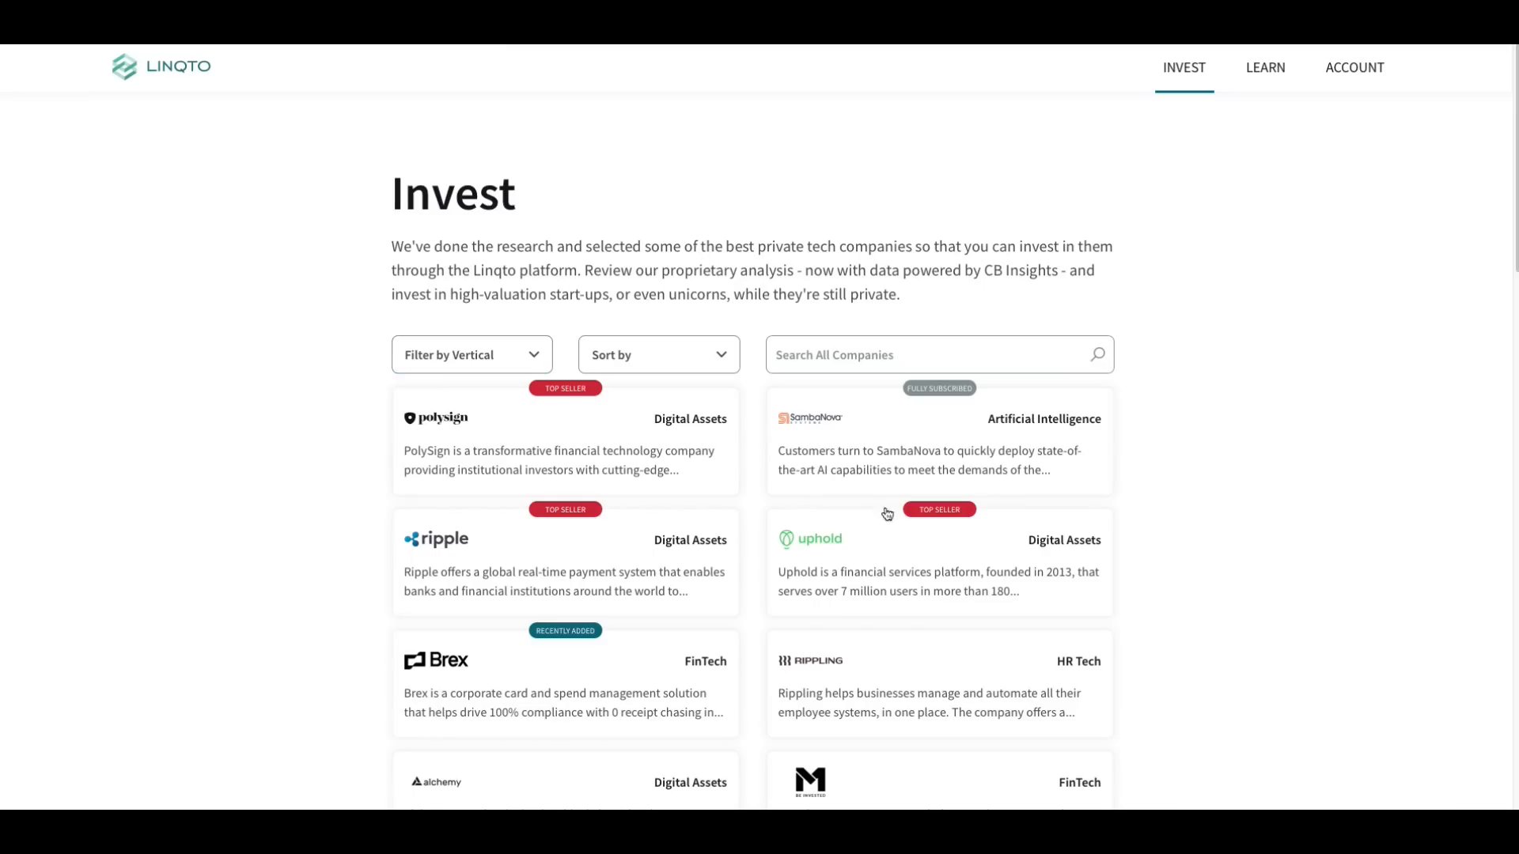
mouse_move(519, 355)
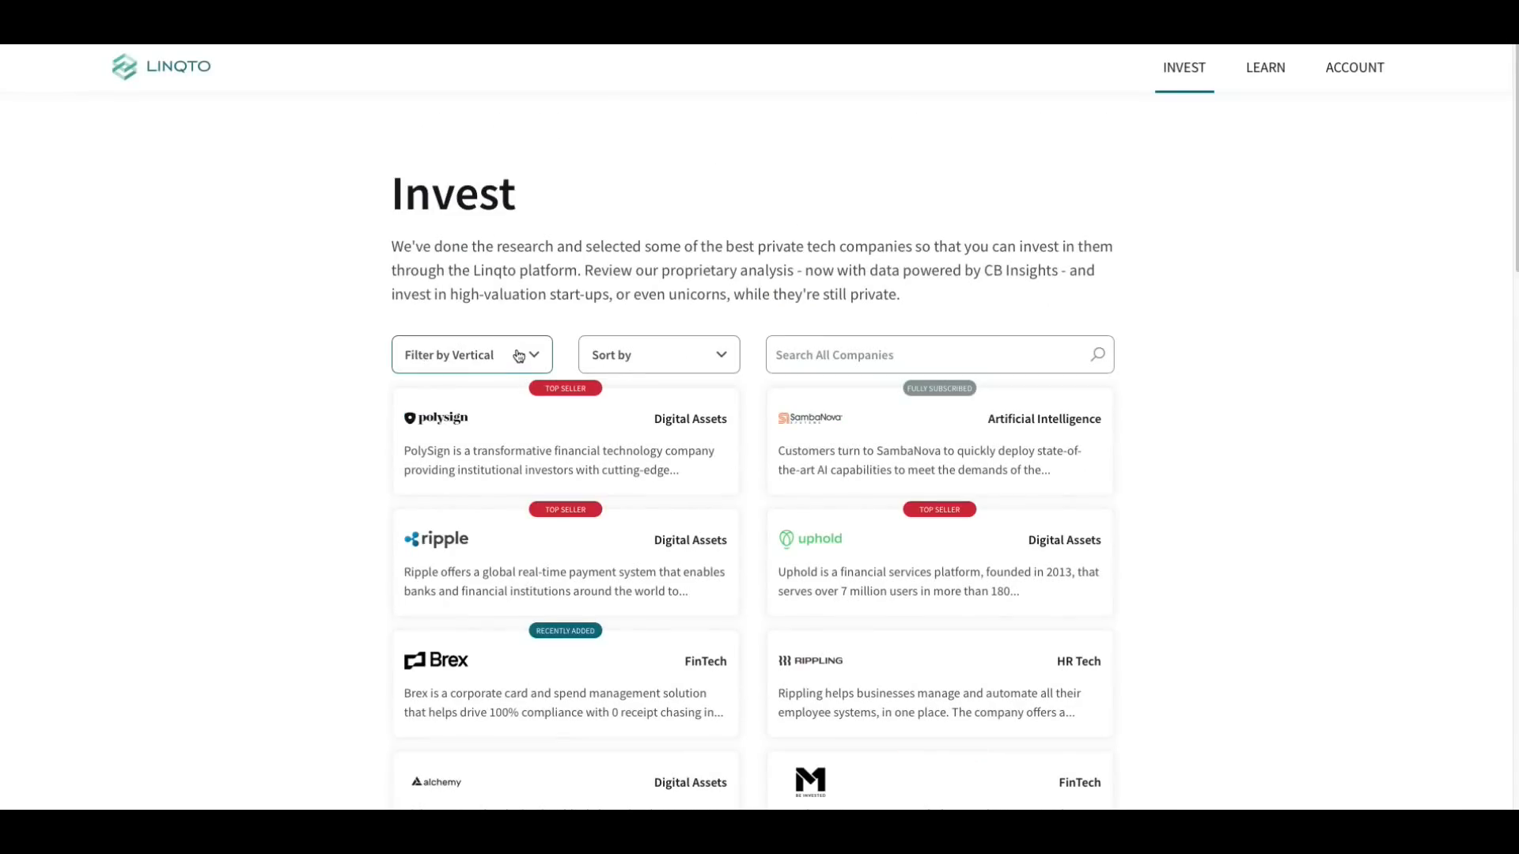
- Filter Linqto's Invest listings to Artificial Intelligence, leaving SambaNova and Cerebras Systems
left_click(472, 355)
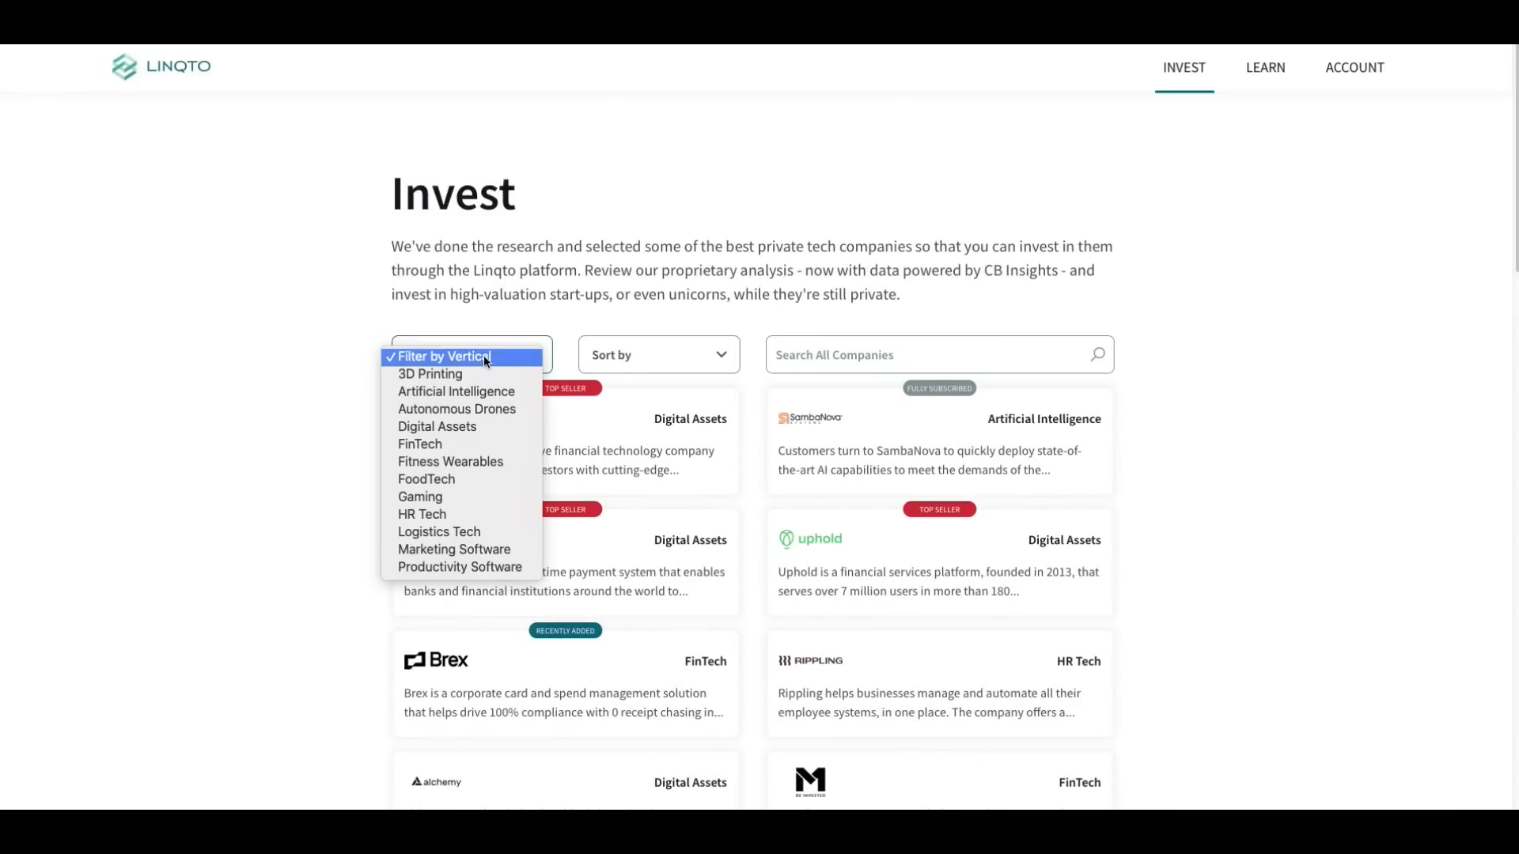
mouse_move(454, 391)
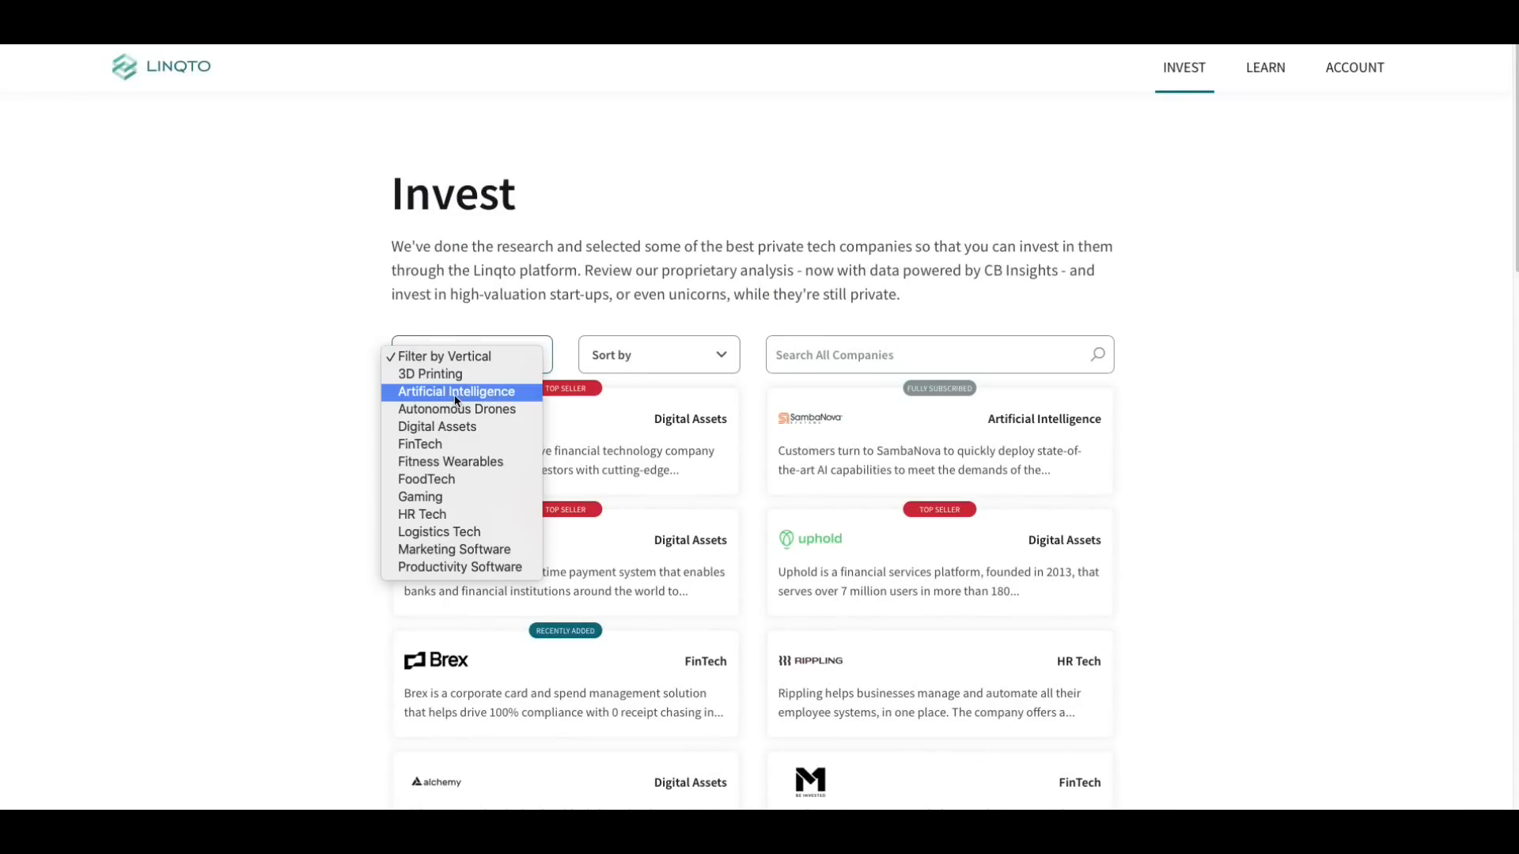
left_click(454, 396)
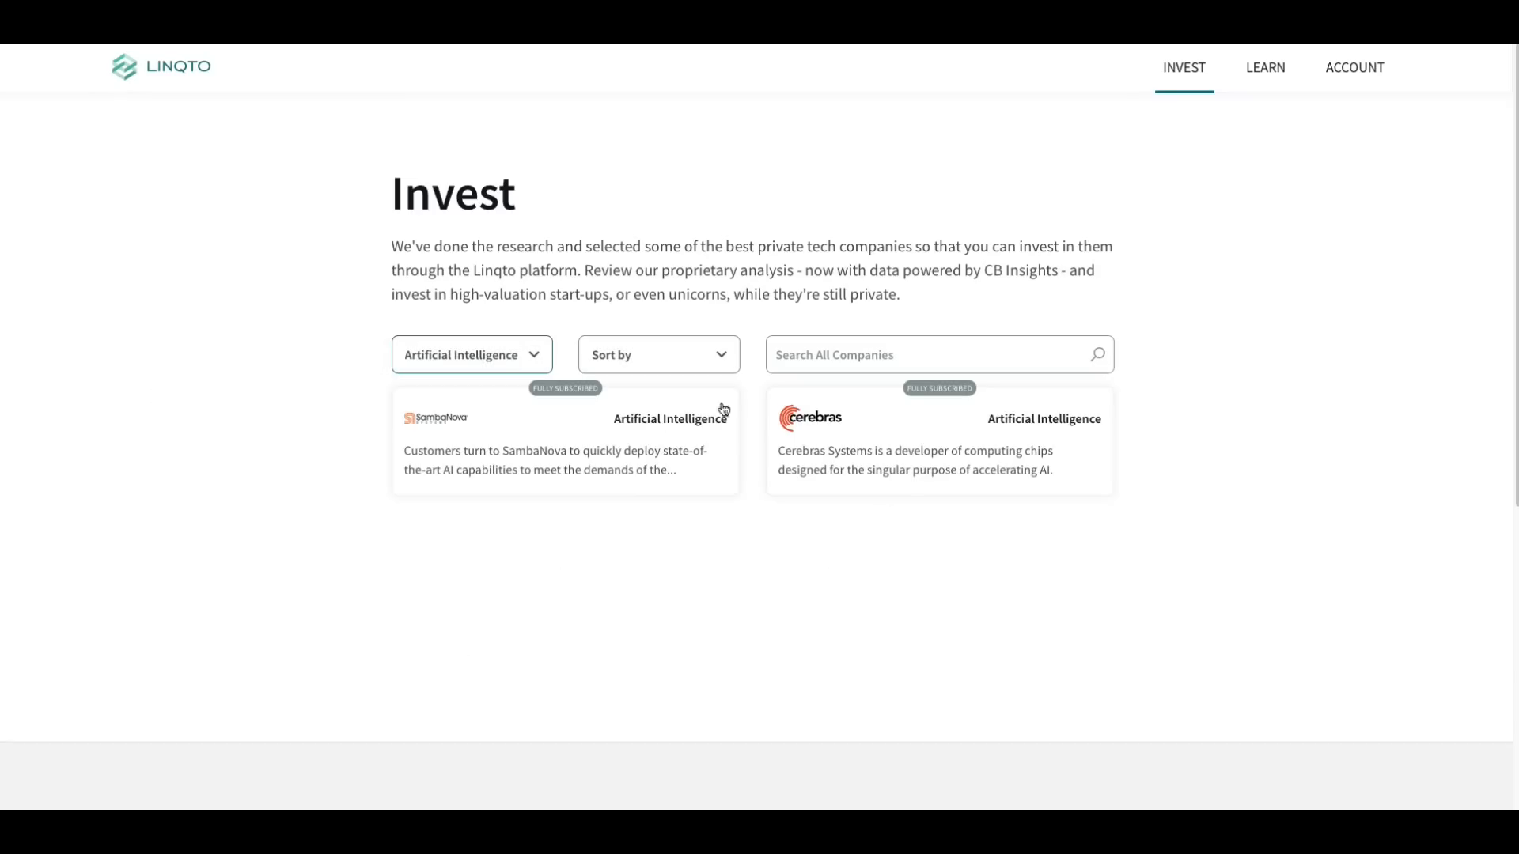
mouse_move(956, 470)
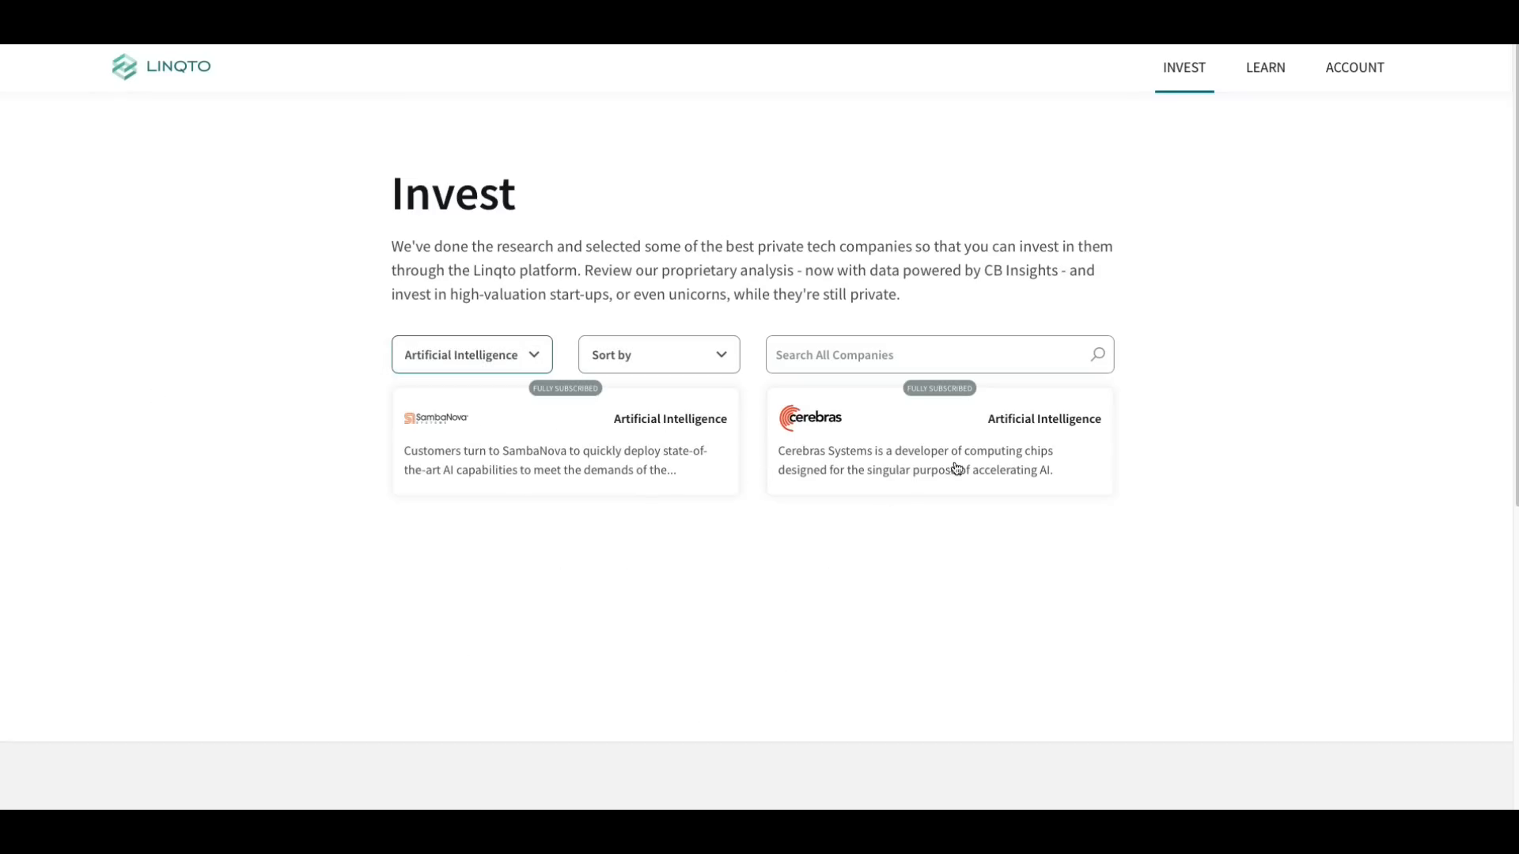
mouse_move(1175, 495)
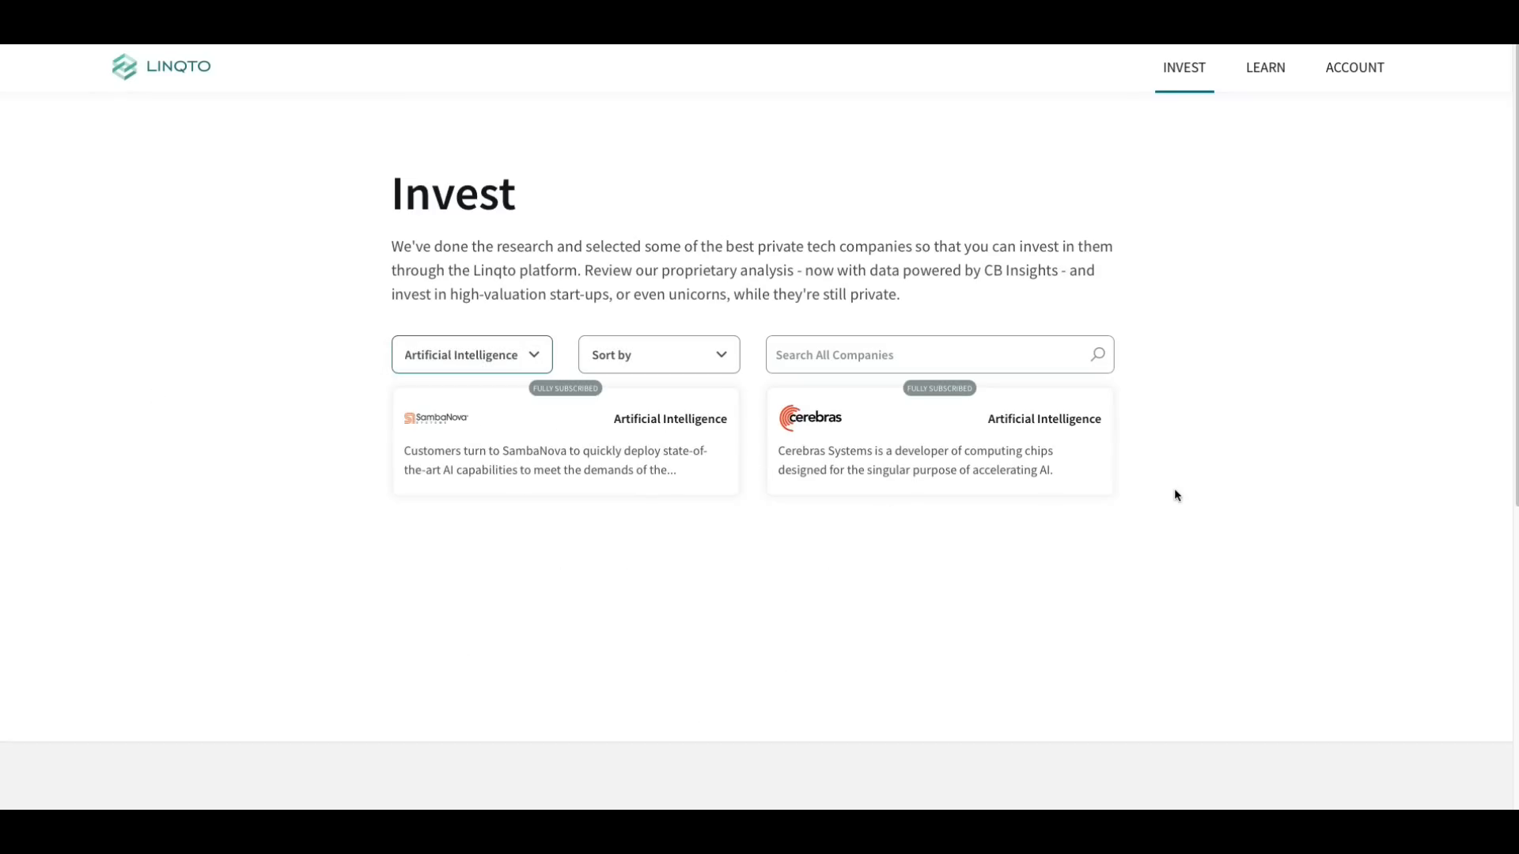
mouse_move(908, 481)
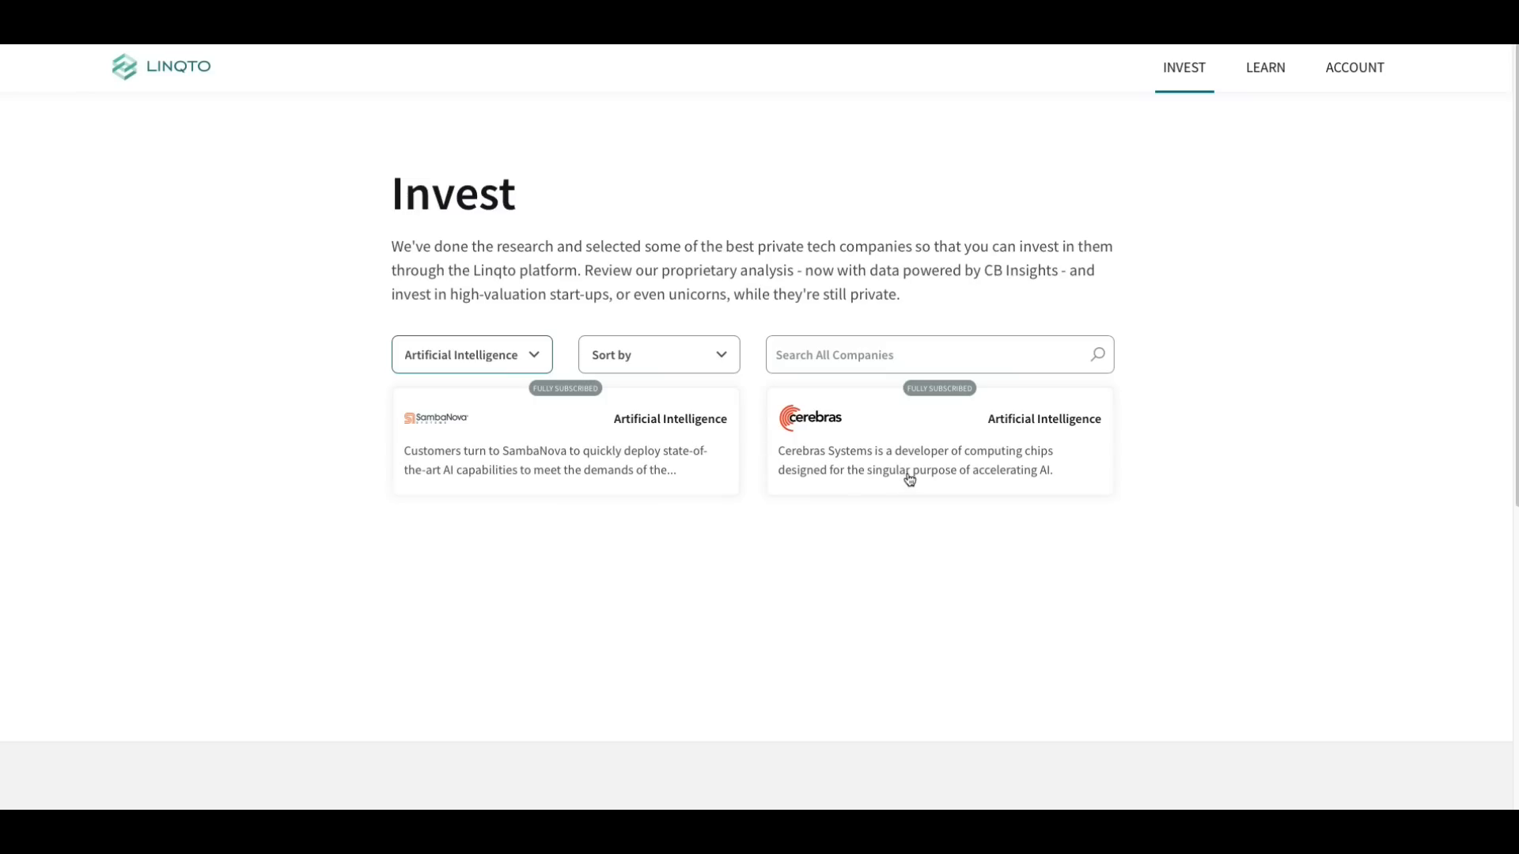
mouse_move(913, 461)
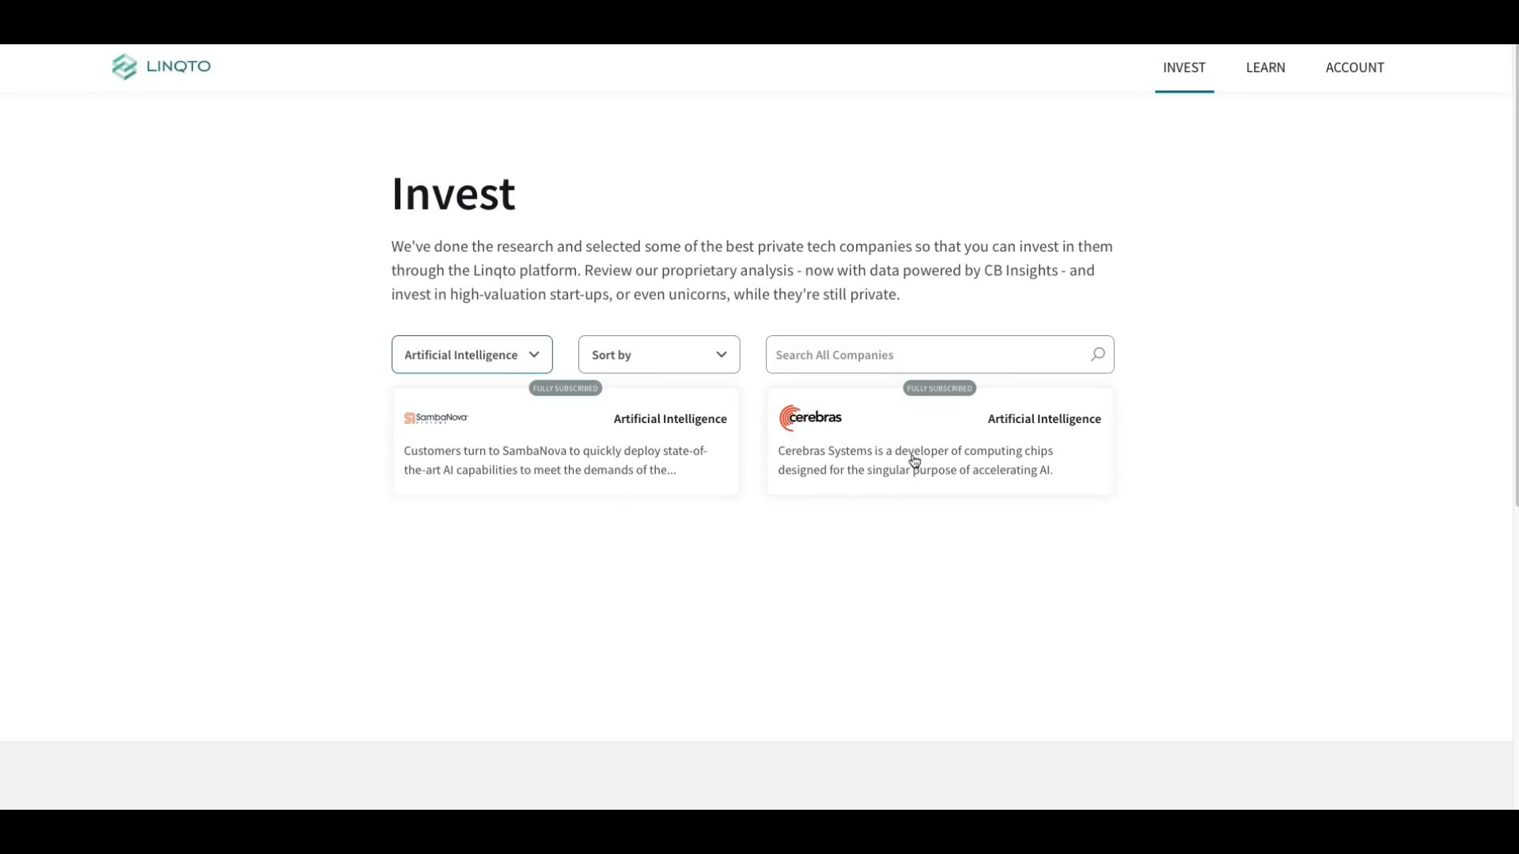
mouse_move(627, 218)
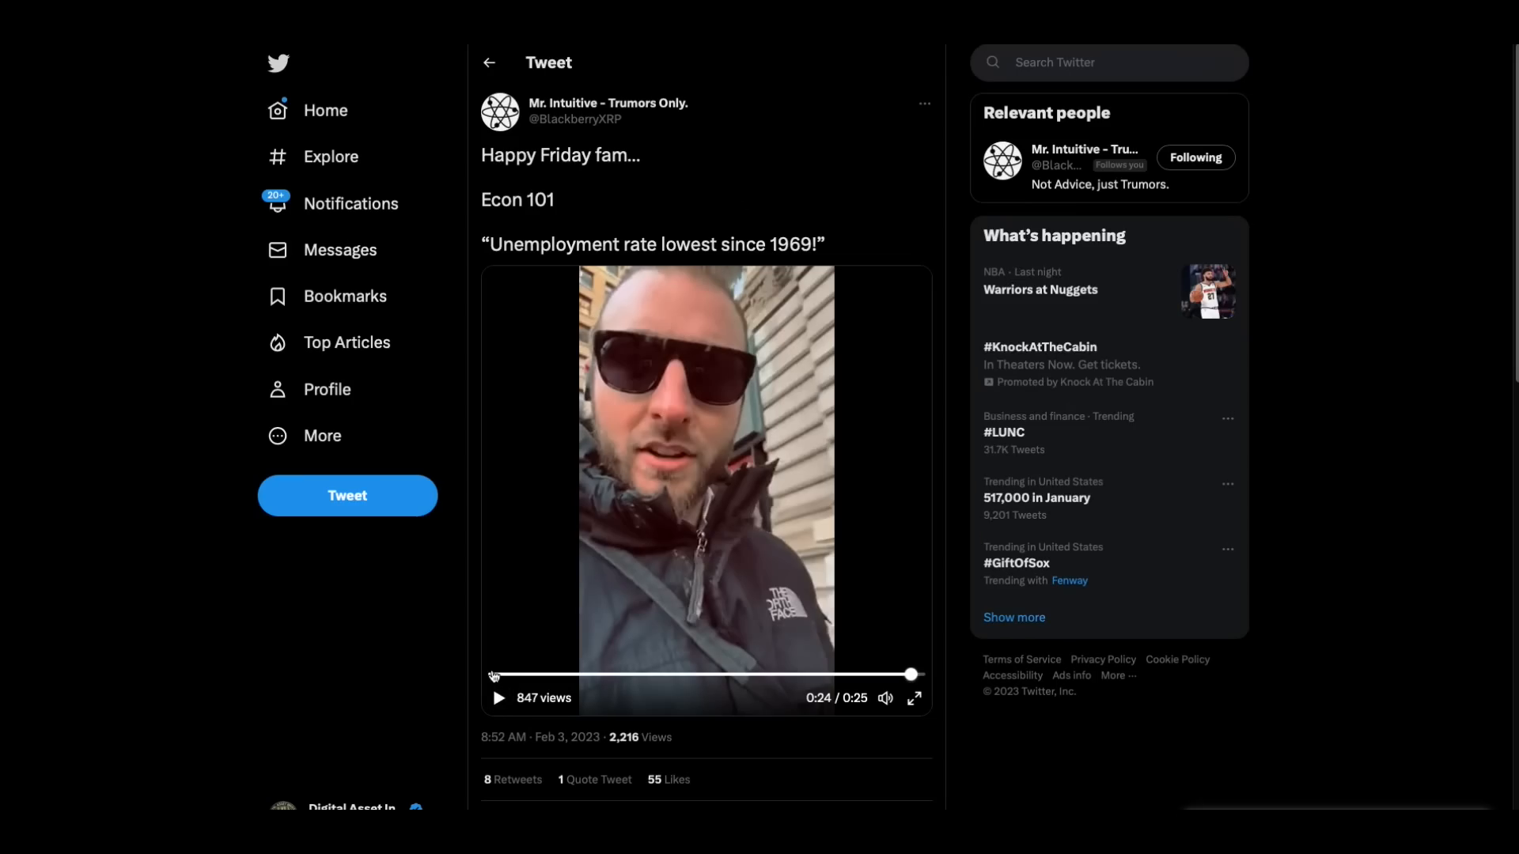
- Play the 'Econ 101' unemployment-rate video through to about 0:24, then pause it
left_click(495, 698)
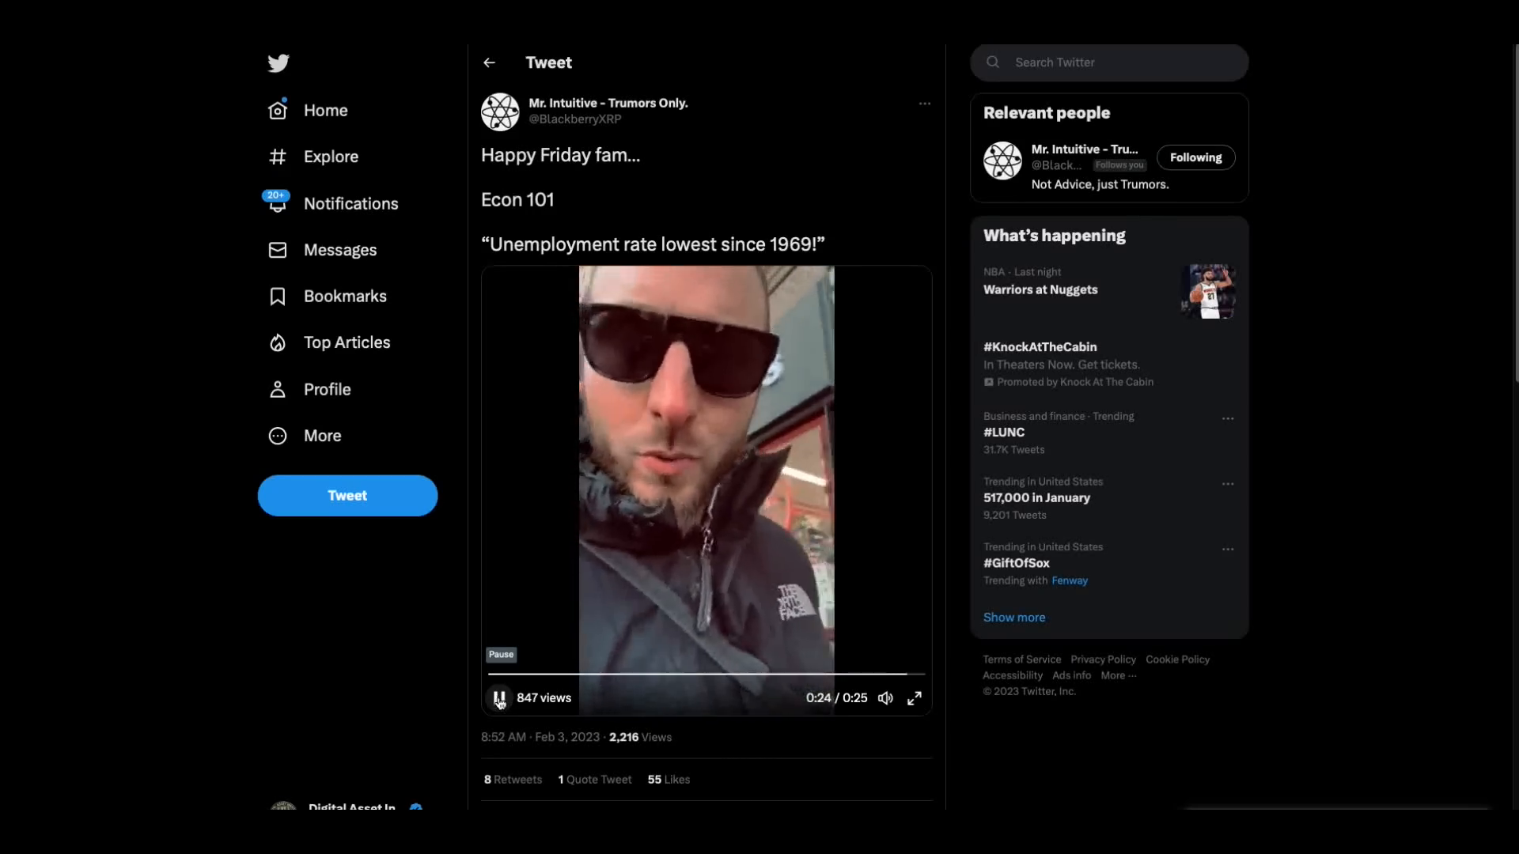
left_click(498, 698)
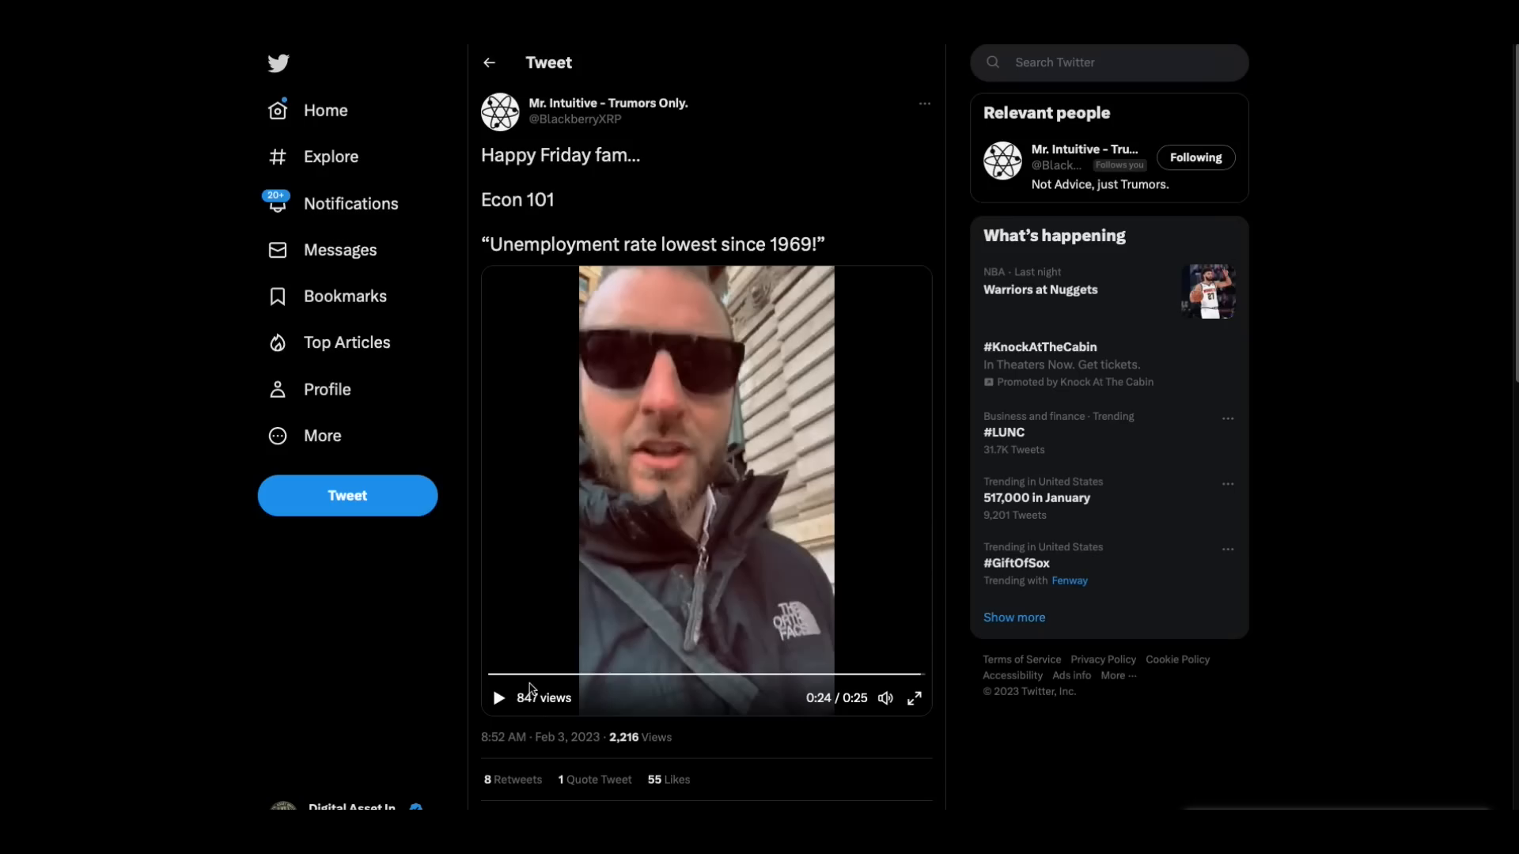
mouse_move(582, 536)
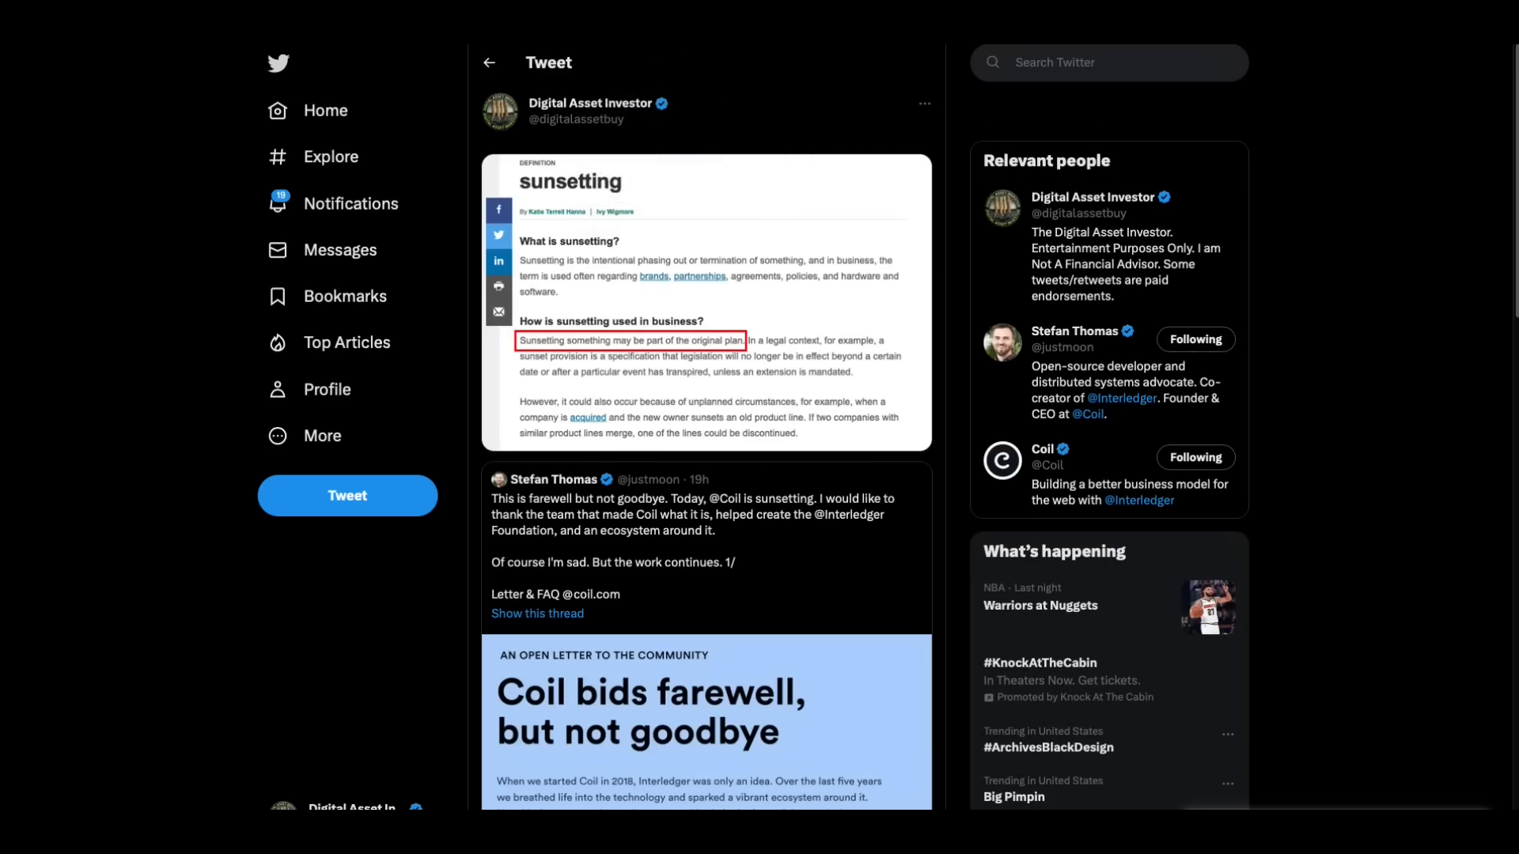
scroll("down", 3)
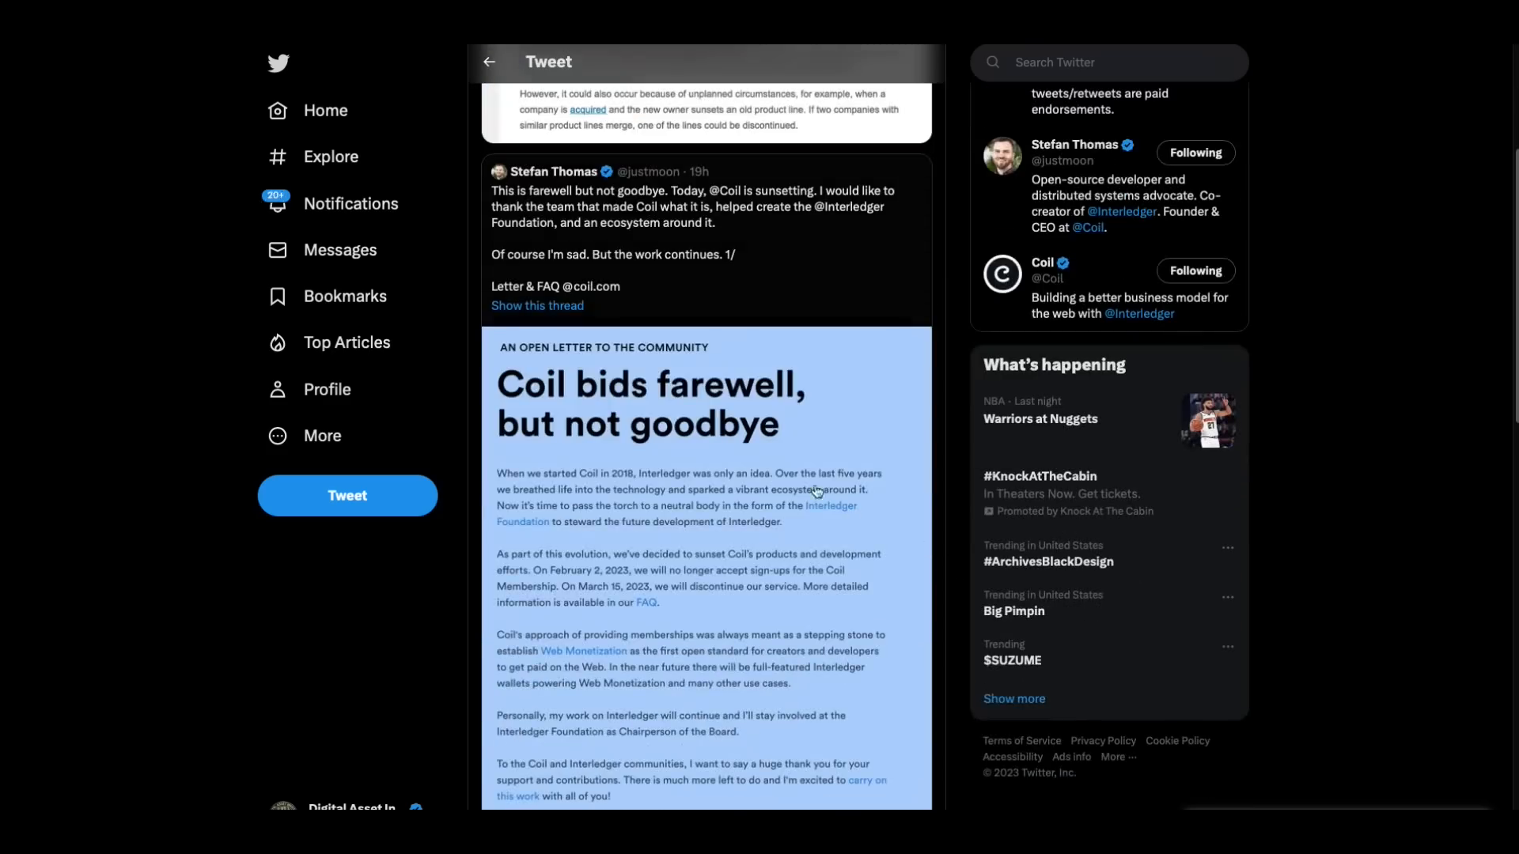
mouse_move(665, 308)
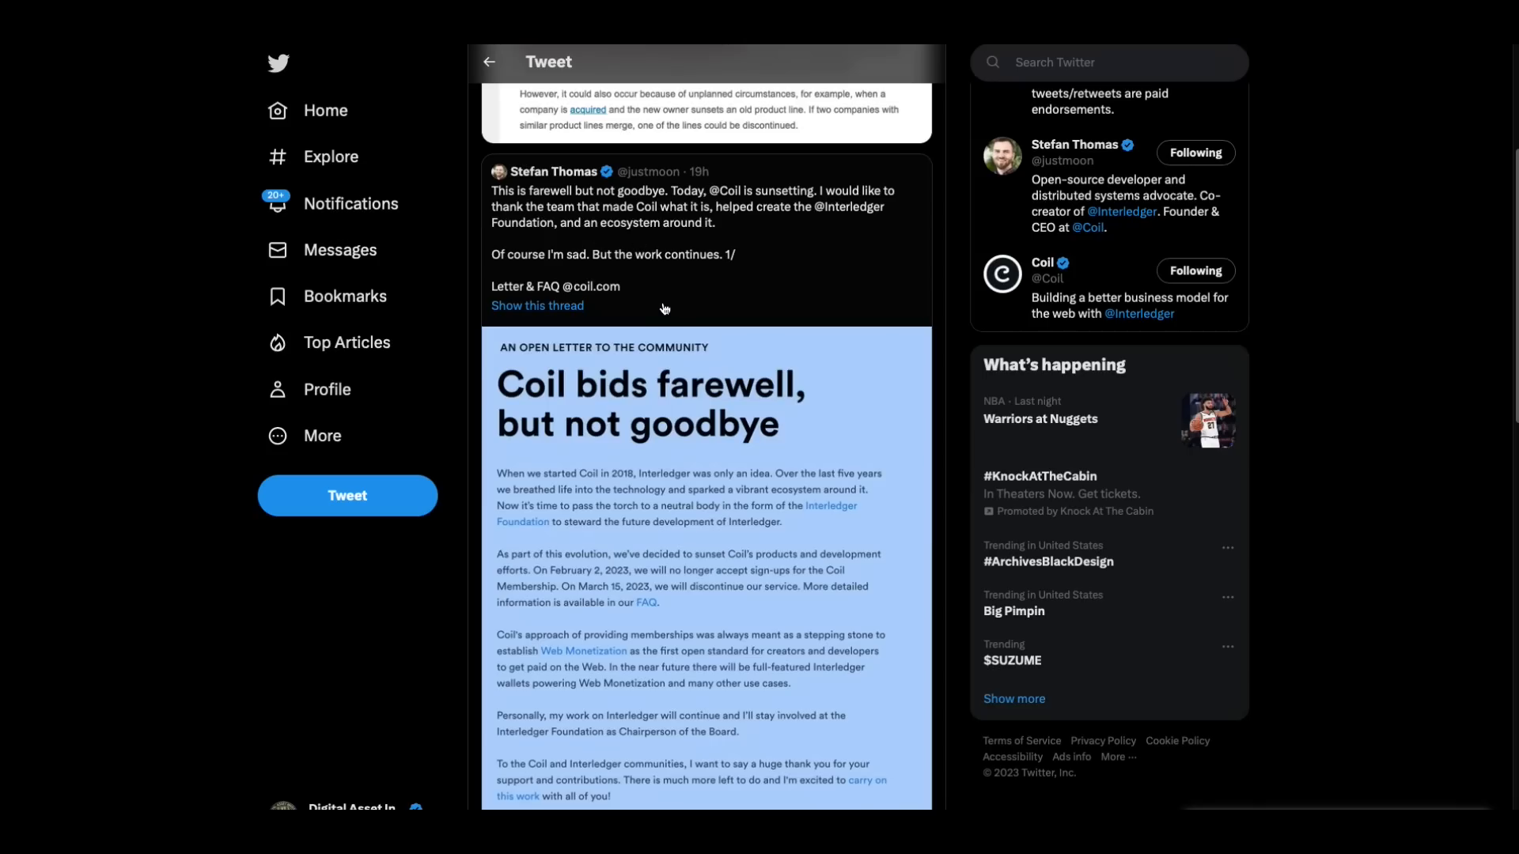
mouse_move(678, 321)
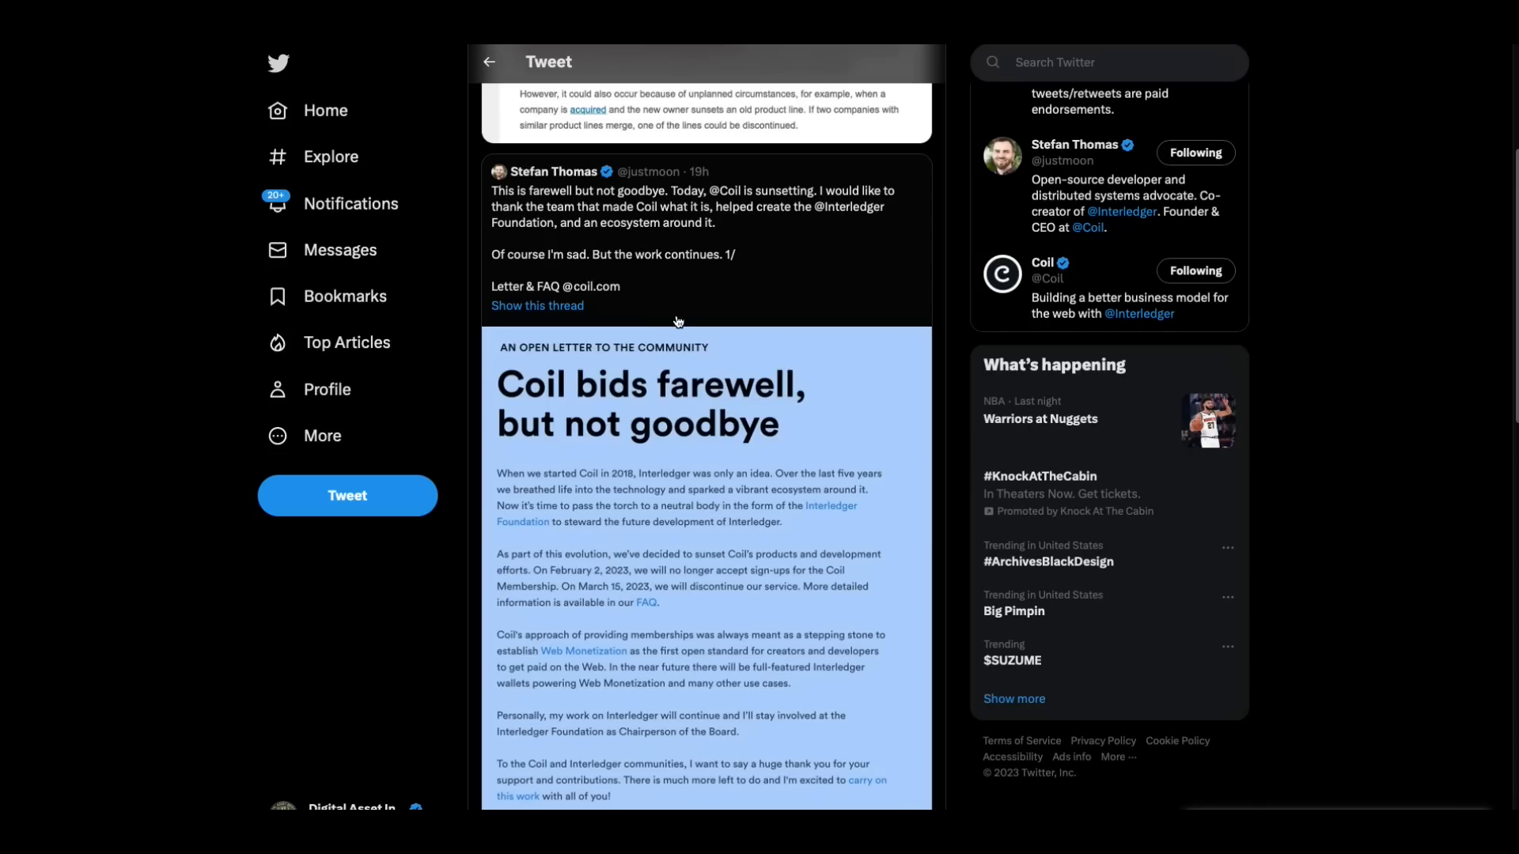
mouse_move(788, 302)
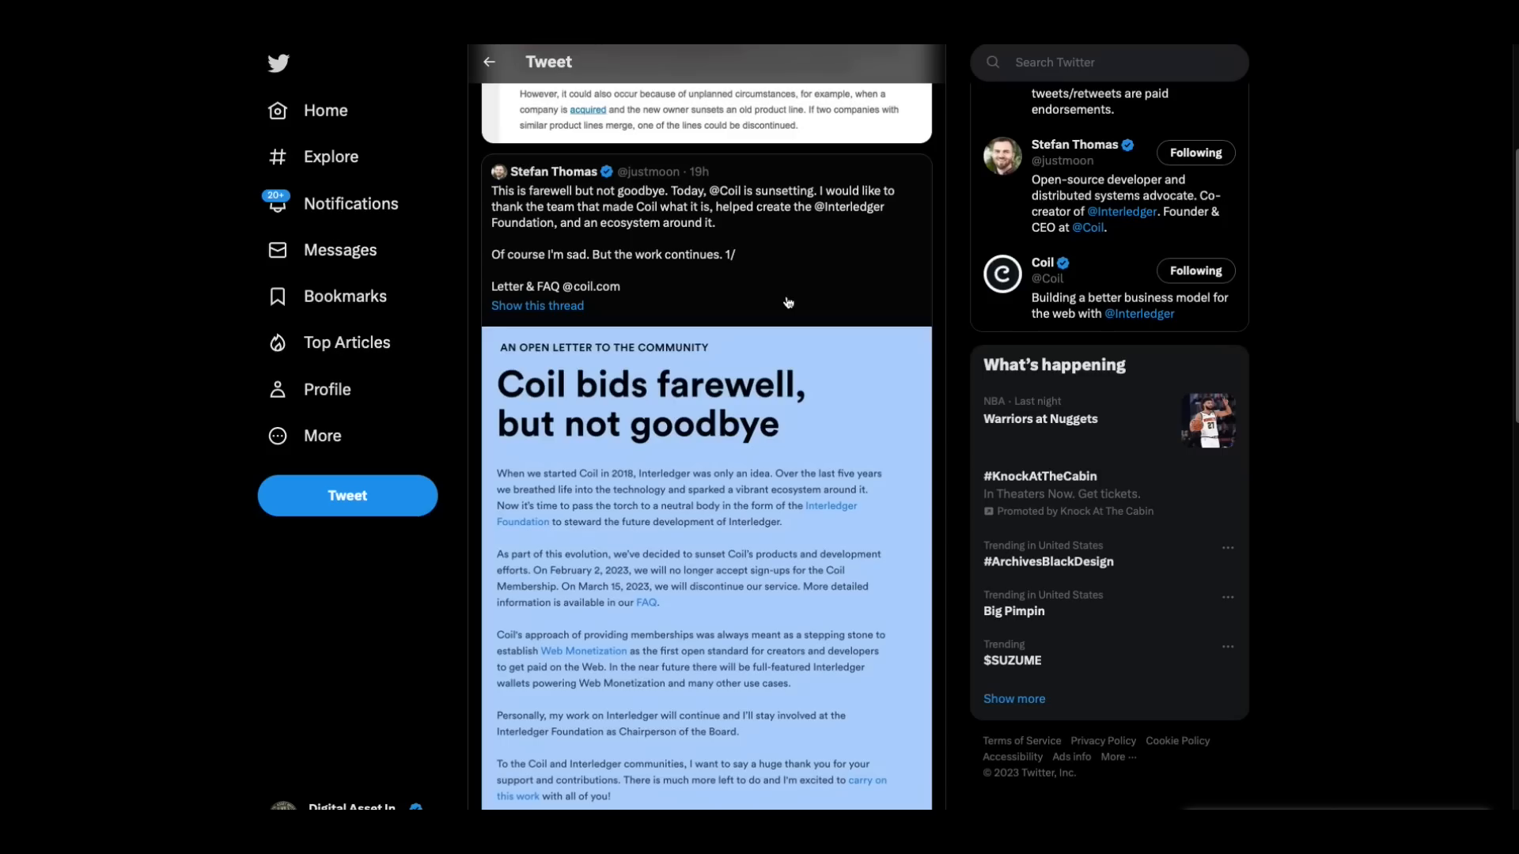
mouse_move(666, 297)
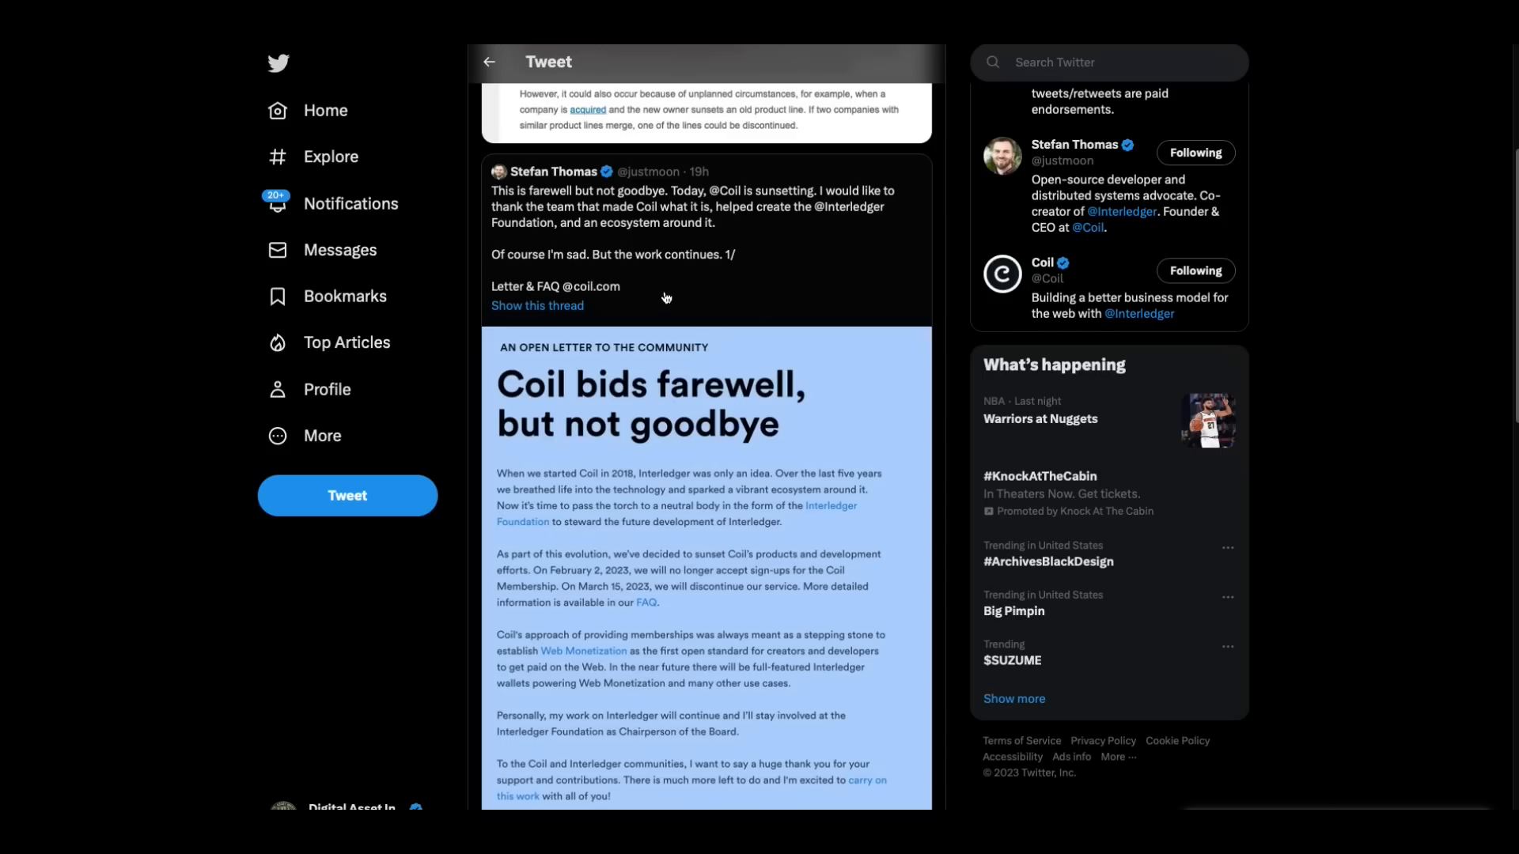
mouse_move(797, 294)
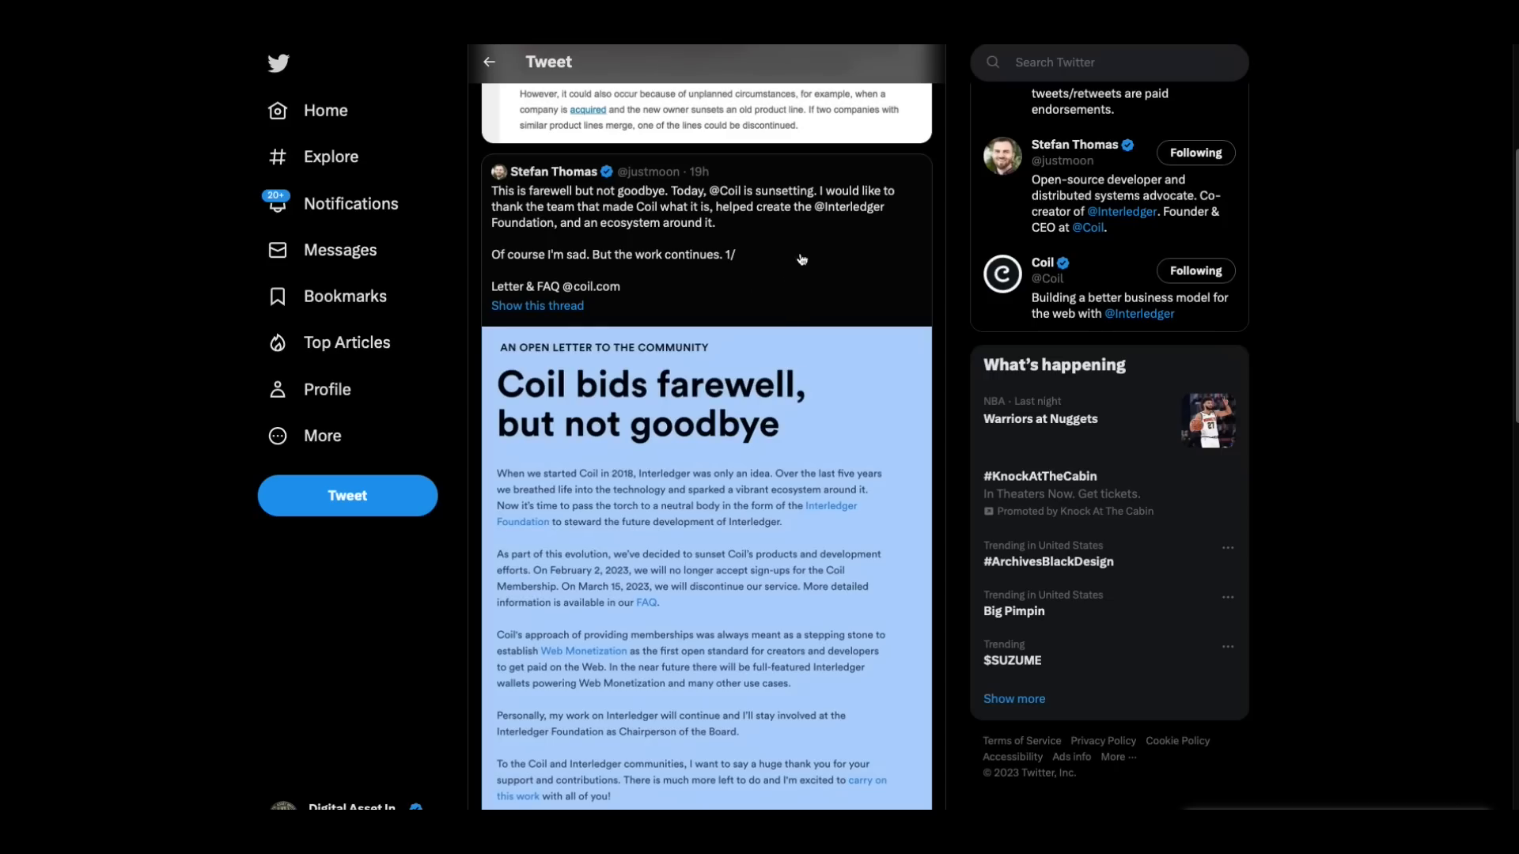
mouse_move(761, 247)
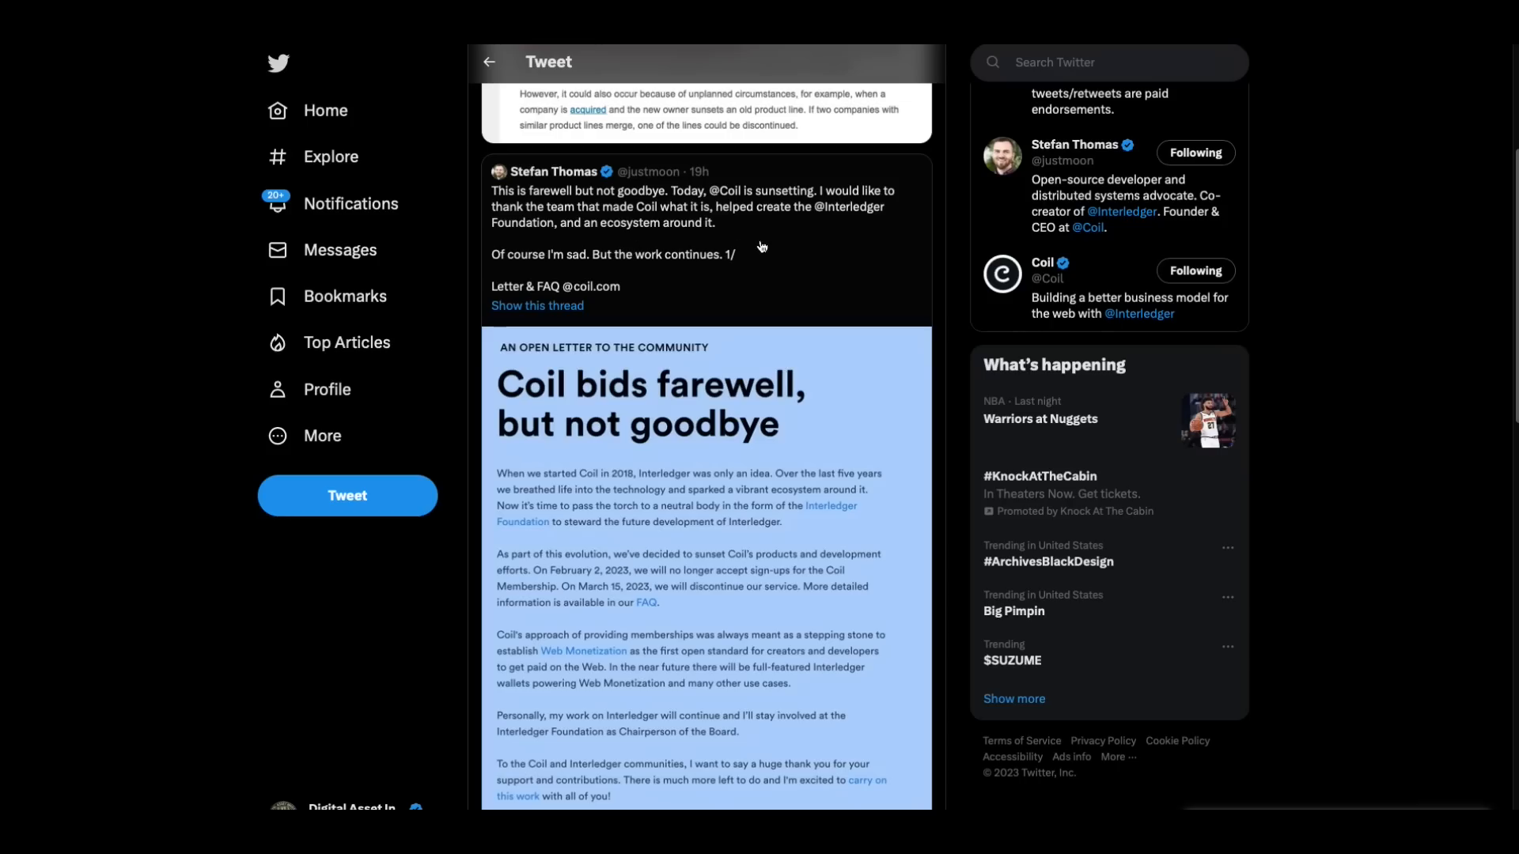
mouse_move(679, 471)
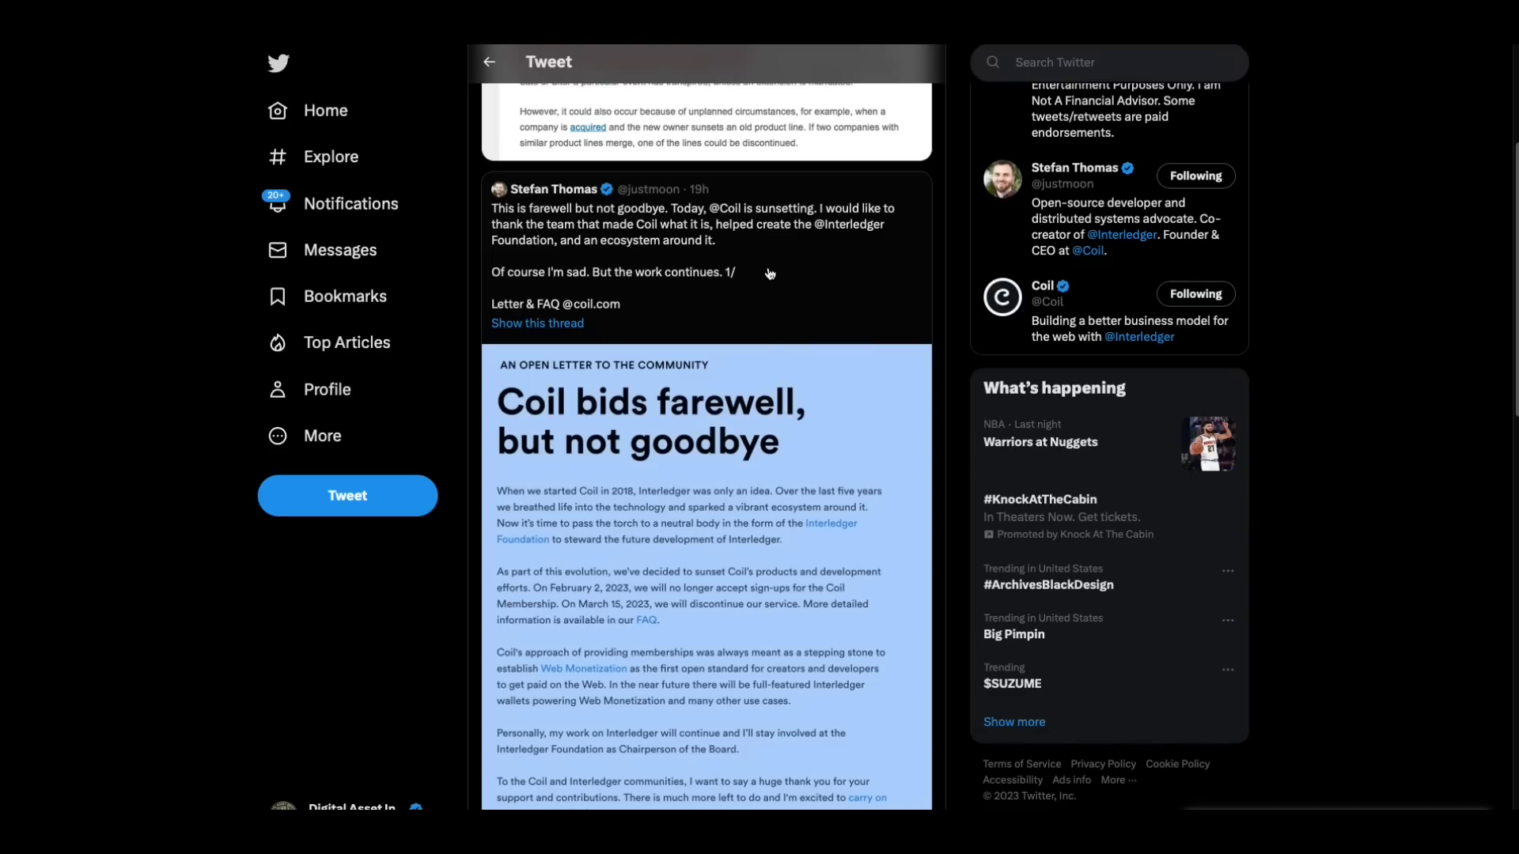
mouse_move(741, 223)
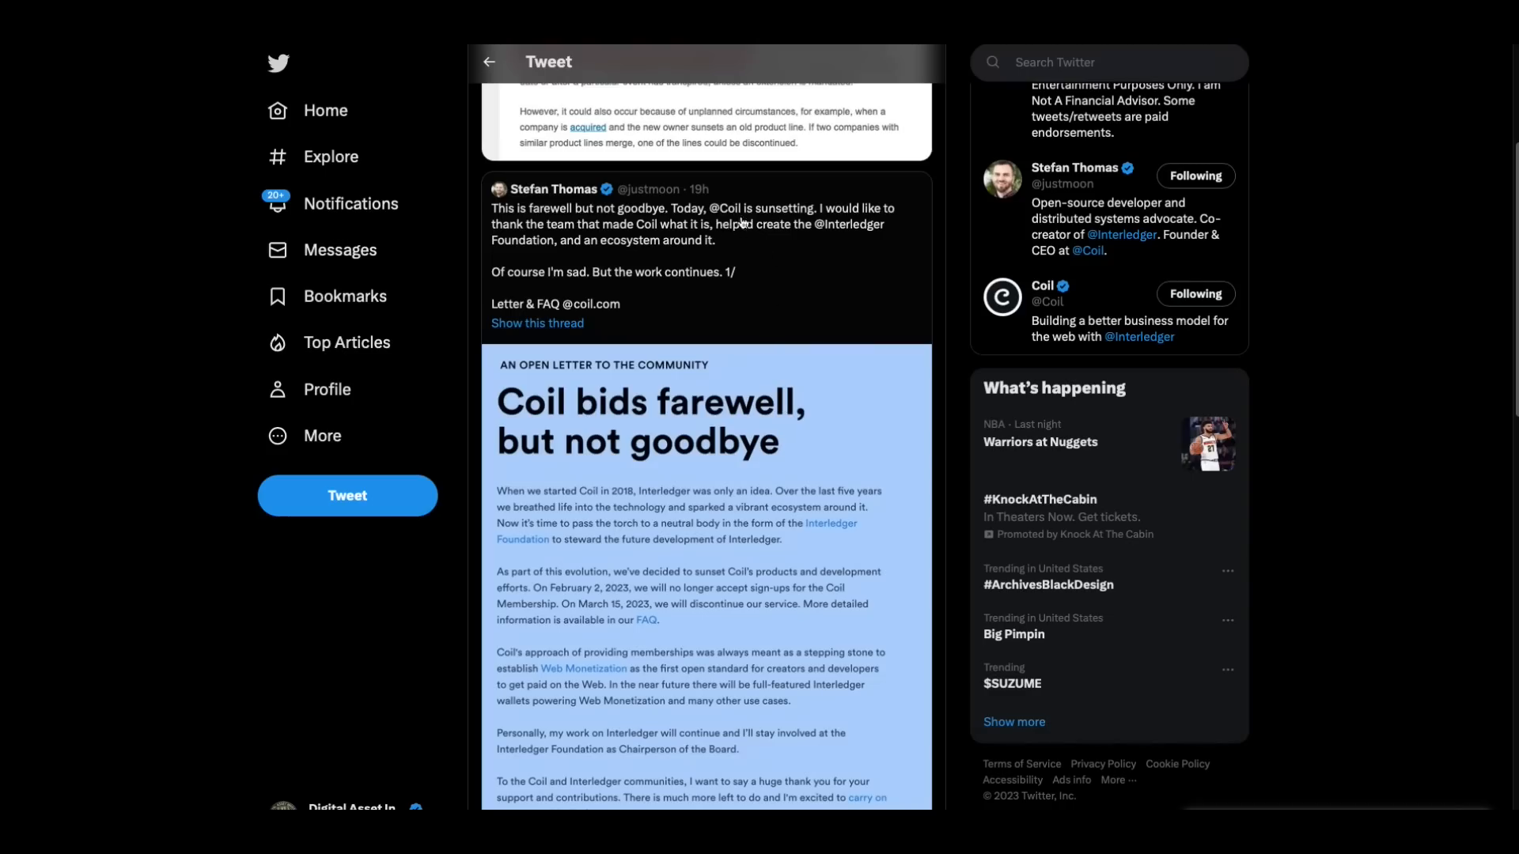
mouse_move(818, 225)
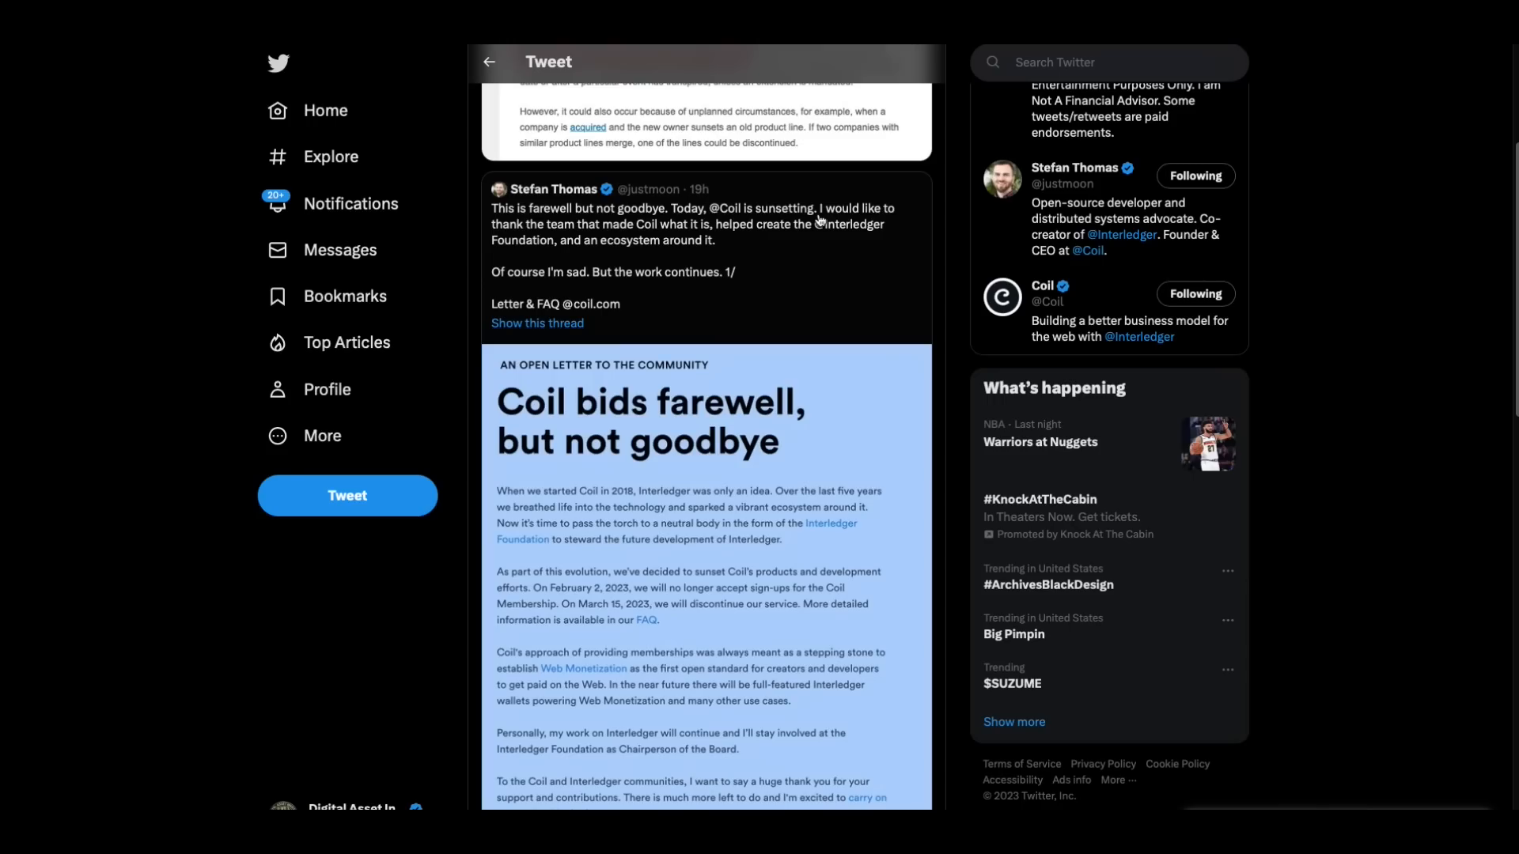
scroll("up", 3)
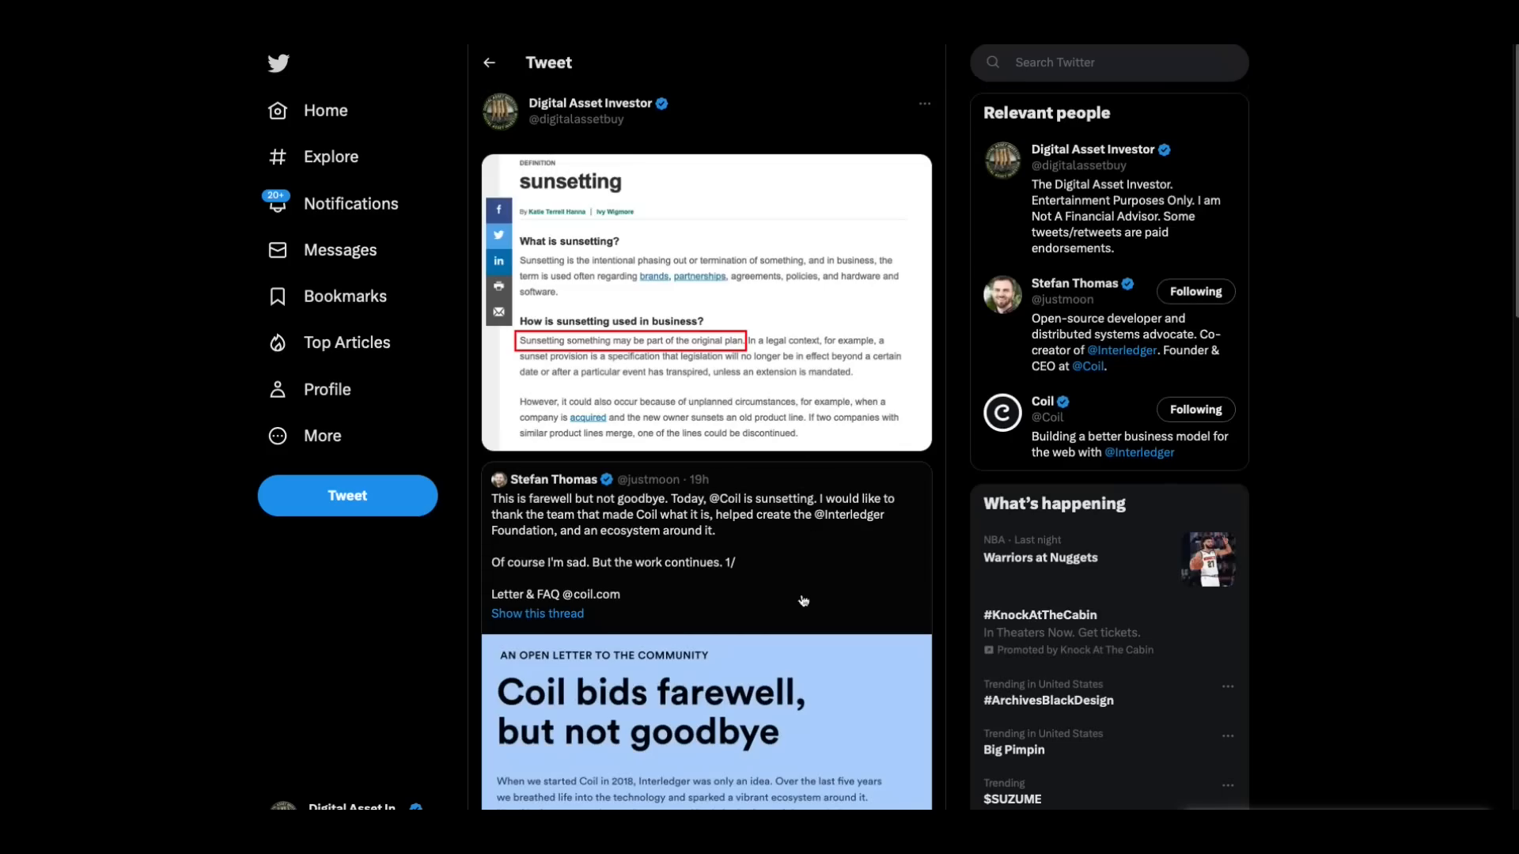
left_click(704, 301)
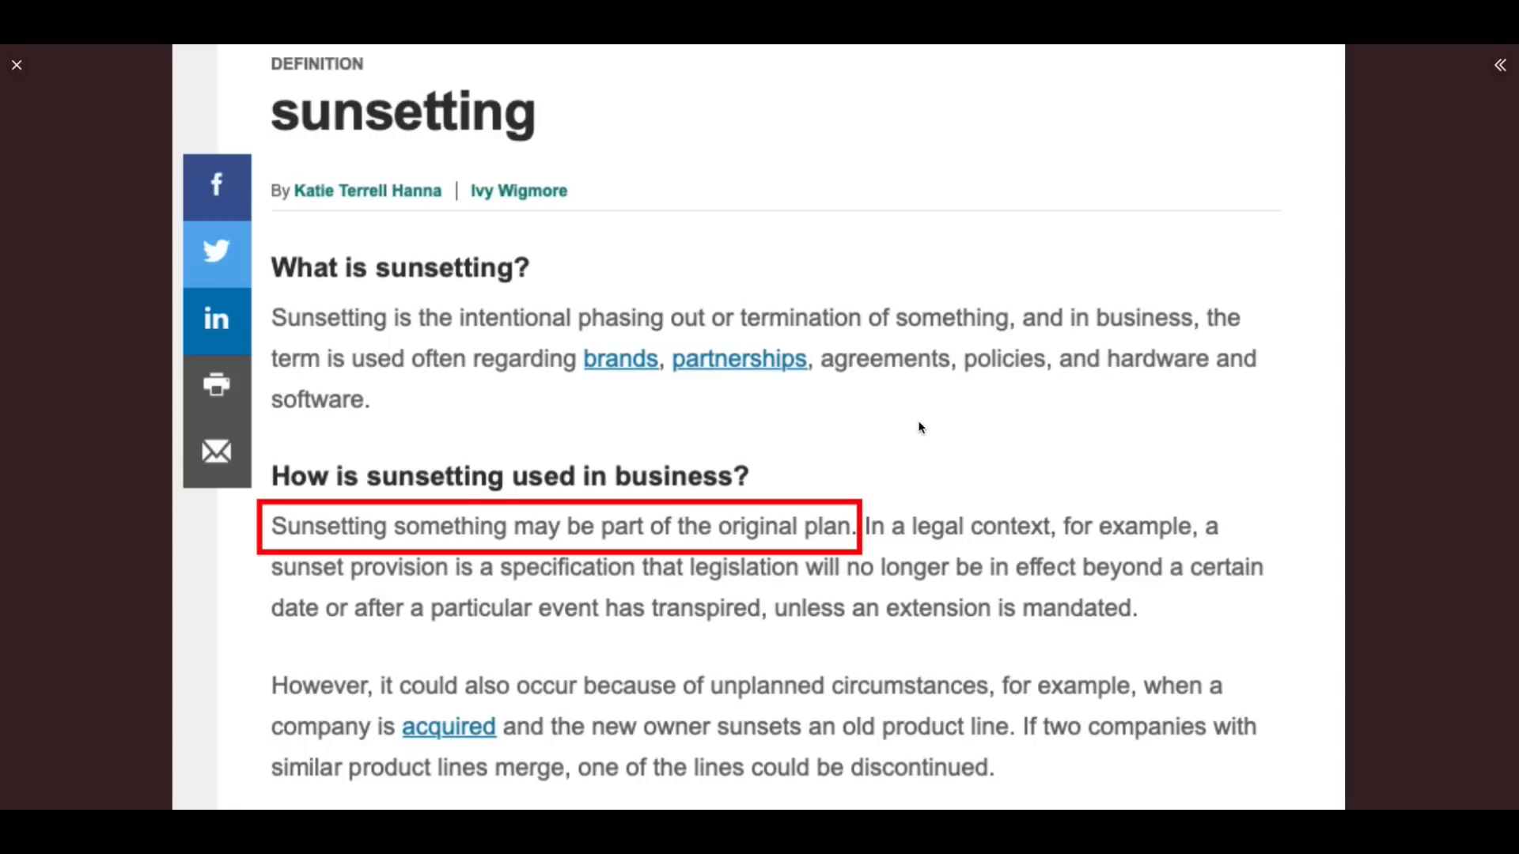
mouse_move(458, 533)
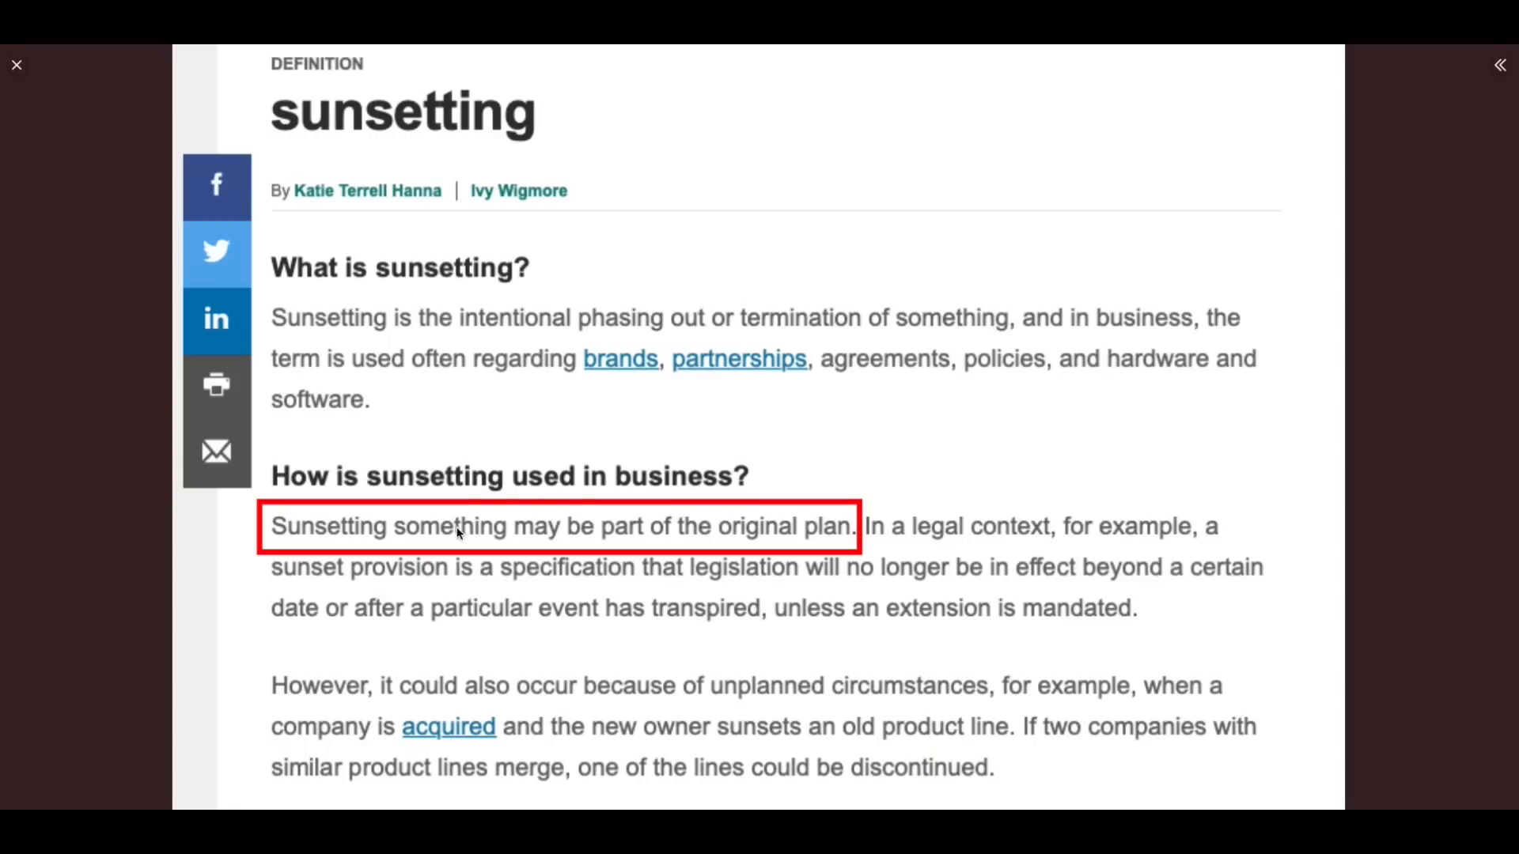
mouse_move(438, 549)
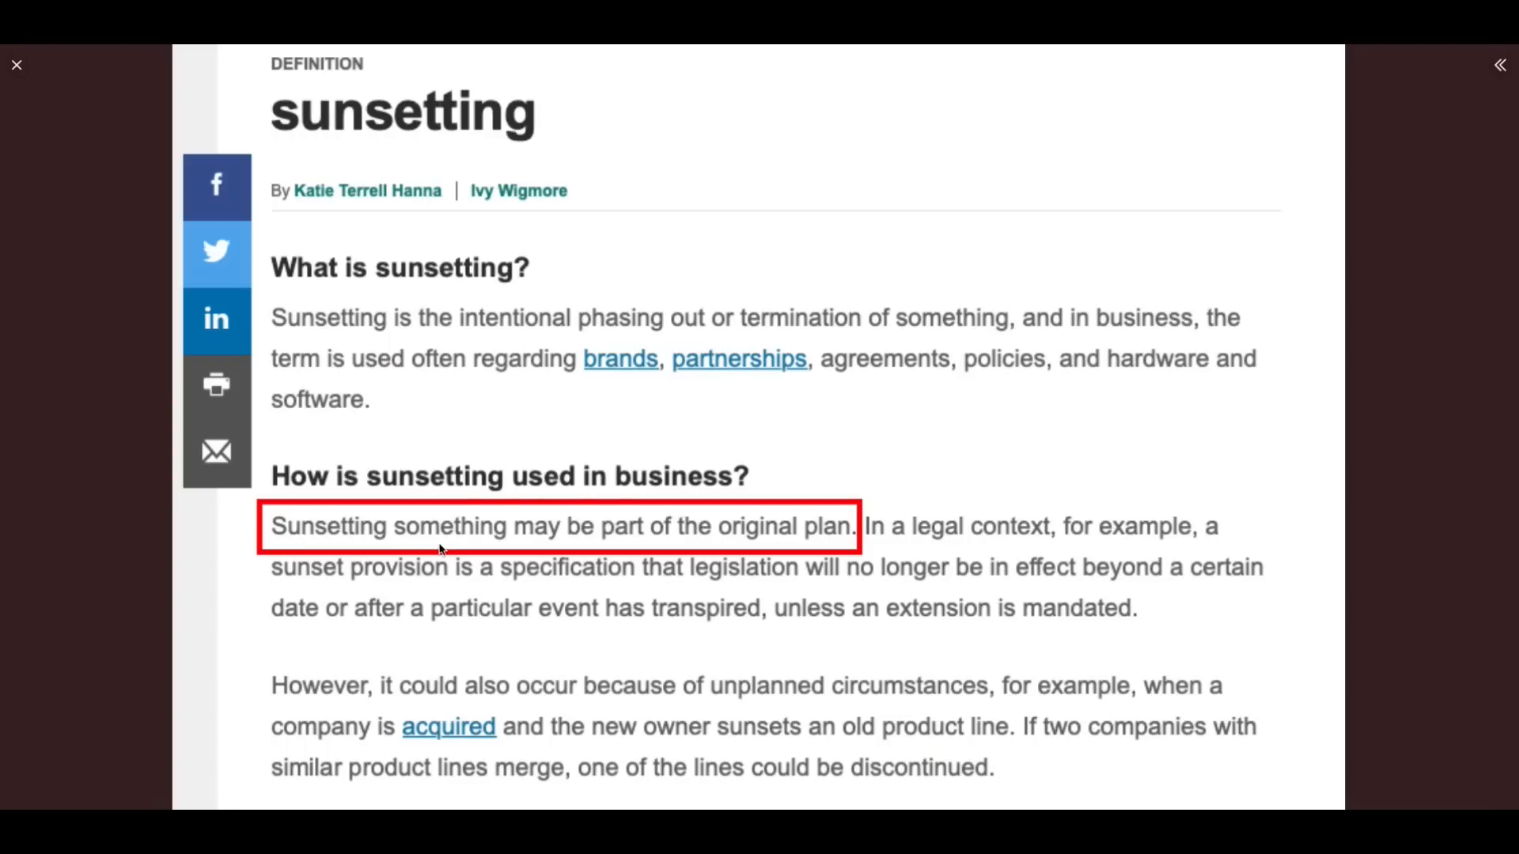
mouse_move(677, 555)
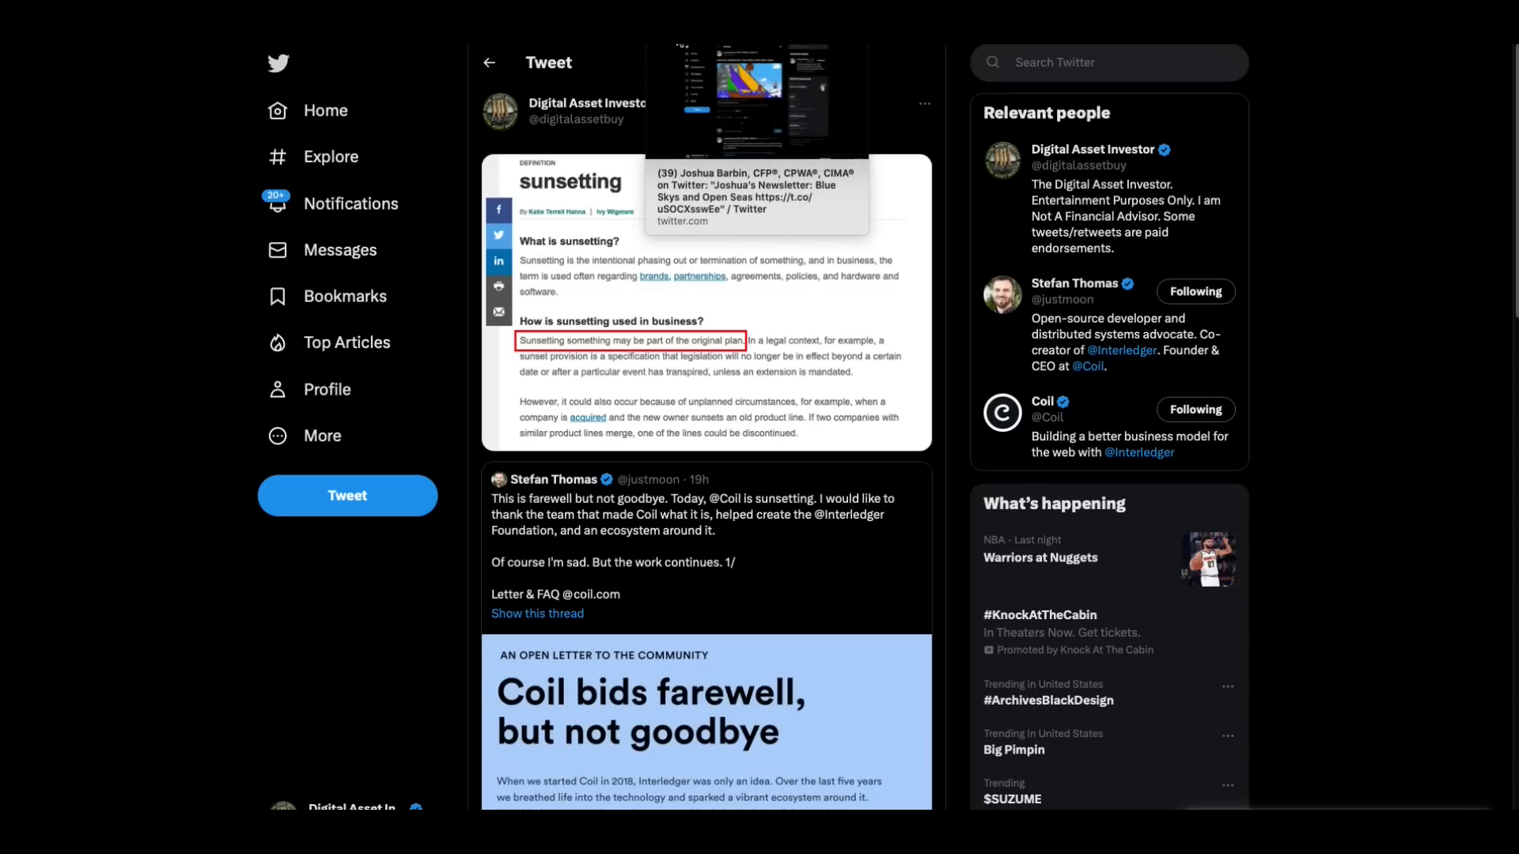
left_click(758, 193)
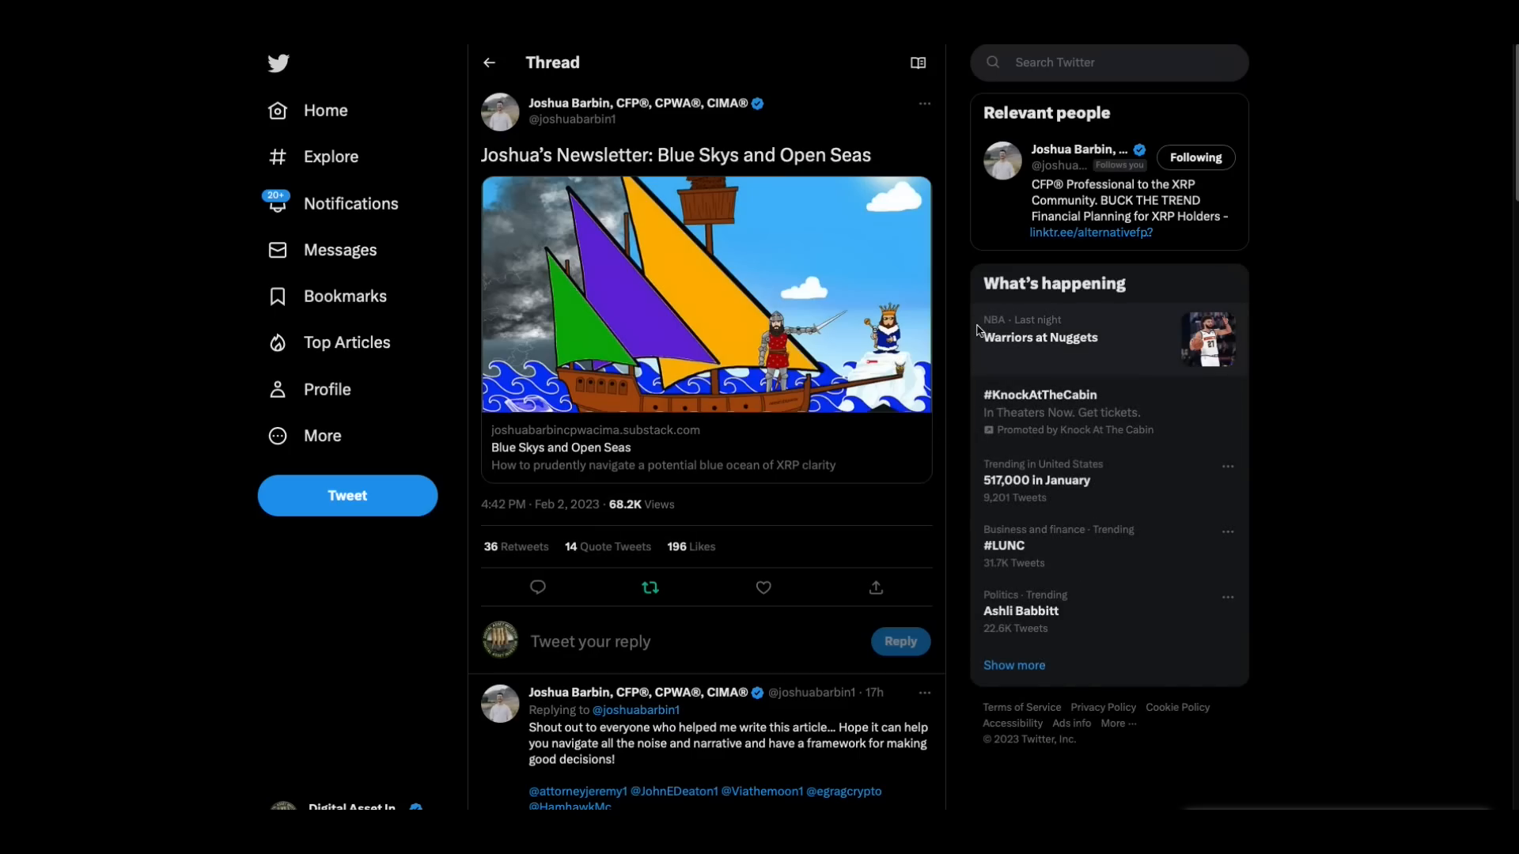
mouse_move(652, 239)
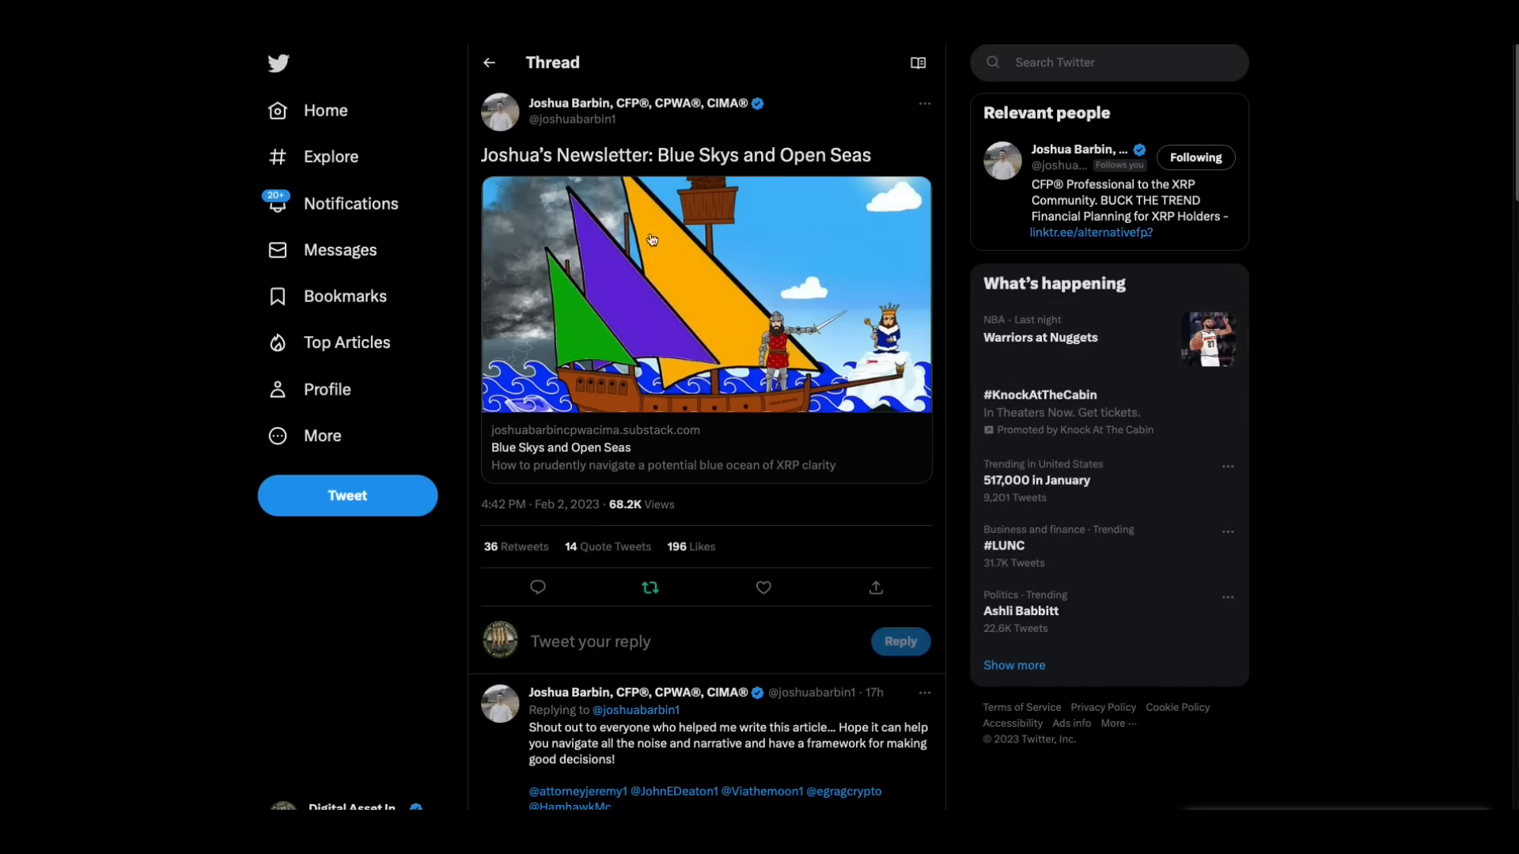
mouse_move(611, 104)
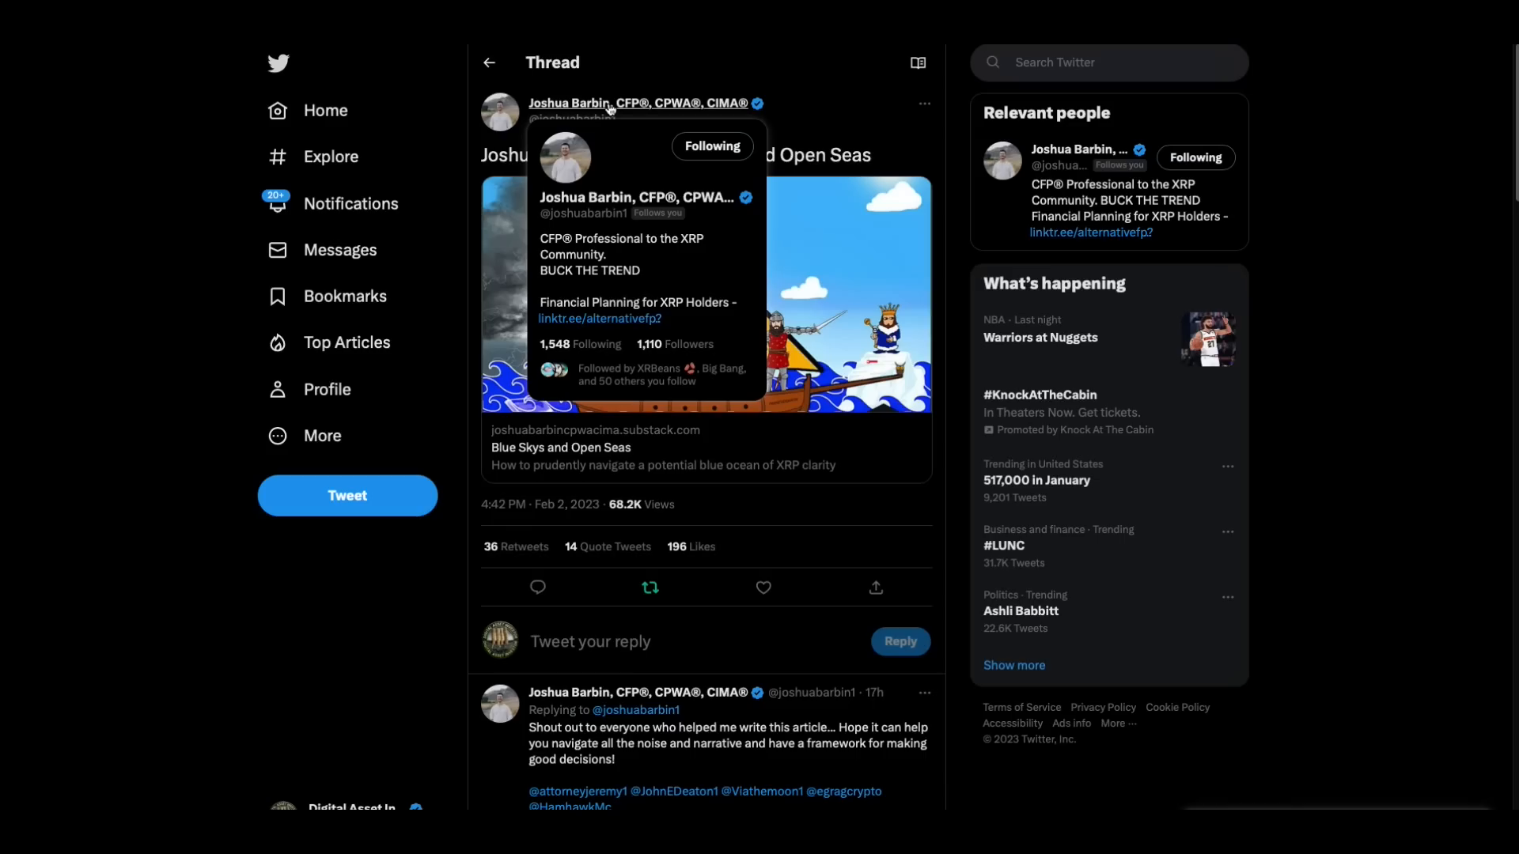
mouse_move(739, 108)
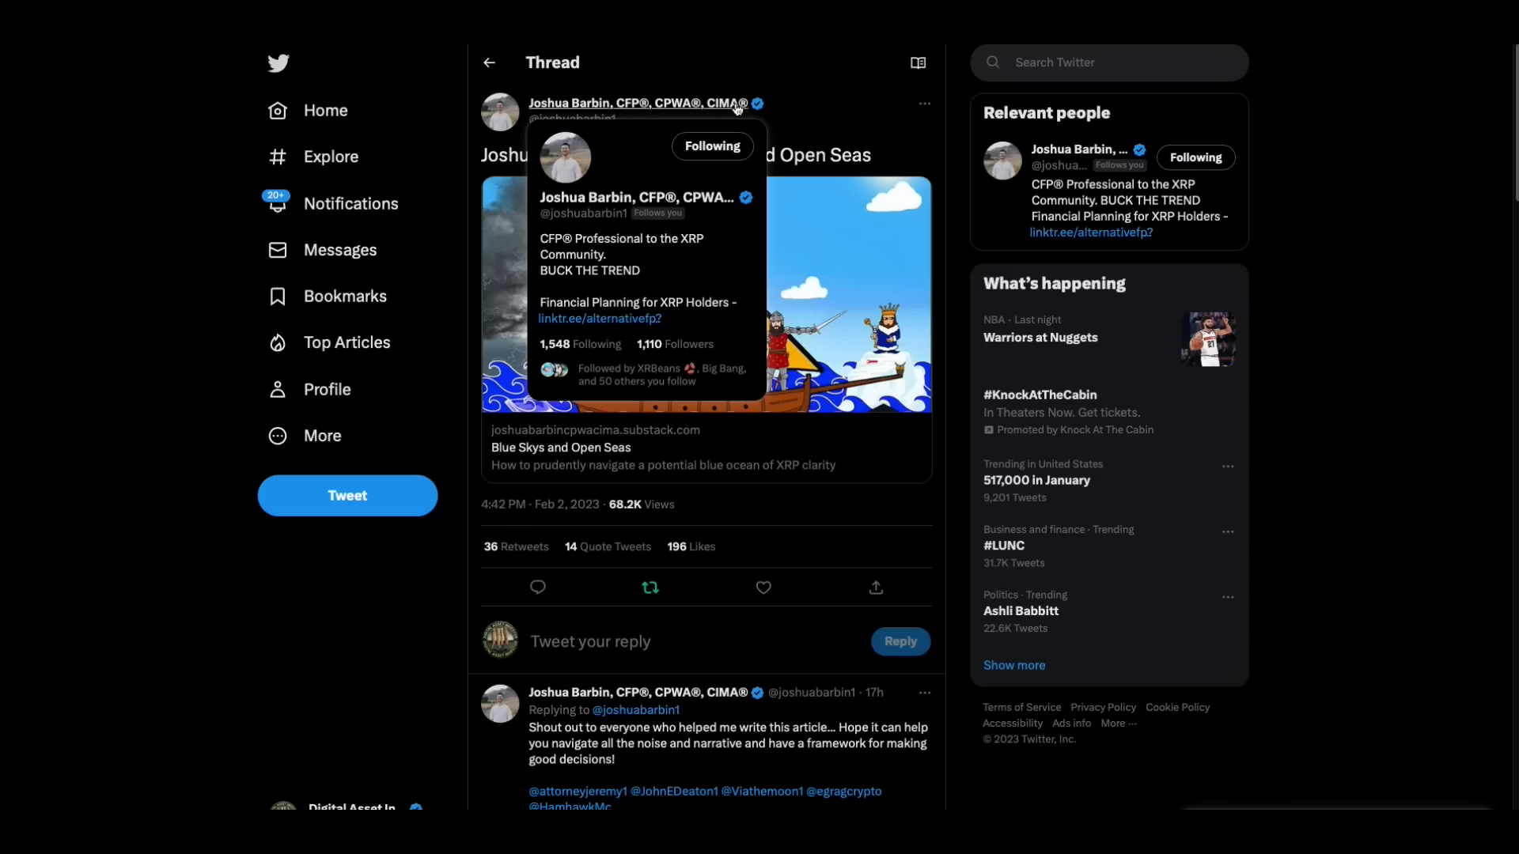
mouse_move(807, 194)
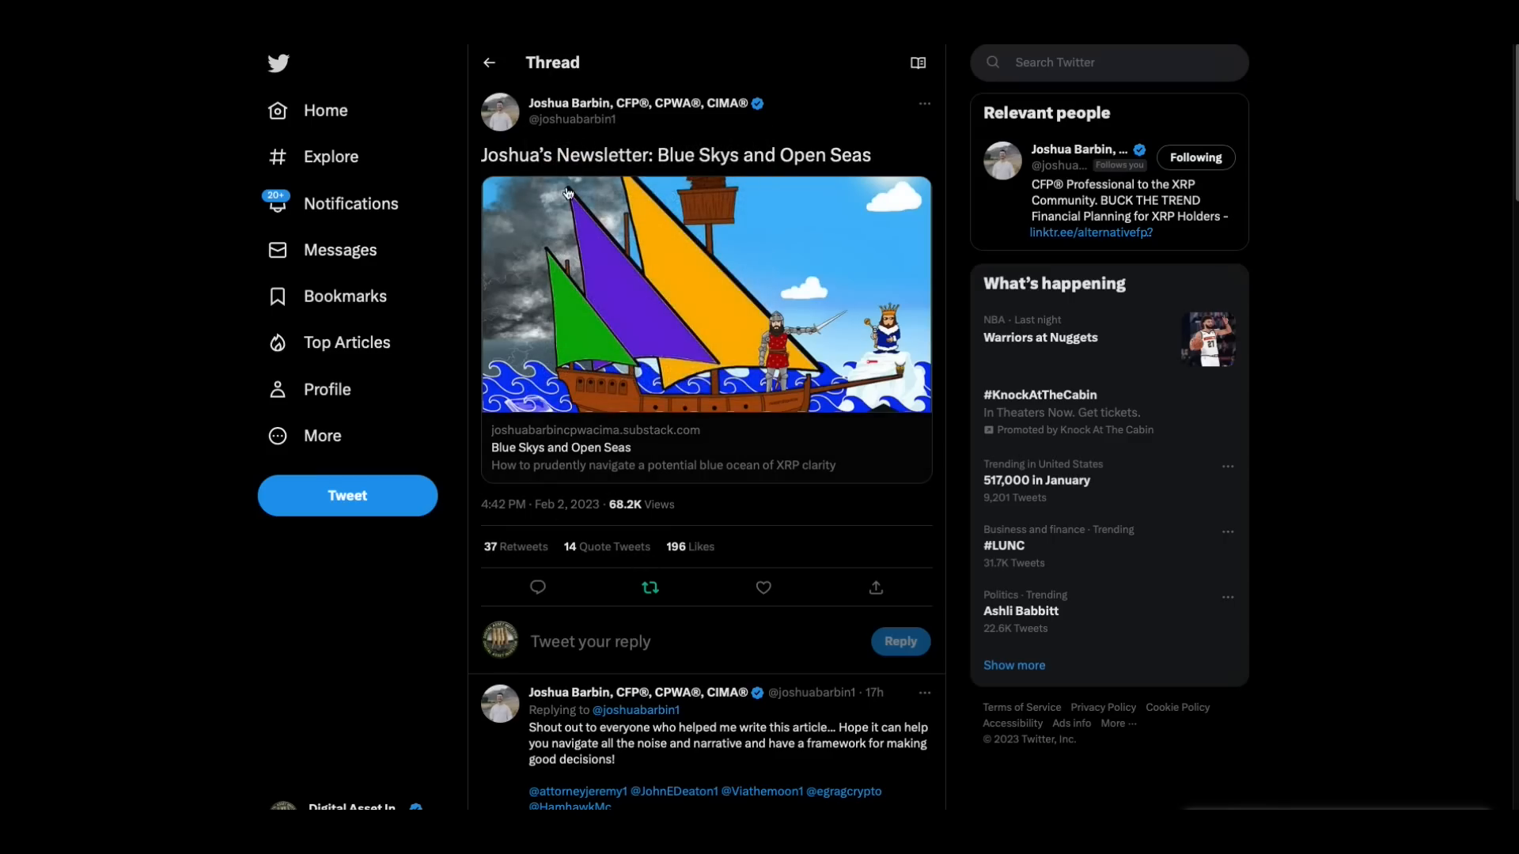
mouse_move(728, 175)
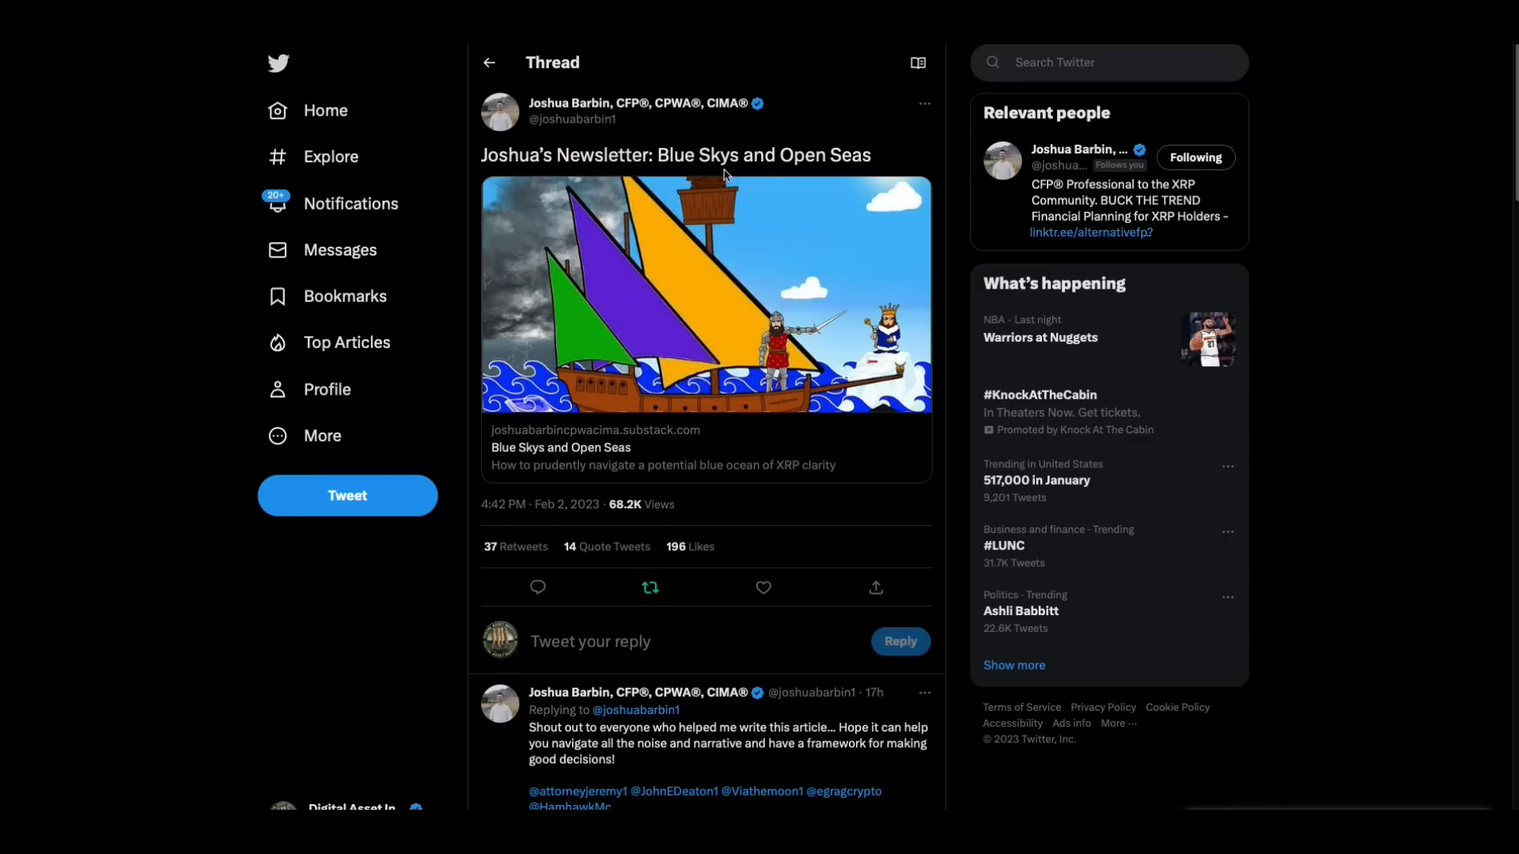
left_click(706, 296)
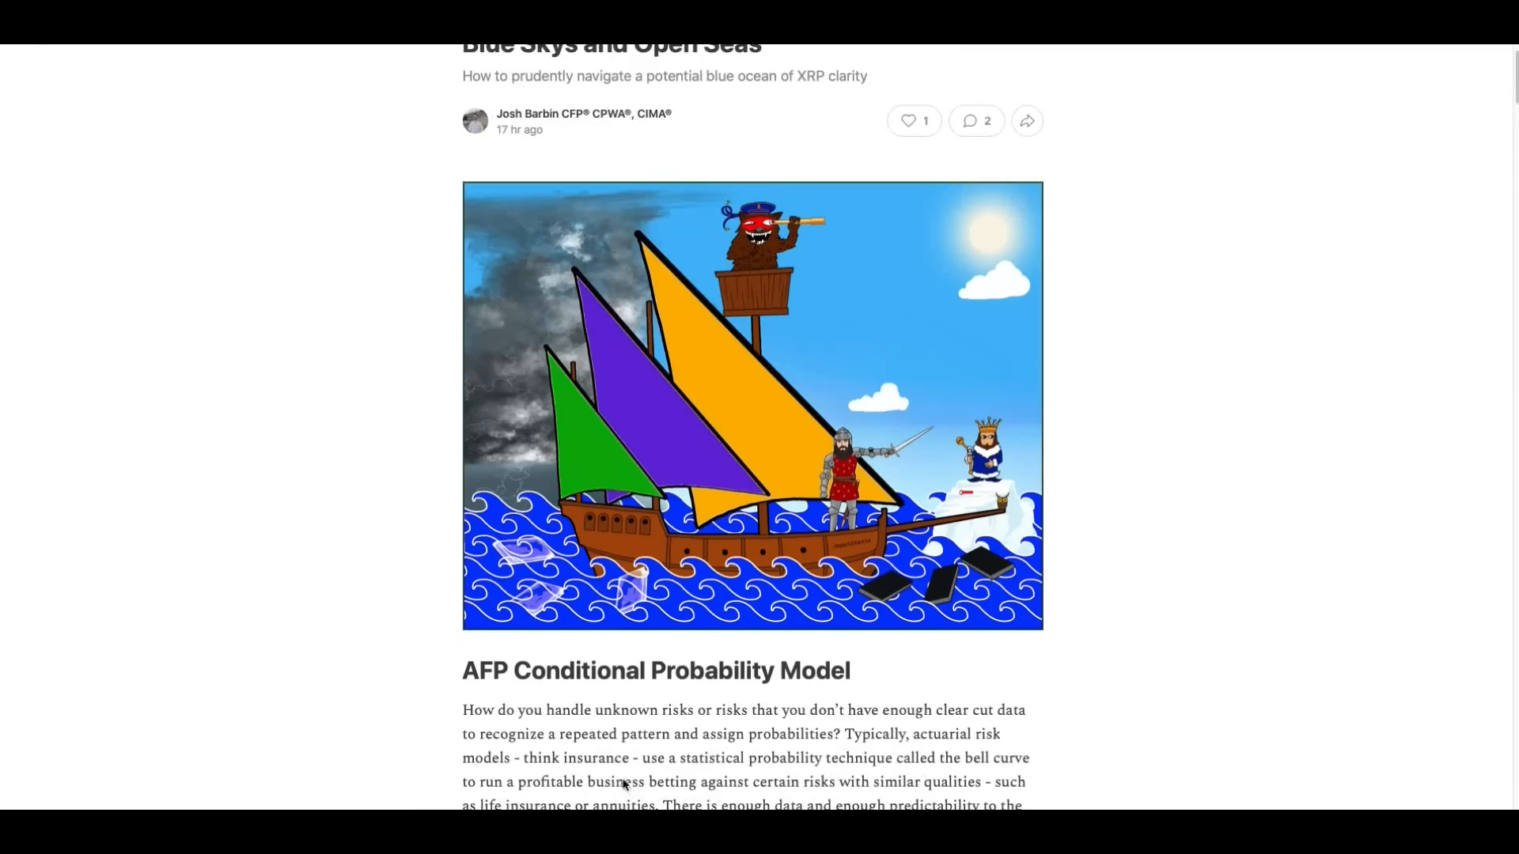
mouse_move(701, 696)
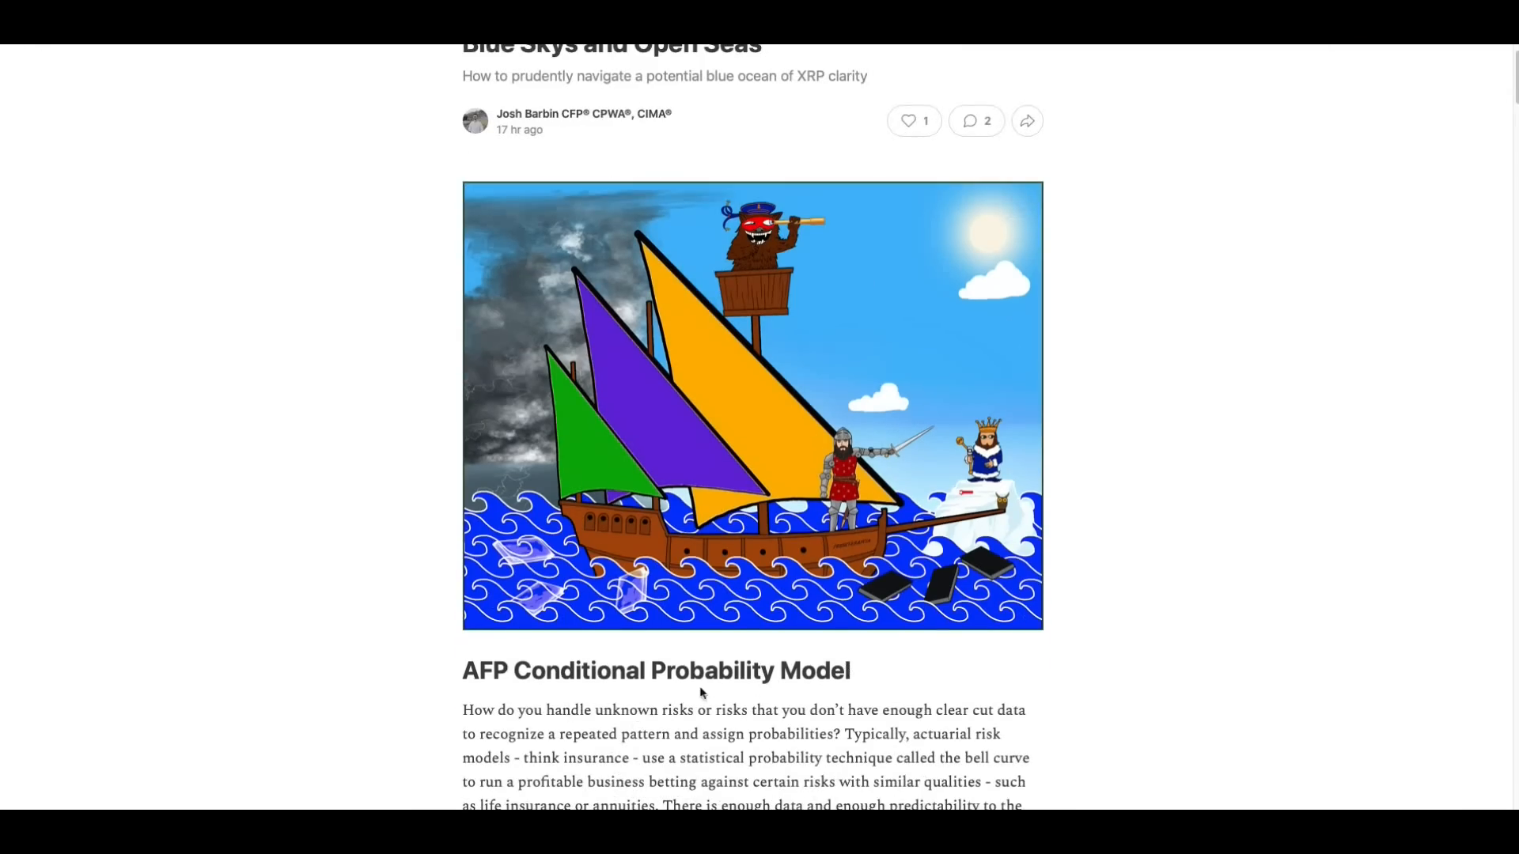
- Scroll to the Big Picture section and enlarge the Ripple v. SEC Conditional Probability Model chart
scroll("down", 3)
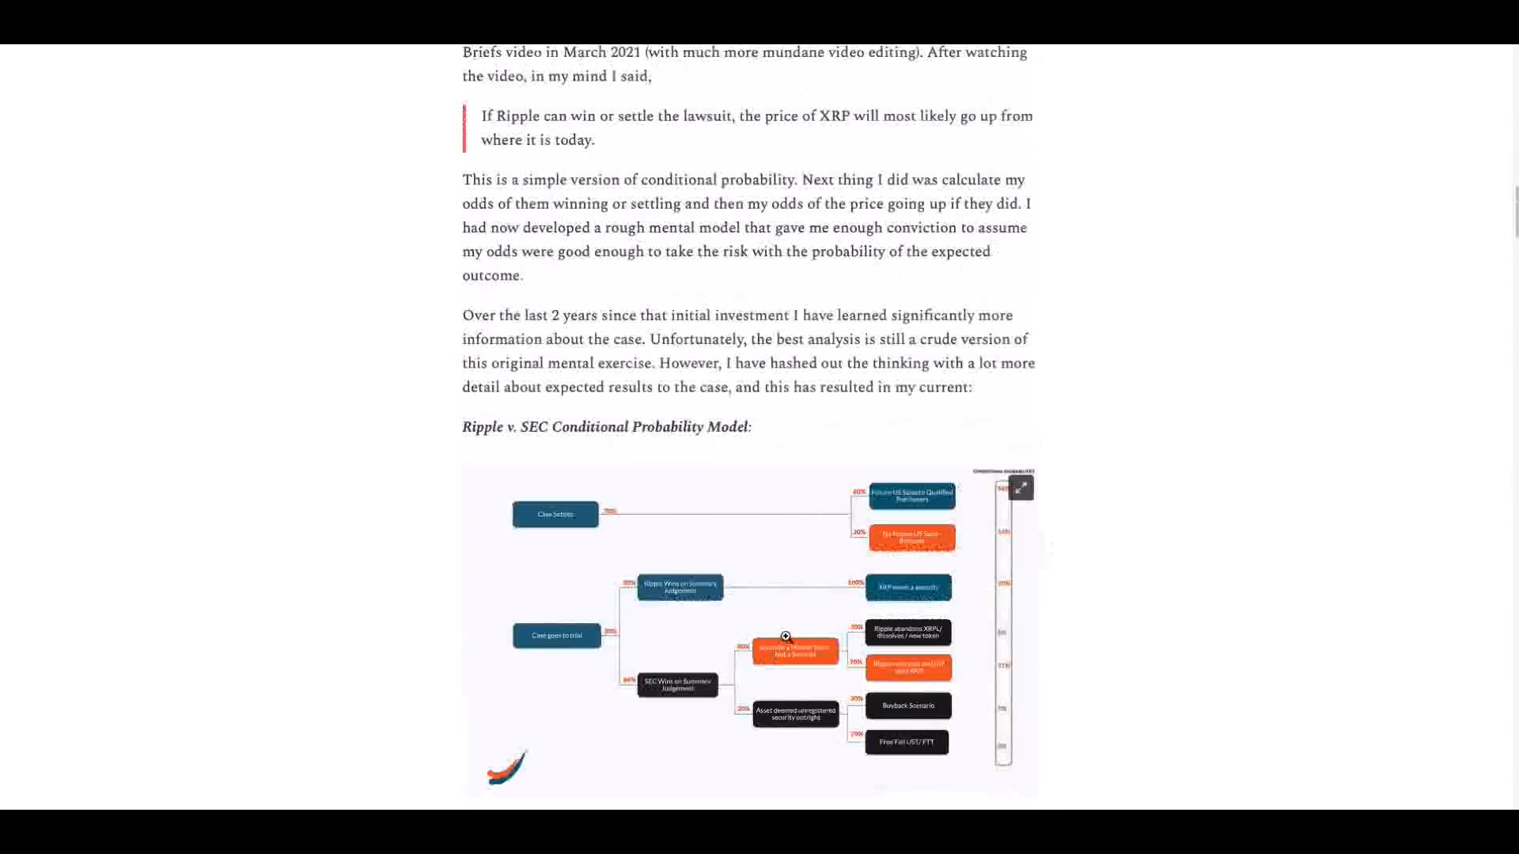
scroll("down", 3)
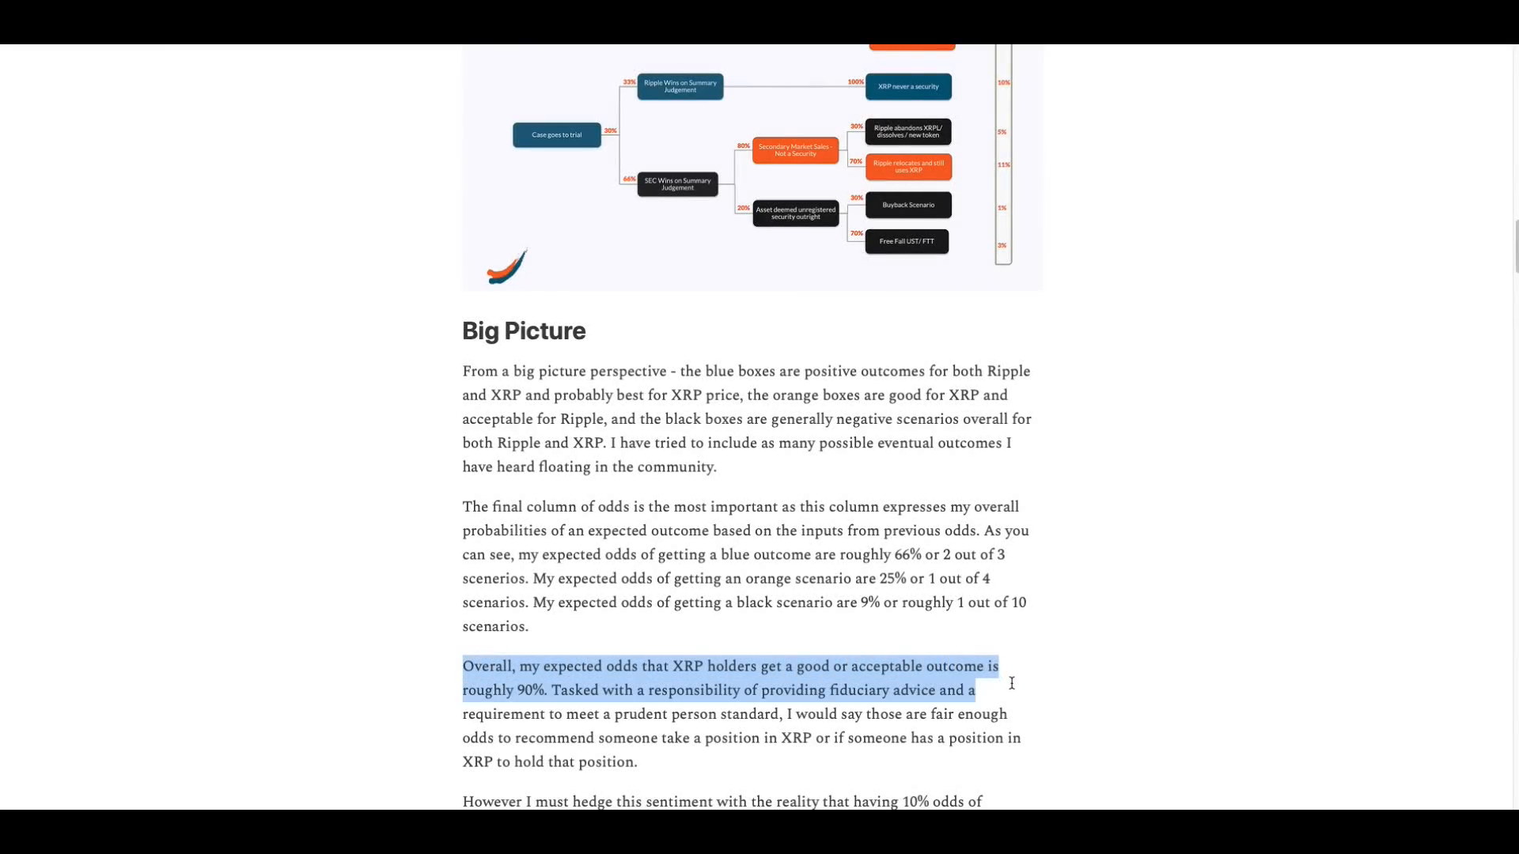
left_click(546, 696)
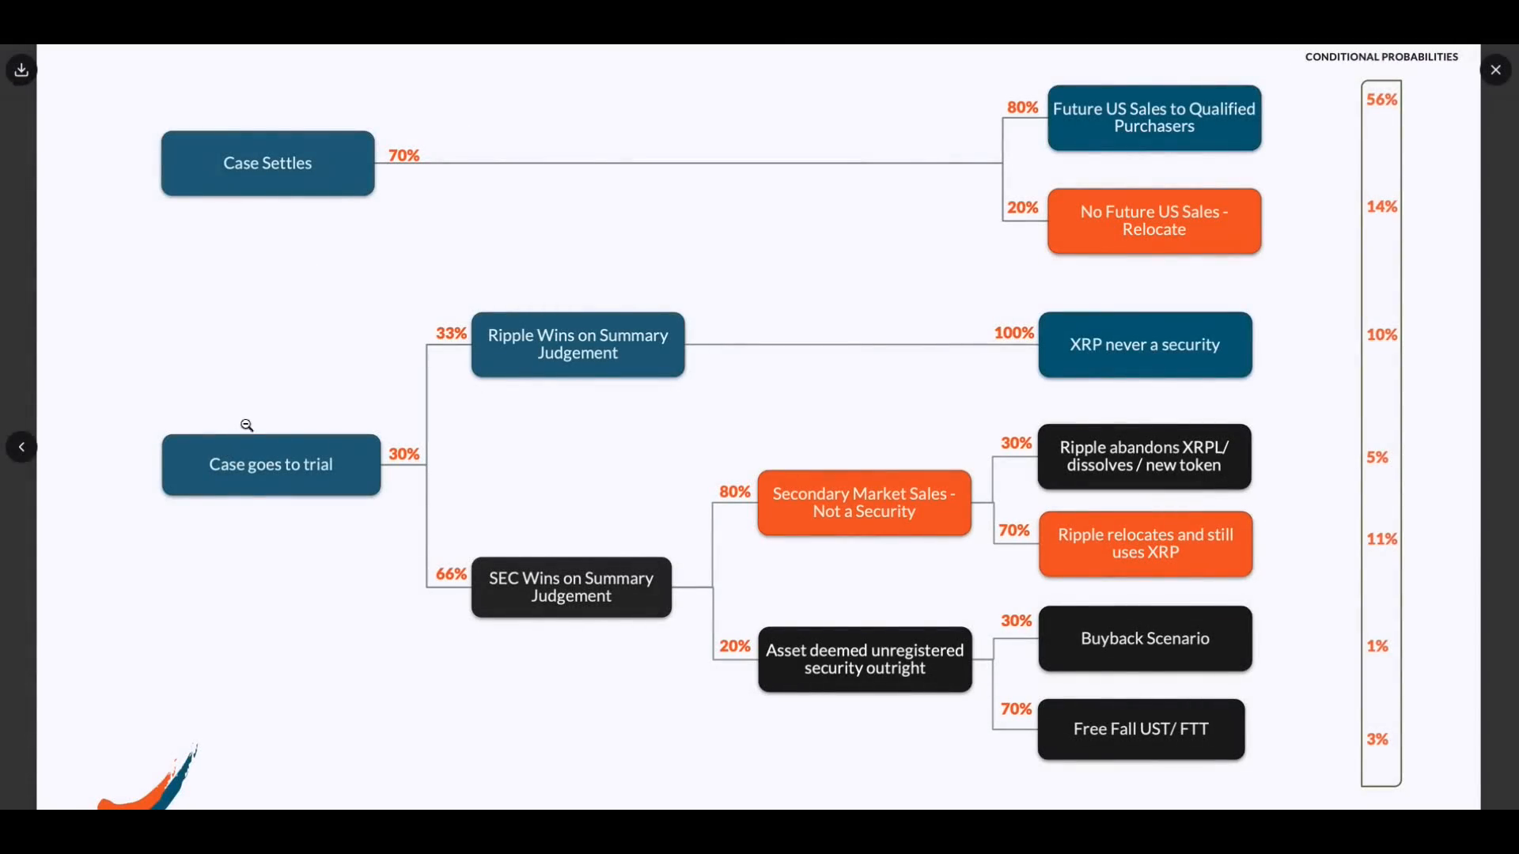
mouse_move(275, 226)
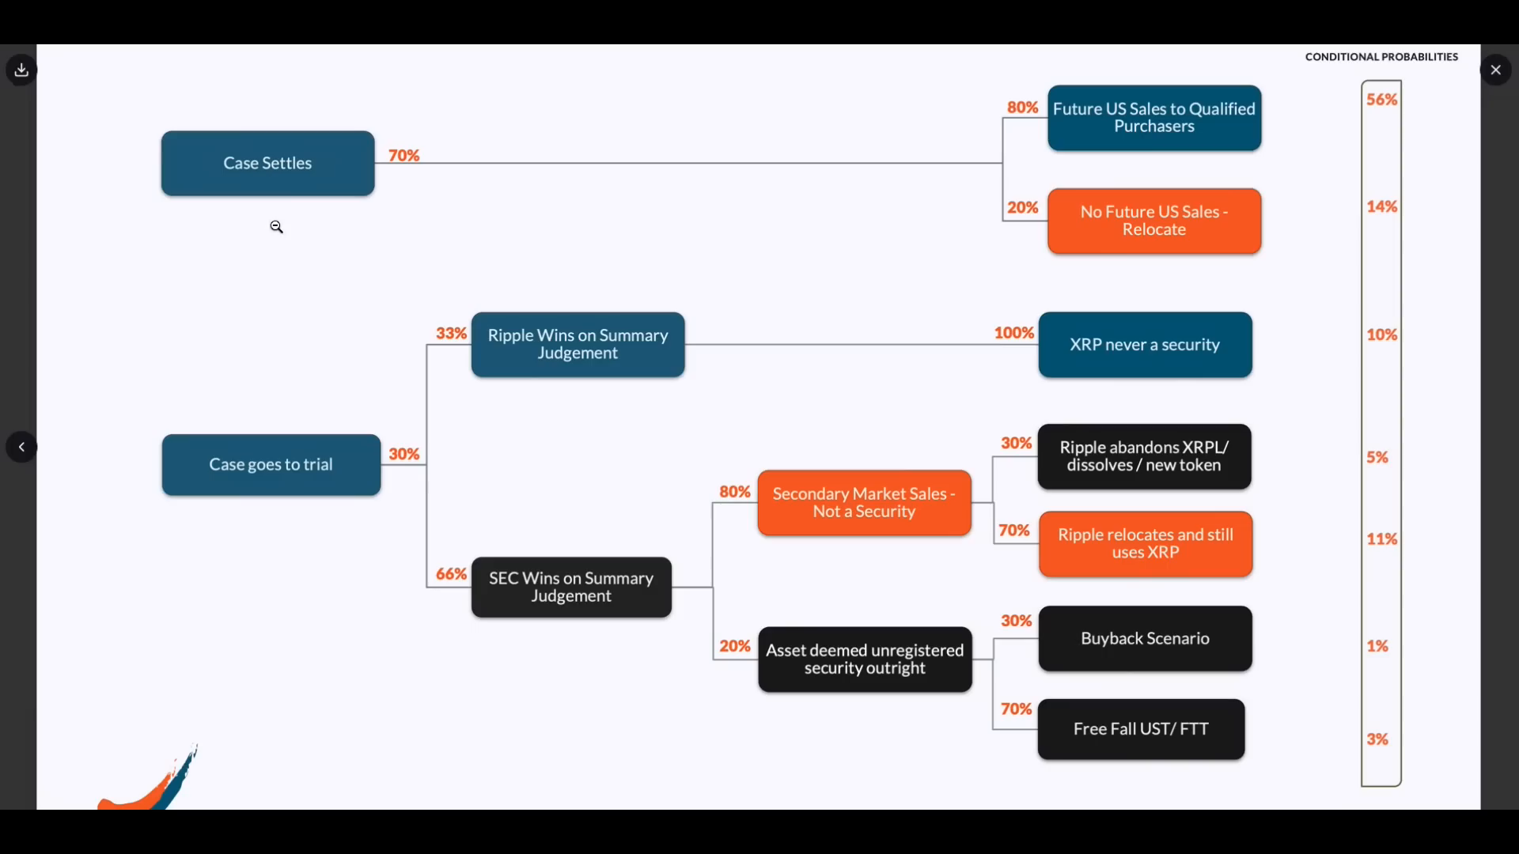
mouse_move(364, 234)
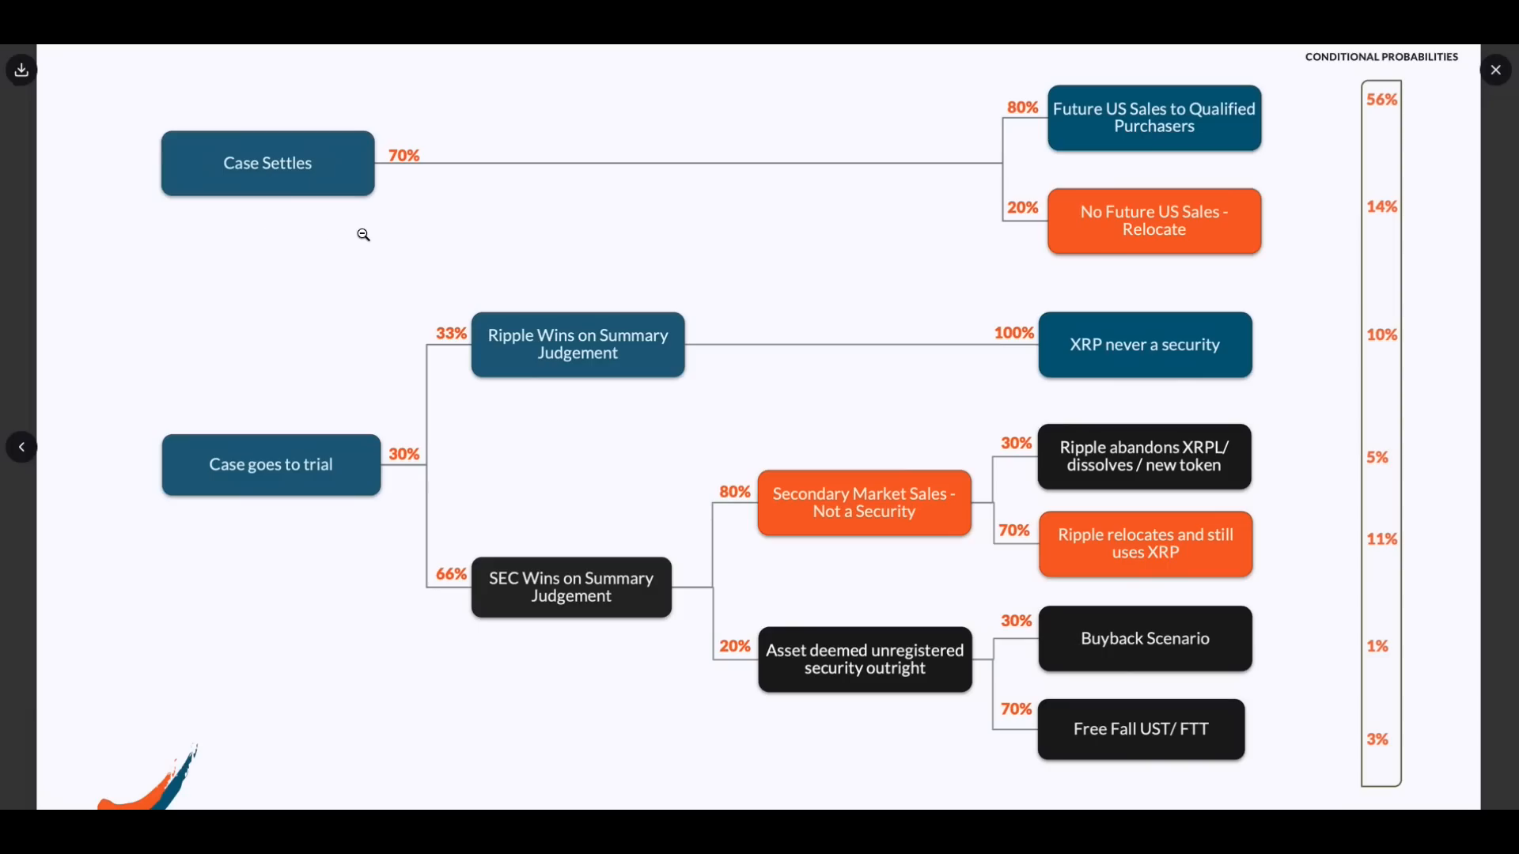
mouse_move(239, 214)
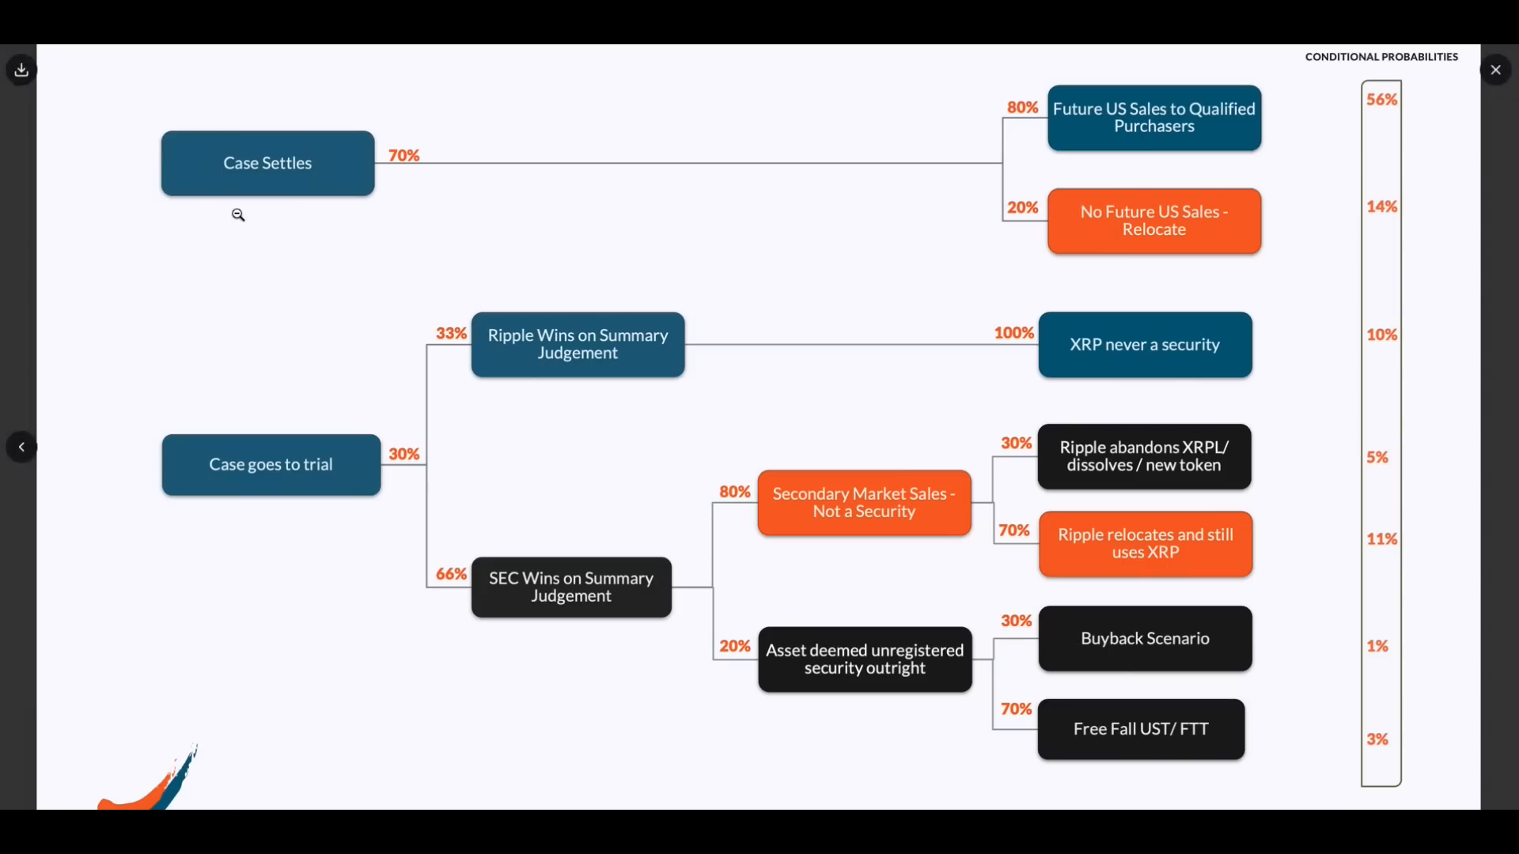
mouse_move(273, 549)
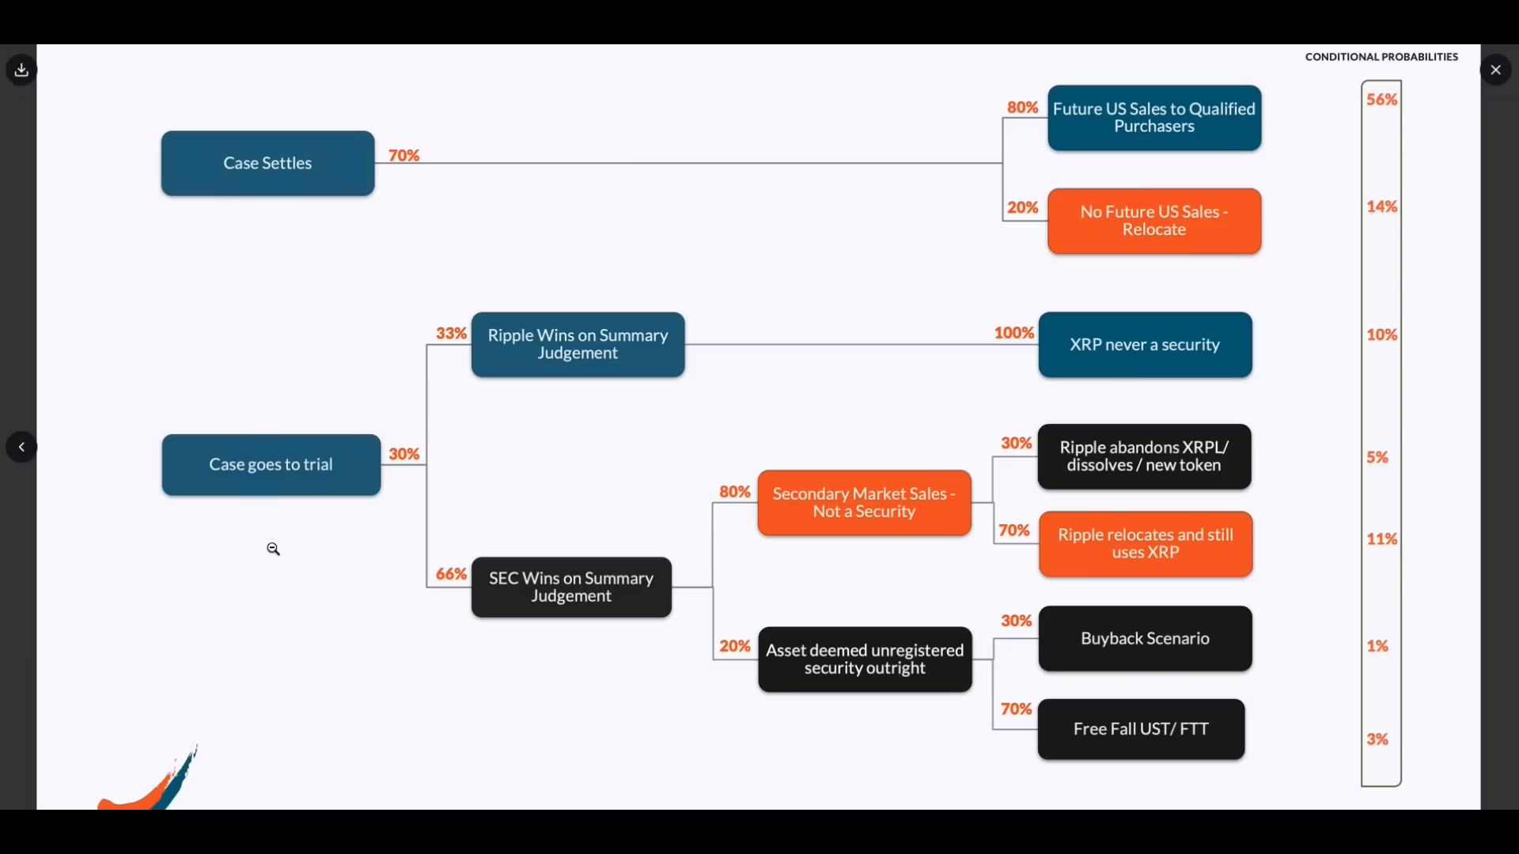
mouse_move(217, 505)
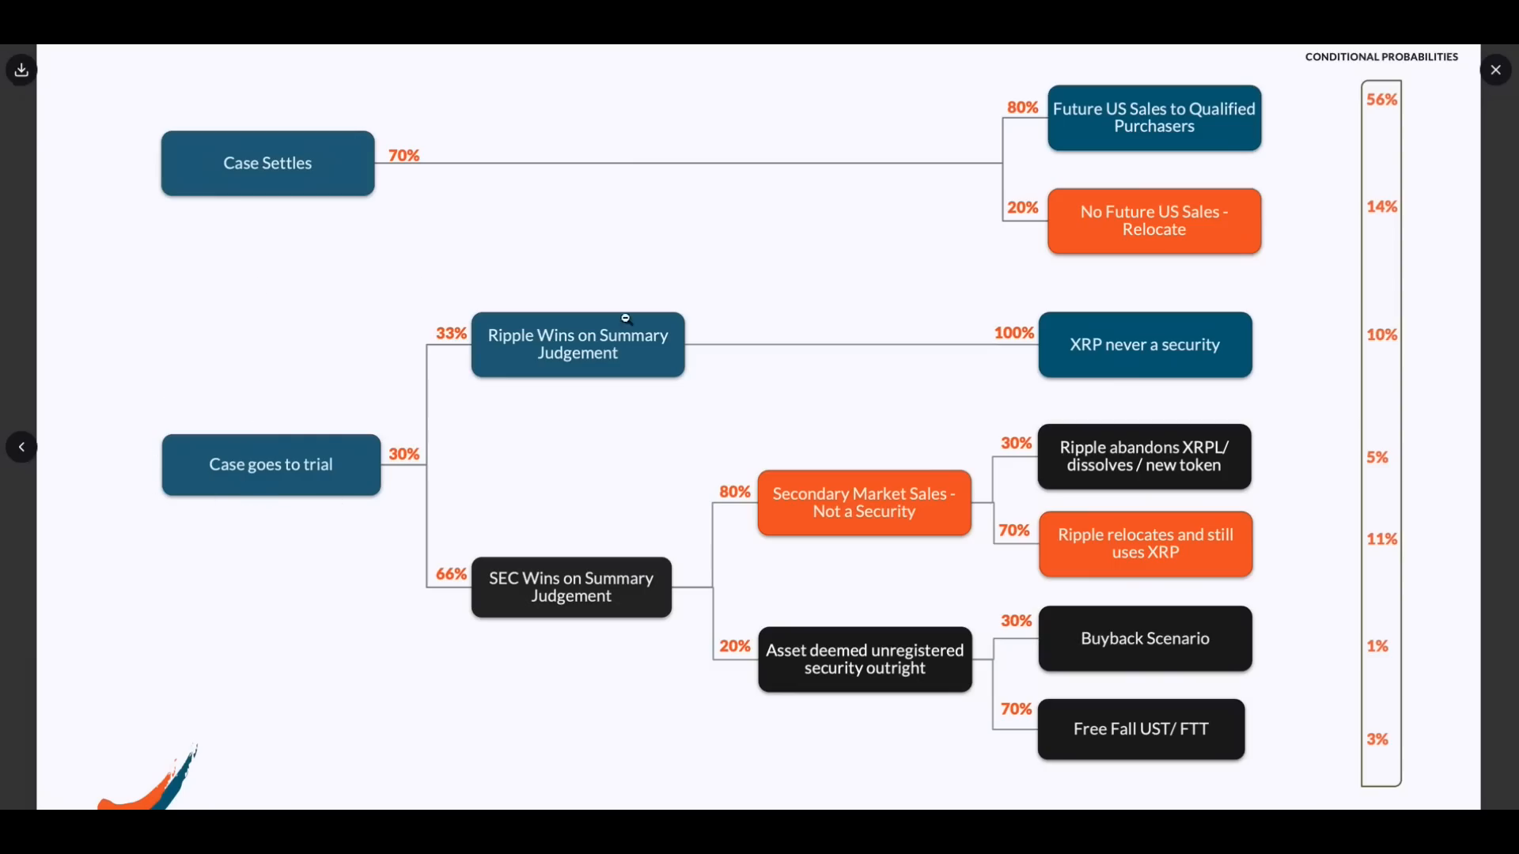
mouse_move(584, 400)
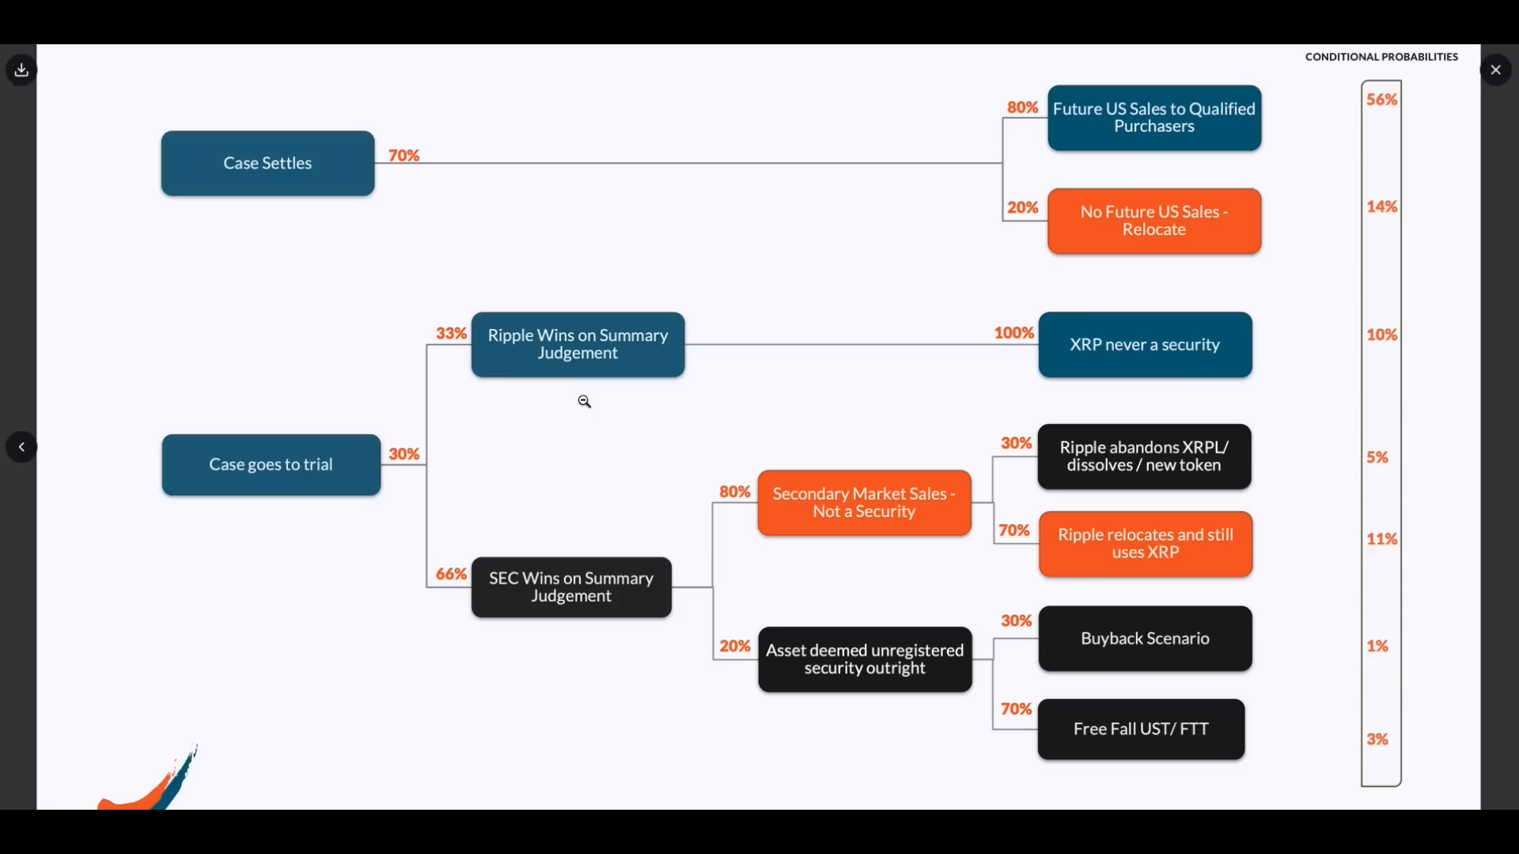
mouse_move(368, 192)
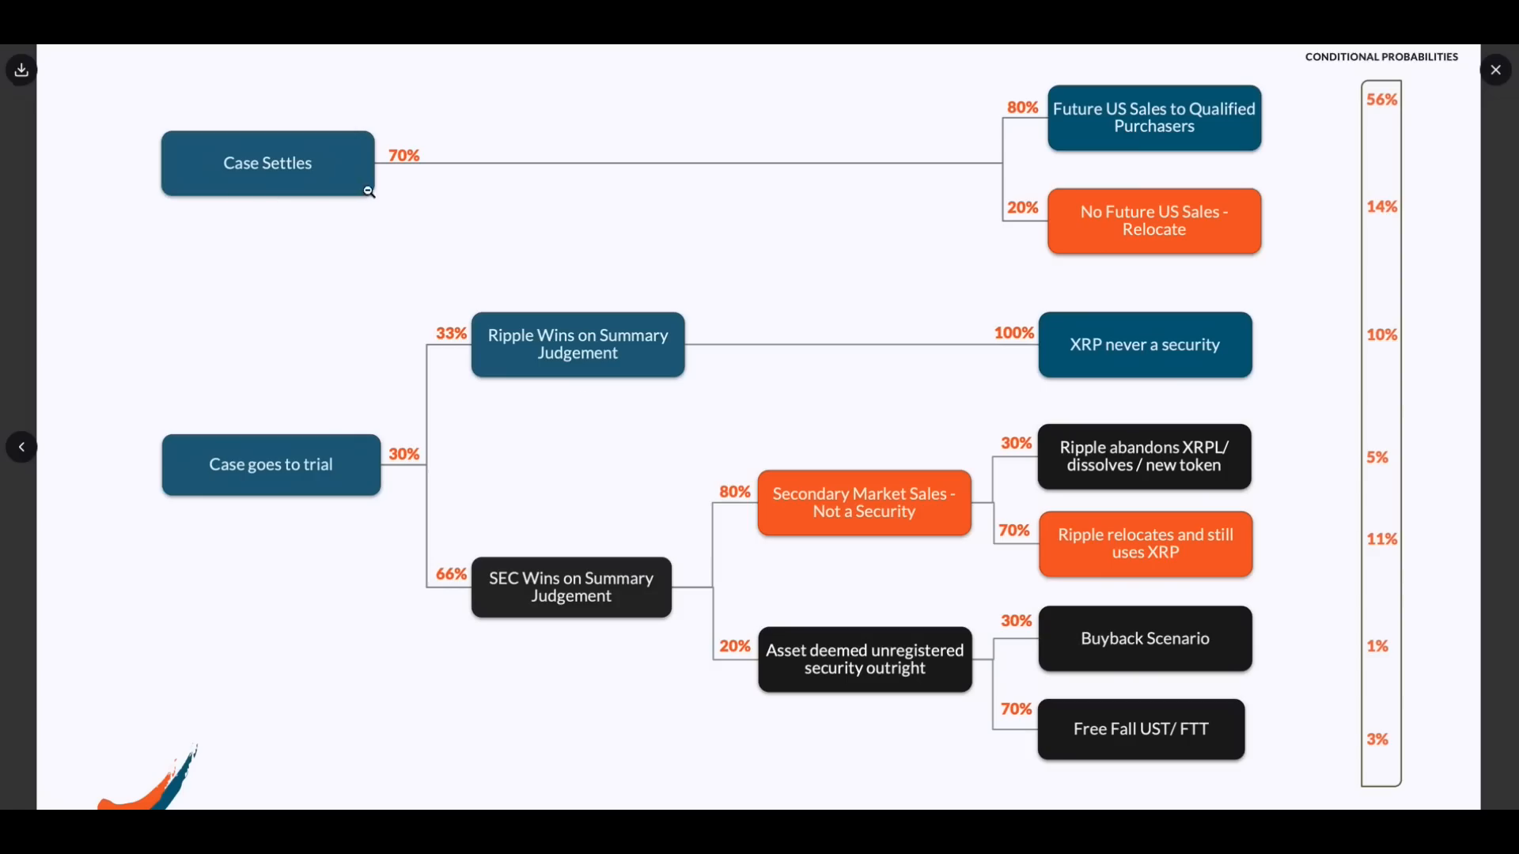
mouse_move(1090, 132)
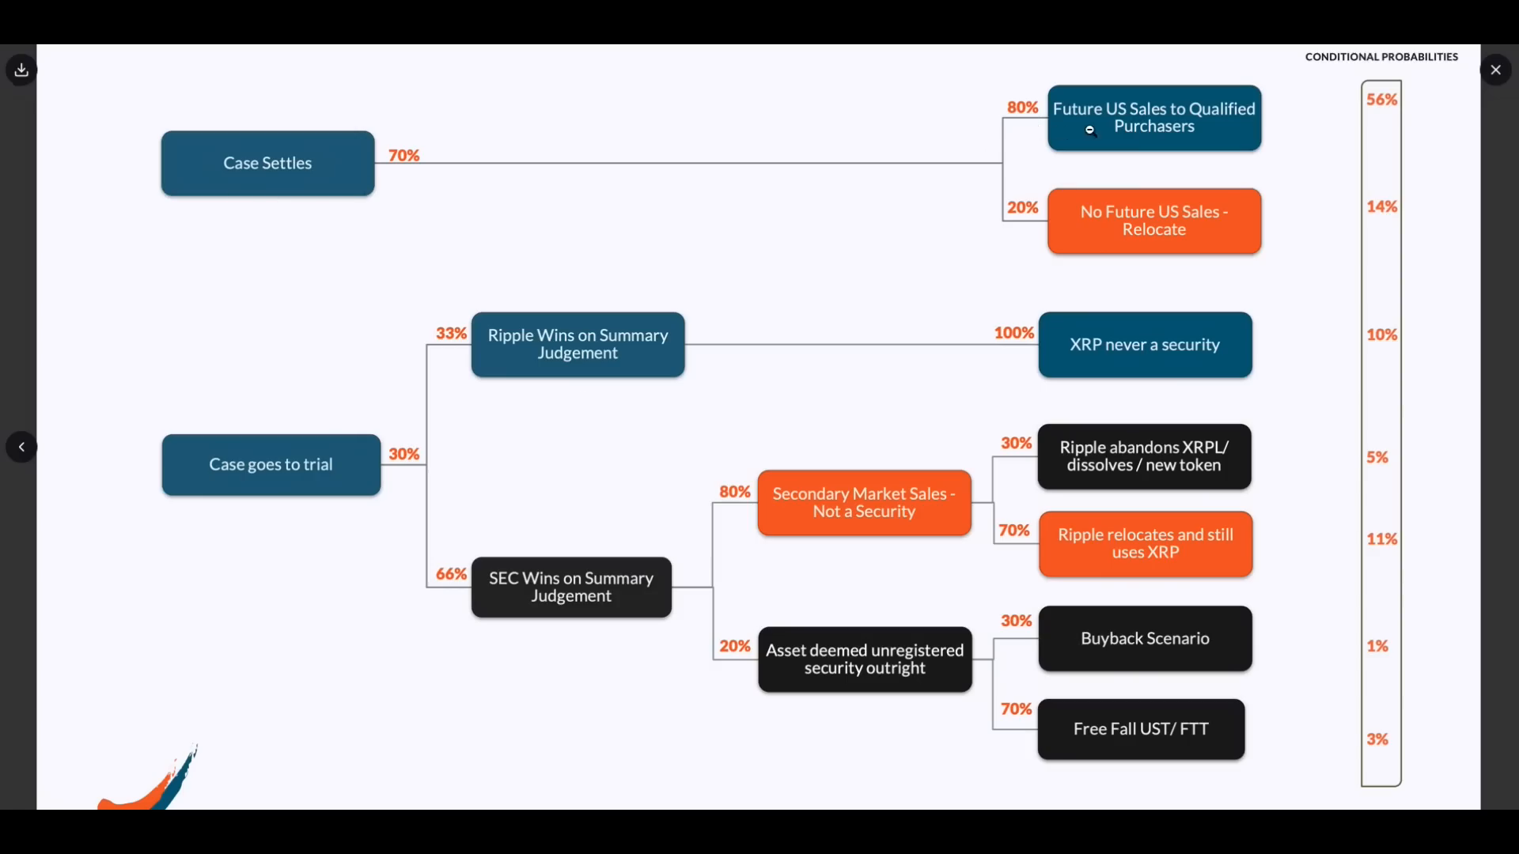
mouse_move(666, 215)
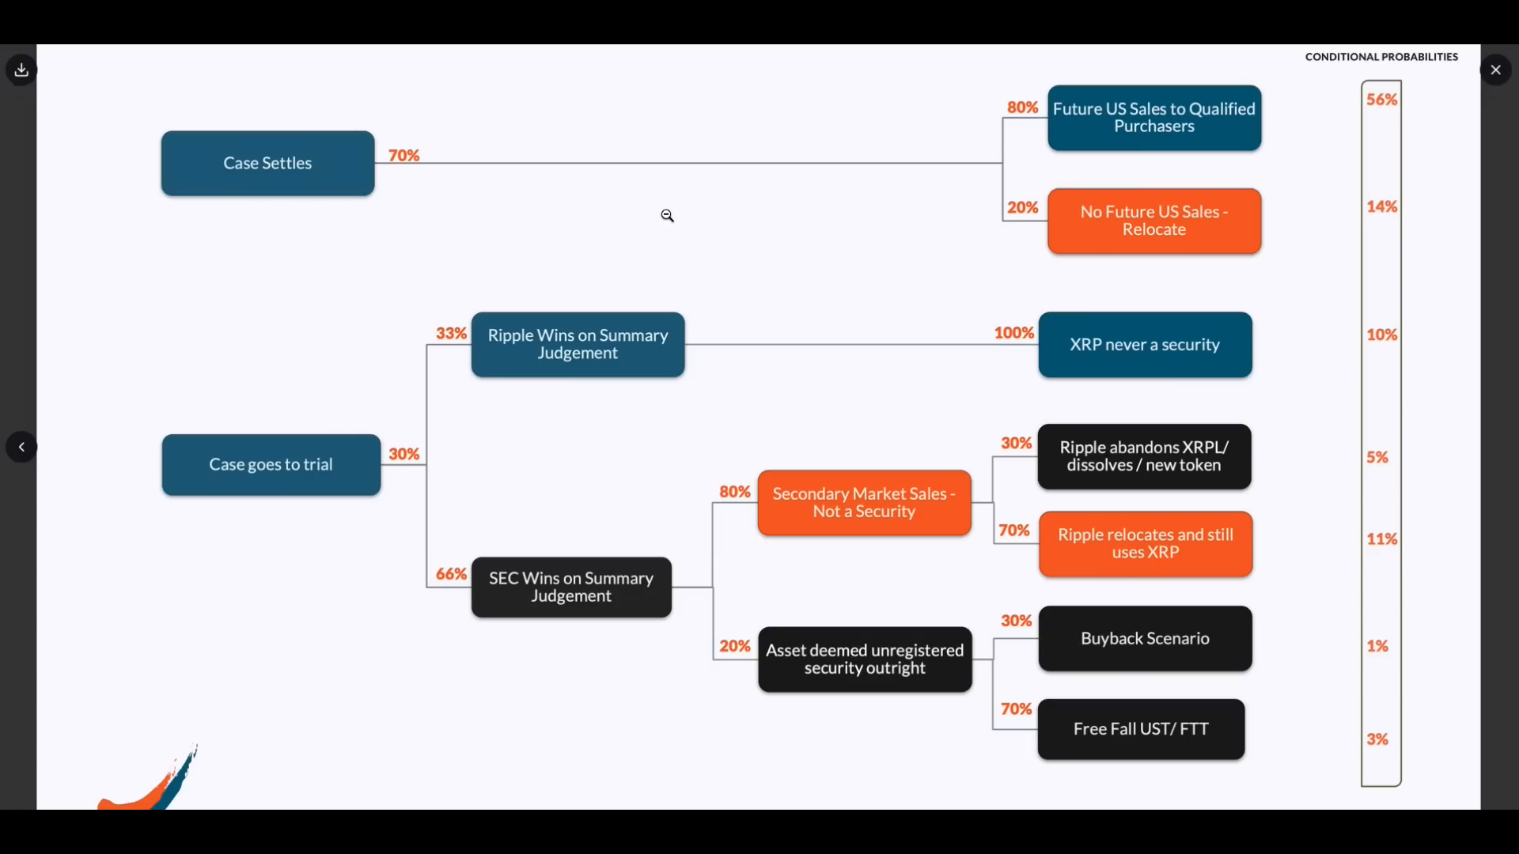
mouse_move(1126, 145)
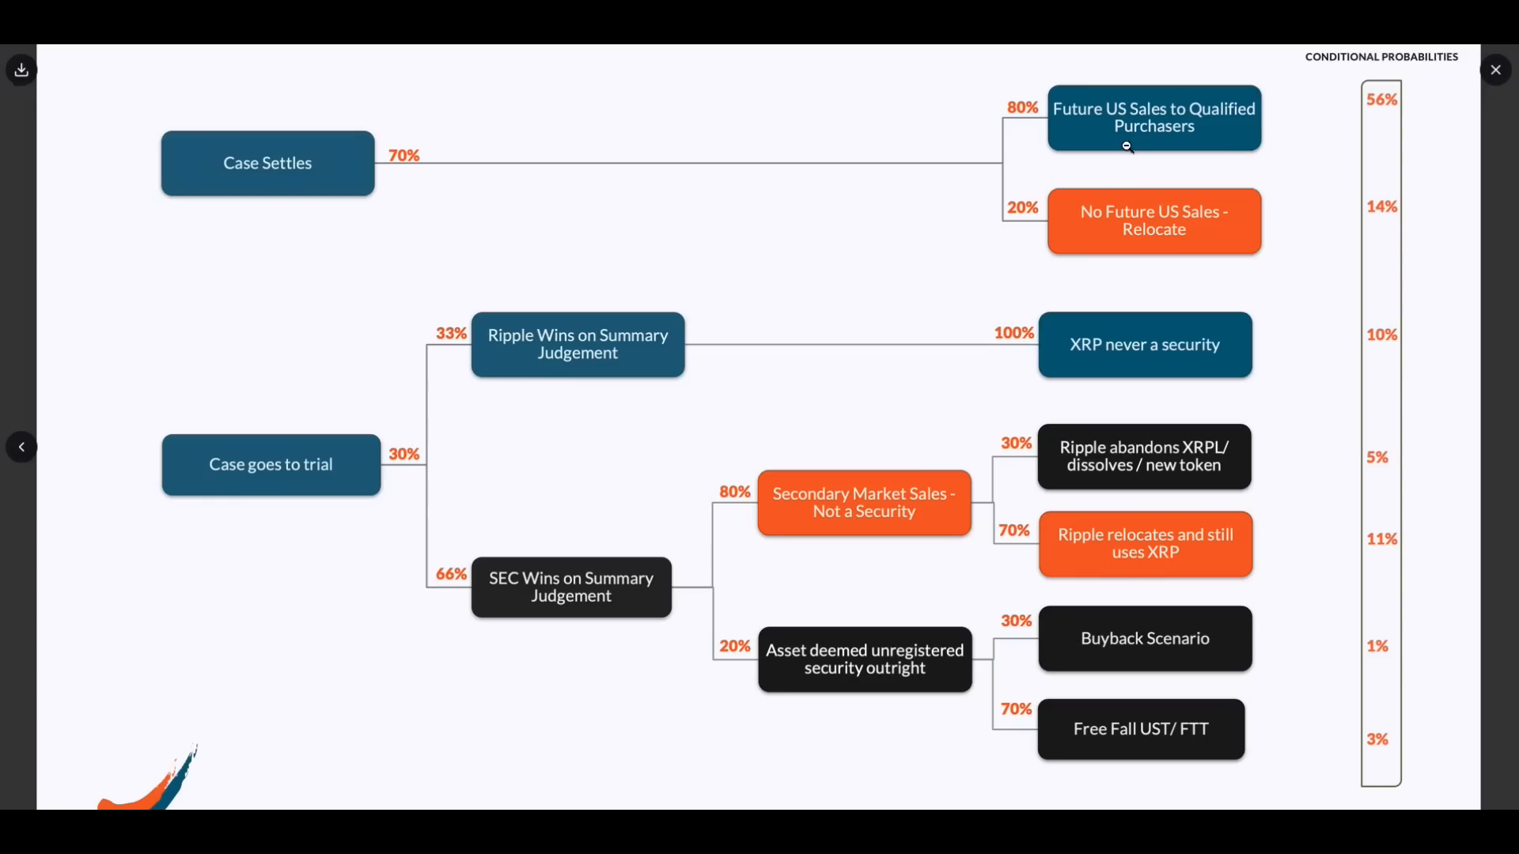
mouse_move(1099, 152)
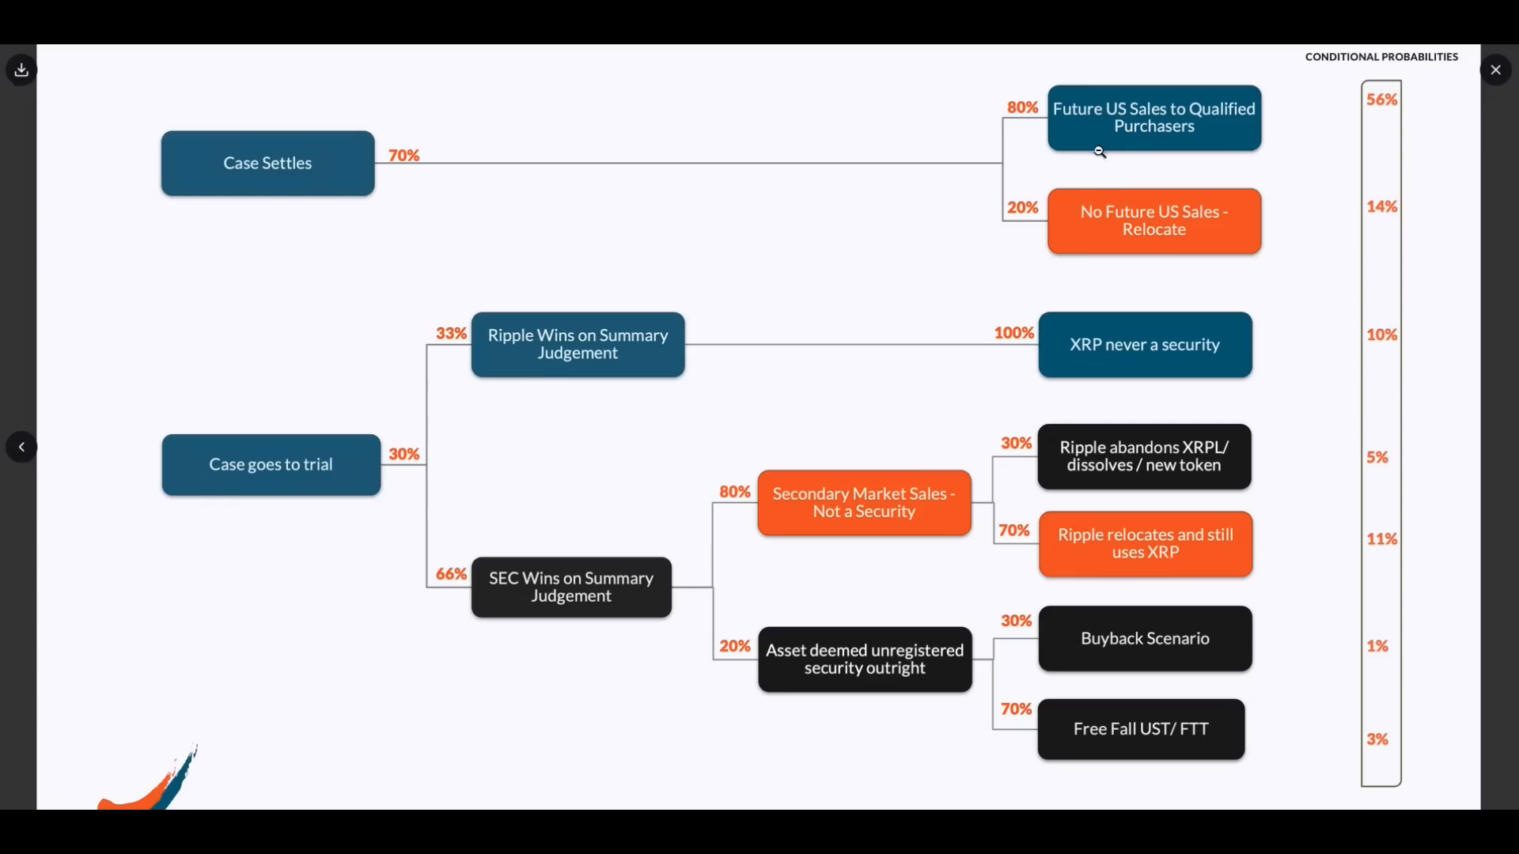
mouse_move(1252, 162)
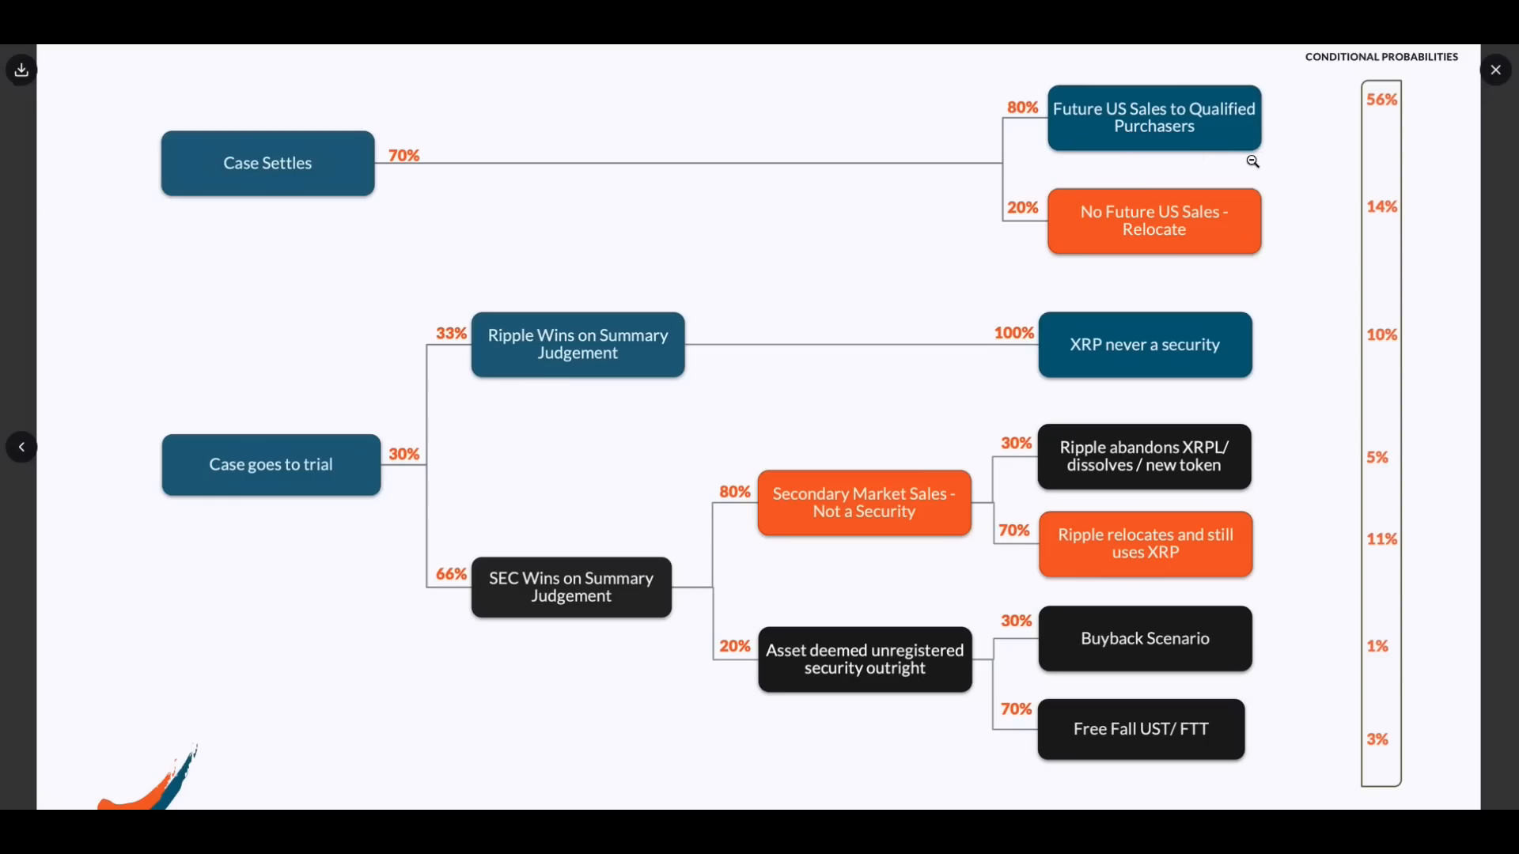
mouse_move(1114, 278)
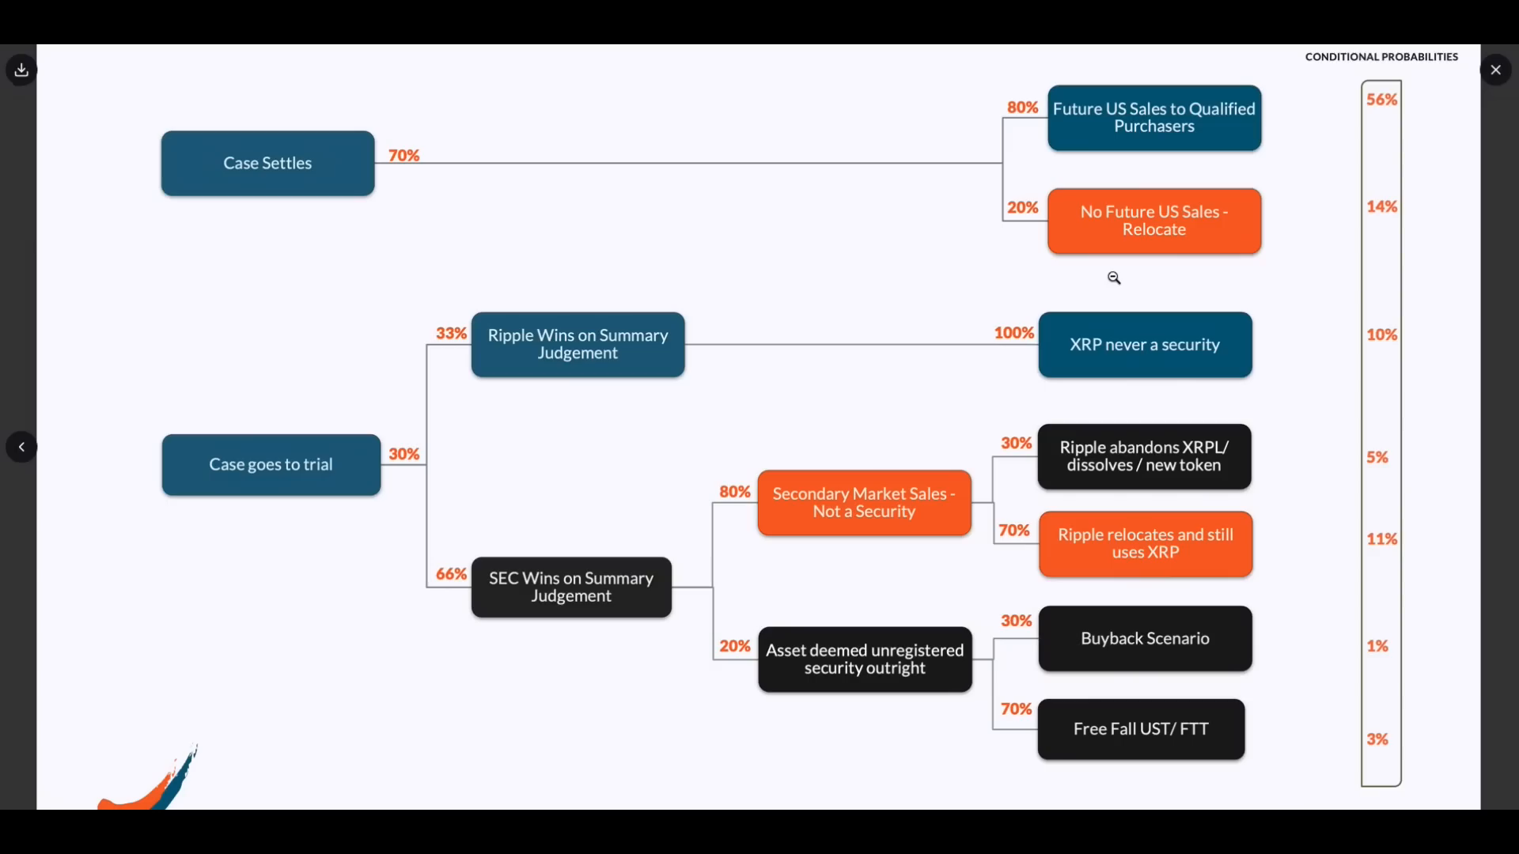
mouse_move(1221, 274)
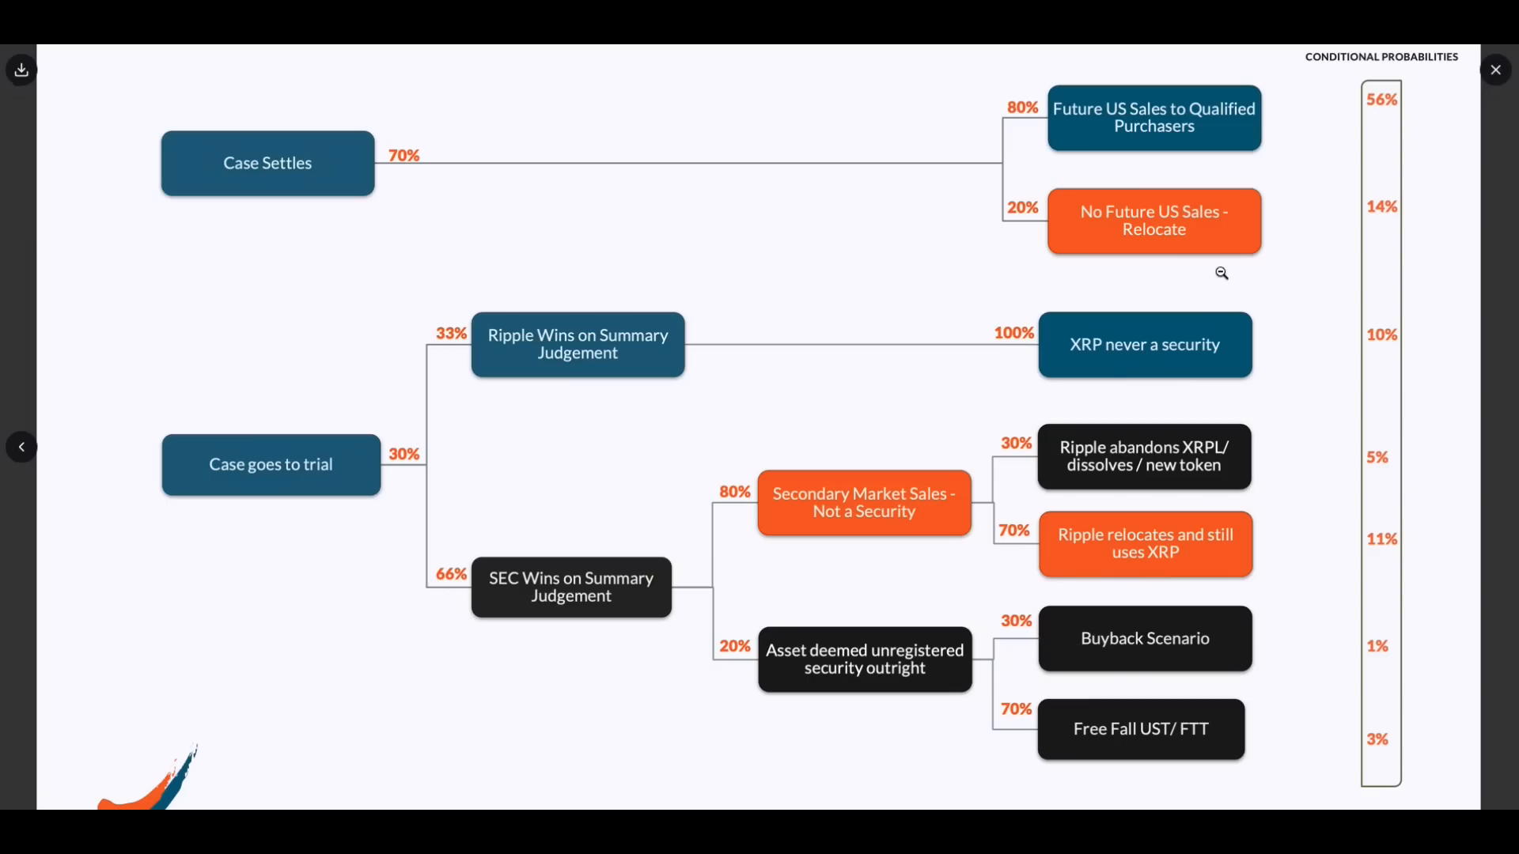
mouse_move(1238, 267)
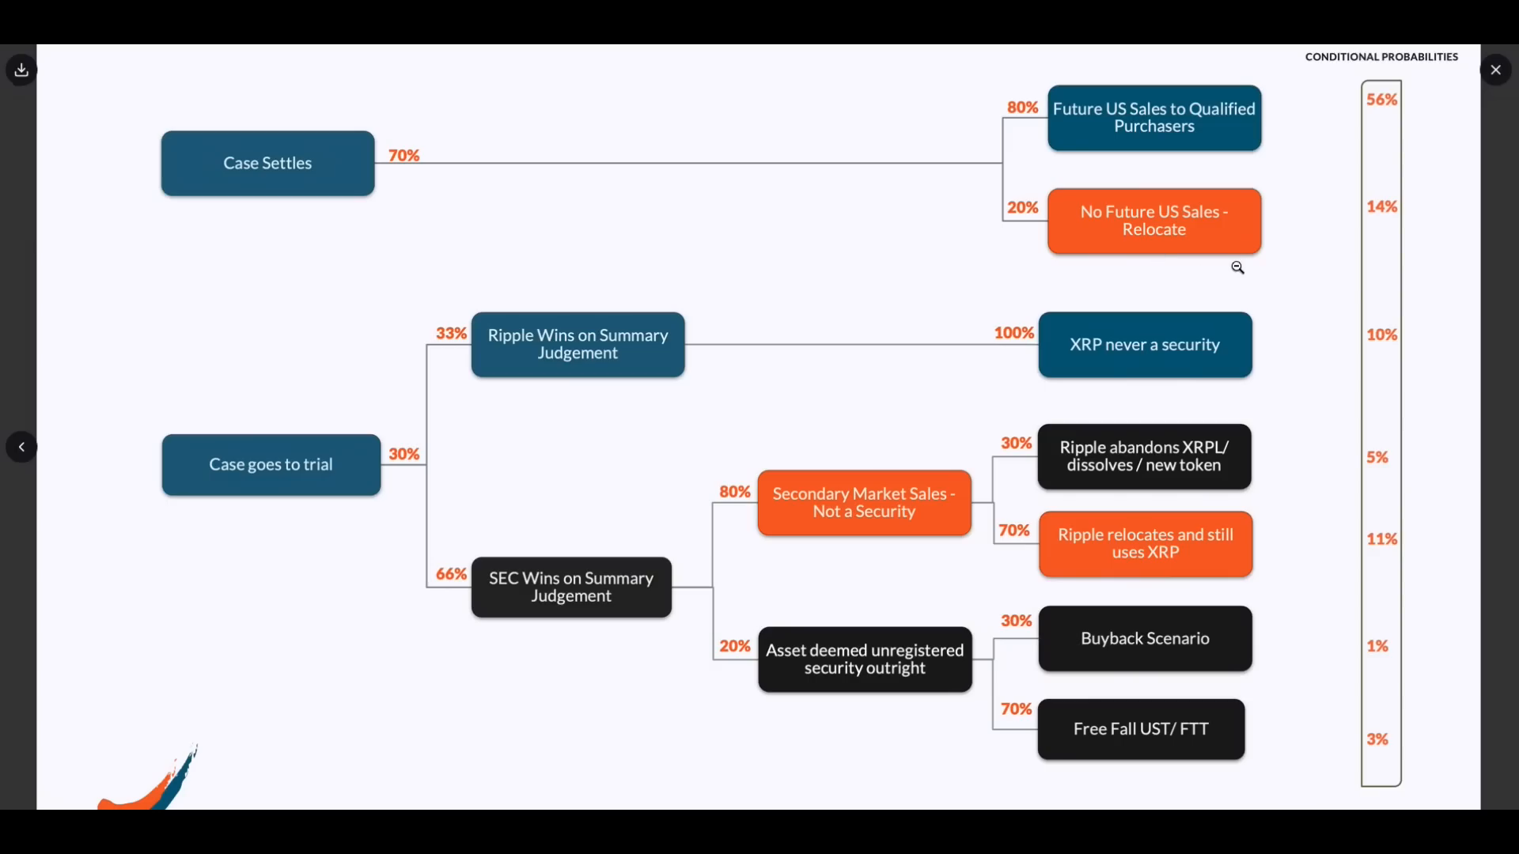
mouse_move(328, 579)
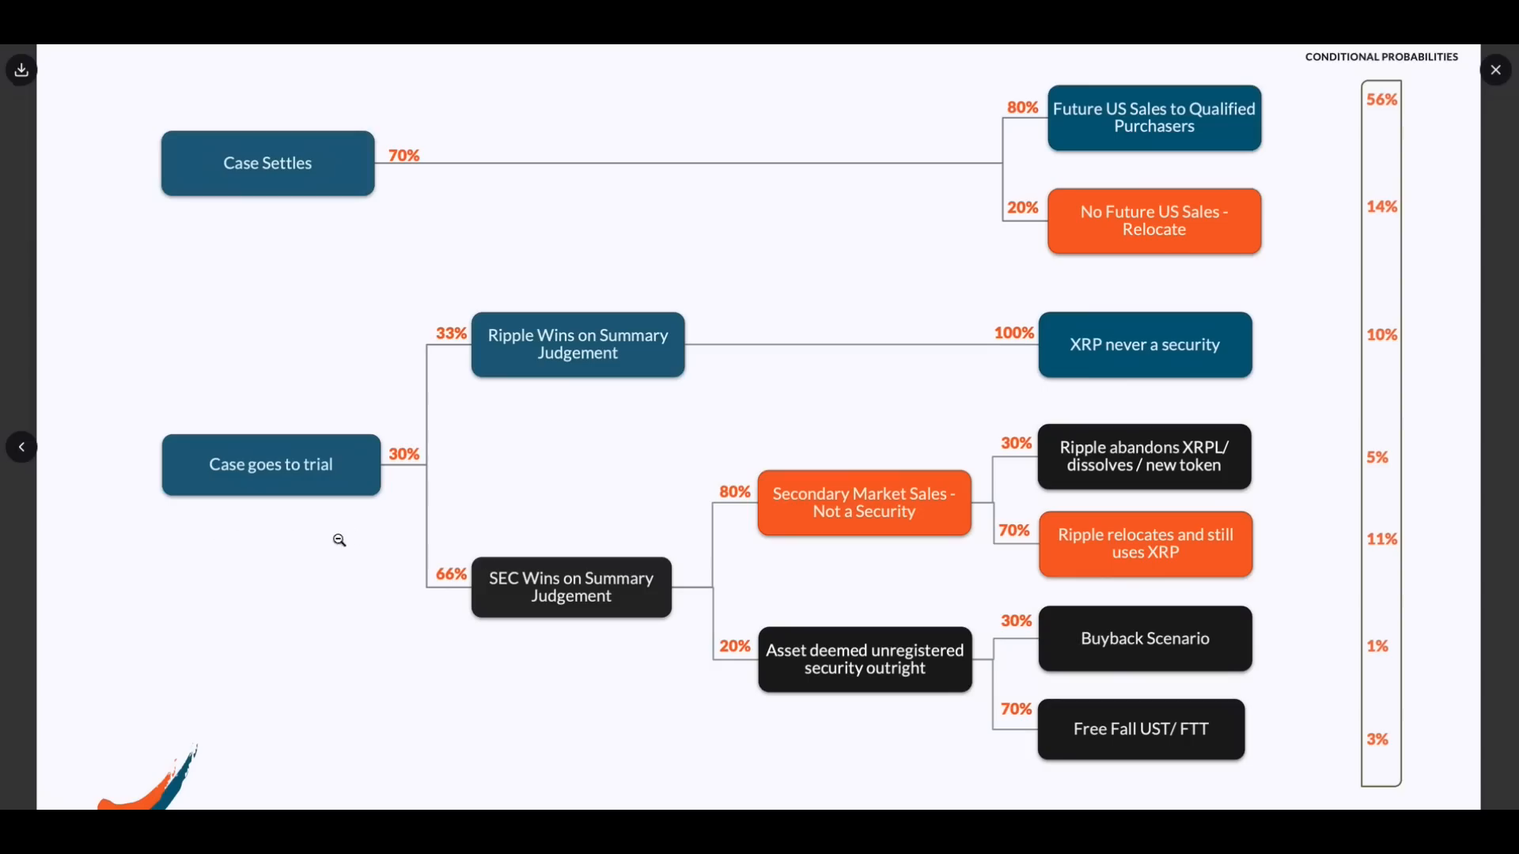
mouse_move(508, 399)
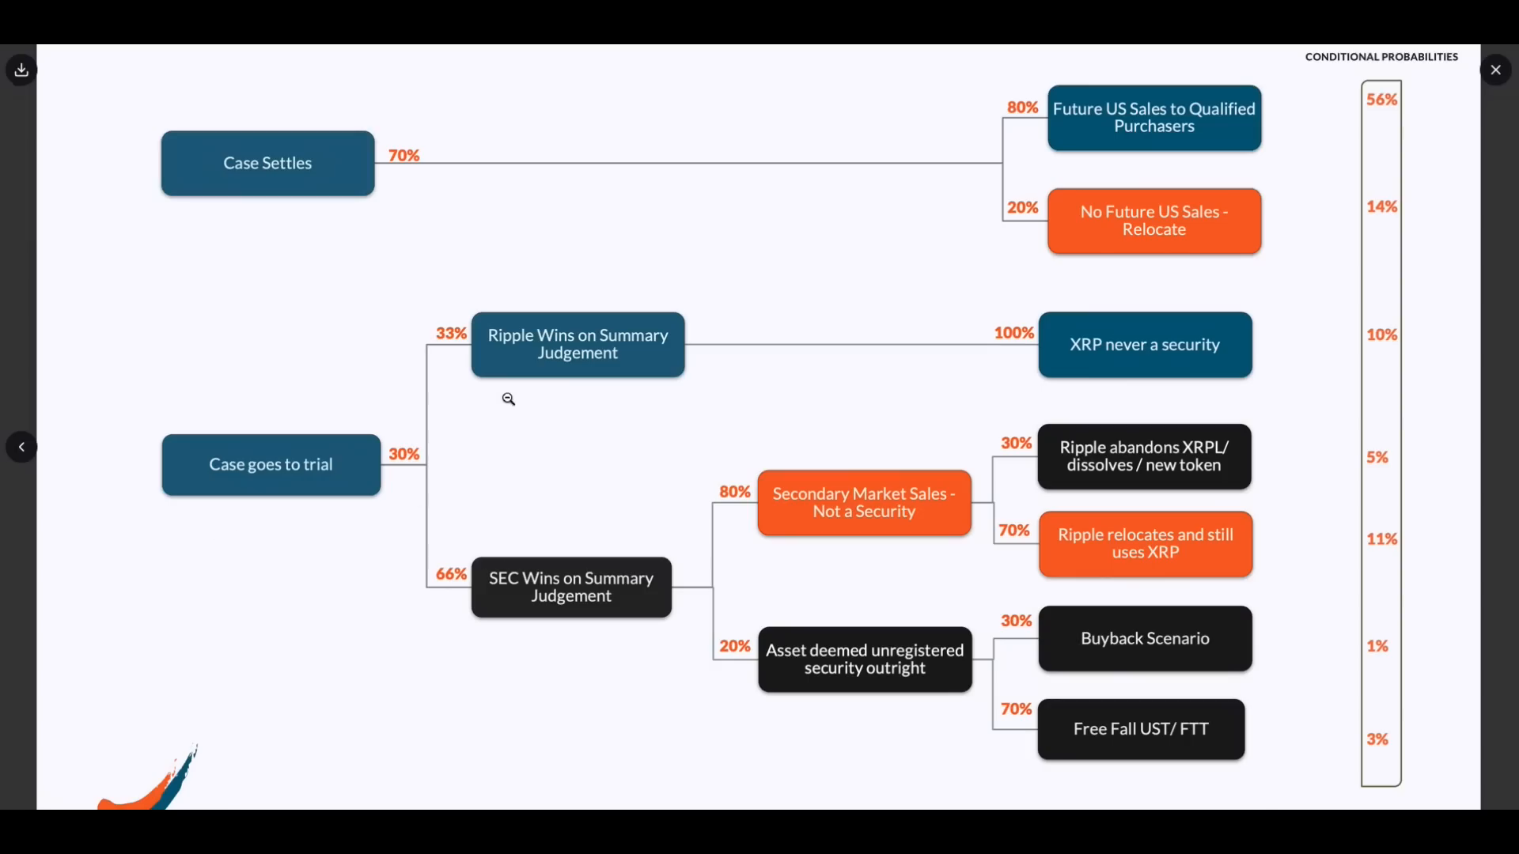
mouse_move(528, 397)
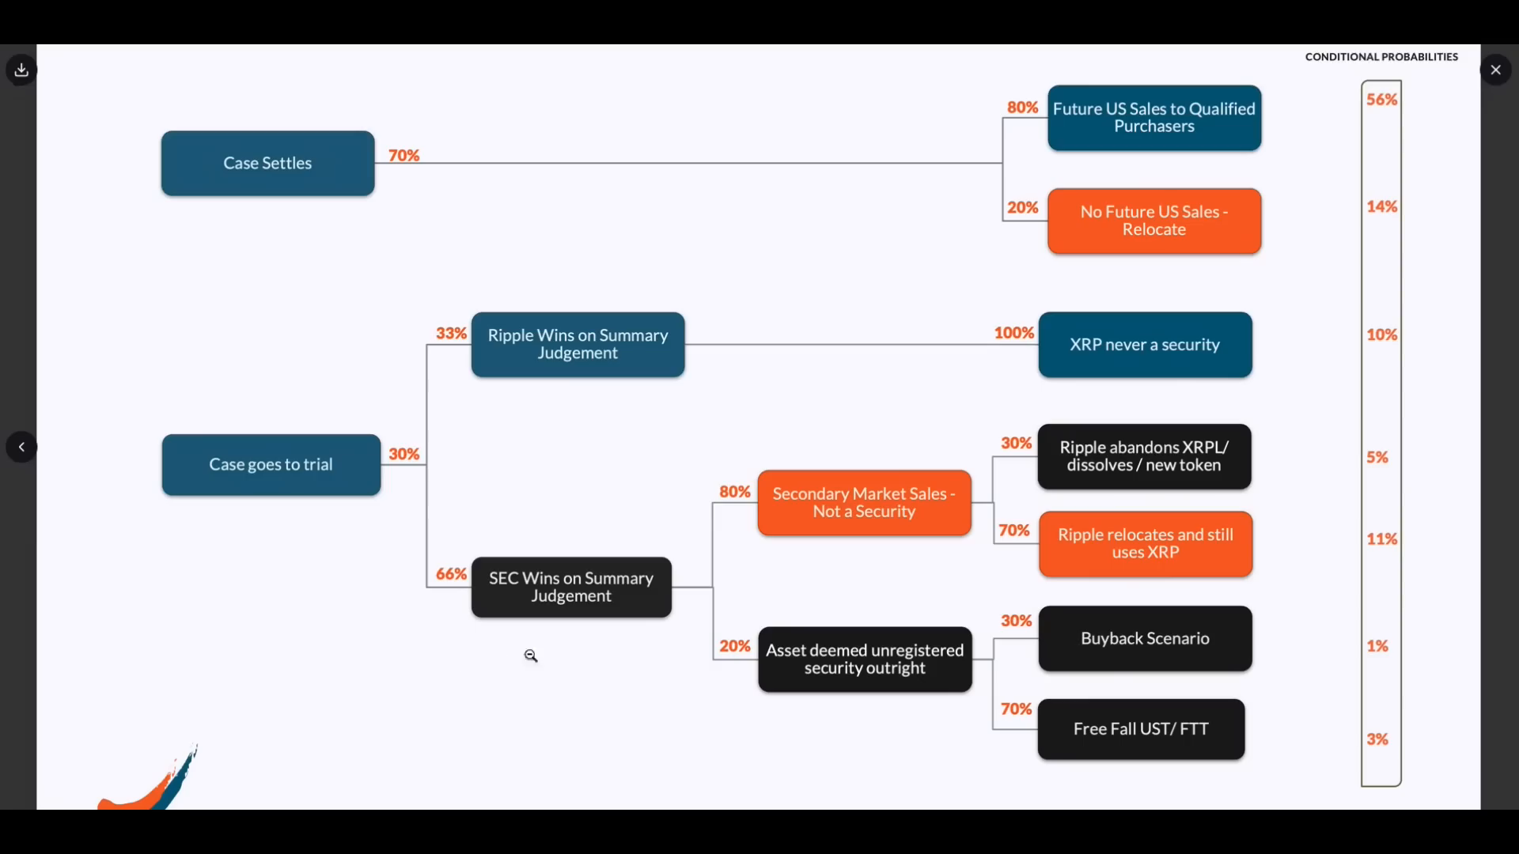
mouse_move(570, 650)
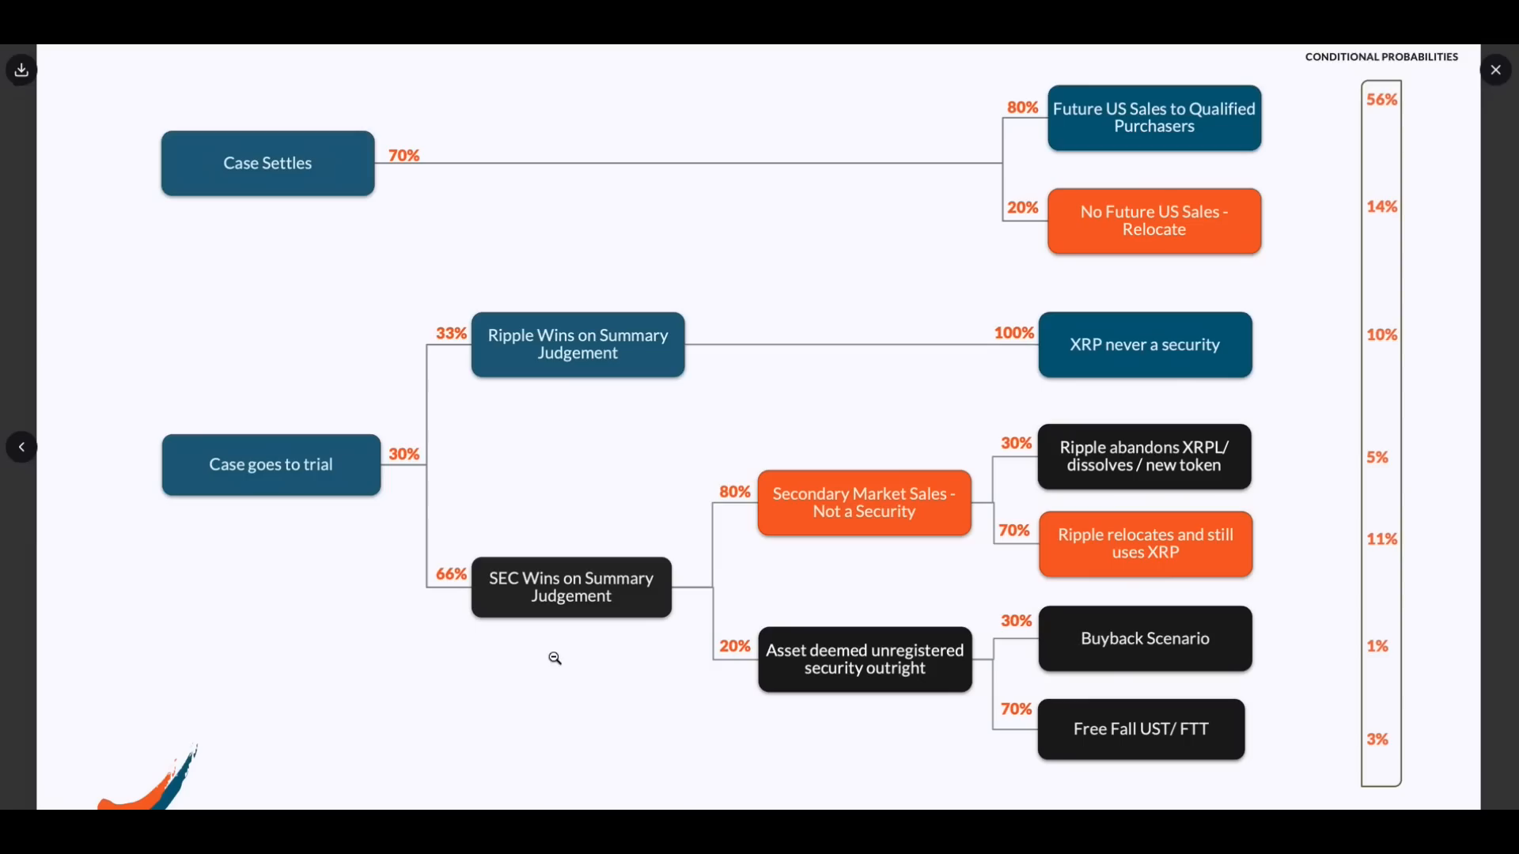
mouse_move(774, 590)
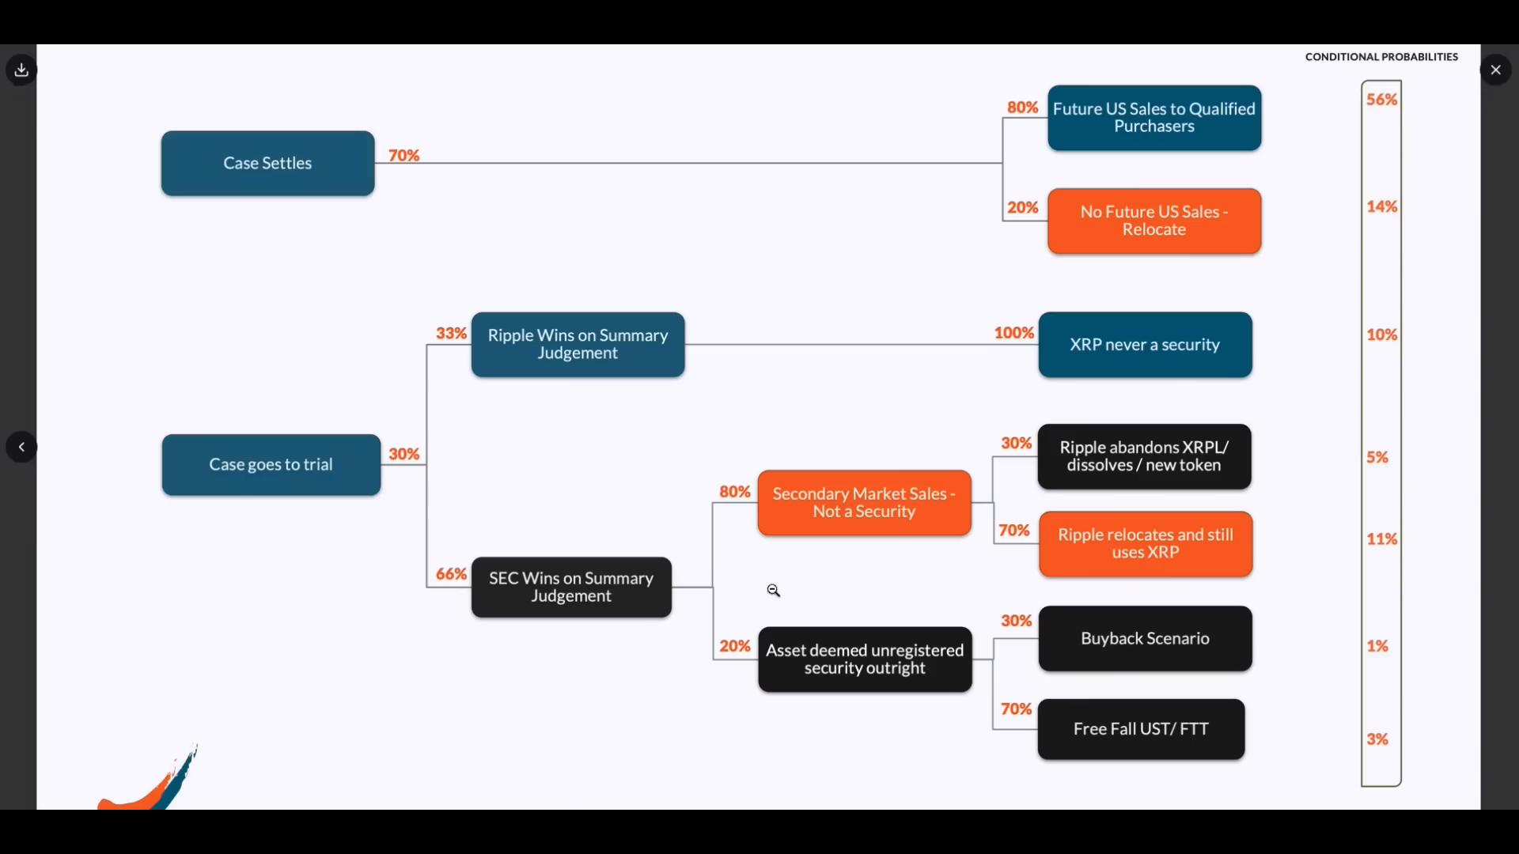
mouse_move(900, 567)
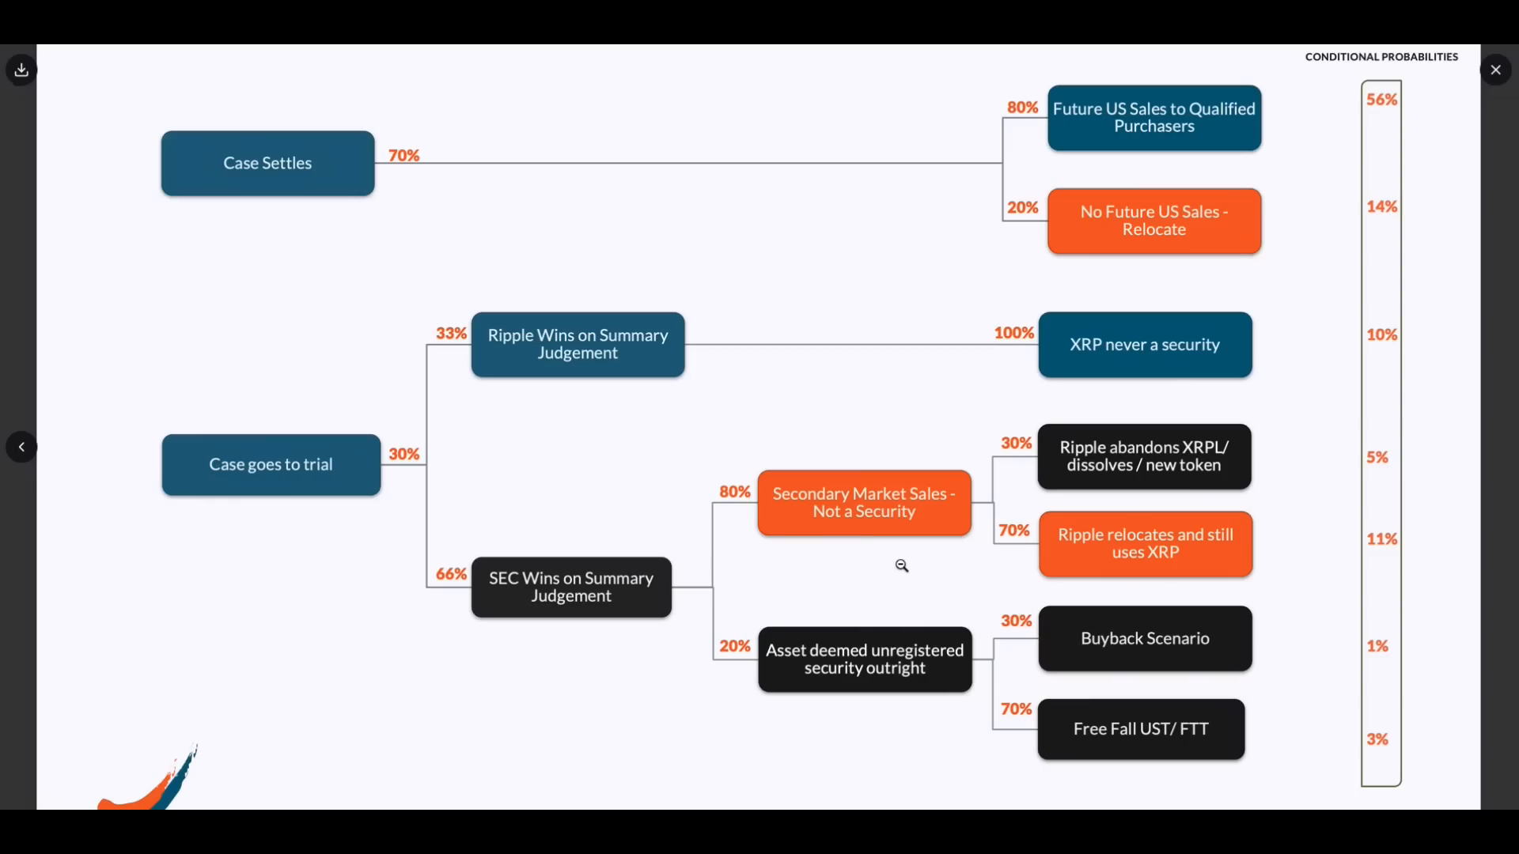
mouse_move(918, 560)
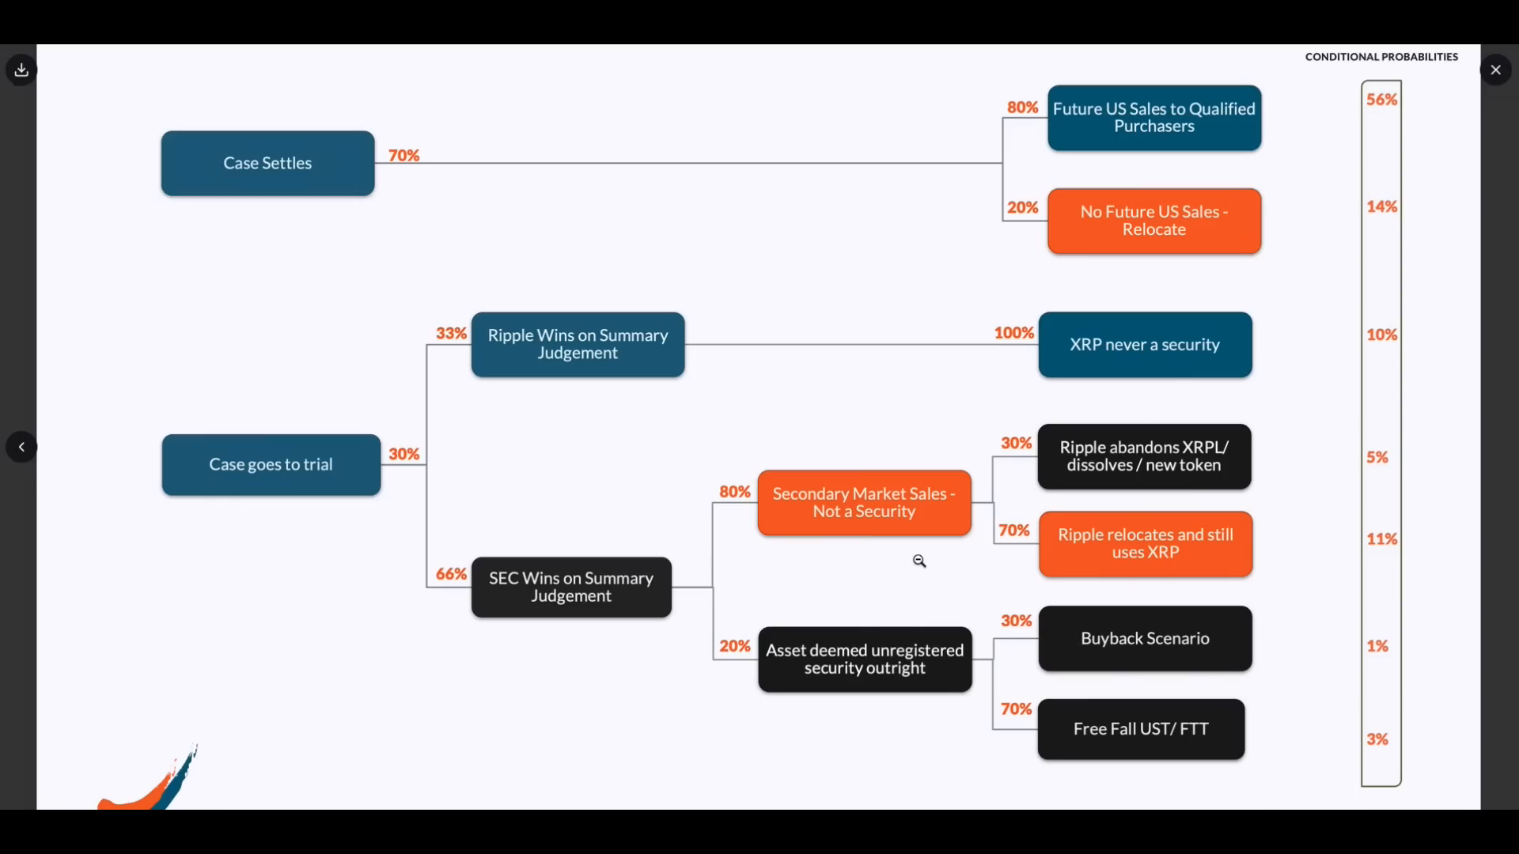
mouse_move(883, 560)
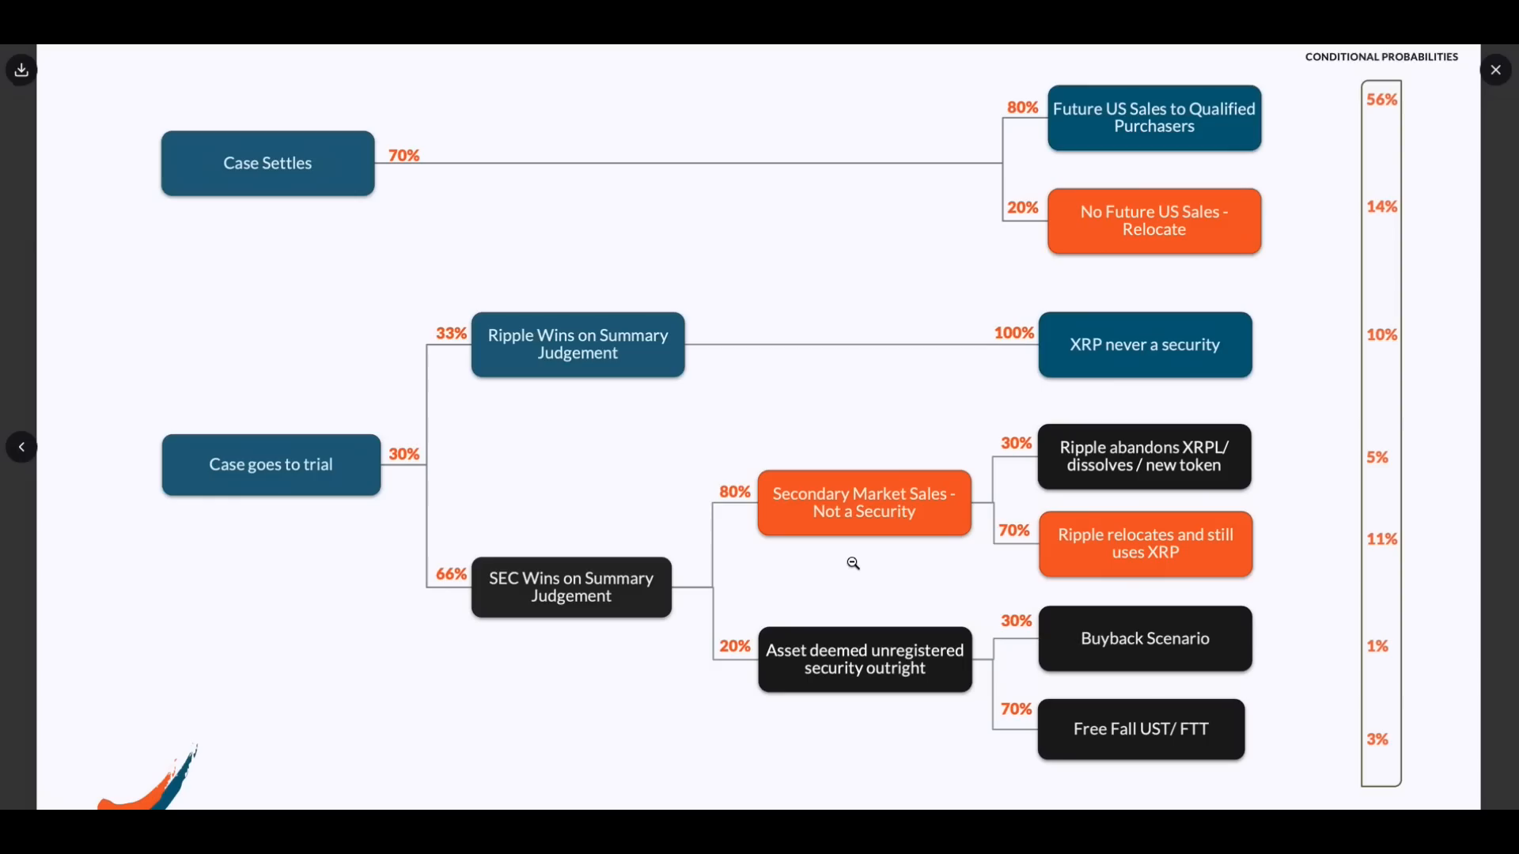
mouse_move(840, 720)
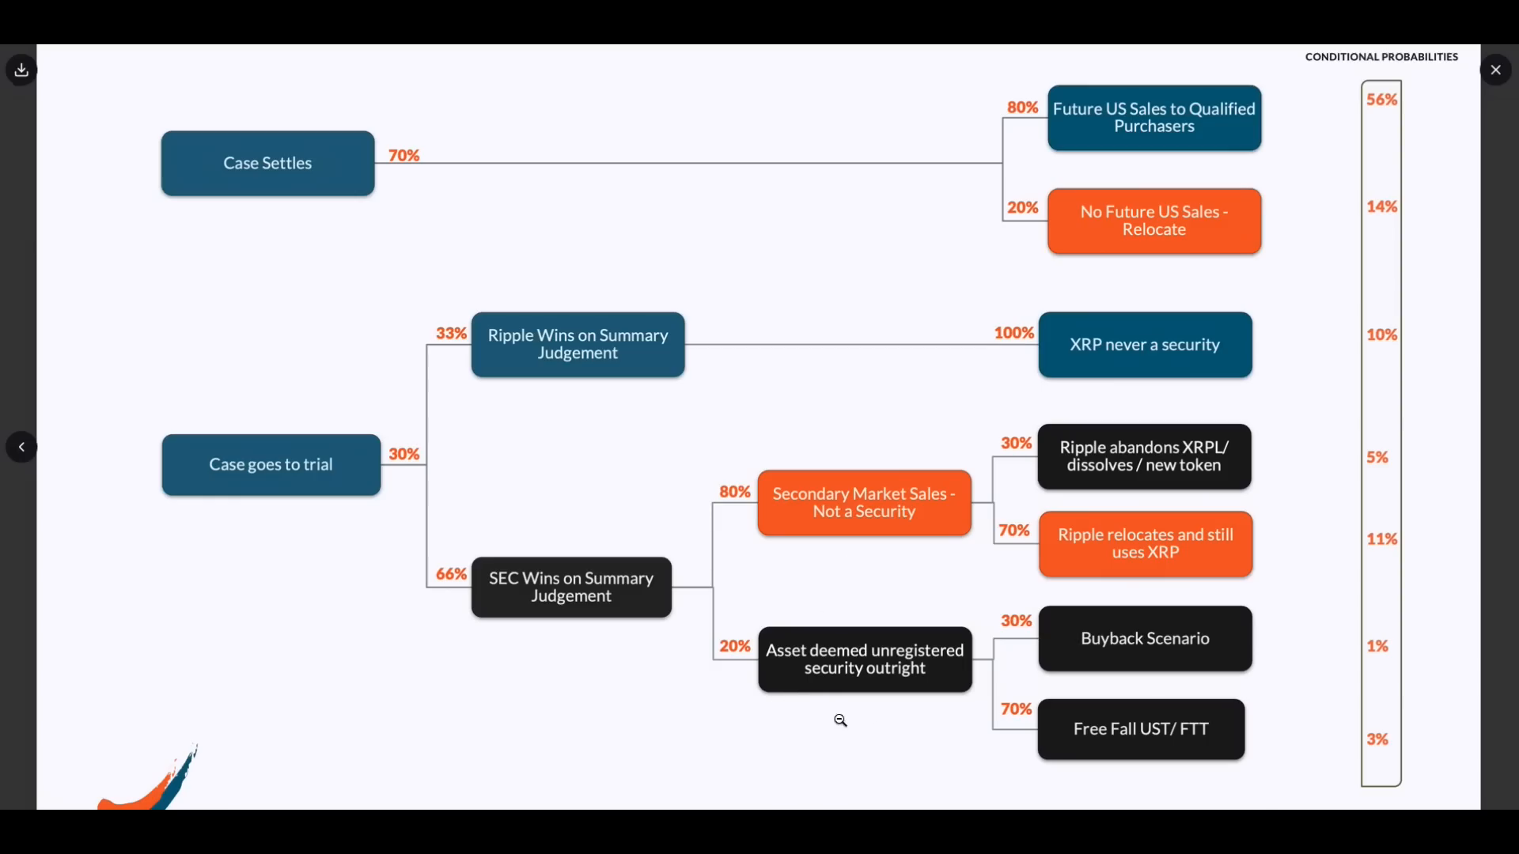
mouse_move(929, 721)
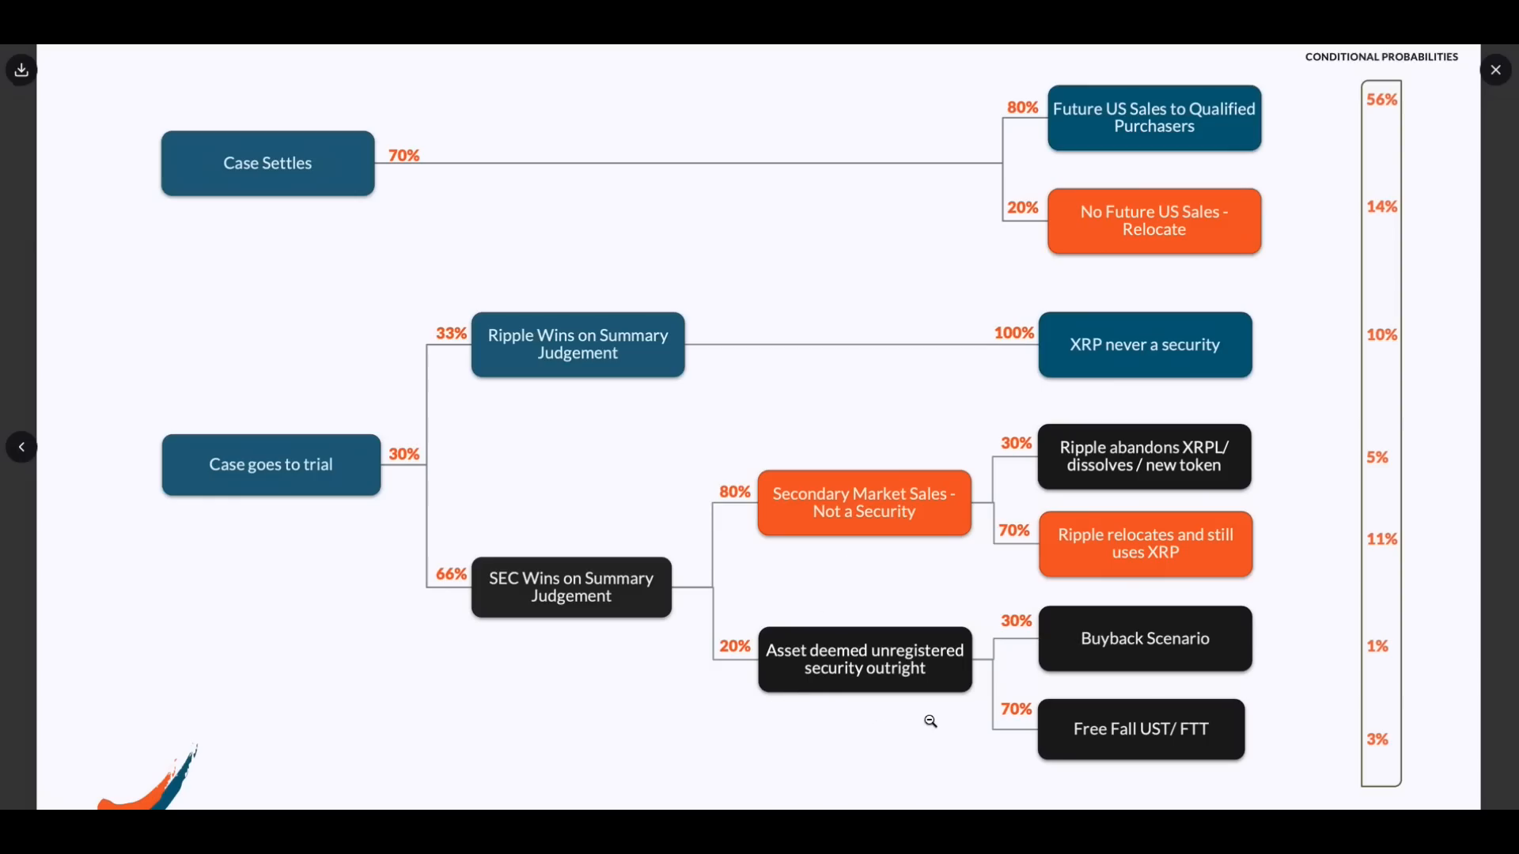
mouse_move(921, 528)
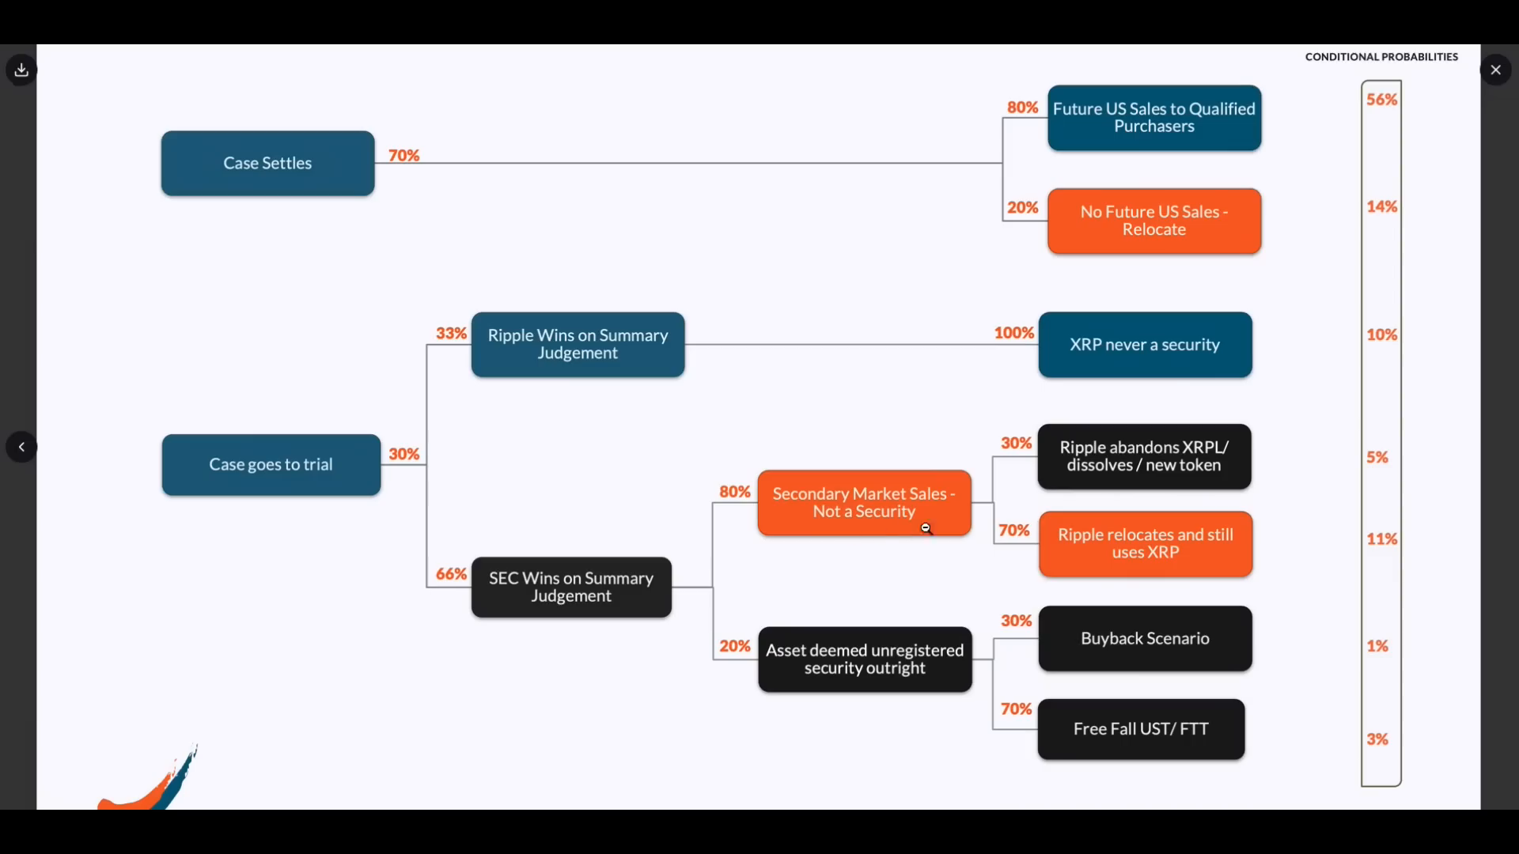
mouse_move(1315, 576)
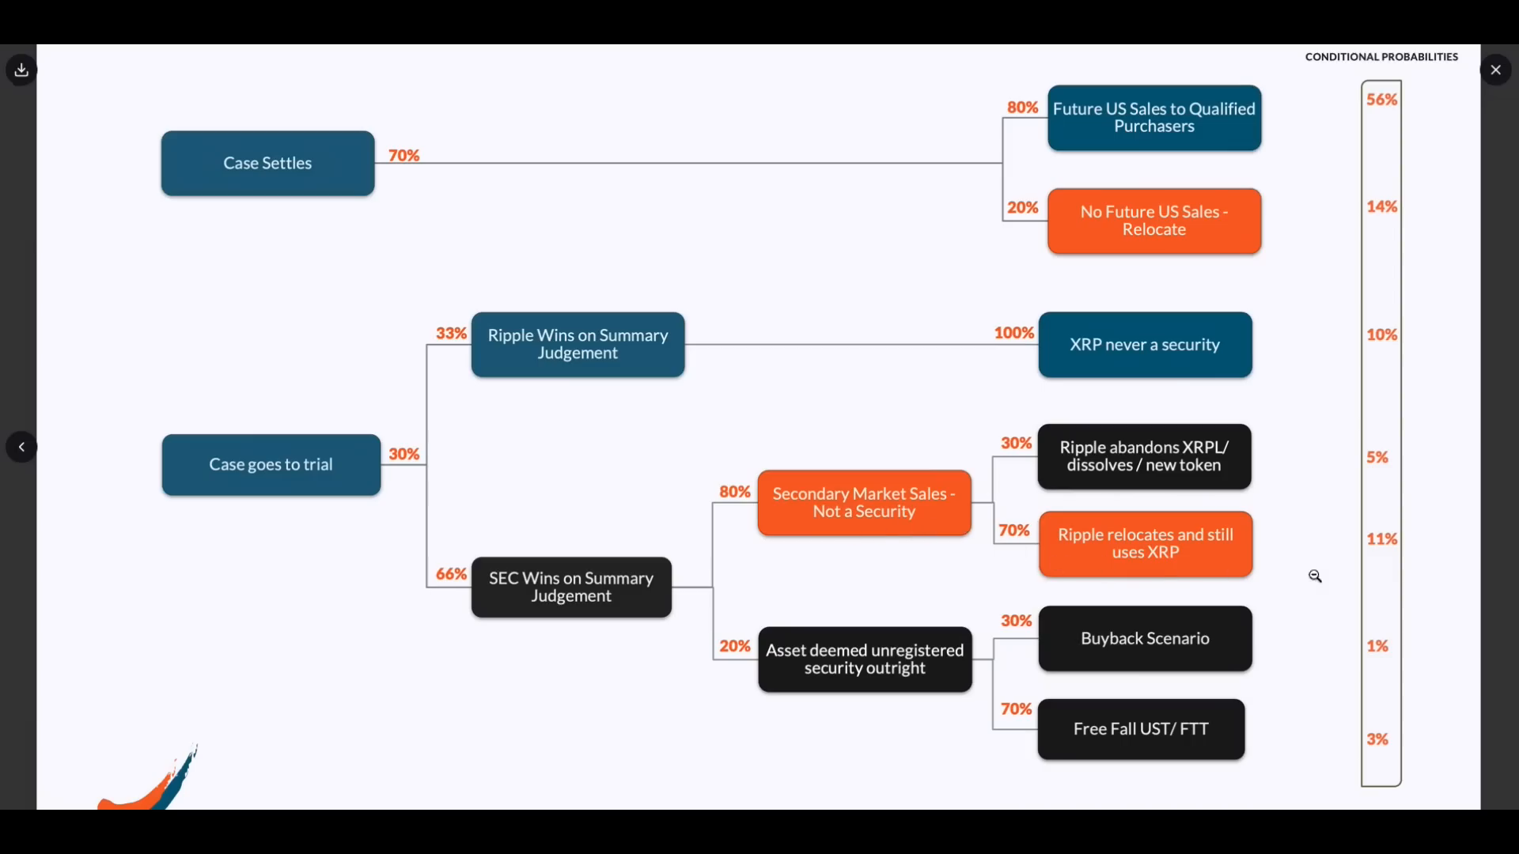
mouse_move(1224, 568)
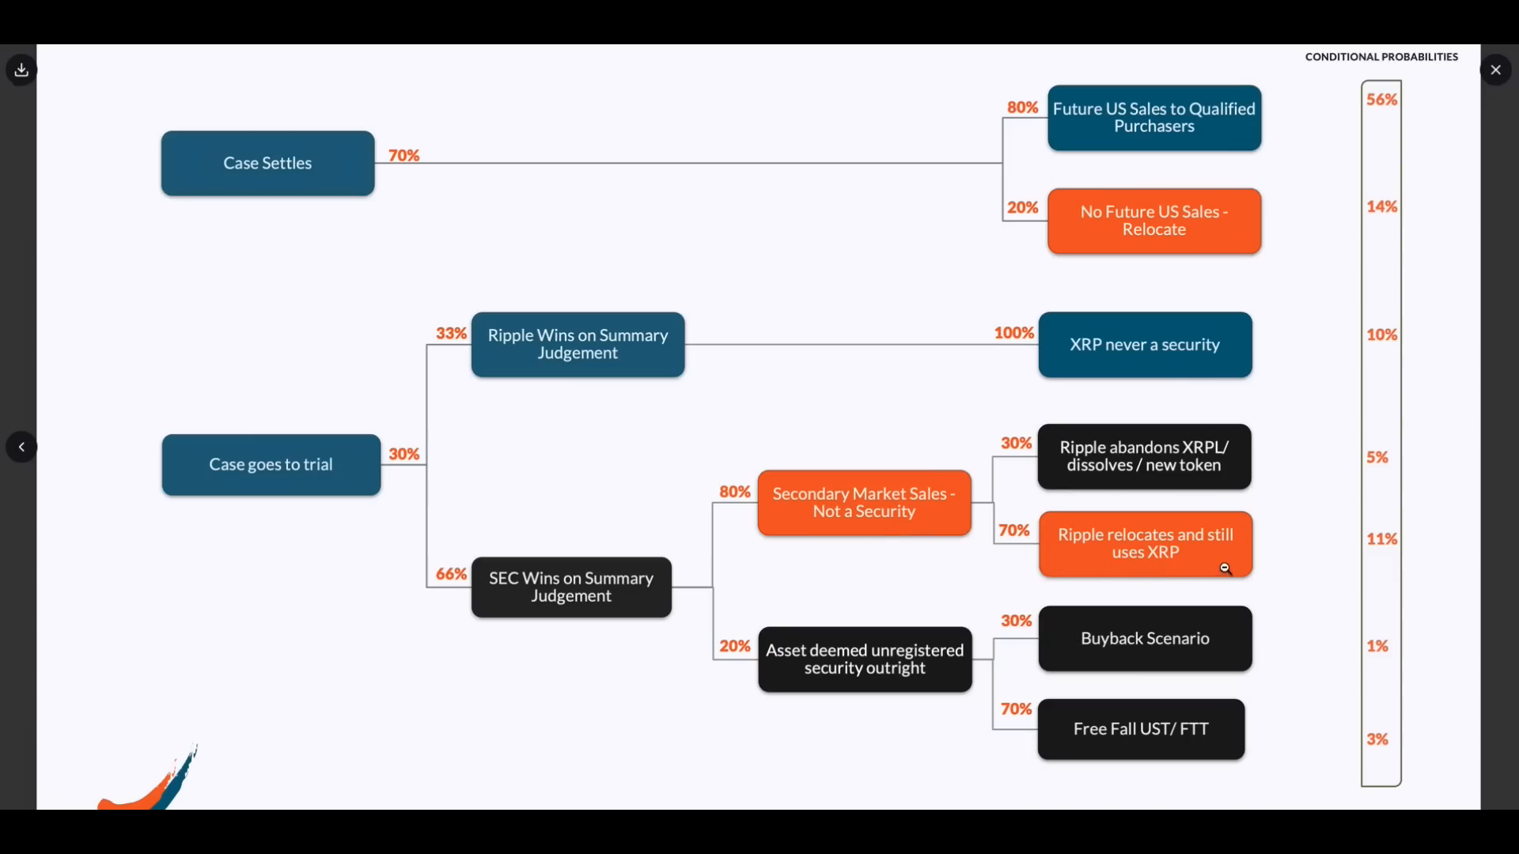
mouse_move(1111, 484)
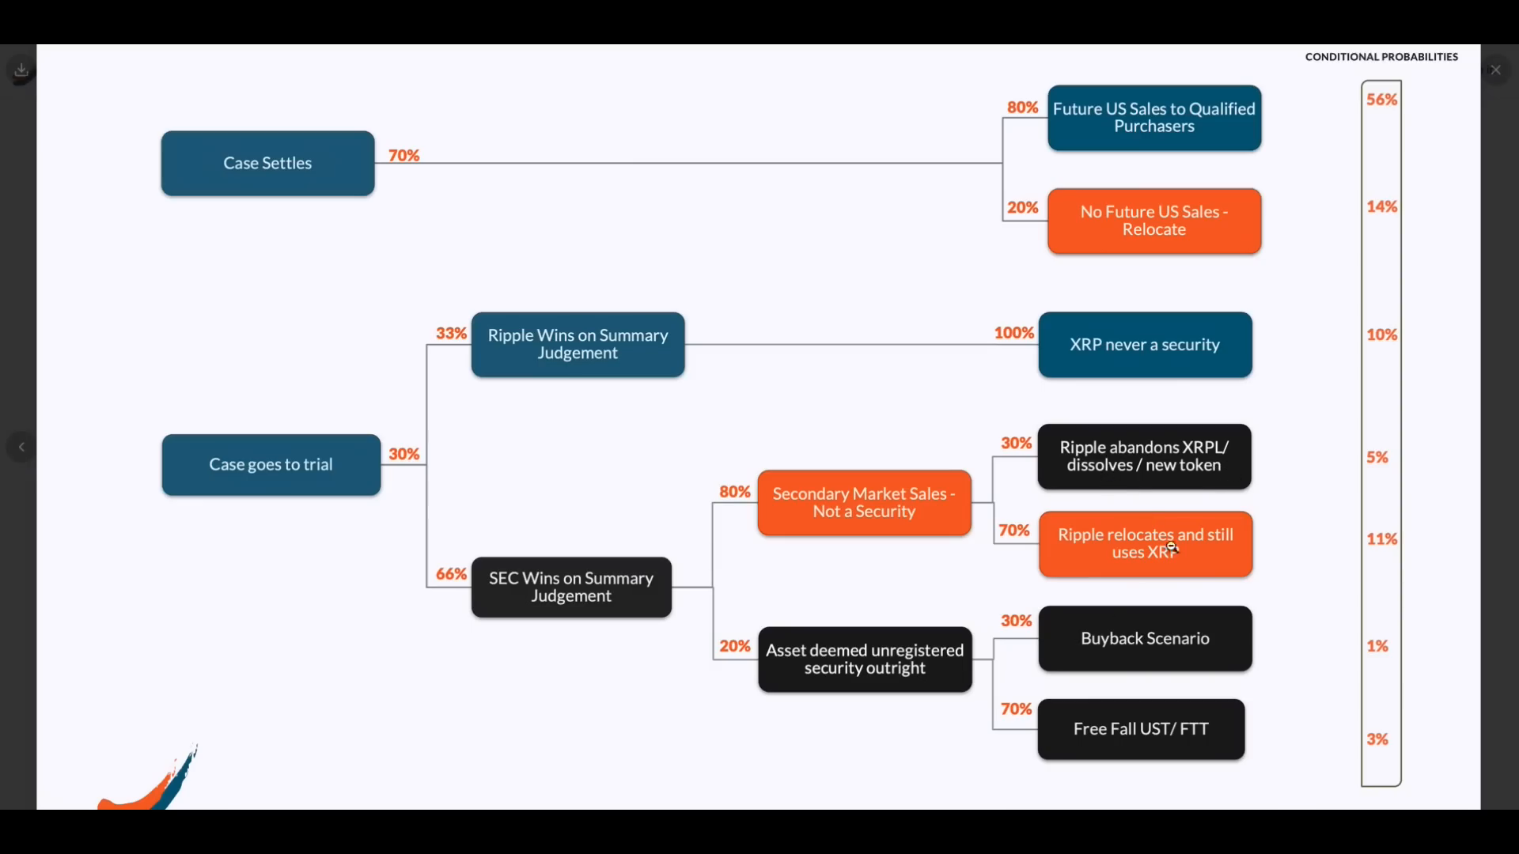
mouse_move(839, 687)
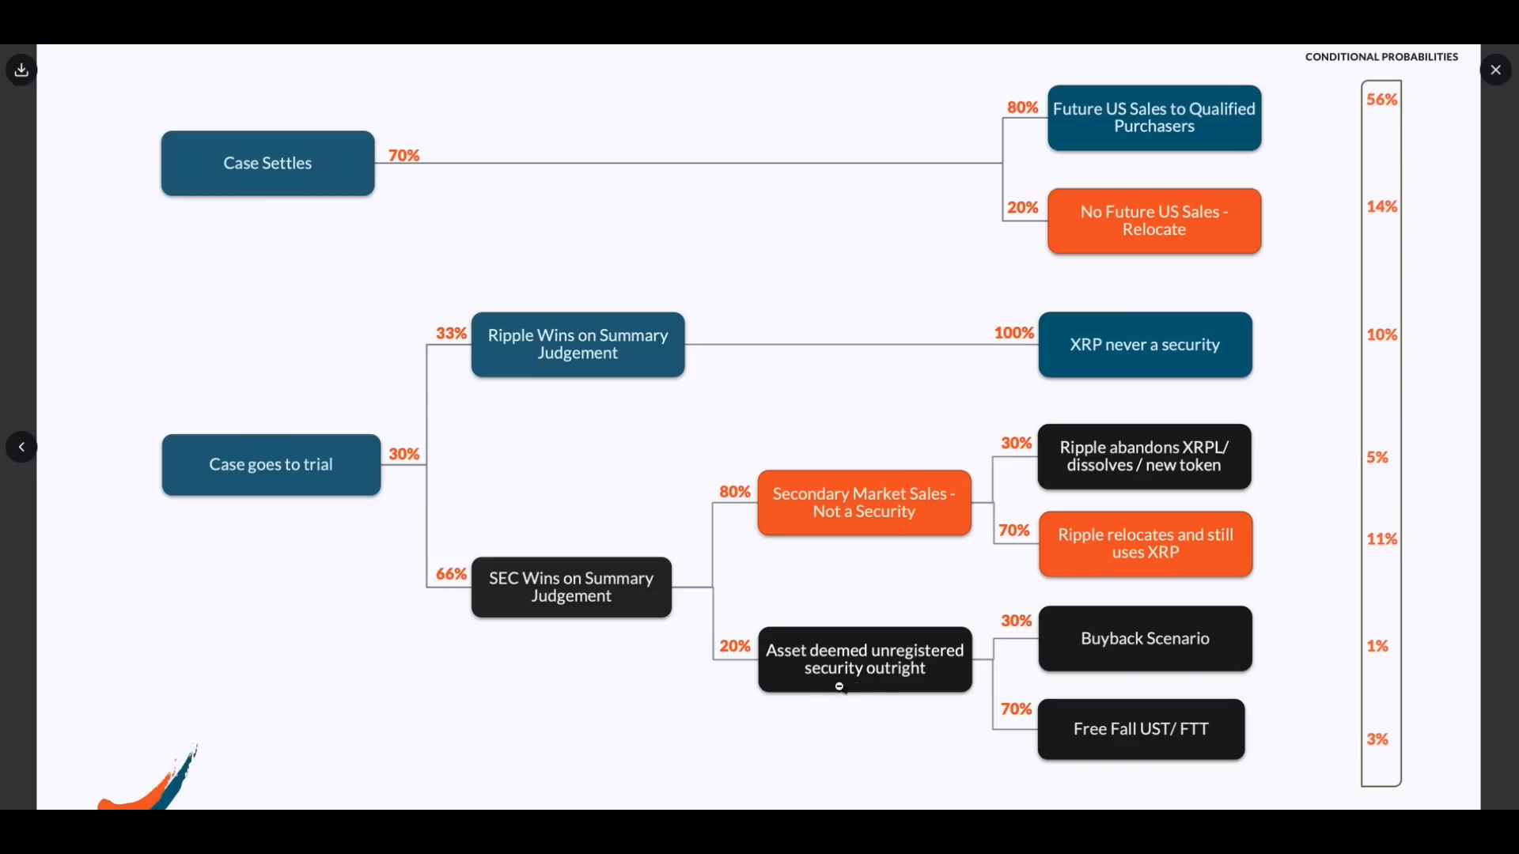
mouse_move(1173, 678)
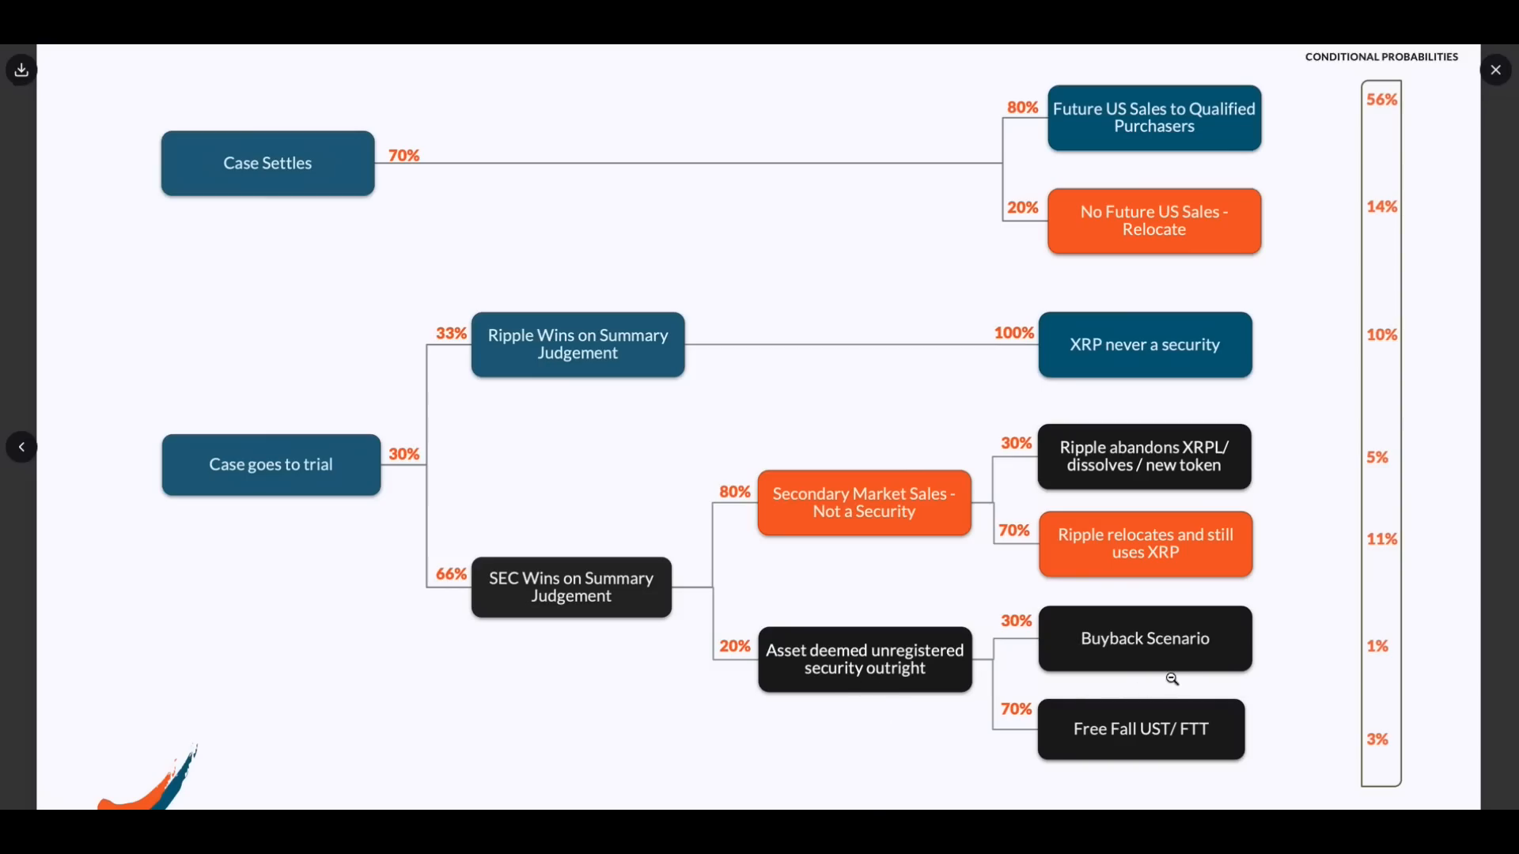
mouse_move(1188, 668)
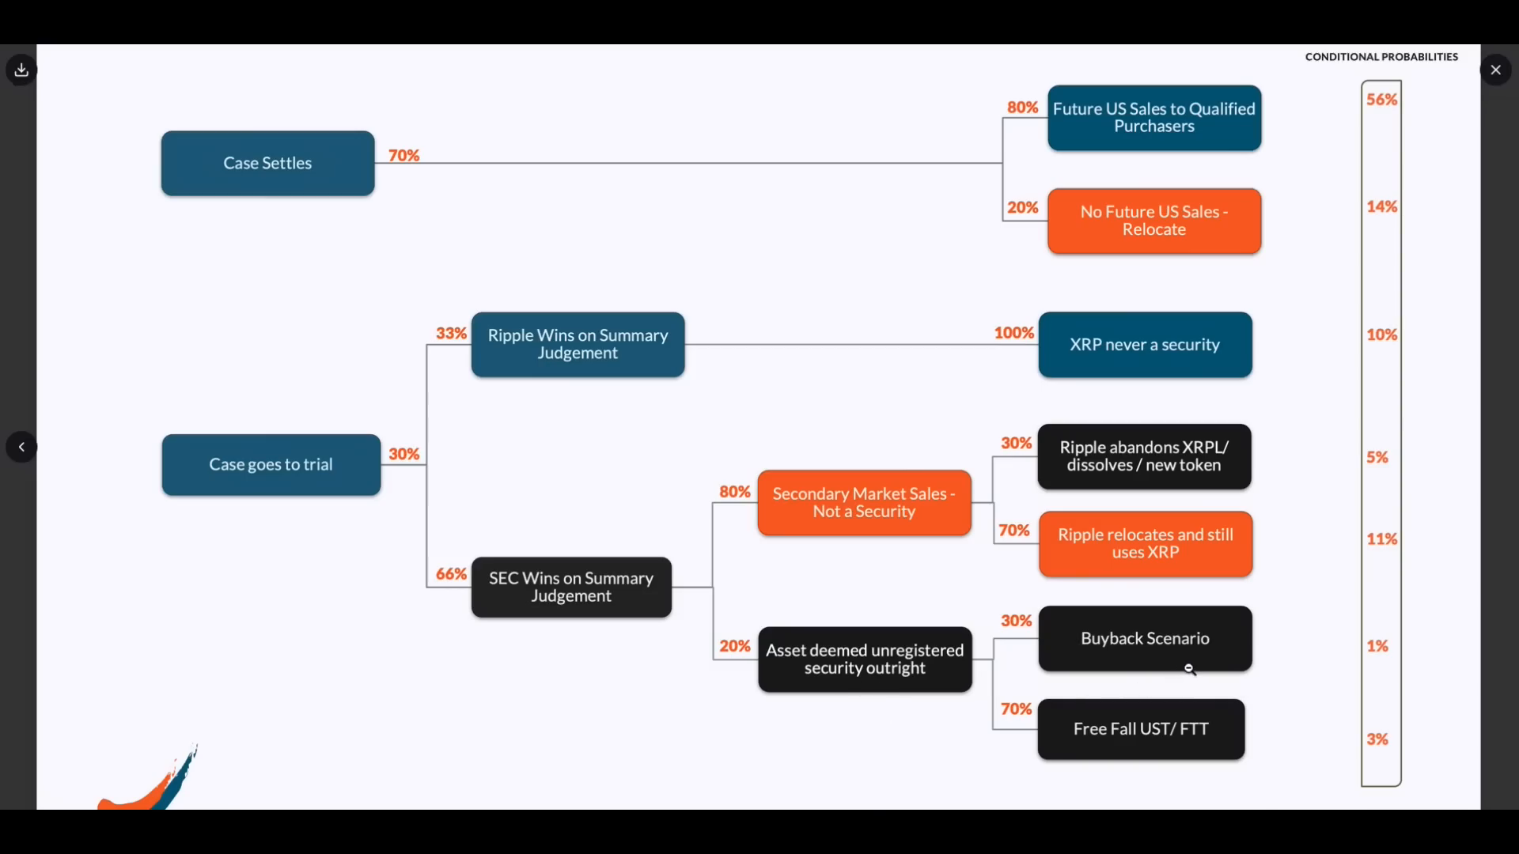
mouse_move(1185, 753)
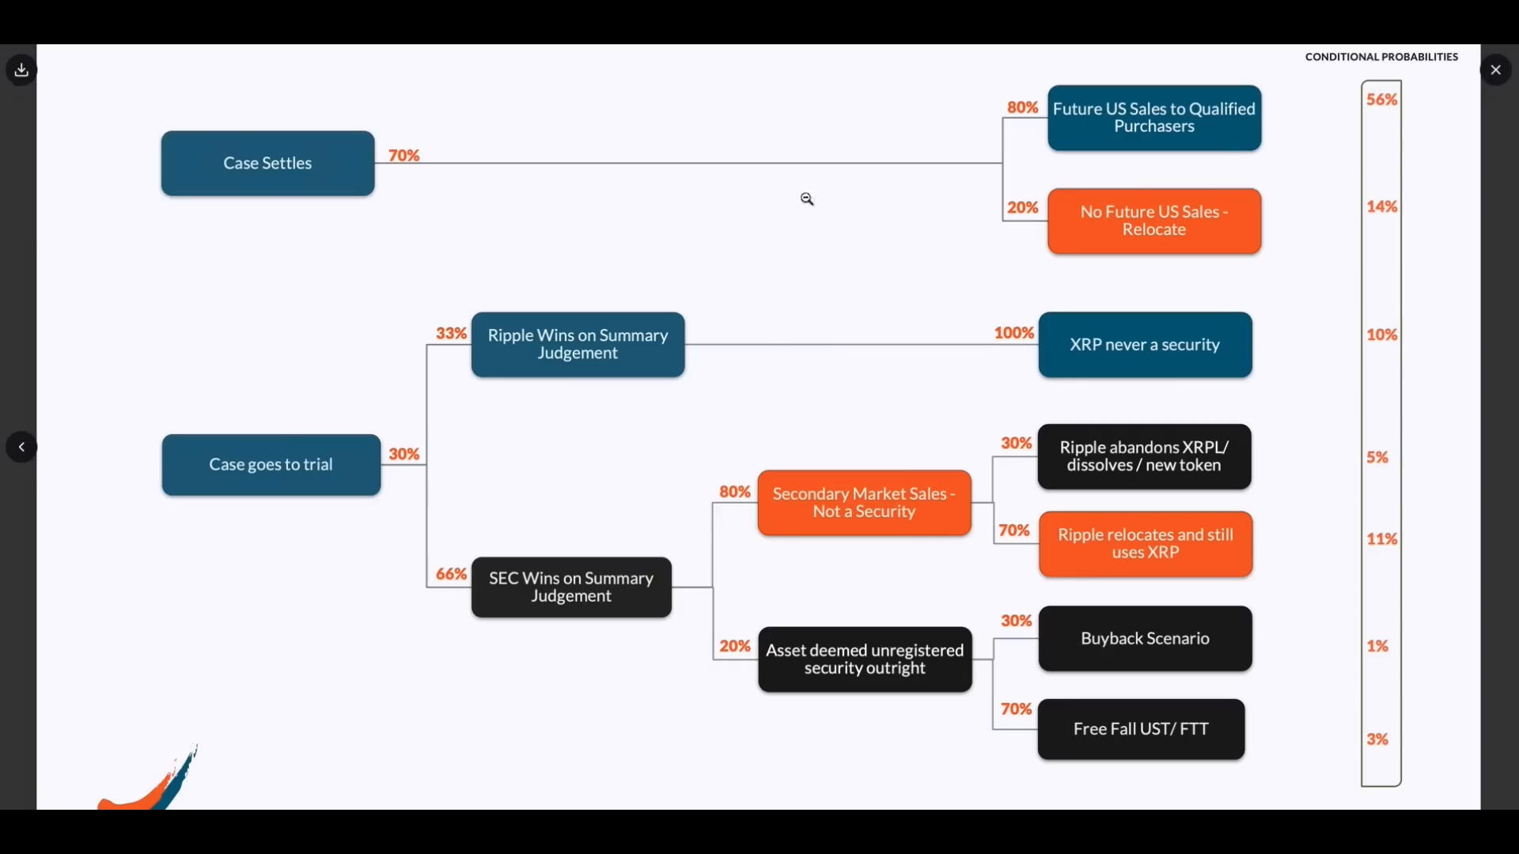
mouse_move(542, 224)
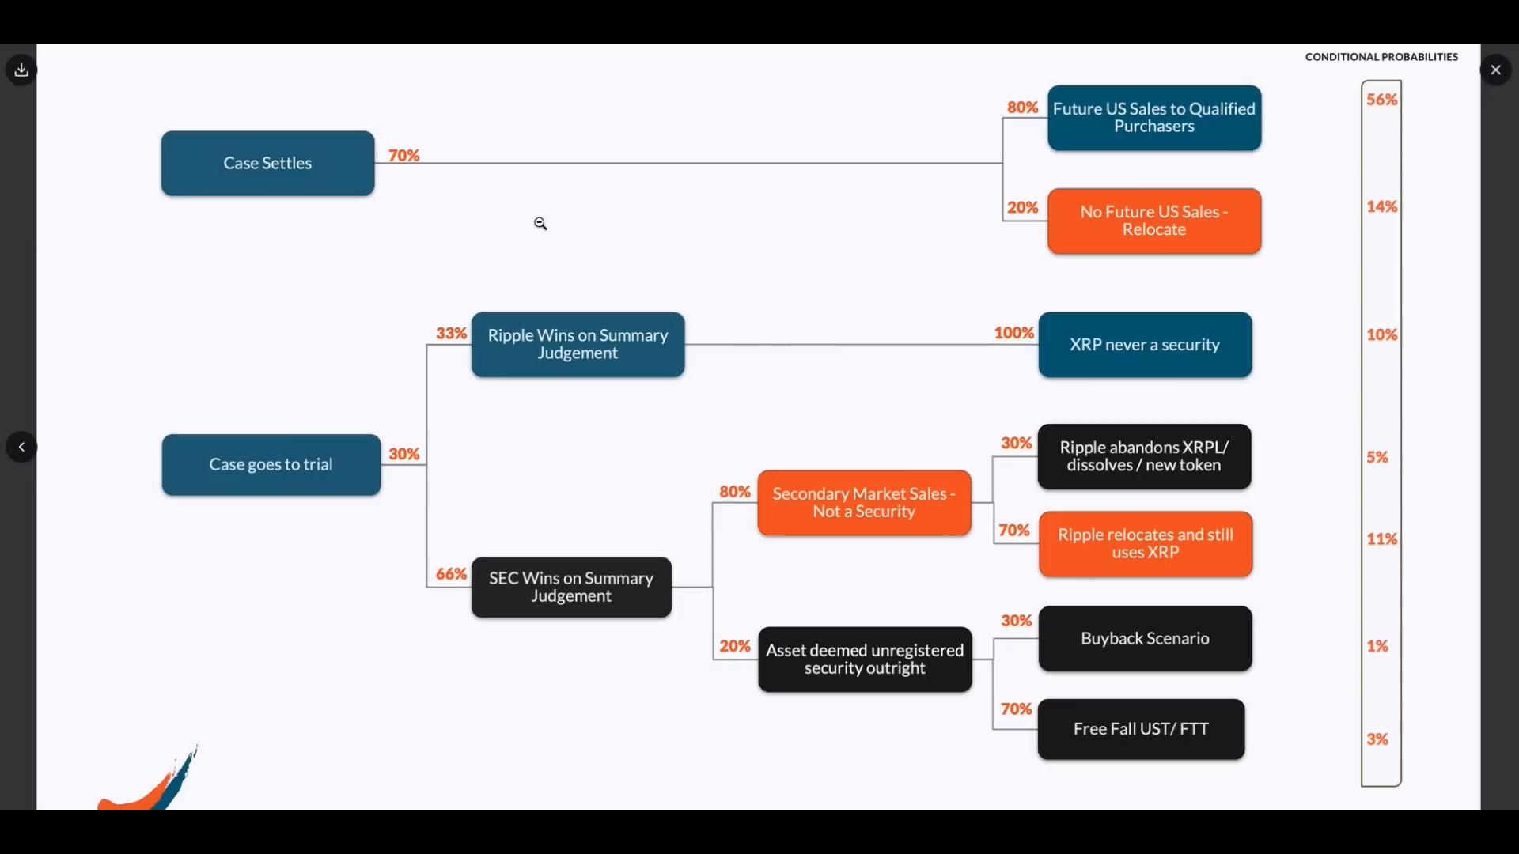
mouse_move(543, 372)
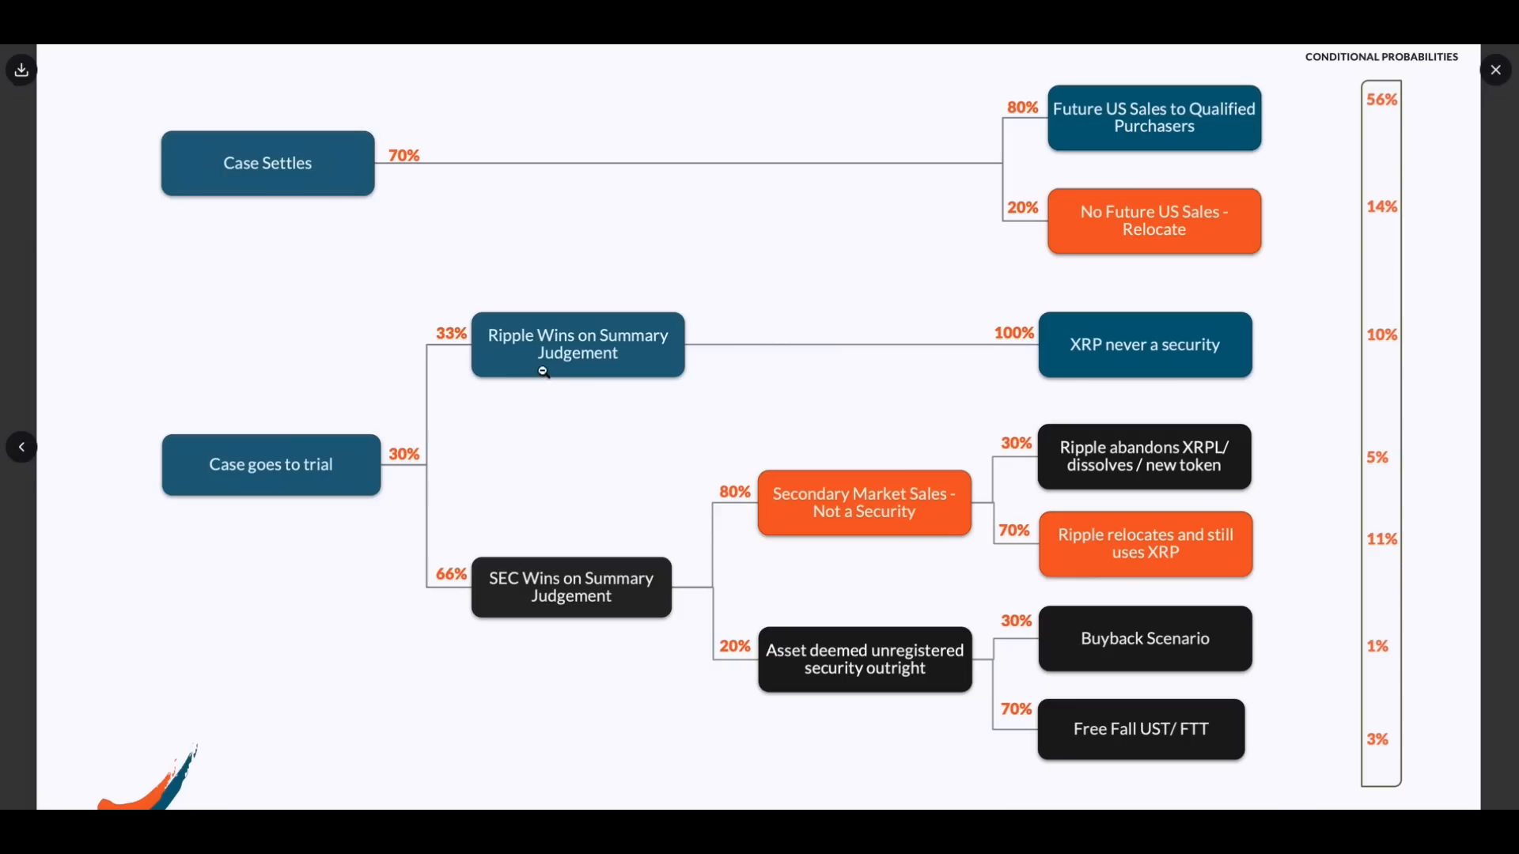
mouse_move(368, 492)
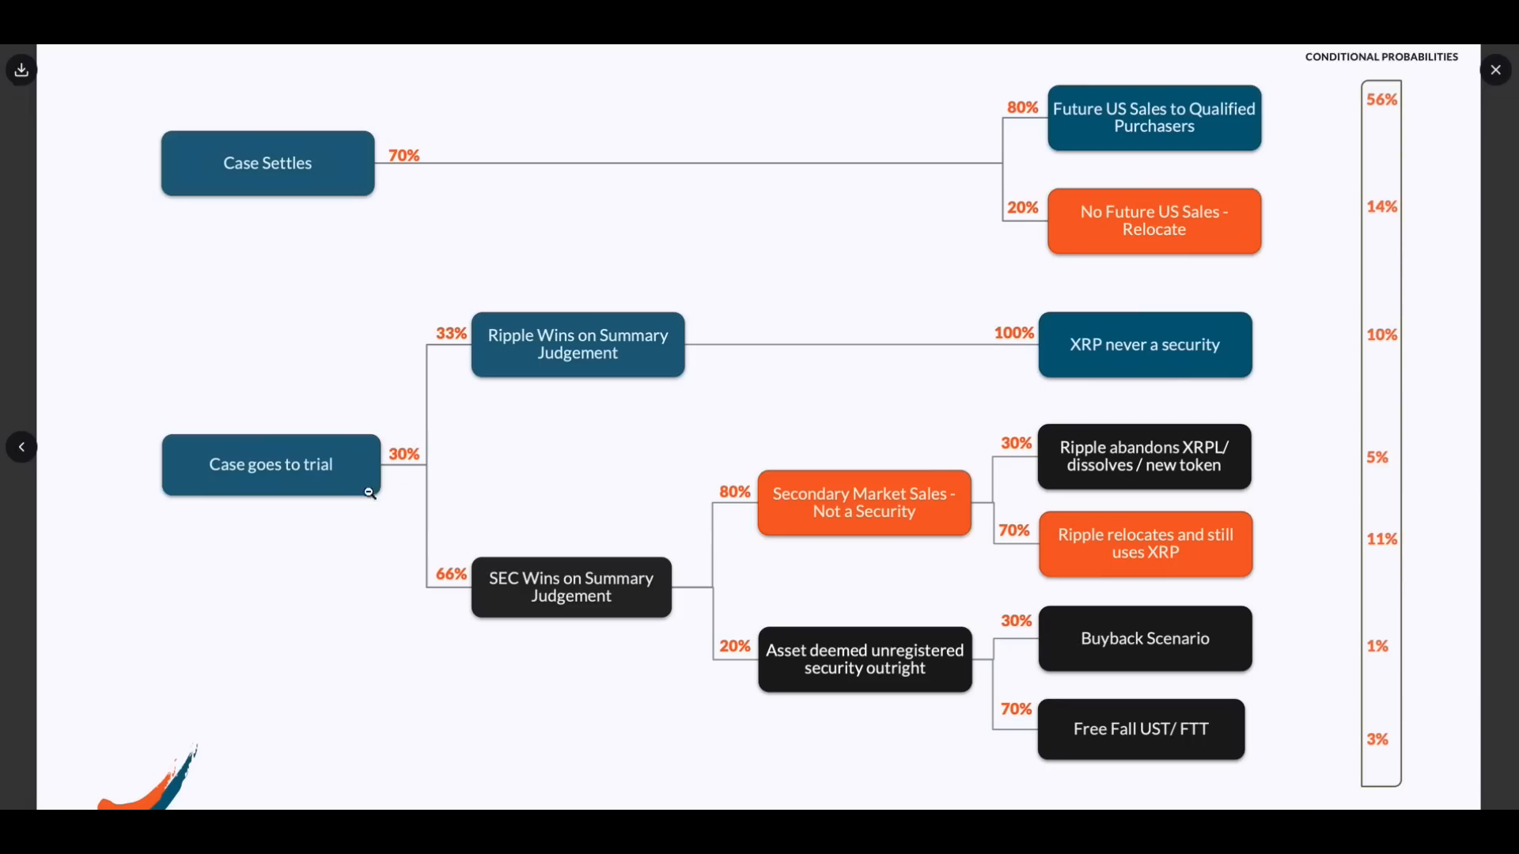
mouse_move(1101, 361)
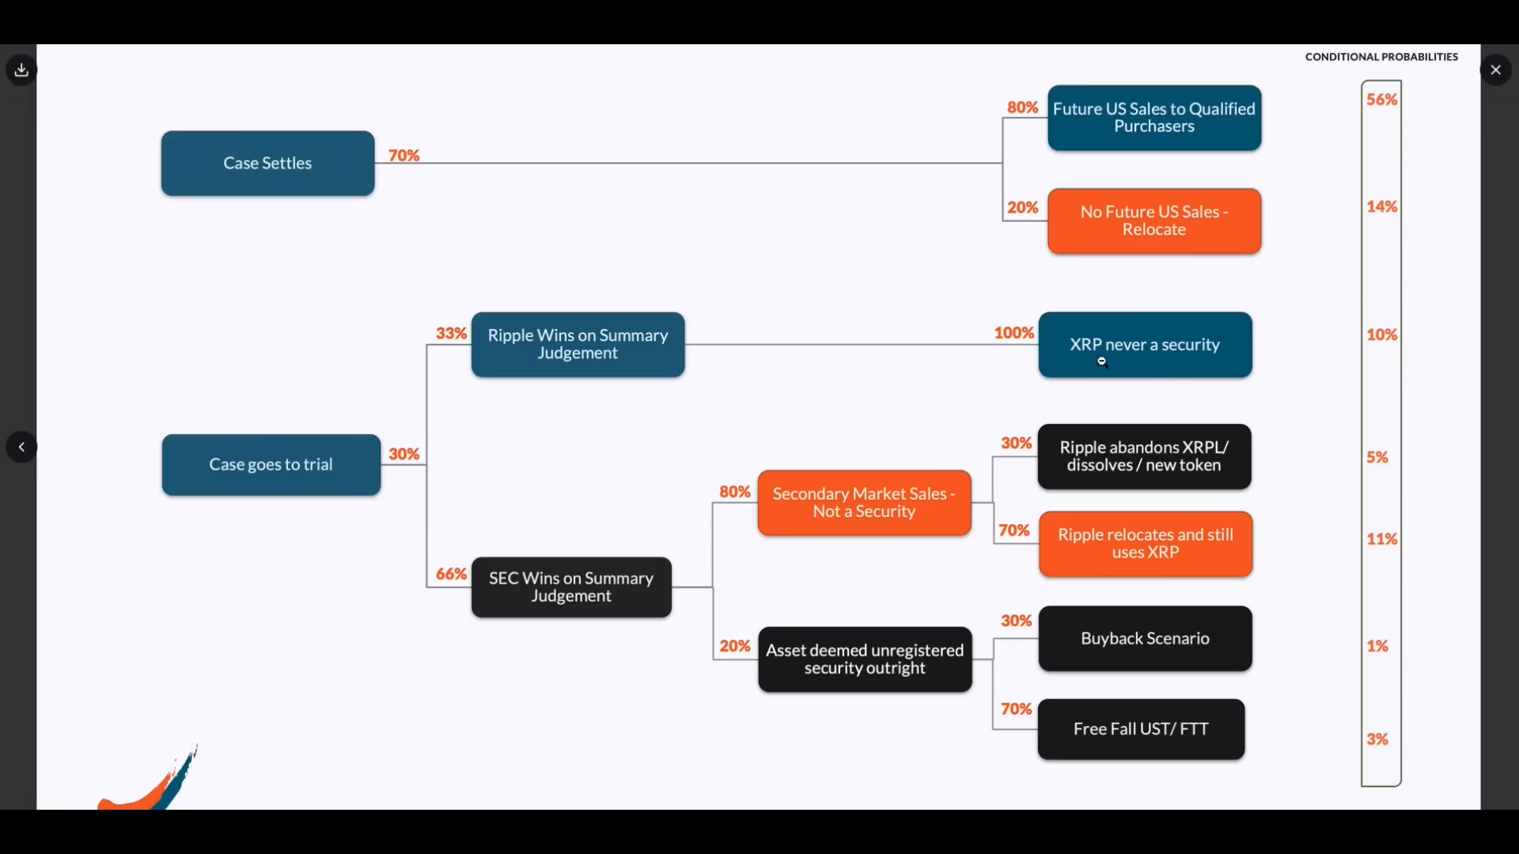
mouse_move(1182, 368)
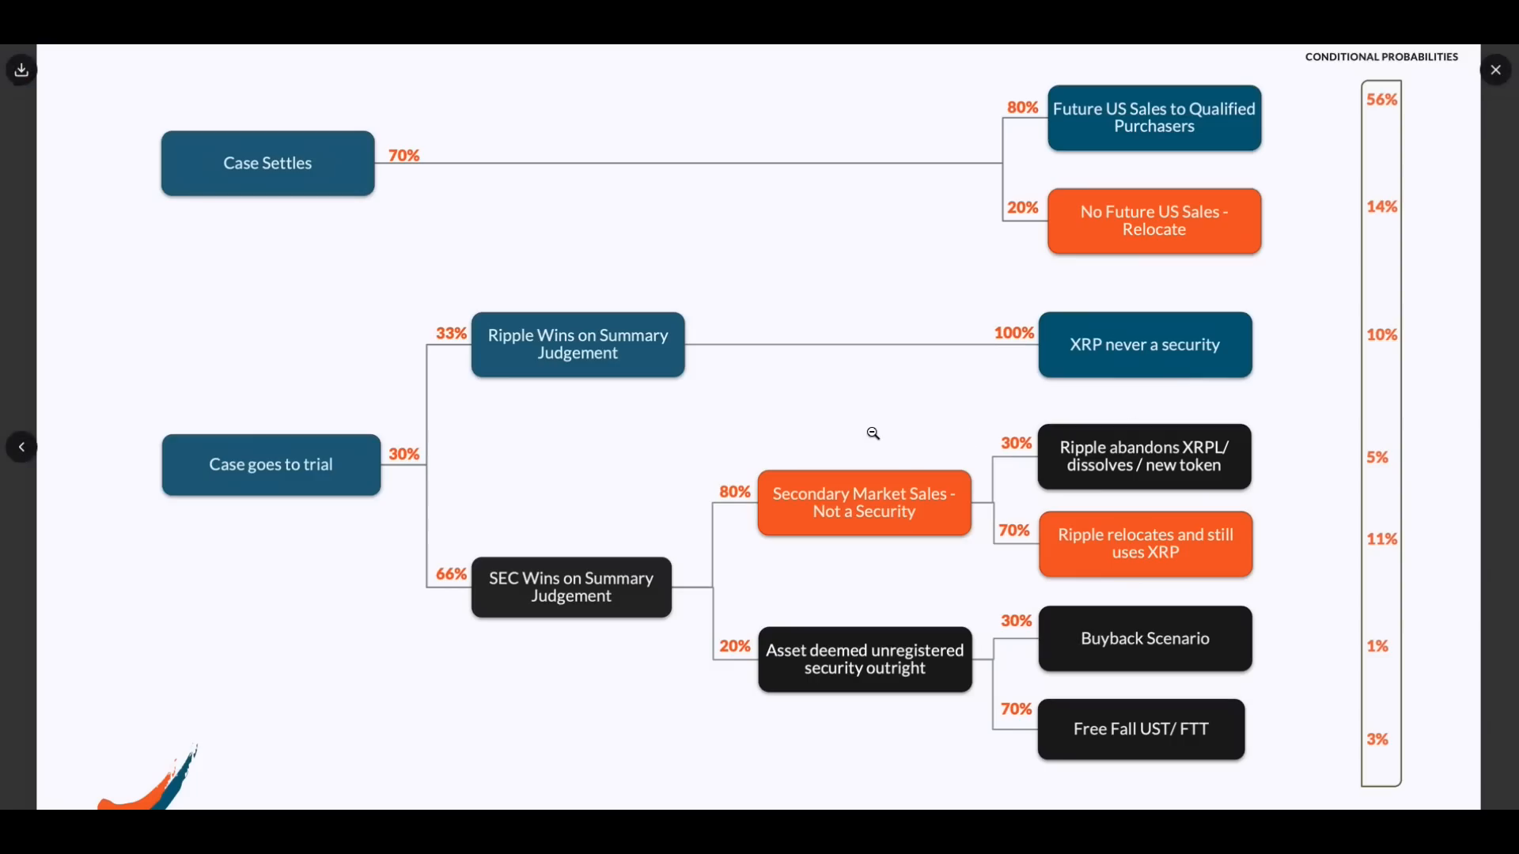
mouse_move(462, 174)
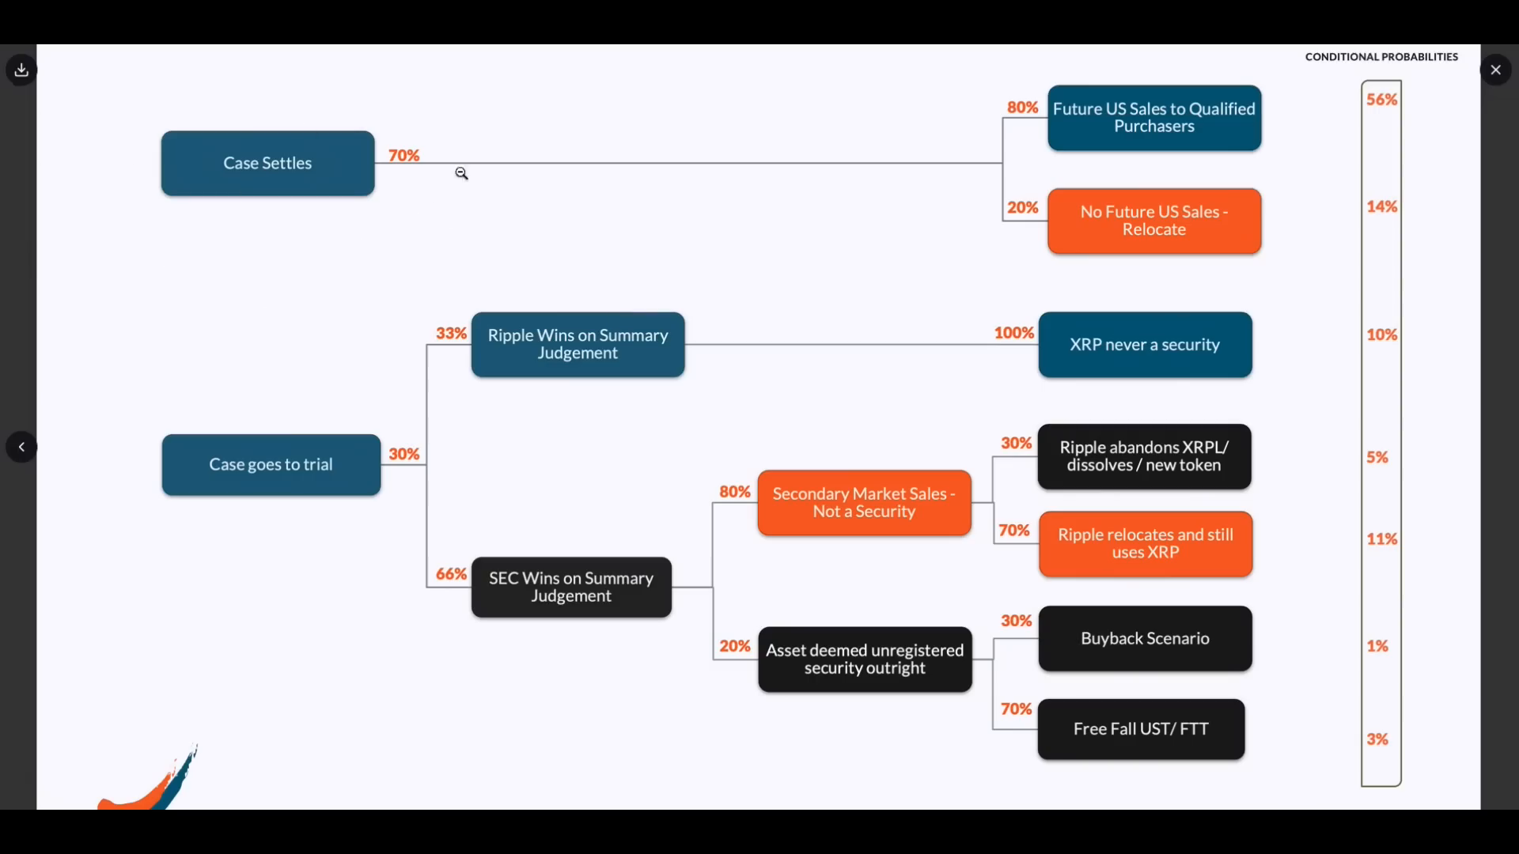
mouse_move(474, 169)
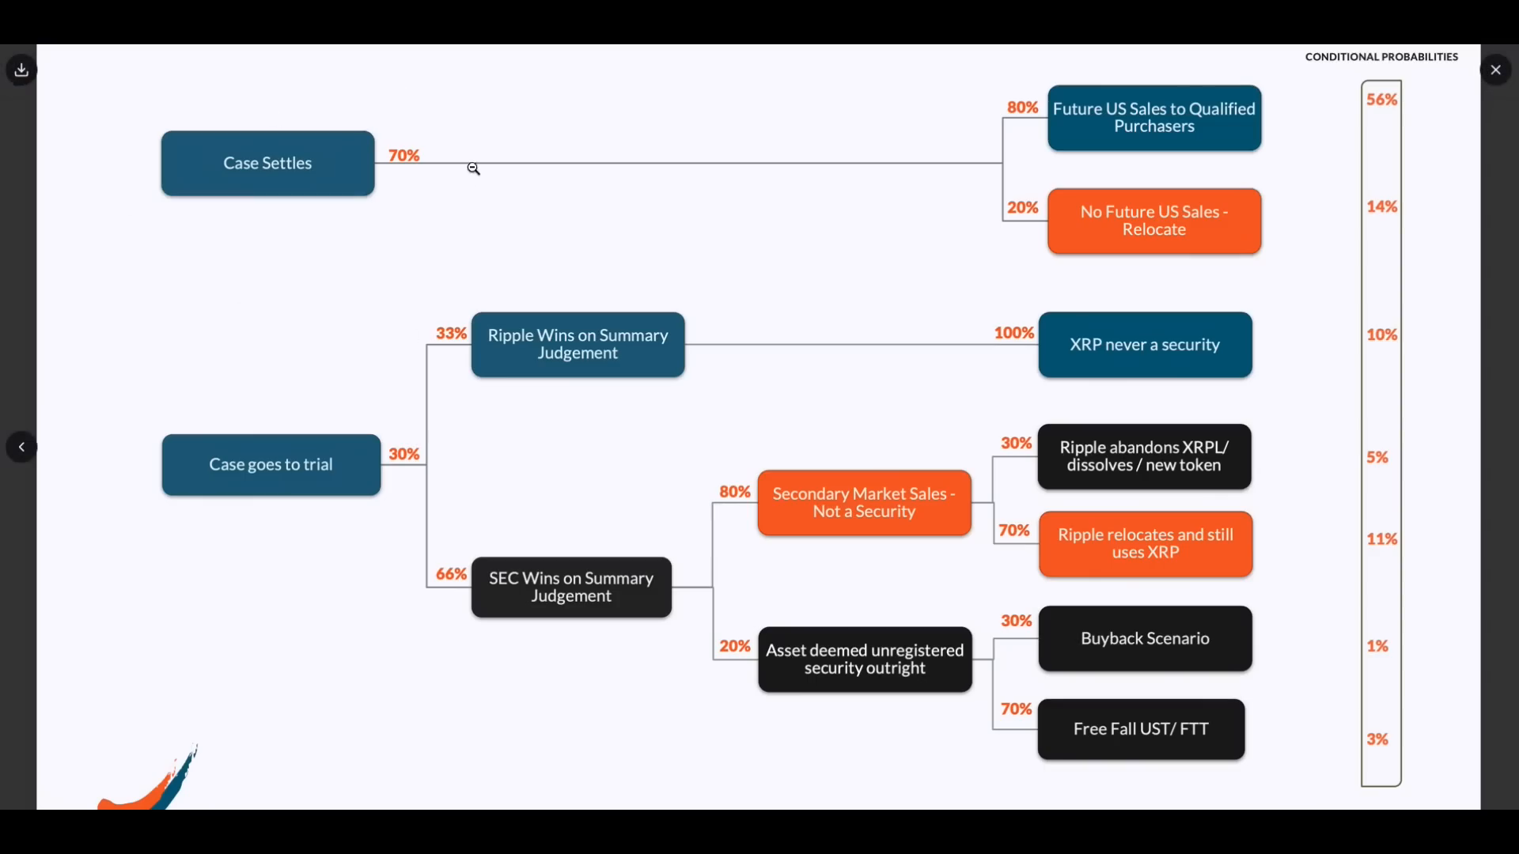
mouse_move(802, 55)
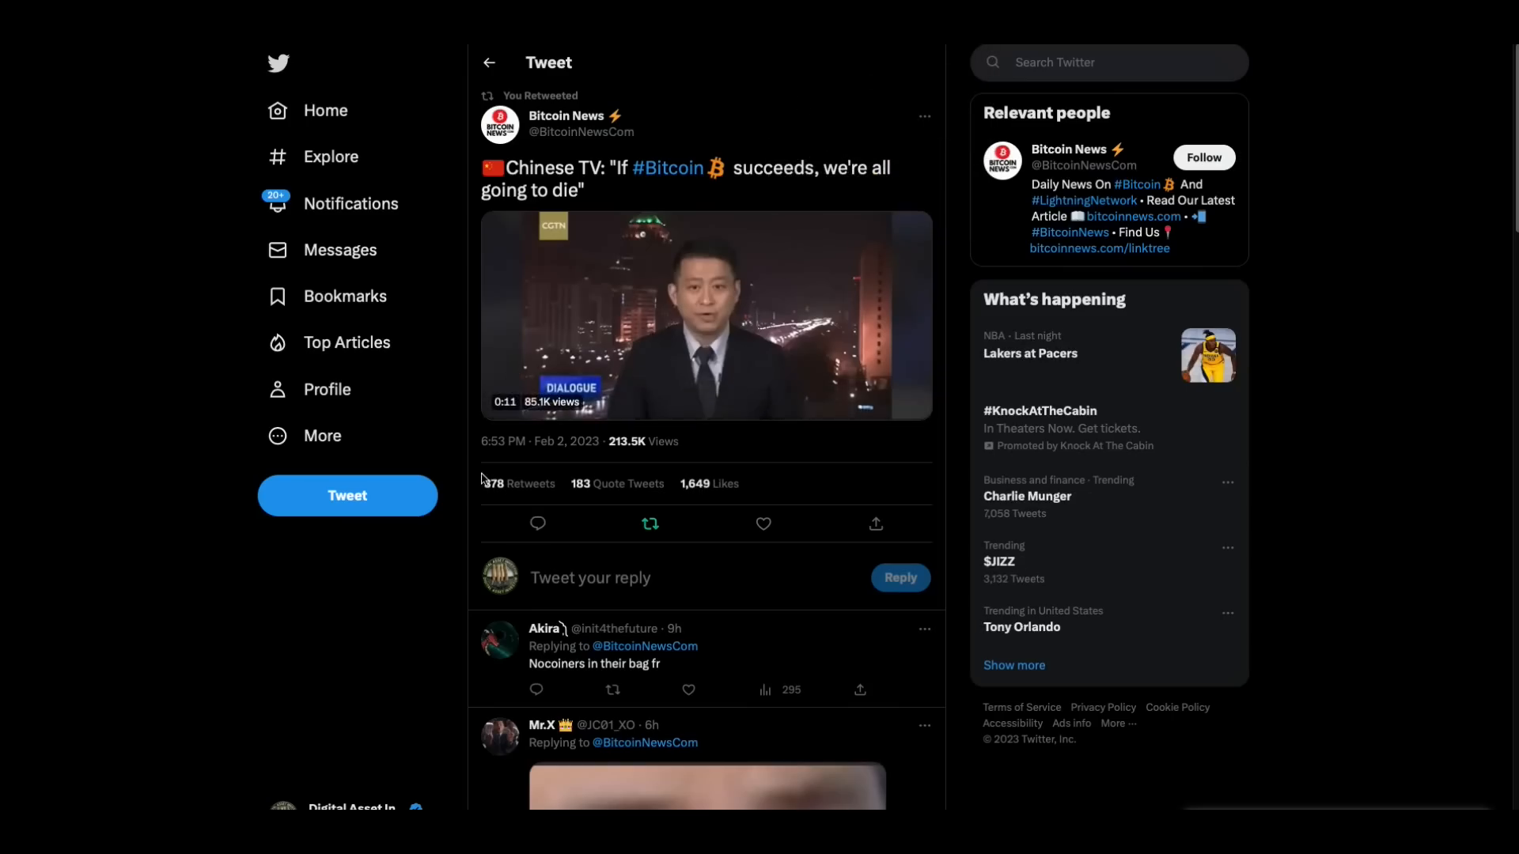
- Play the Bitcoin News tweet's Chinese TV clip through to its end at 0:17
left_click(705, 315)
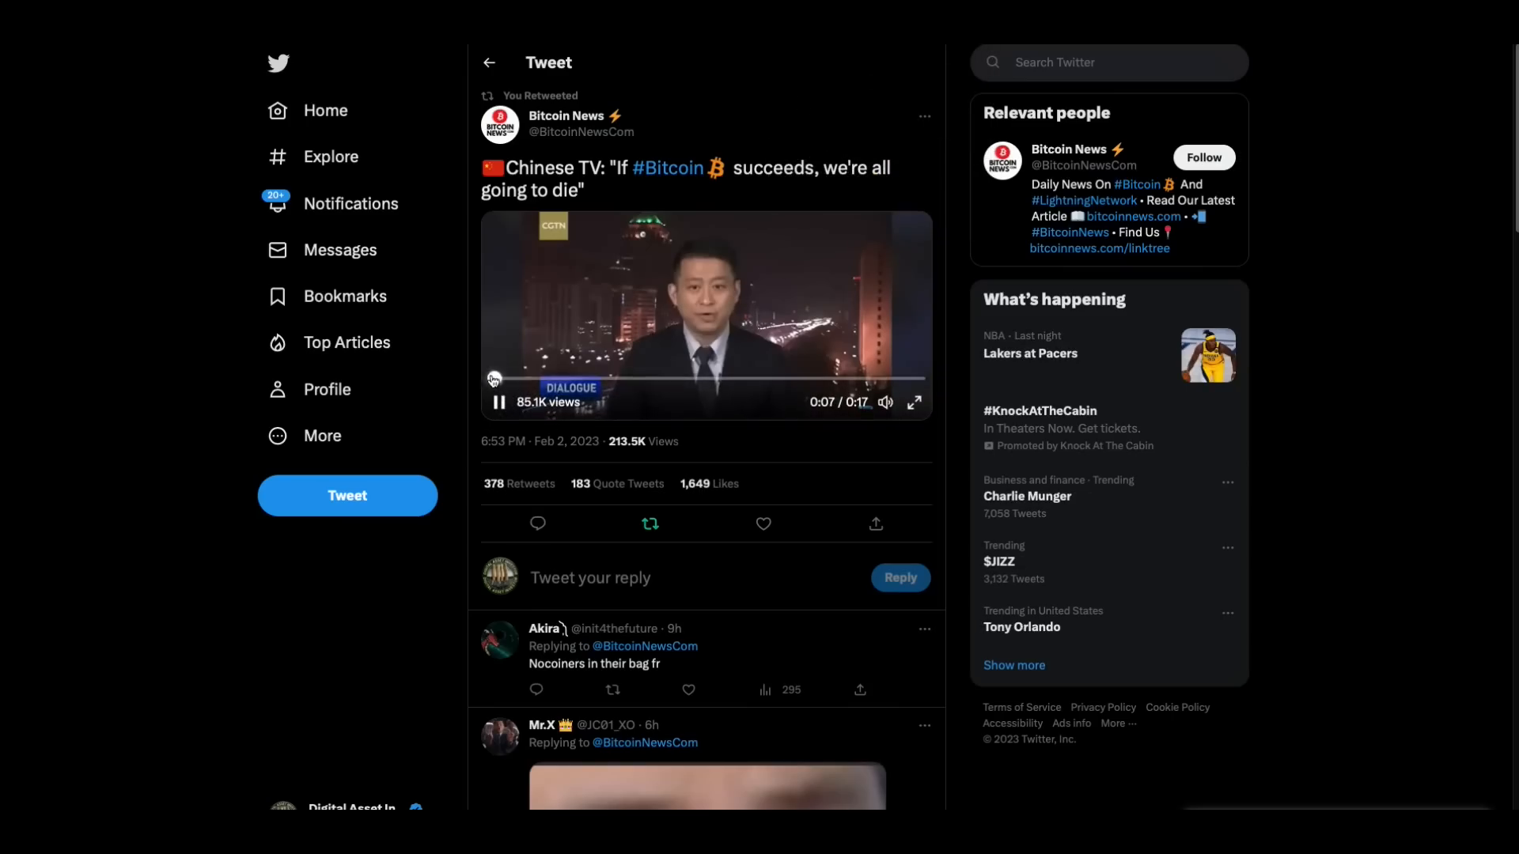
left_click(500, 403)
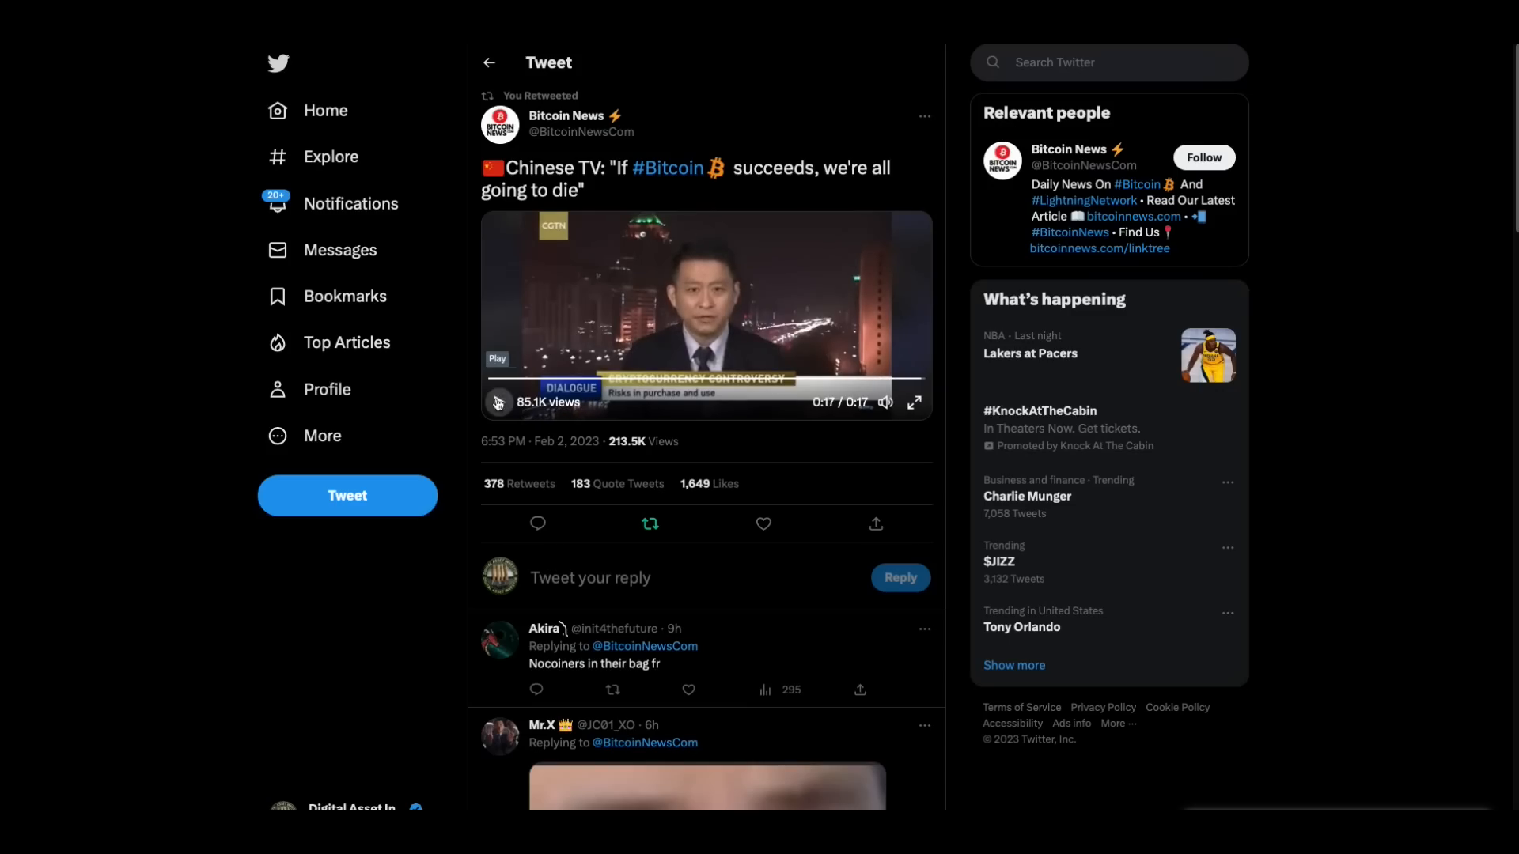
left_click(498, 403)
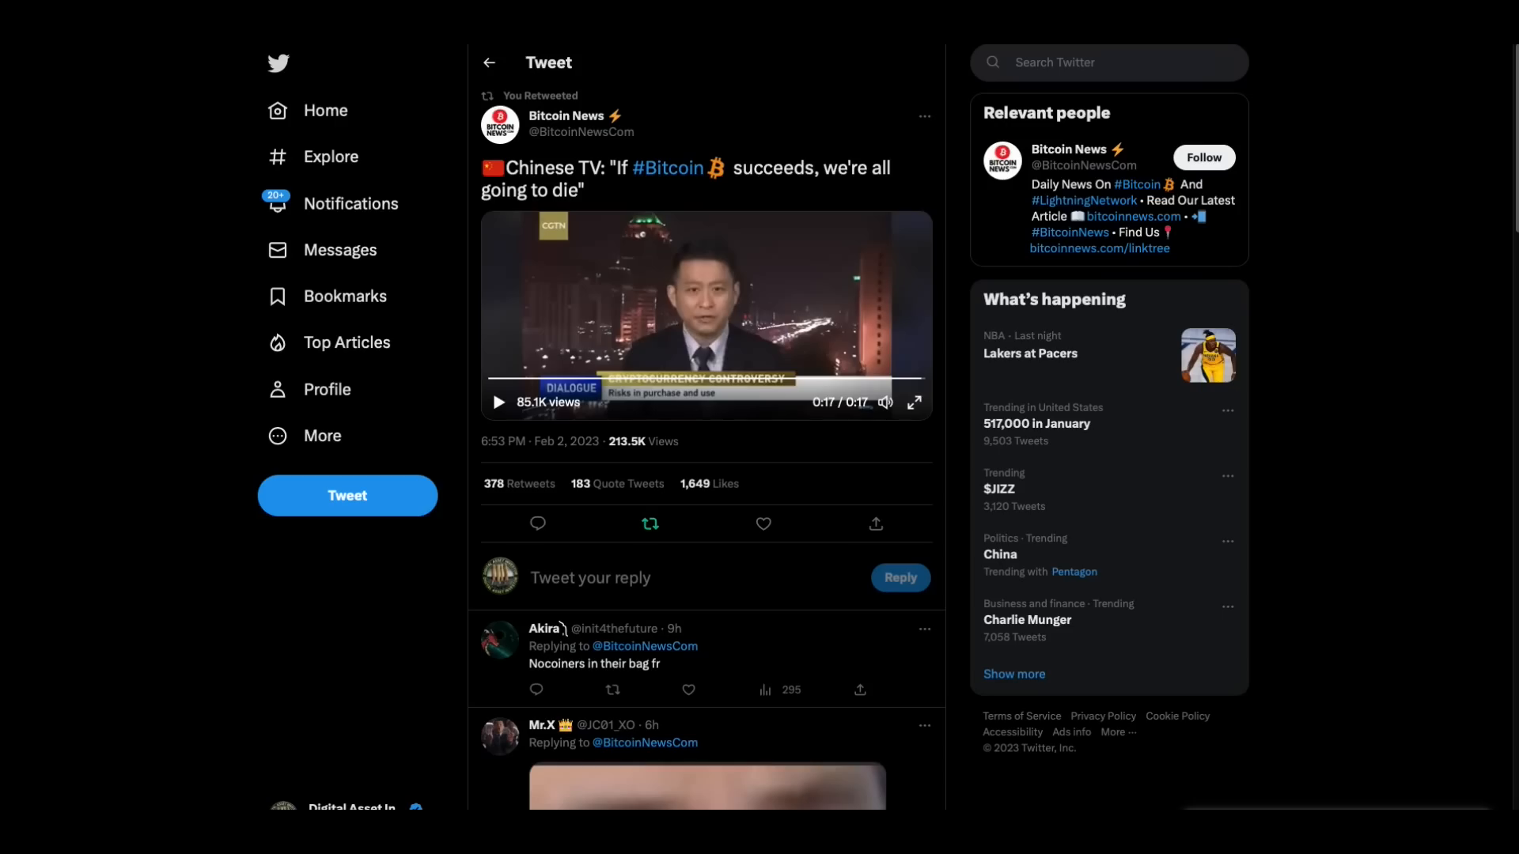
mouse_move(745, 166)
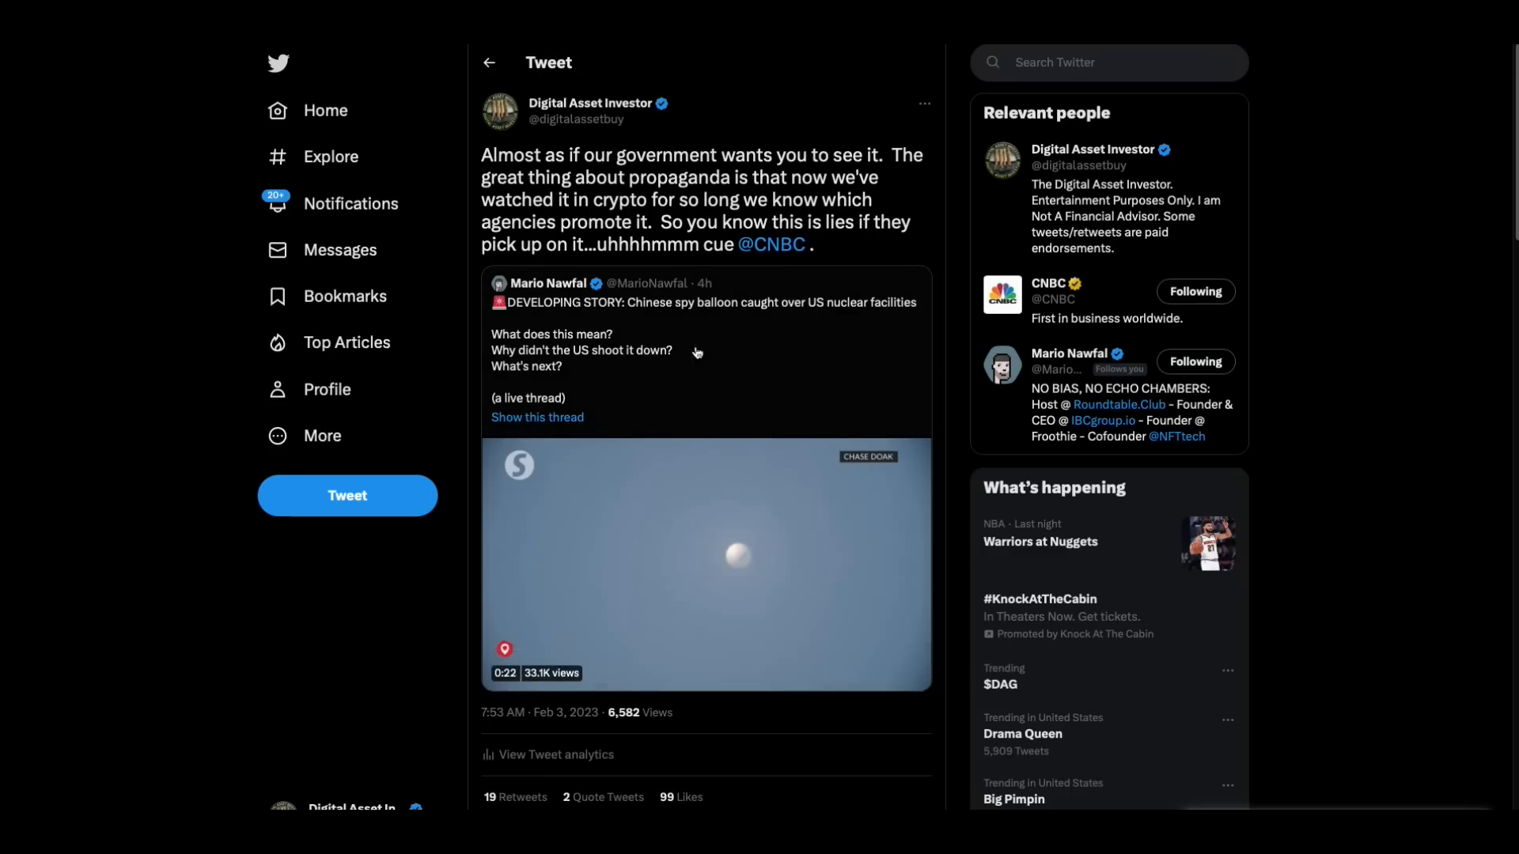
mouse_move(709, 334)
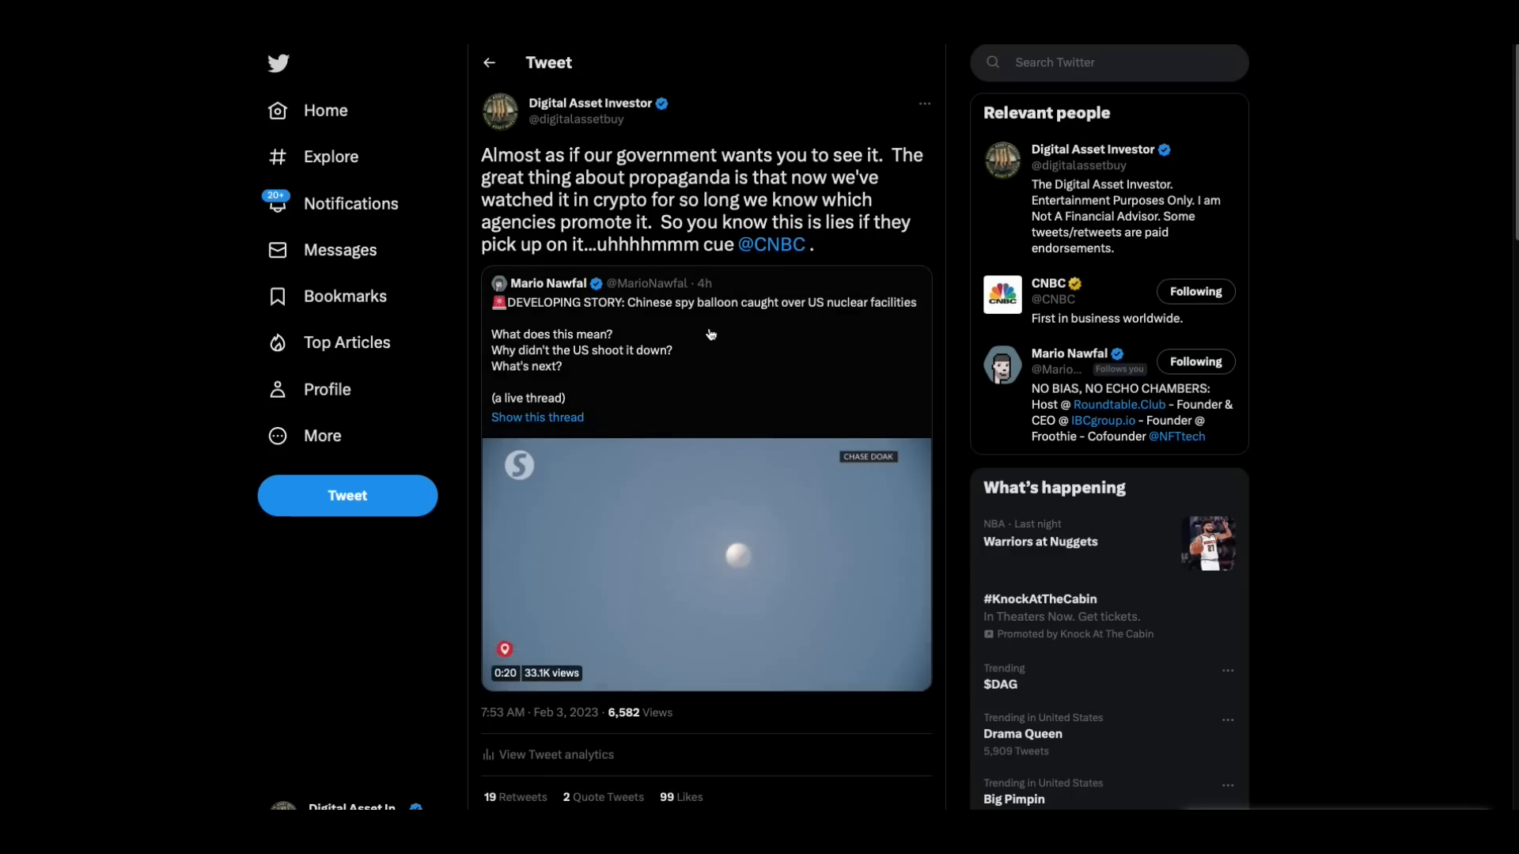
mouse_move(831, 354)
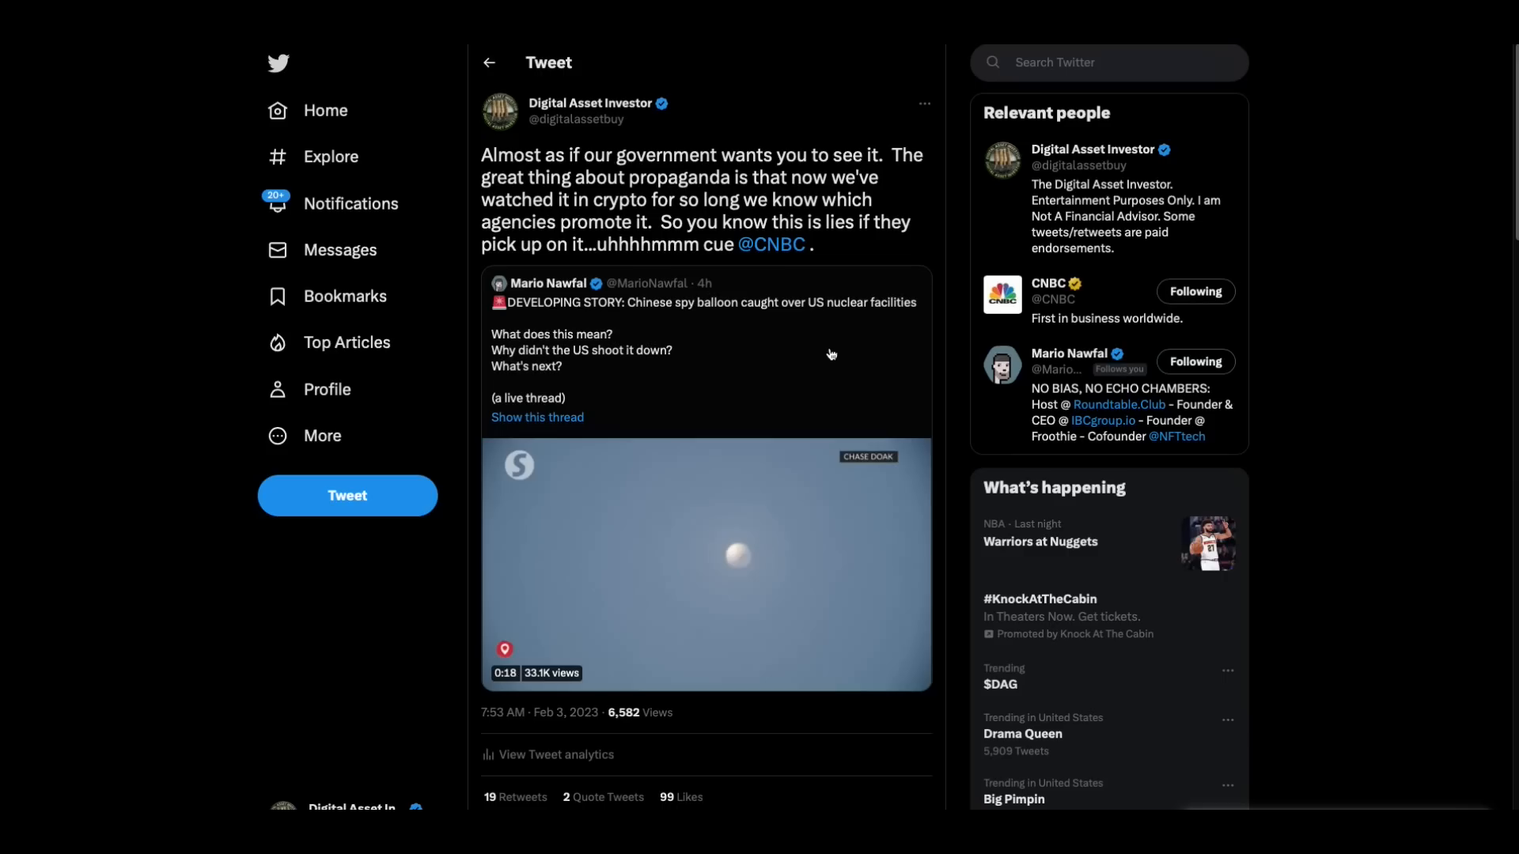
mouse_move(598, 197)
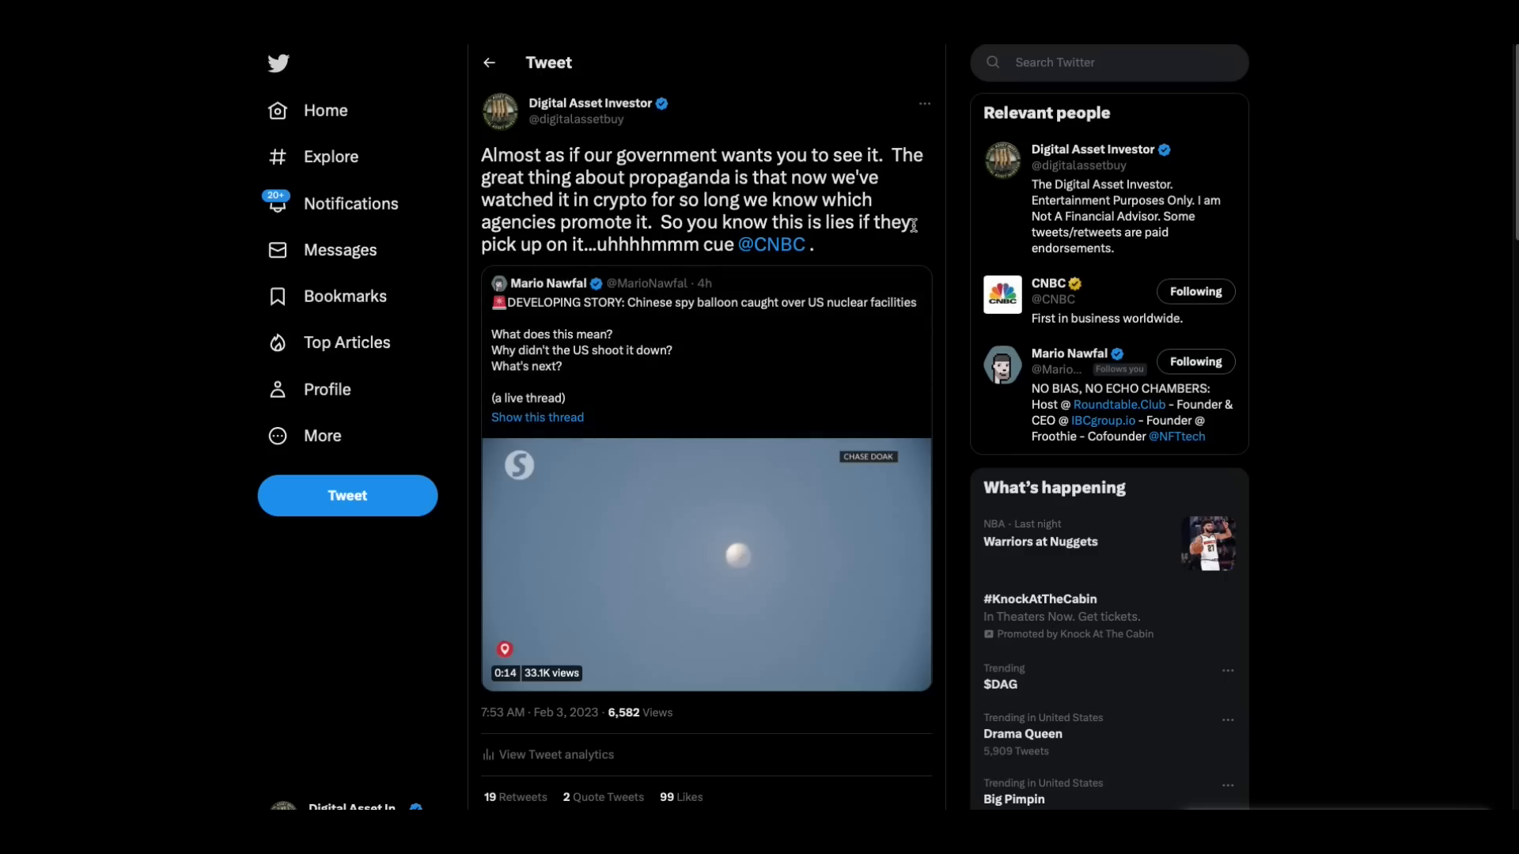
mouse_move(889, 253)
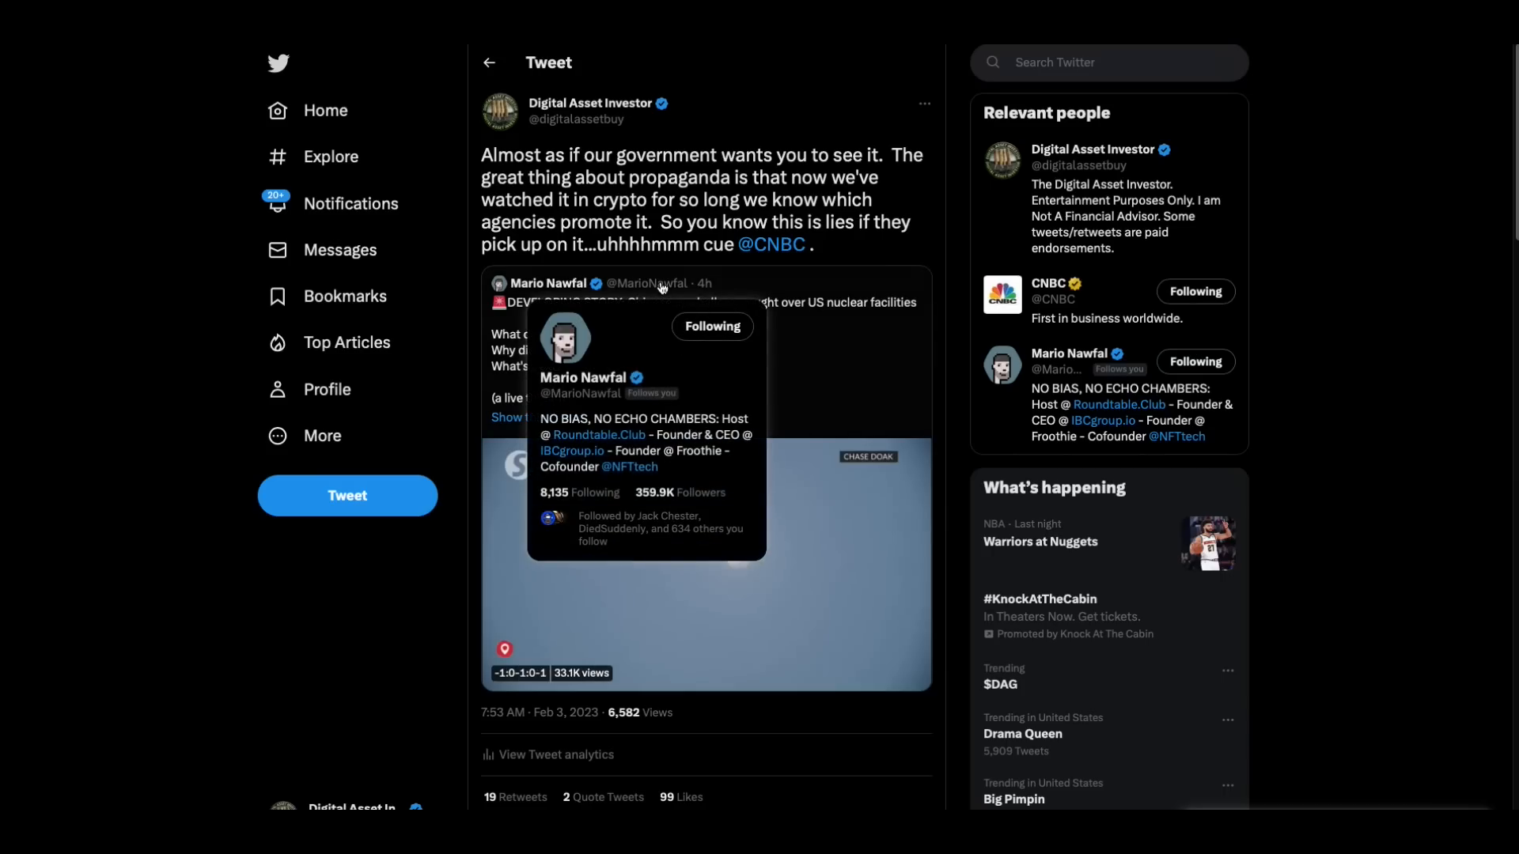
mouse_move(780, 269)
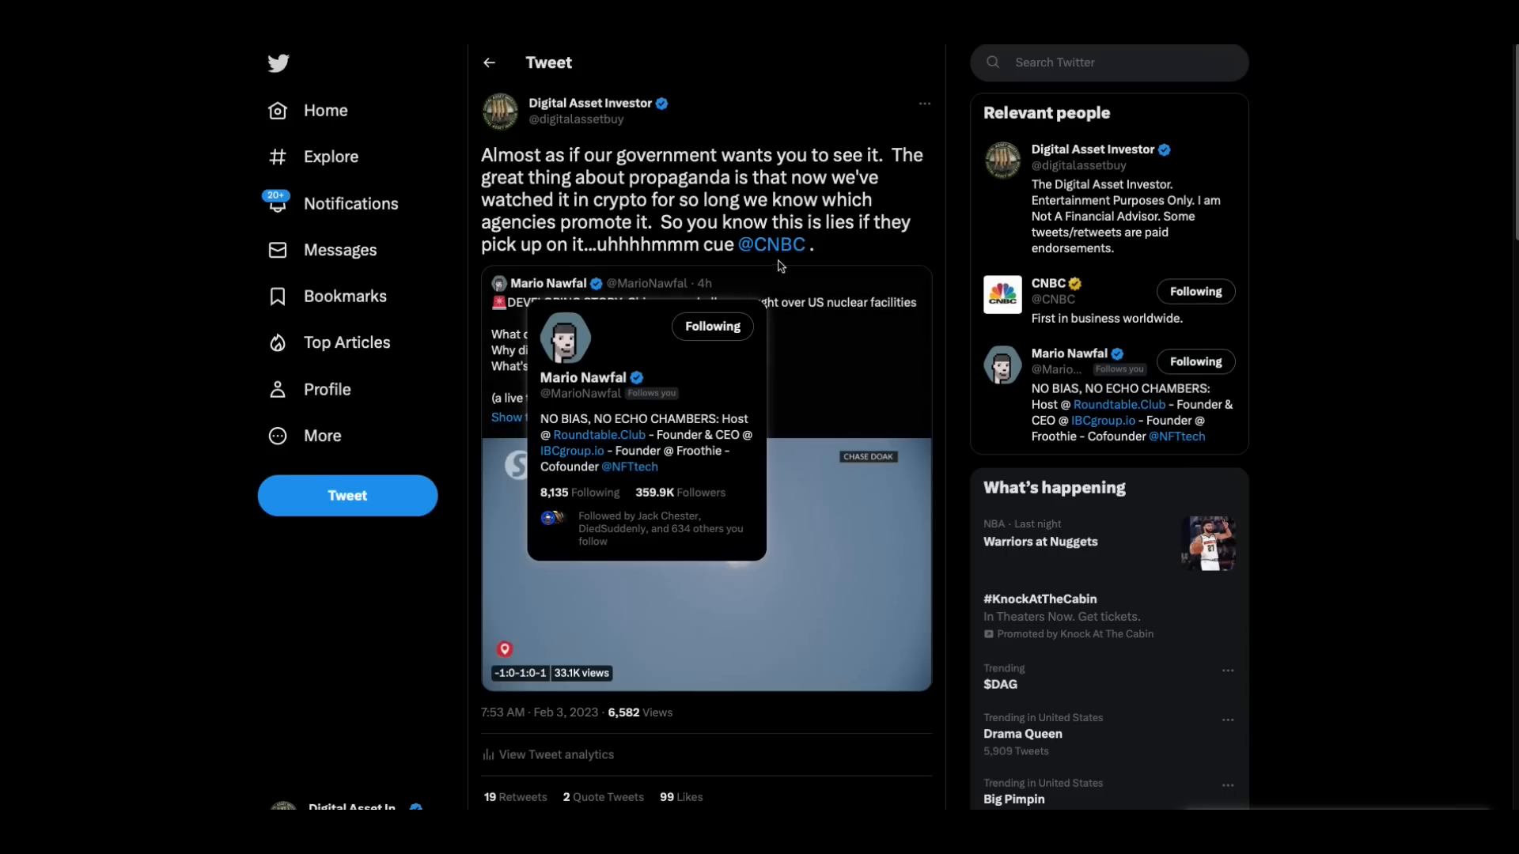
mouse_move(679, 214)
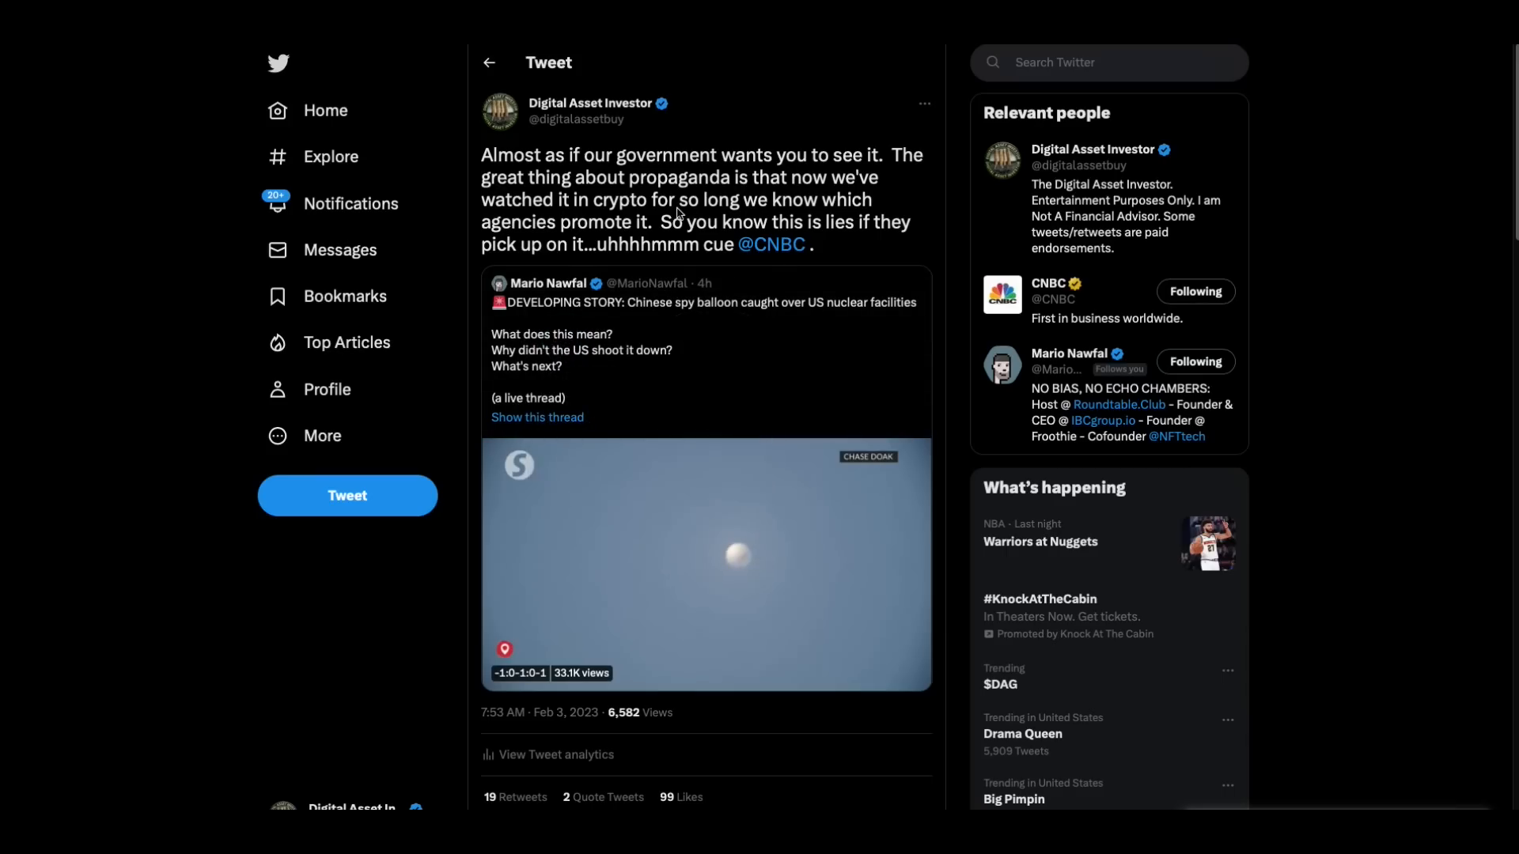